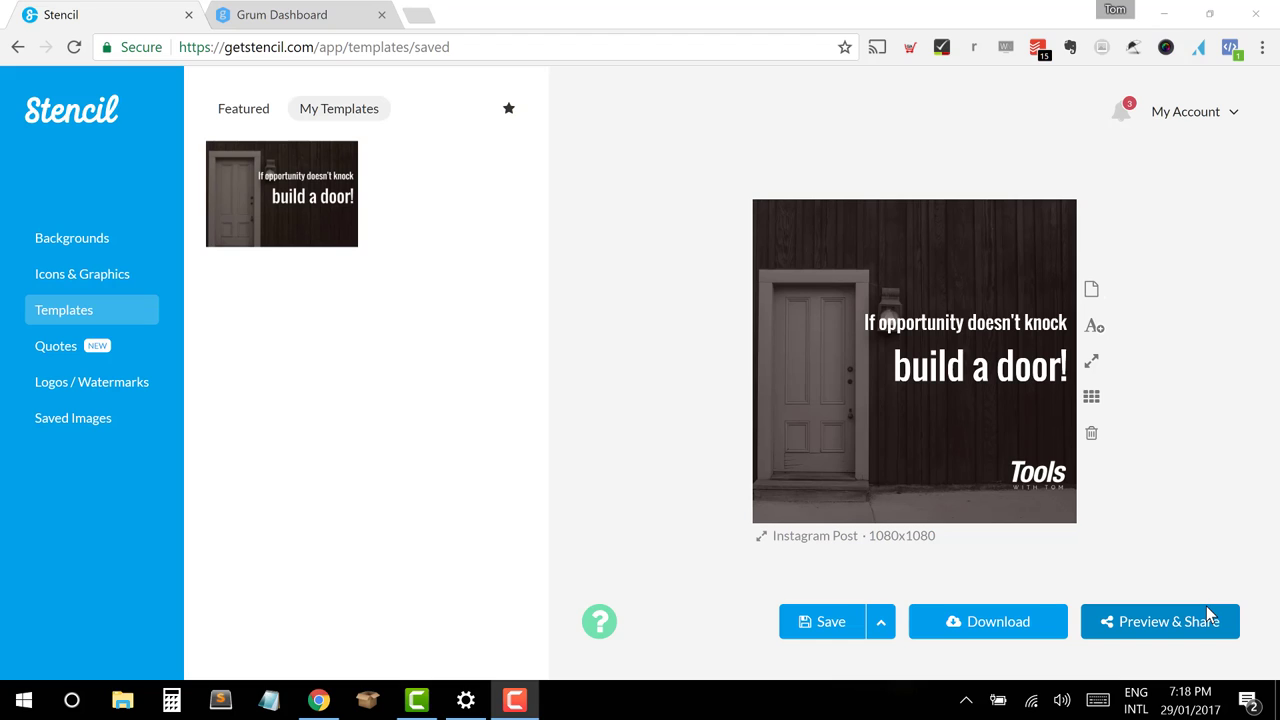
mouse_move(92, 382)
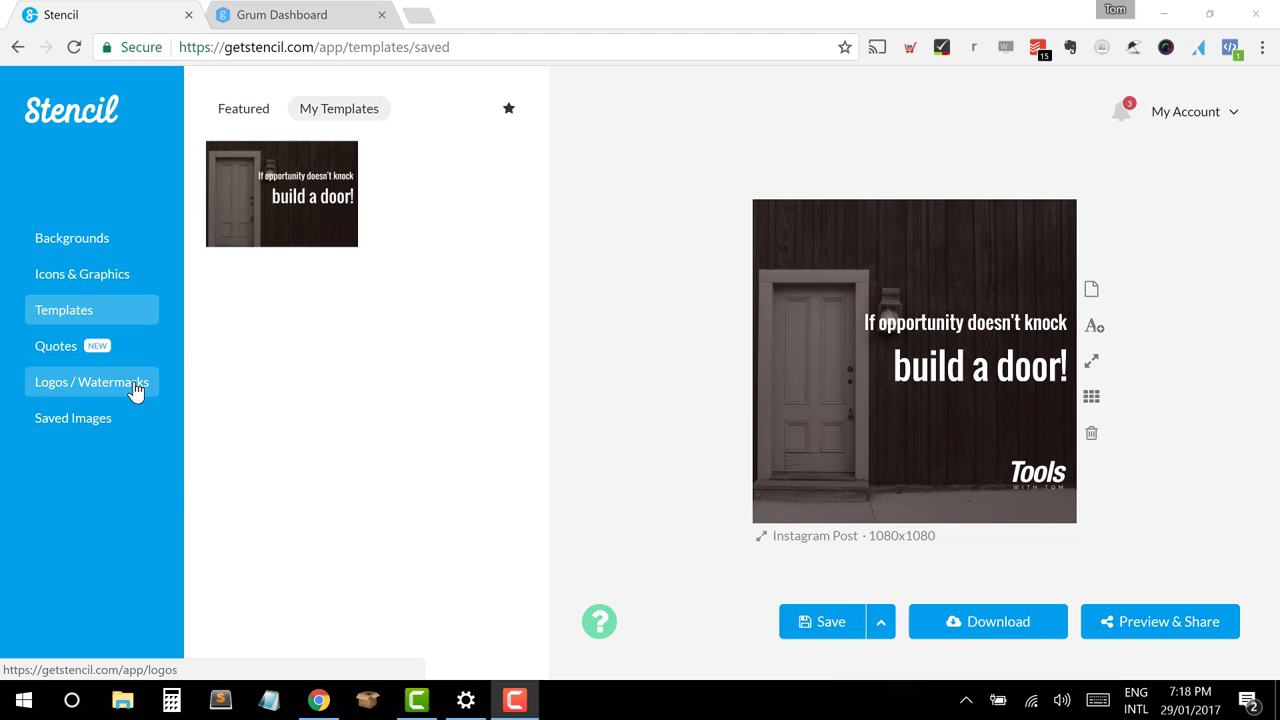
Step: Show the Backgrounds panel with the coffee photo results beside the door quote design
click(72, 236)
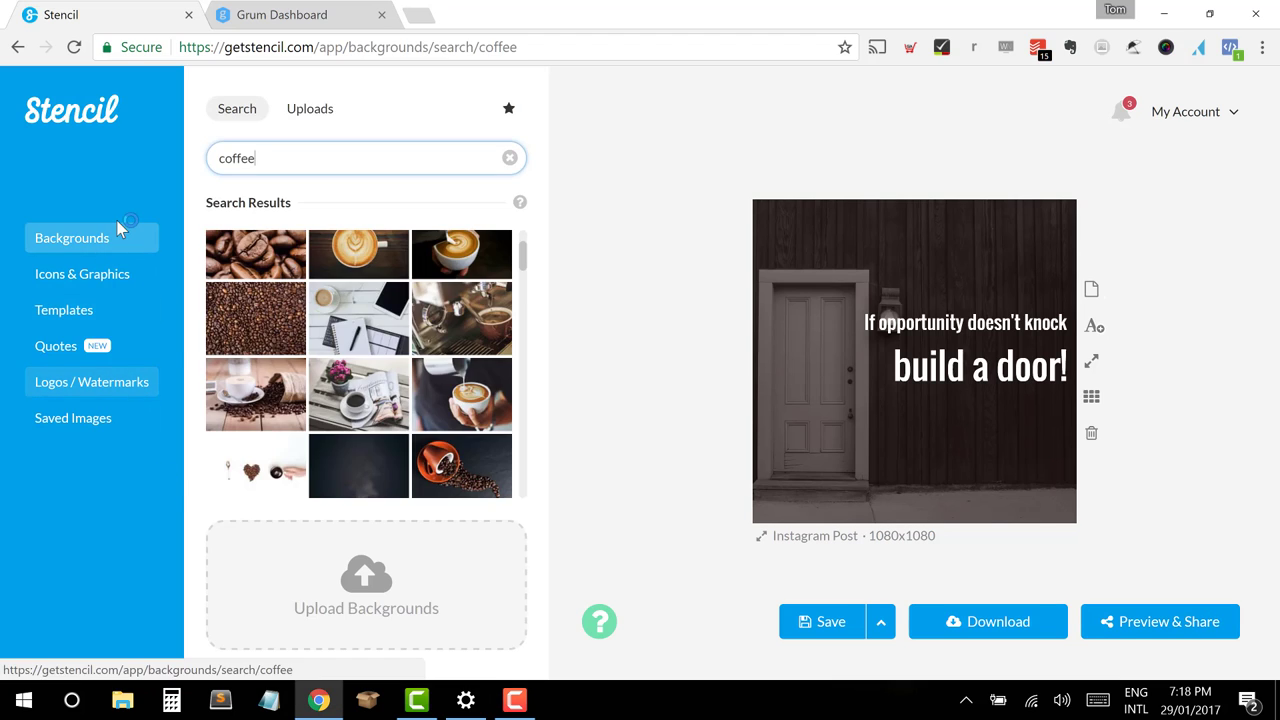
mouse_move(908, 552)
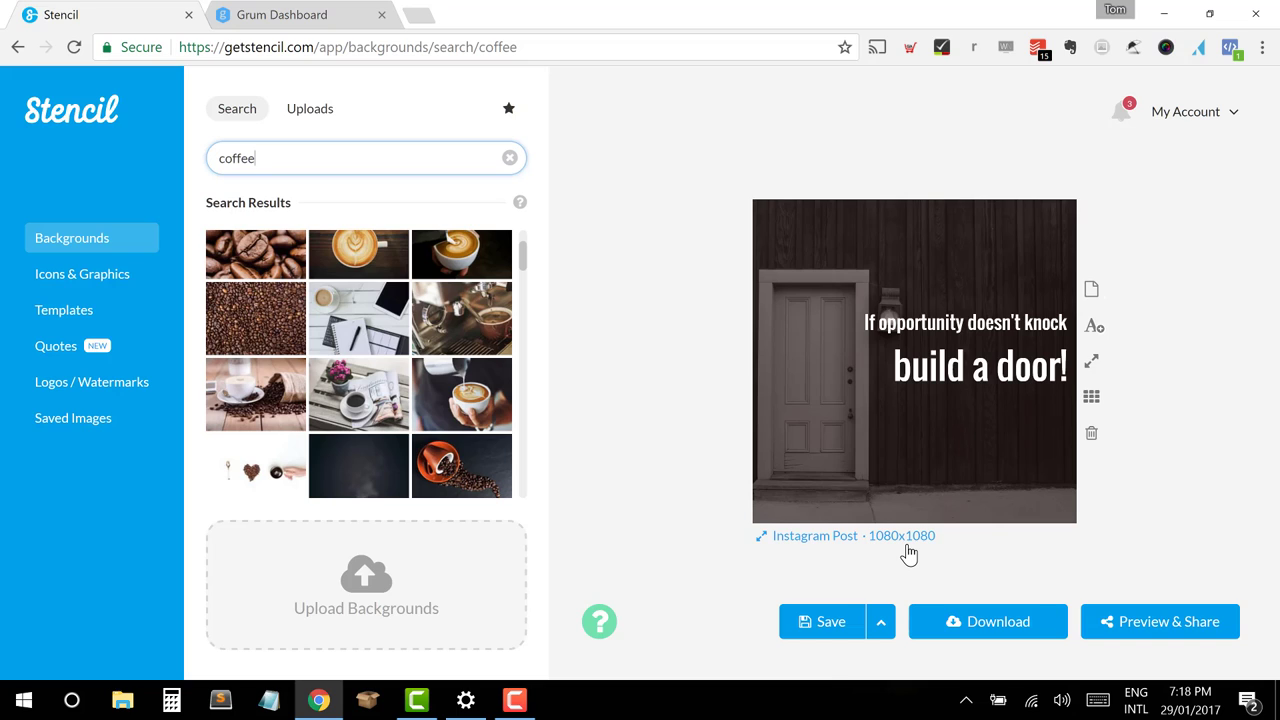
mouse_move(1018, 152)
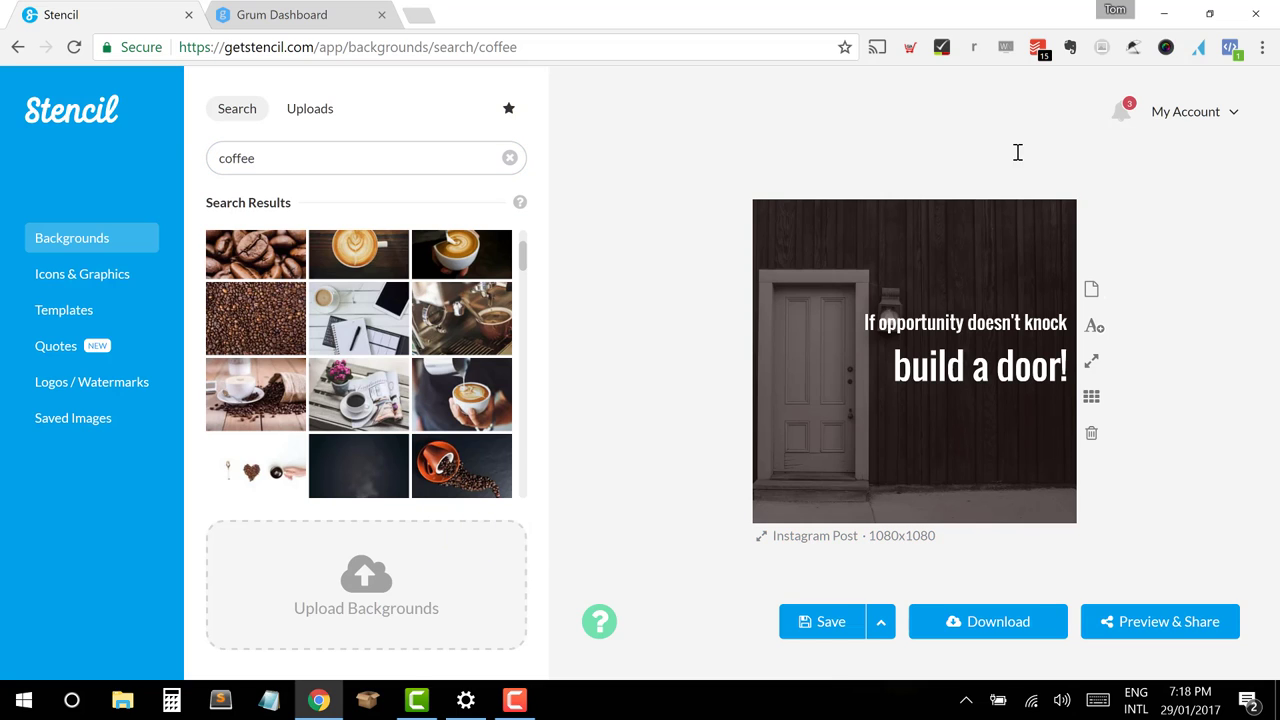
mouse_move(844, 536)
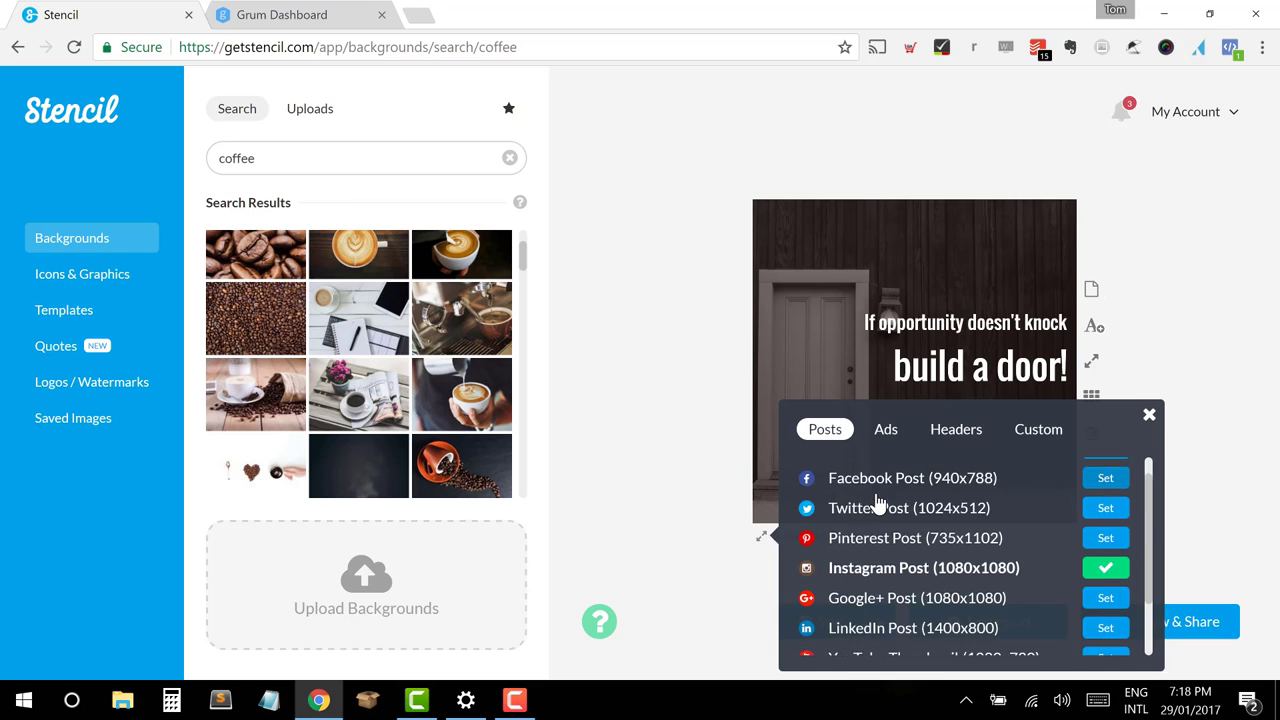
Step: Set the design to Twitter Post size, then back to Instagram Post 1080x1080
scroll(up, 3)
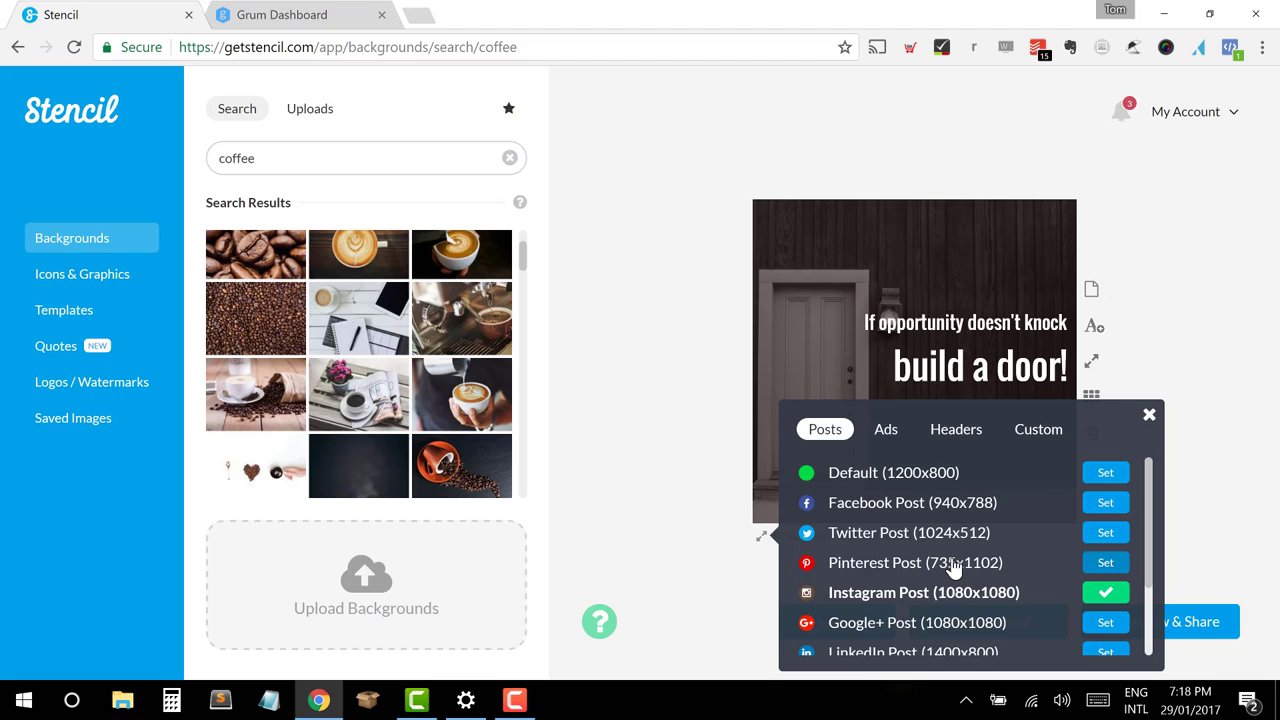
mouse_move(1106, 522)
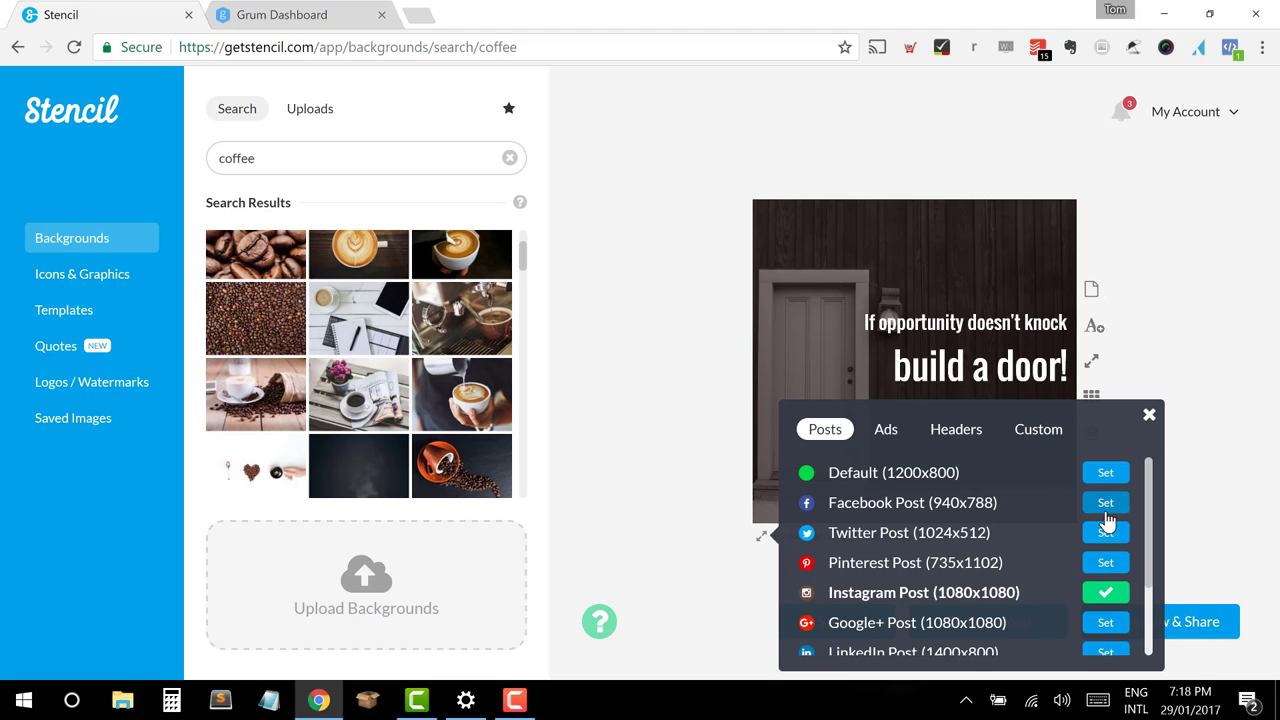
click(1106, 532)
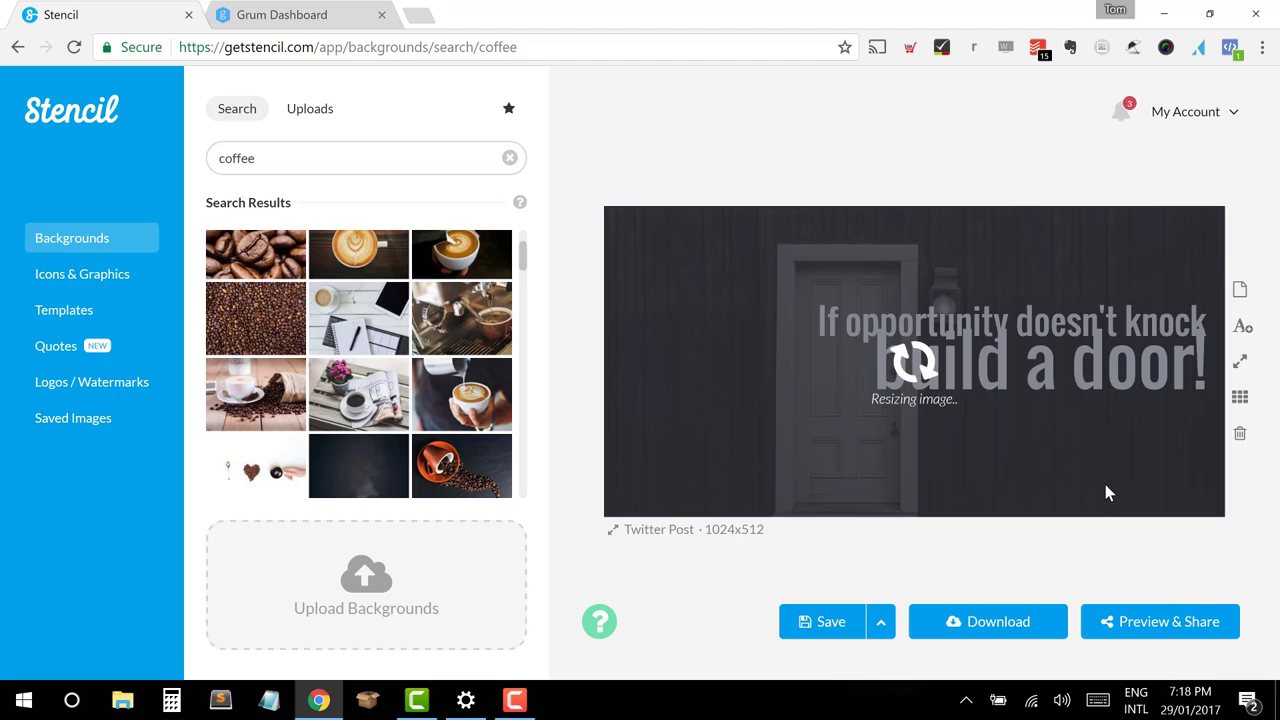
mouse_move(1088, 472)
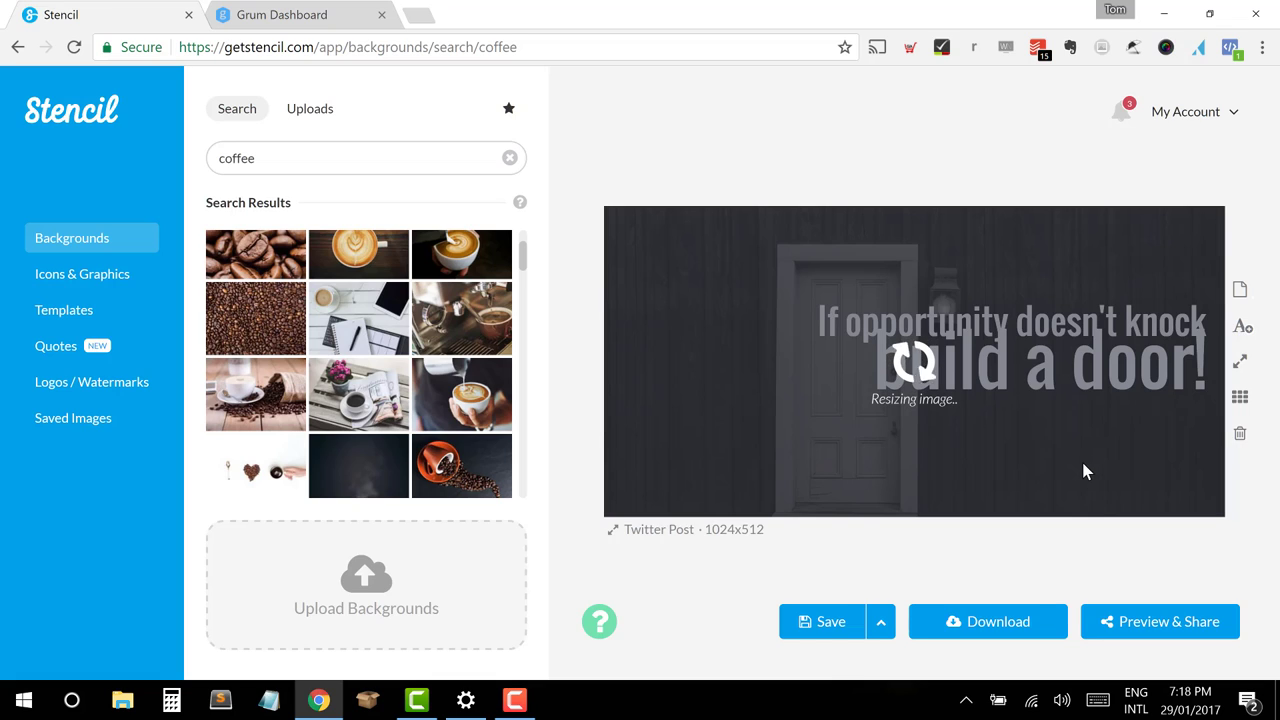
mouse_move(700, 552)
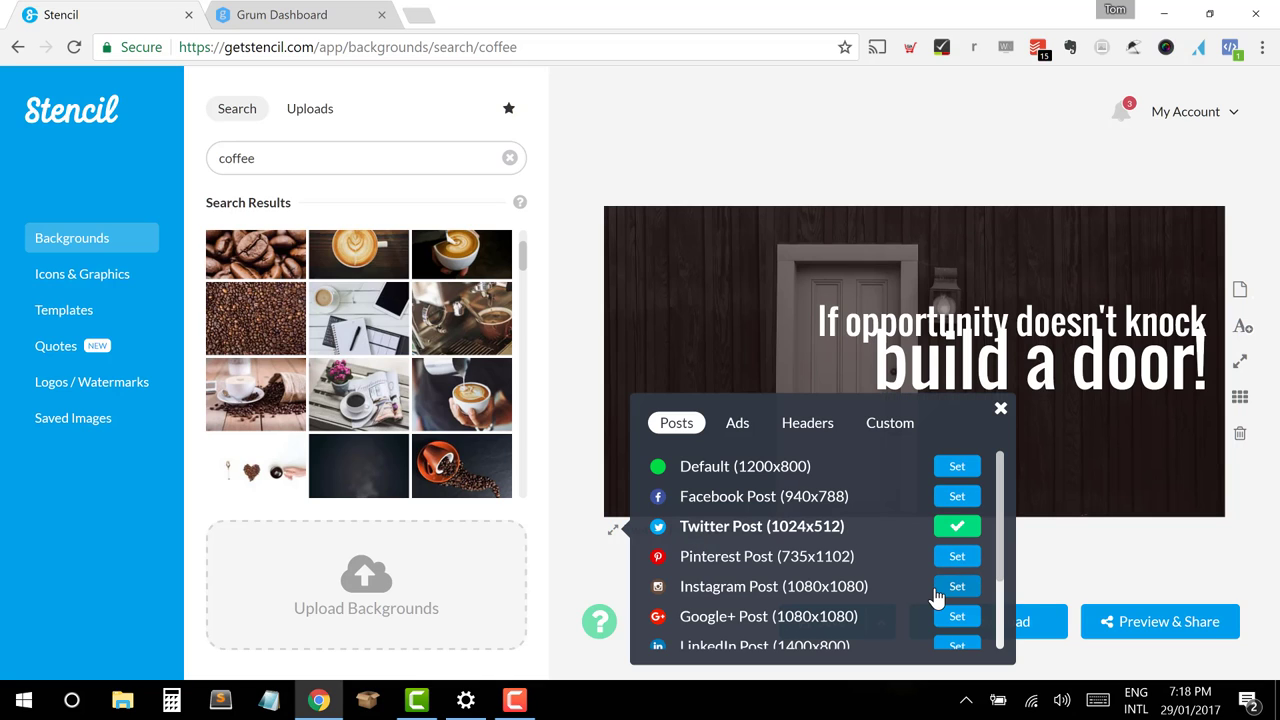
click(956, 586)
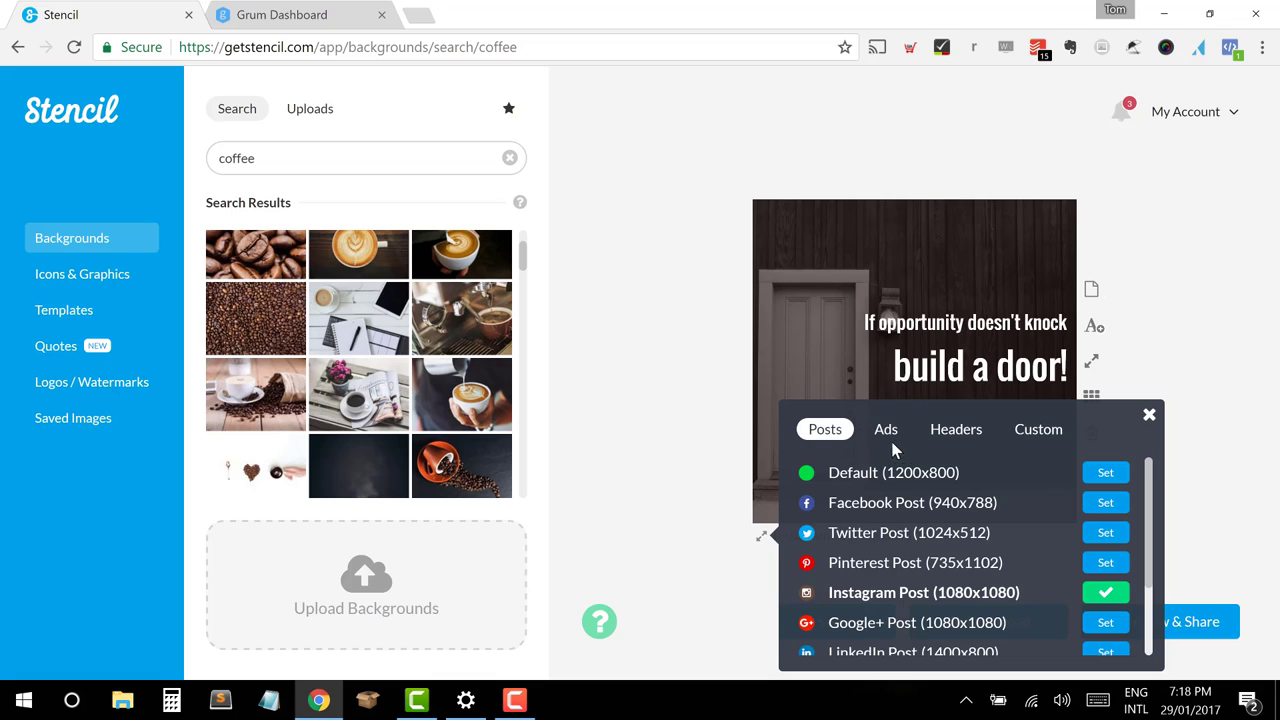
Step: Browse the Ads, Headers and Custom size presets, leaving the design at 1080x1080
click(884, 428)
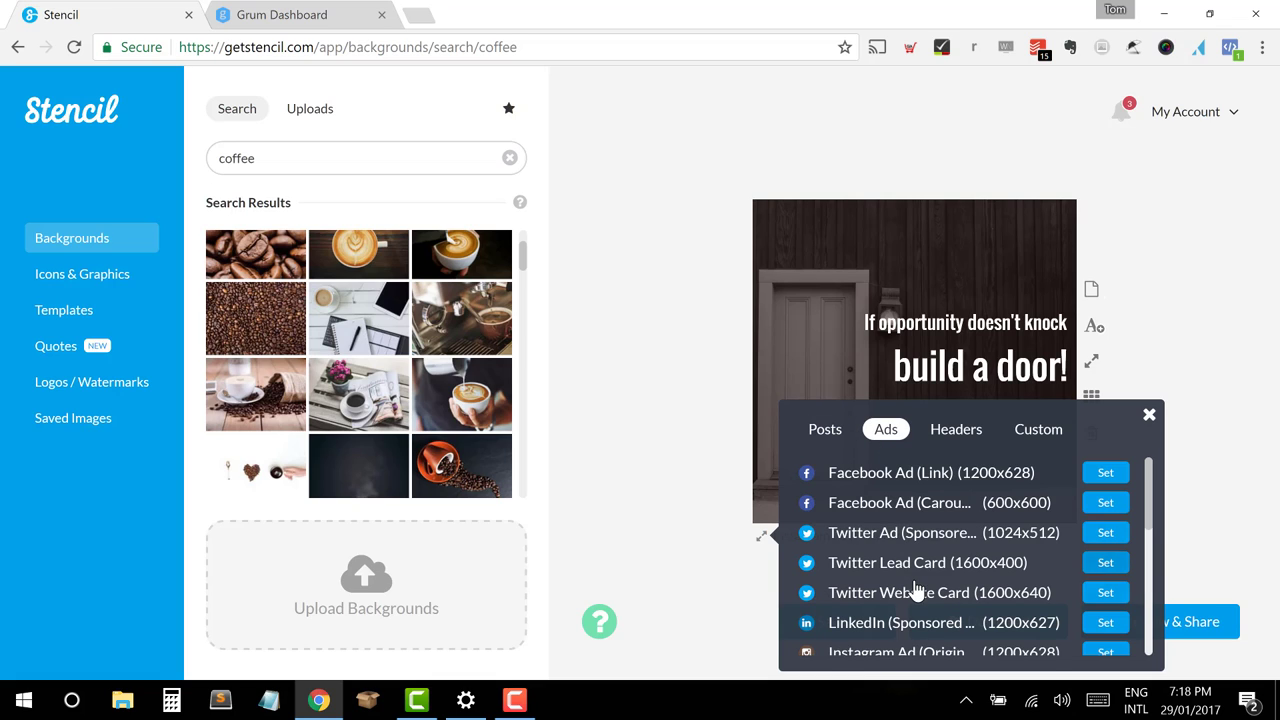
click(956, 428)
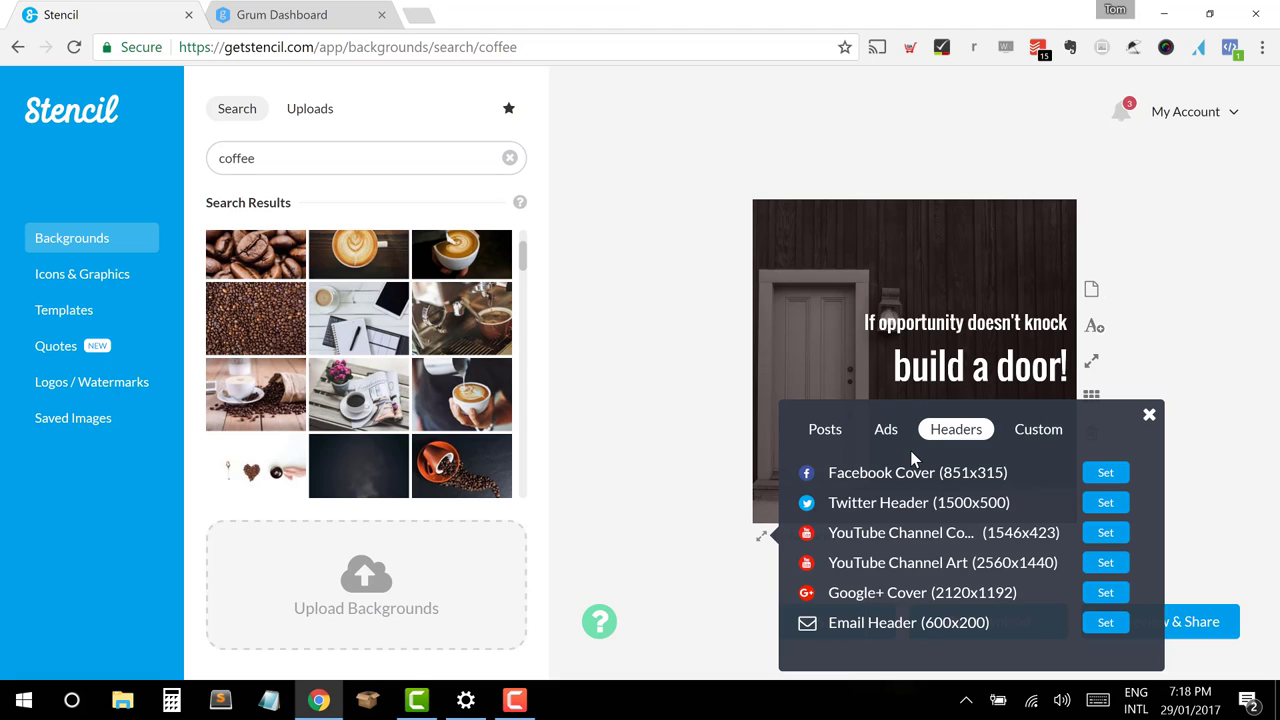
click(1038, 428)
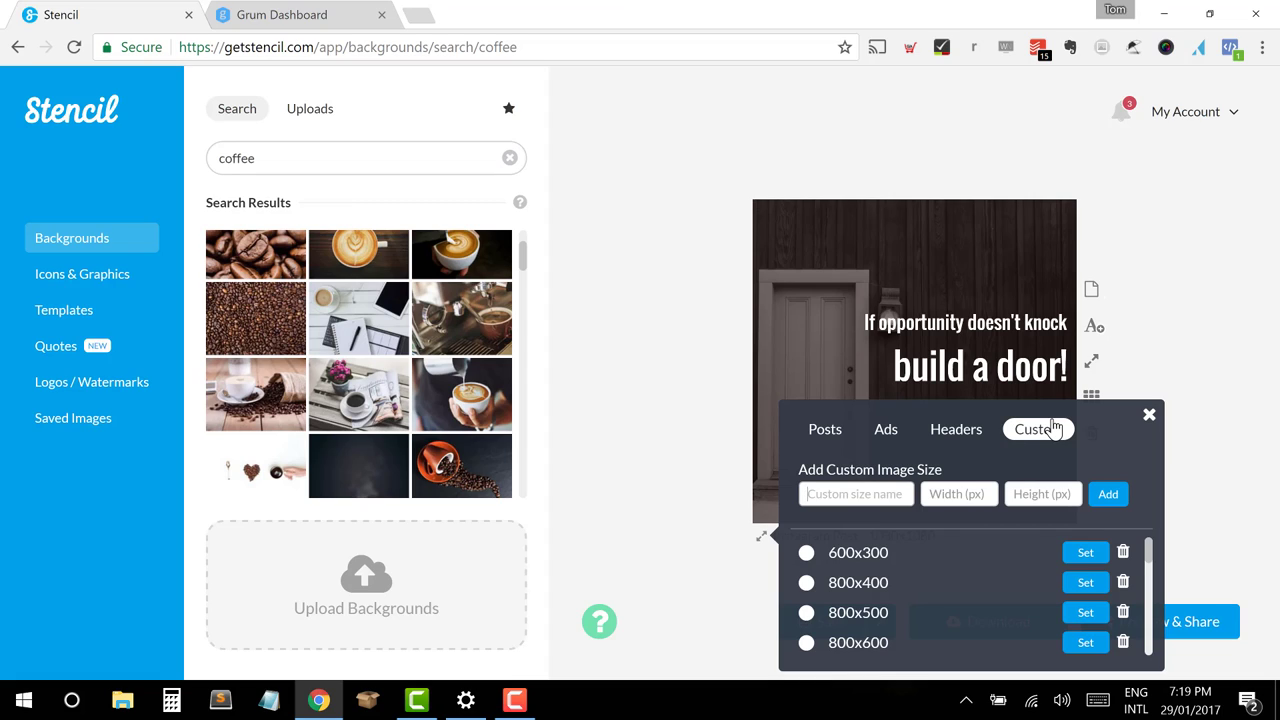
click(1148, 414)
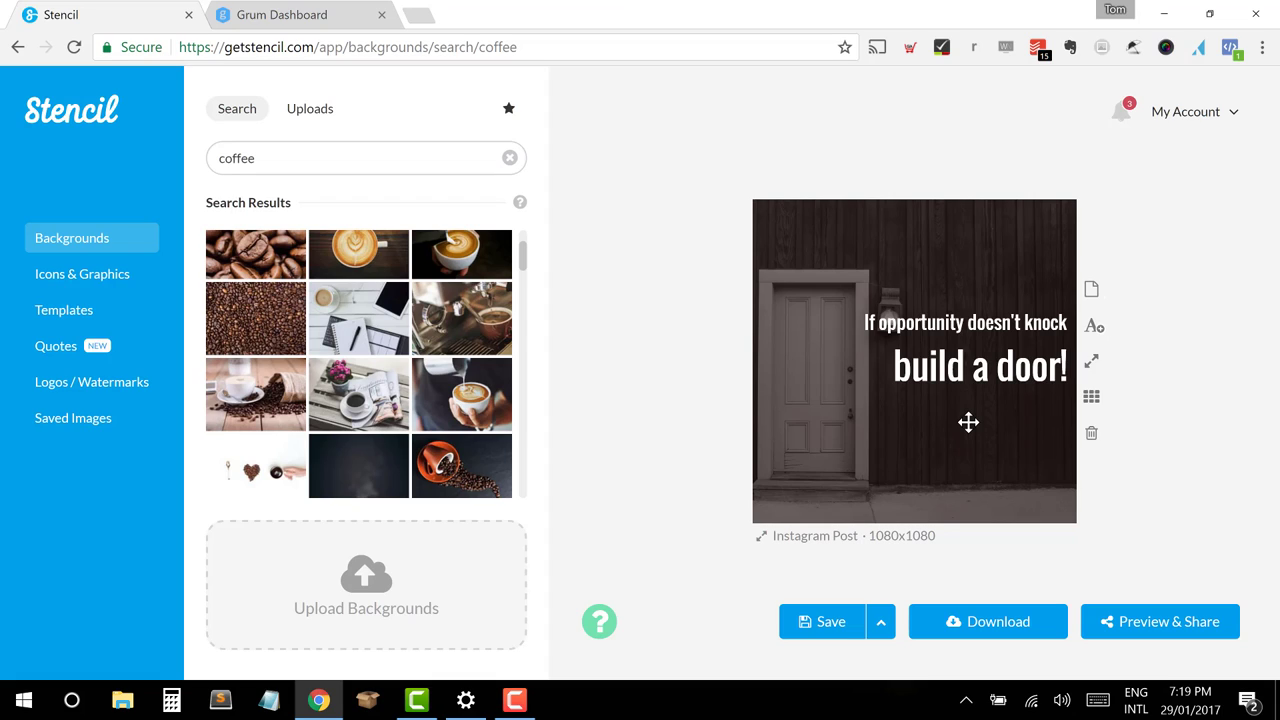
mouse_move(518, 180)
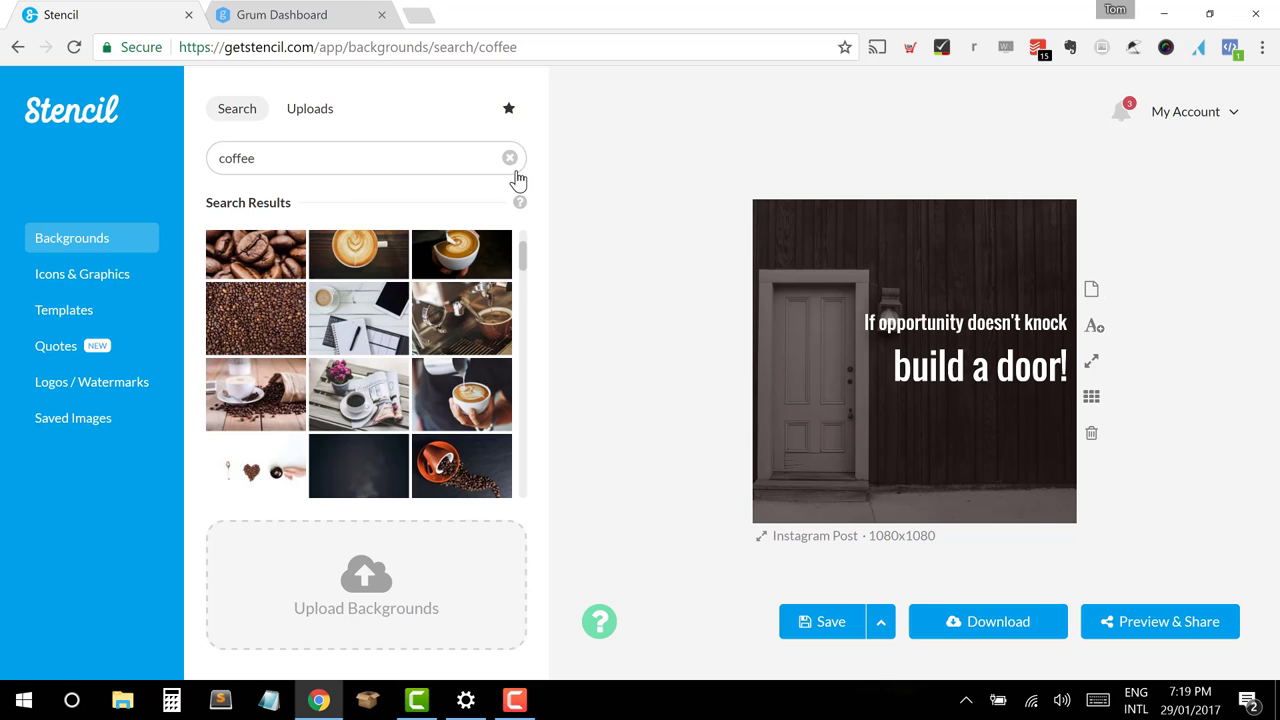
Step: Clear the old background search and search the stock photos again for 'coffee'
click(510, 158)
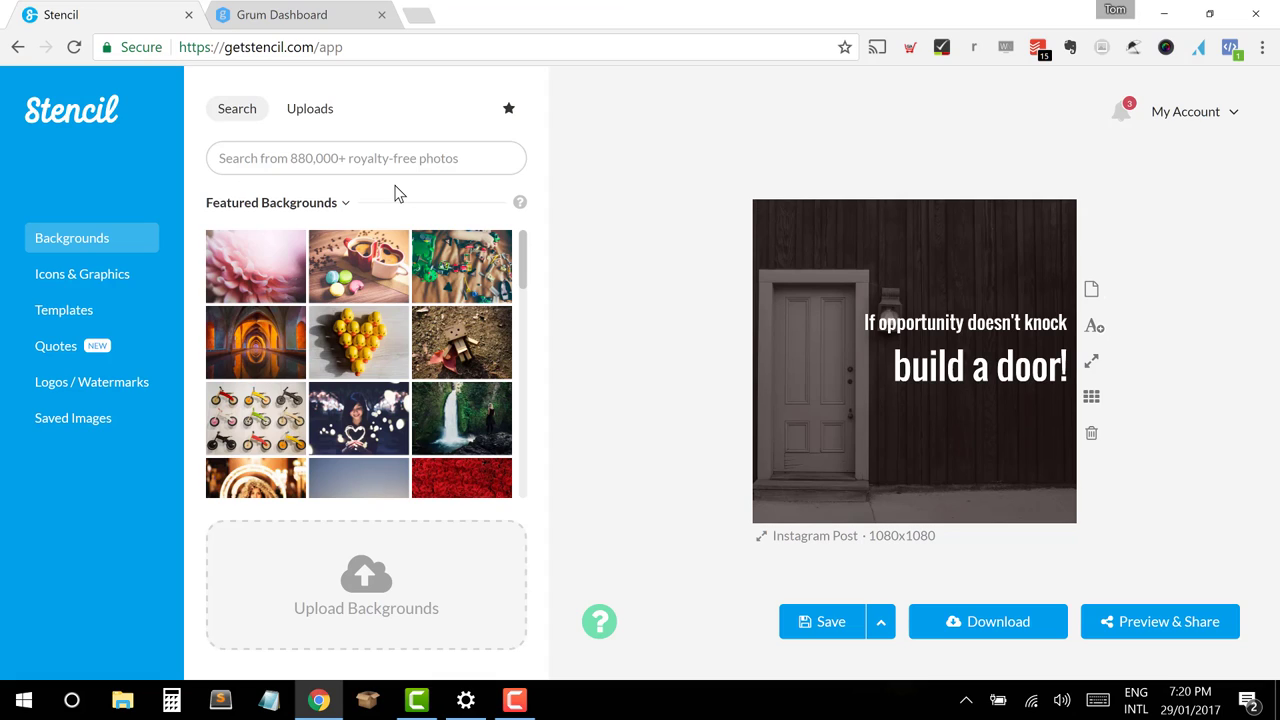
click(366, 158)
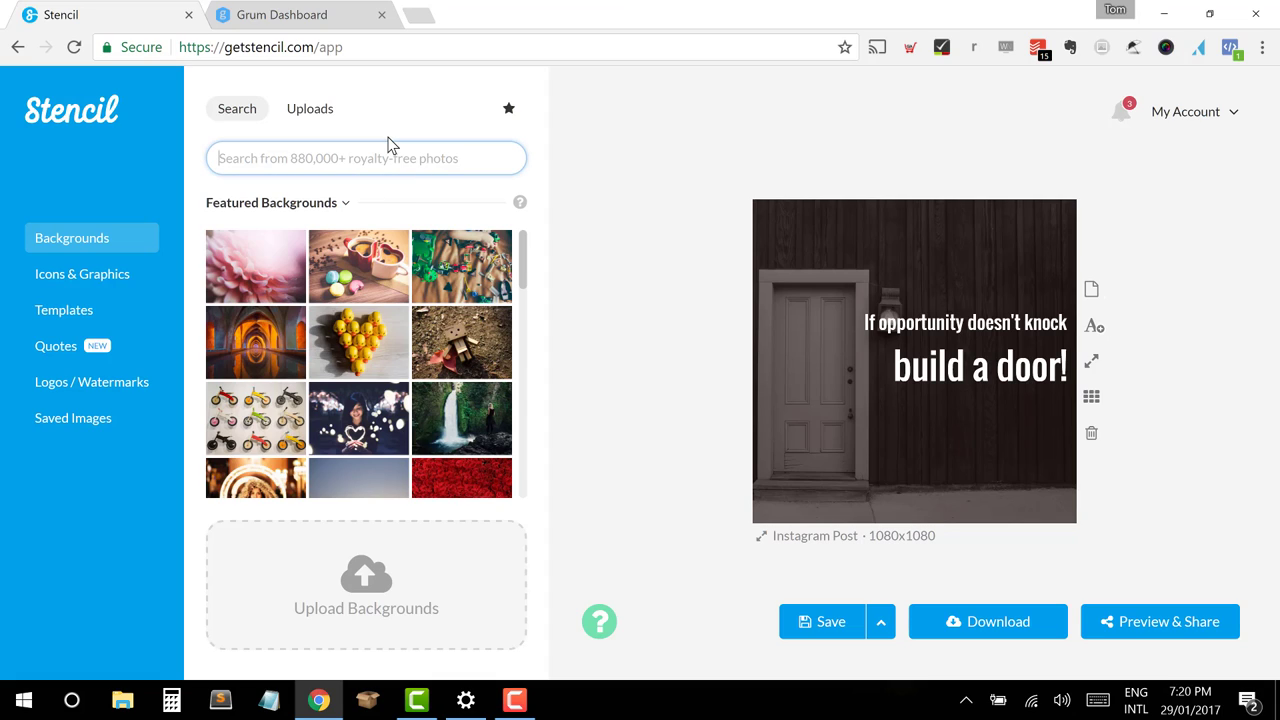
text(coffee)
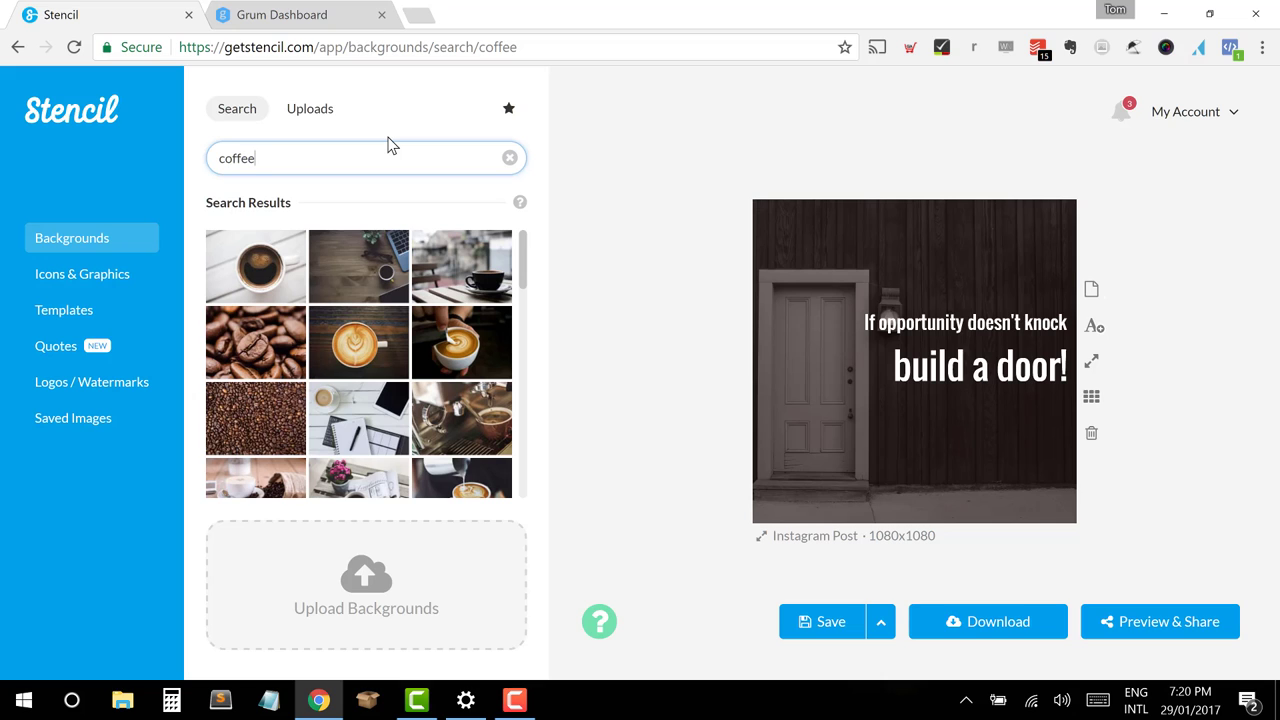
Step: Scroll down the coffee background results to load more photos
scroll(down, 3)
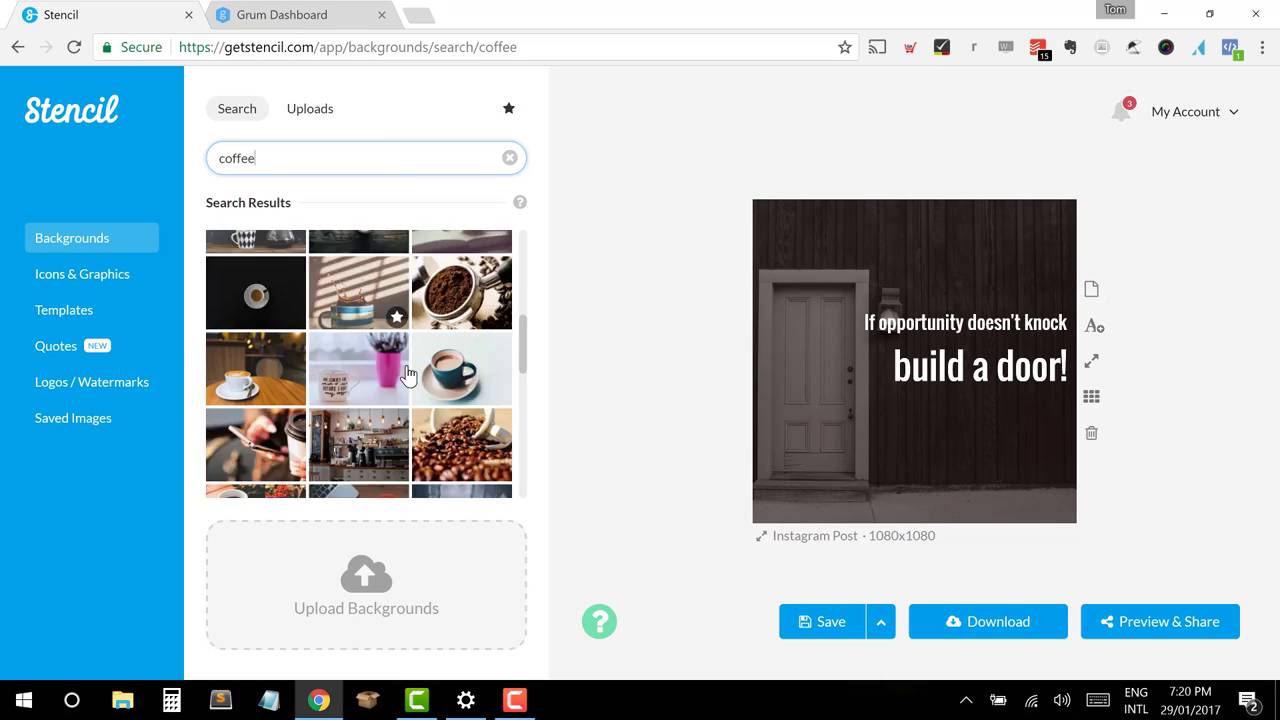
scroll(down, 3)
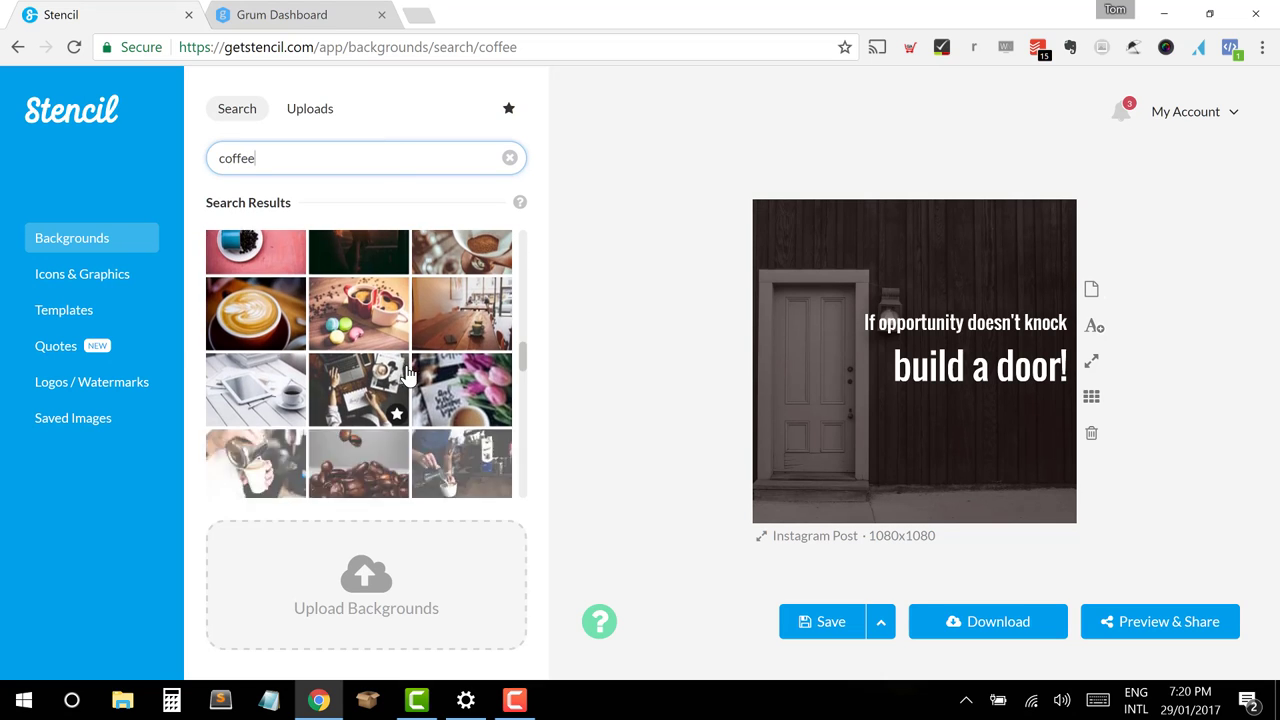
scroll(down, 3)
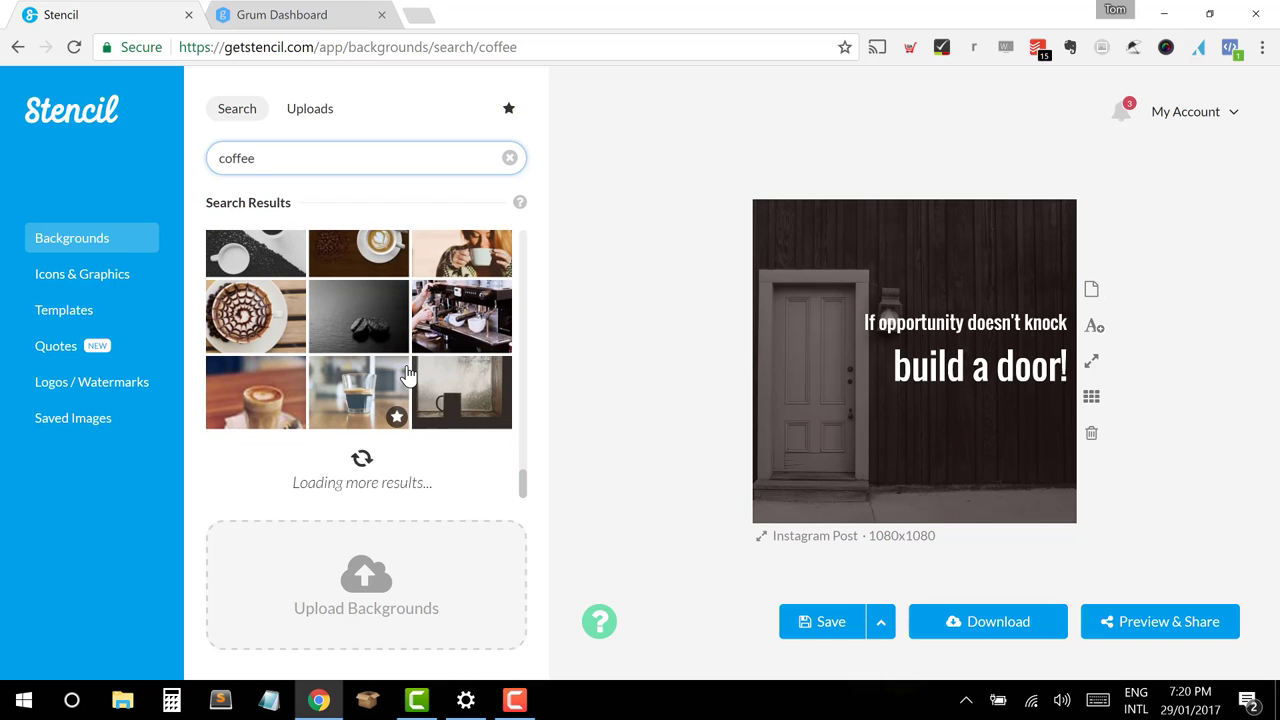
scroll(down, 3)
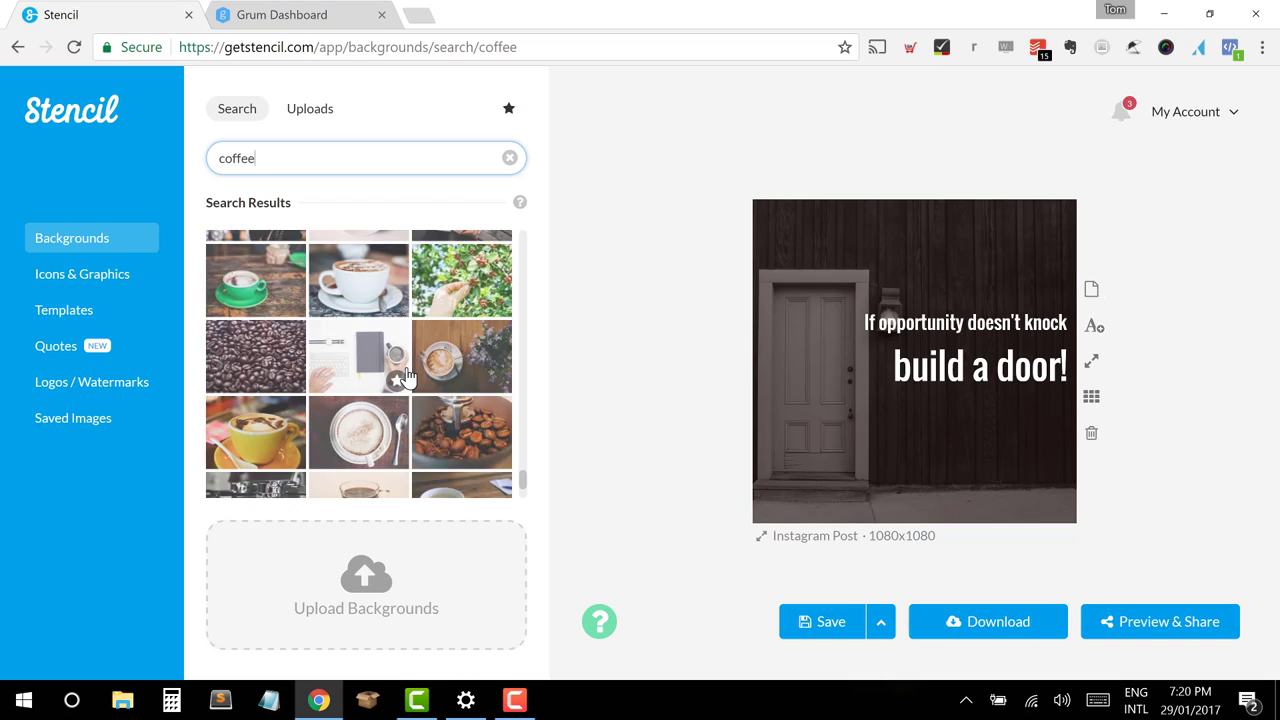
scroll(down, 3)
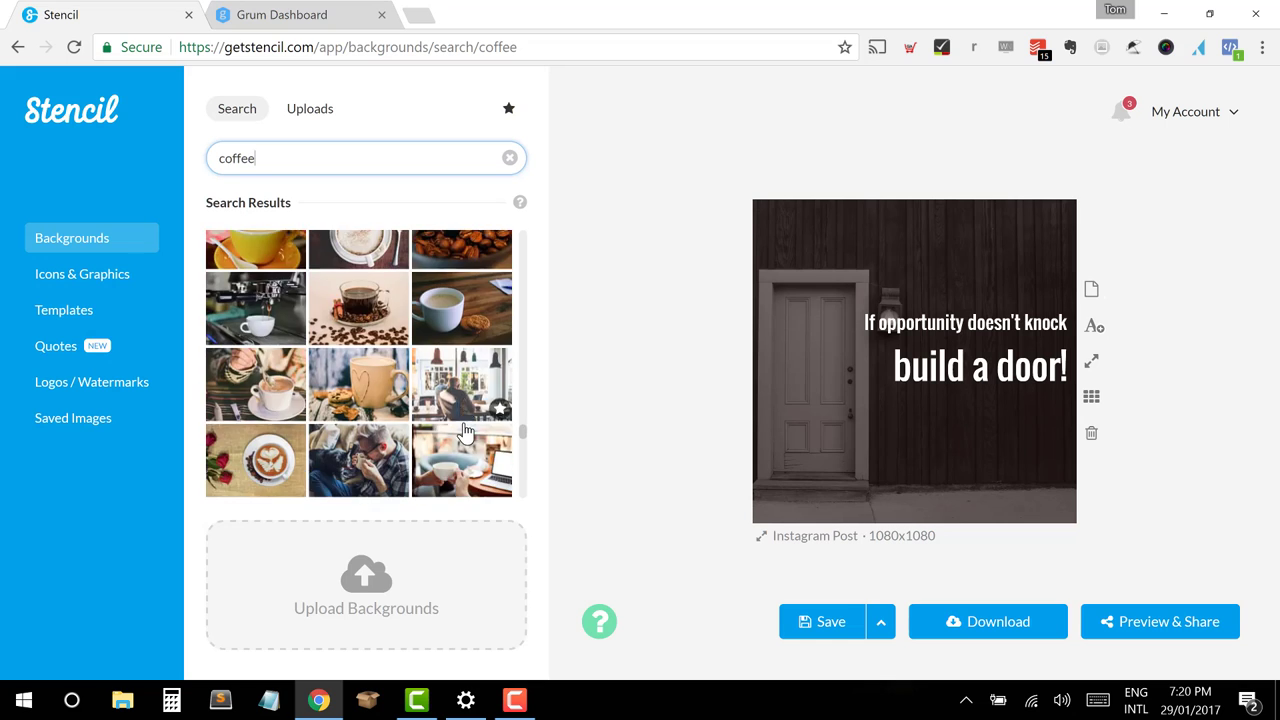
scroll(down, 3)
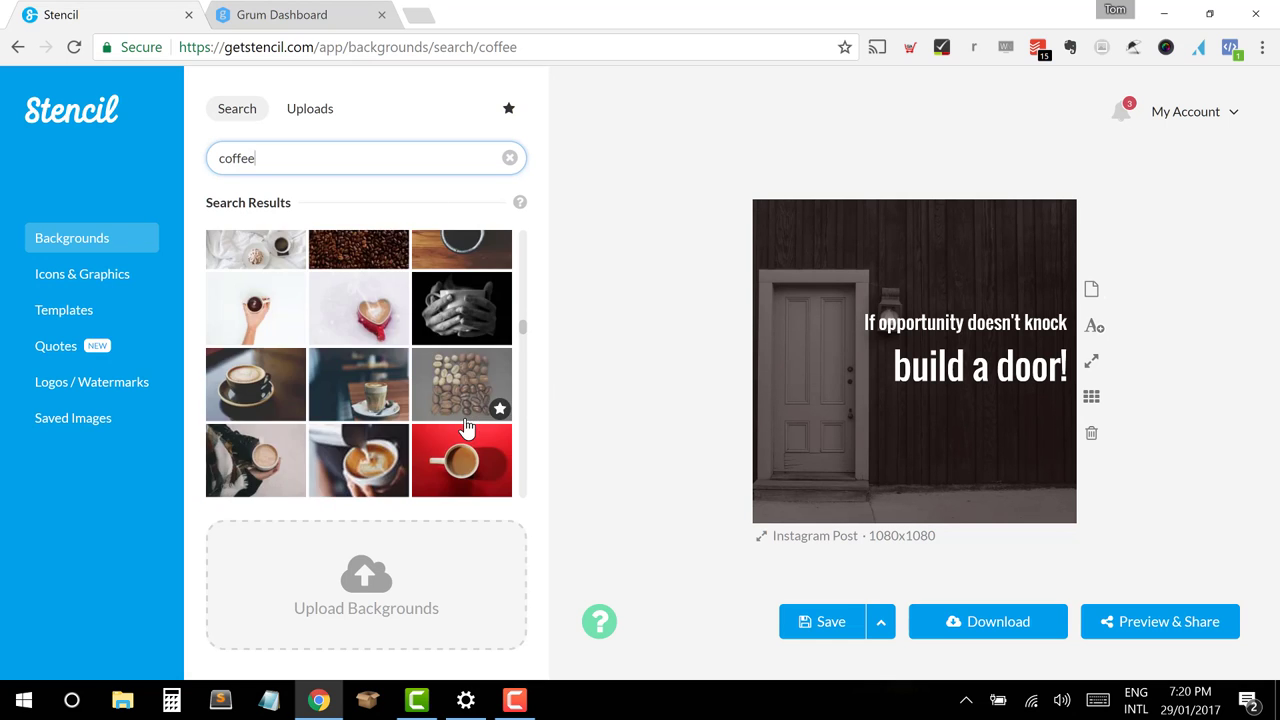
scroll(down, 3)
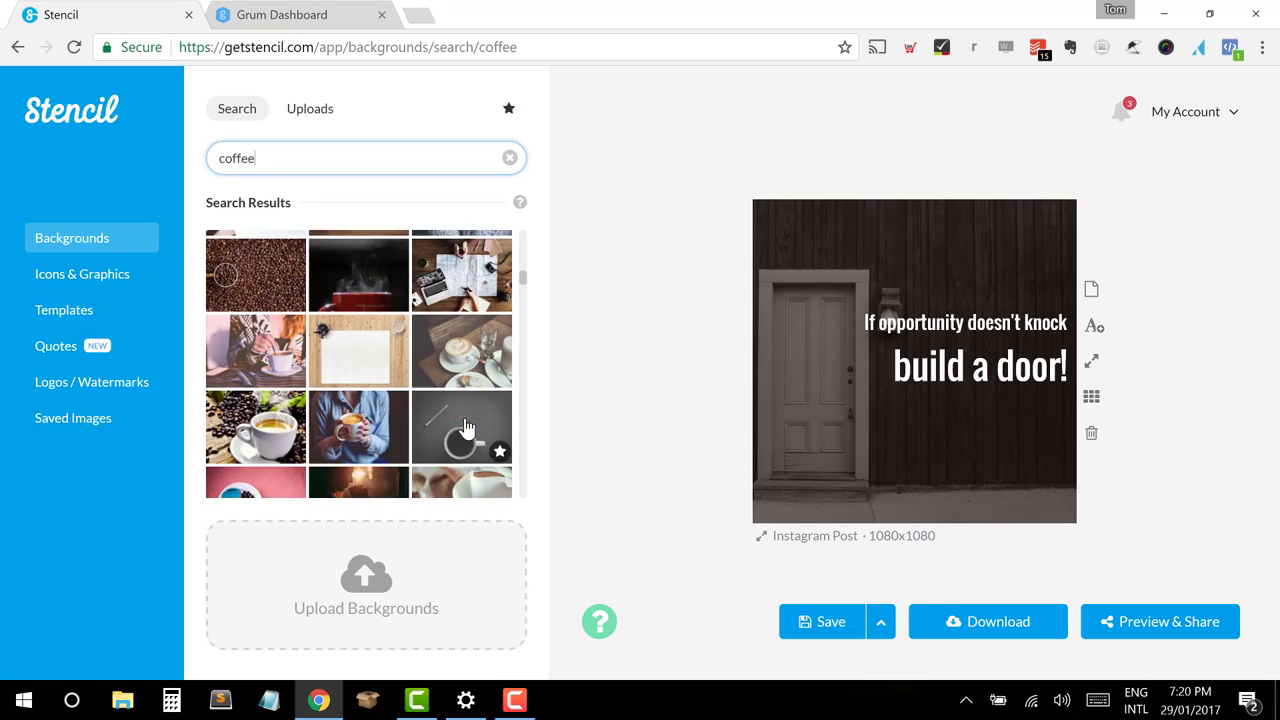
scroll(down, 3)
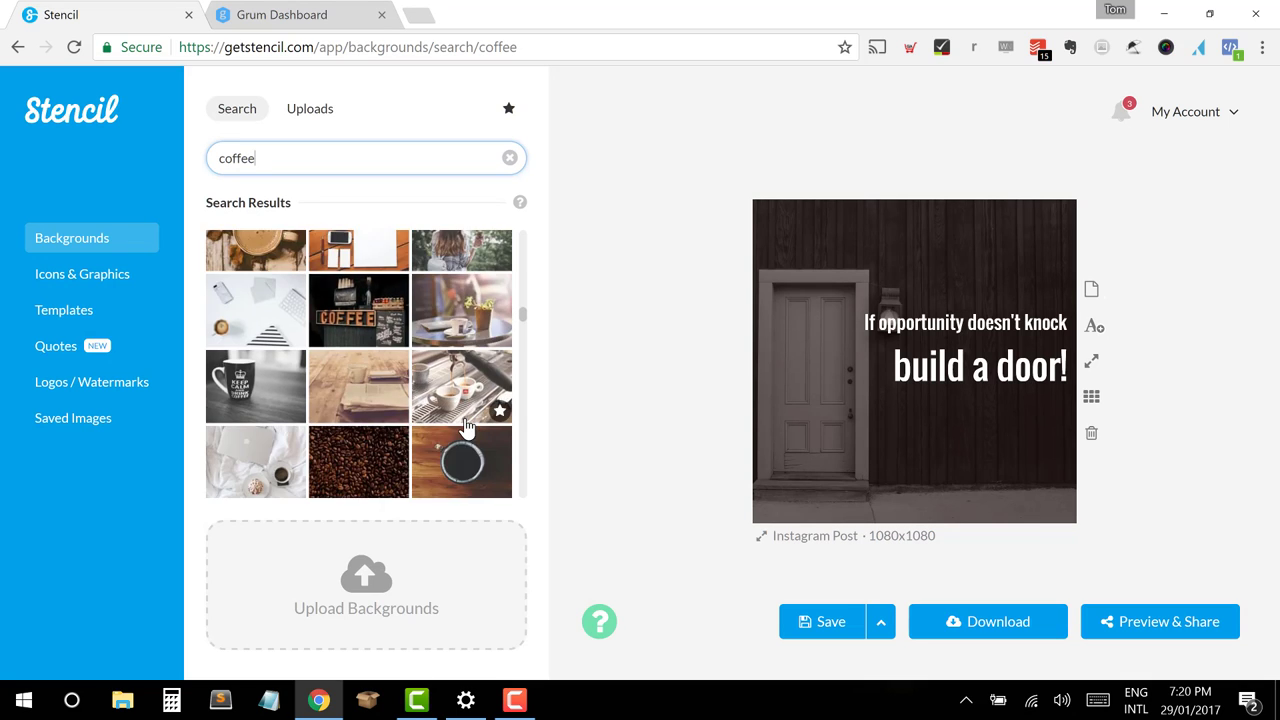
scroll(down, 3)
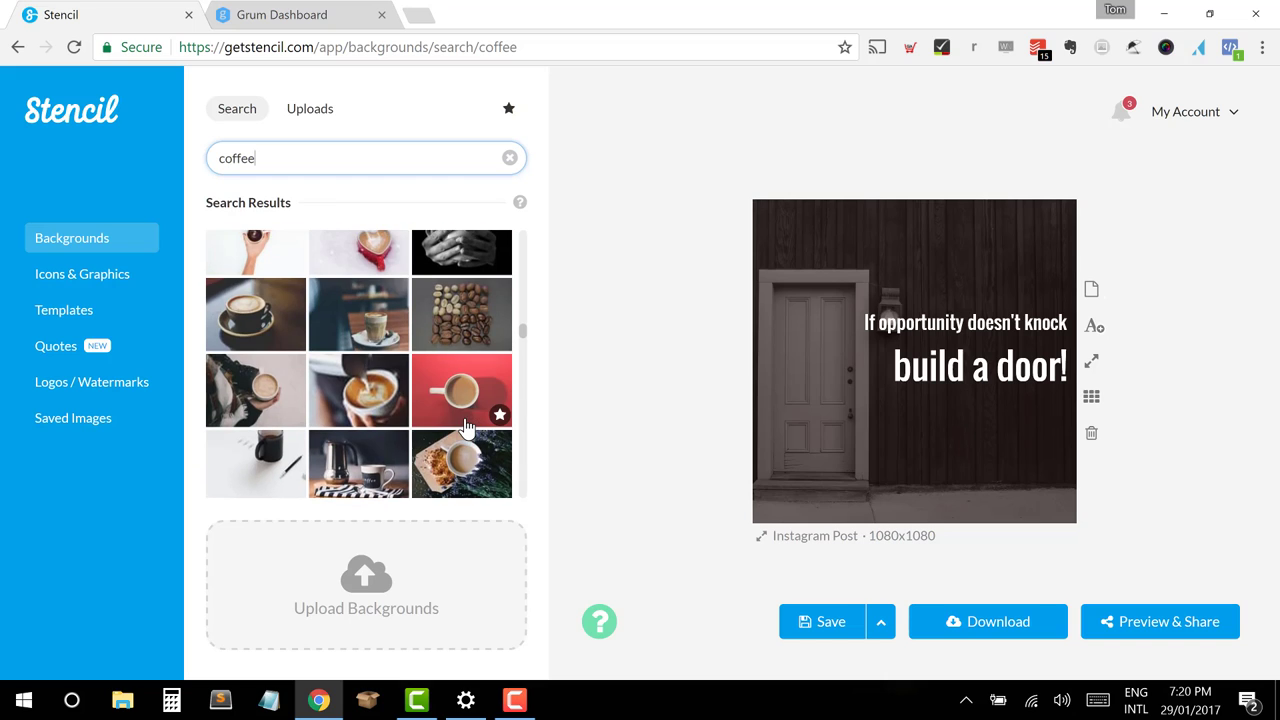
mouse_move(358, 390)
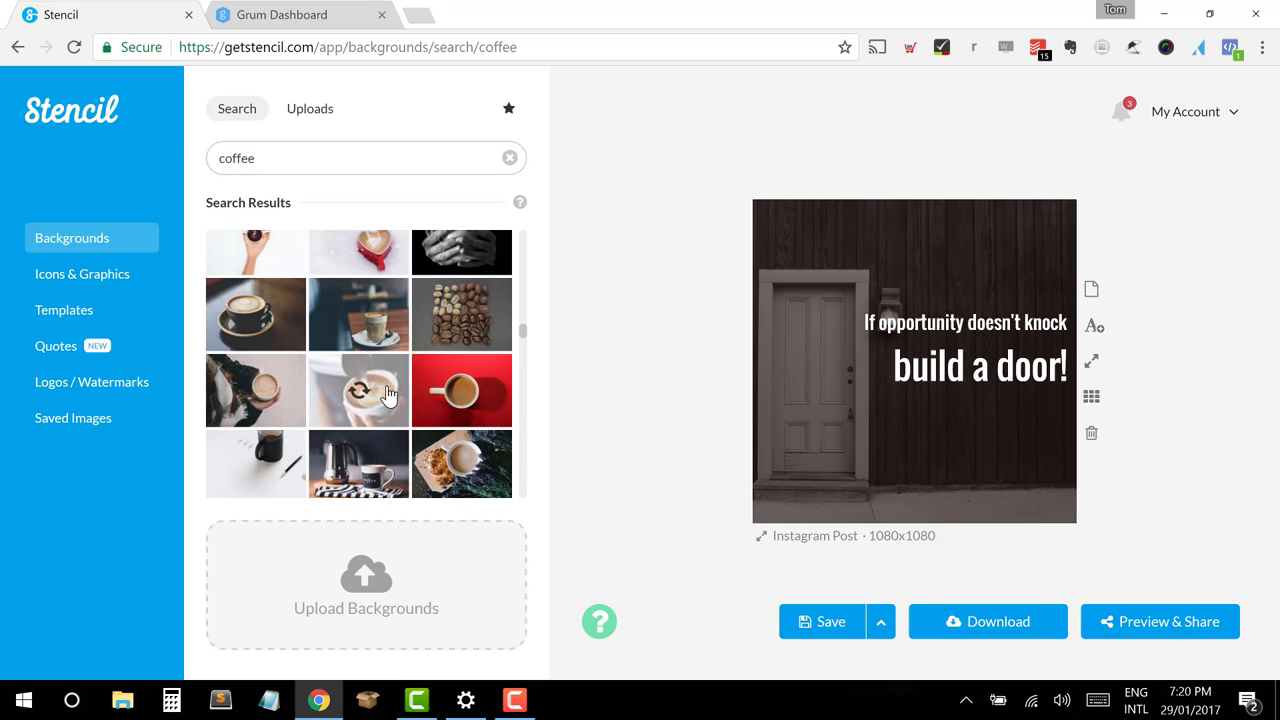
Step: Try a latte art photo, then set the milk-pouring coffee photo as the background
click(358, 390)
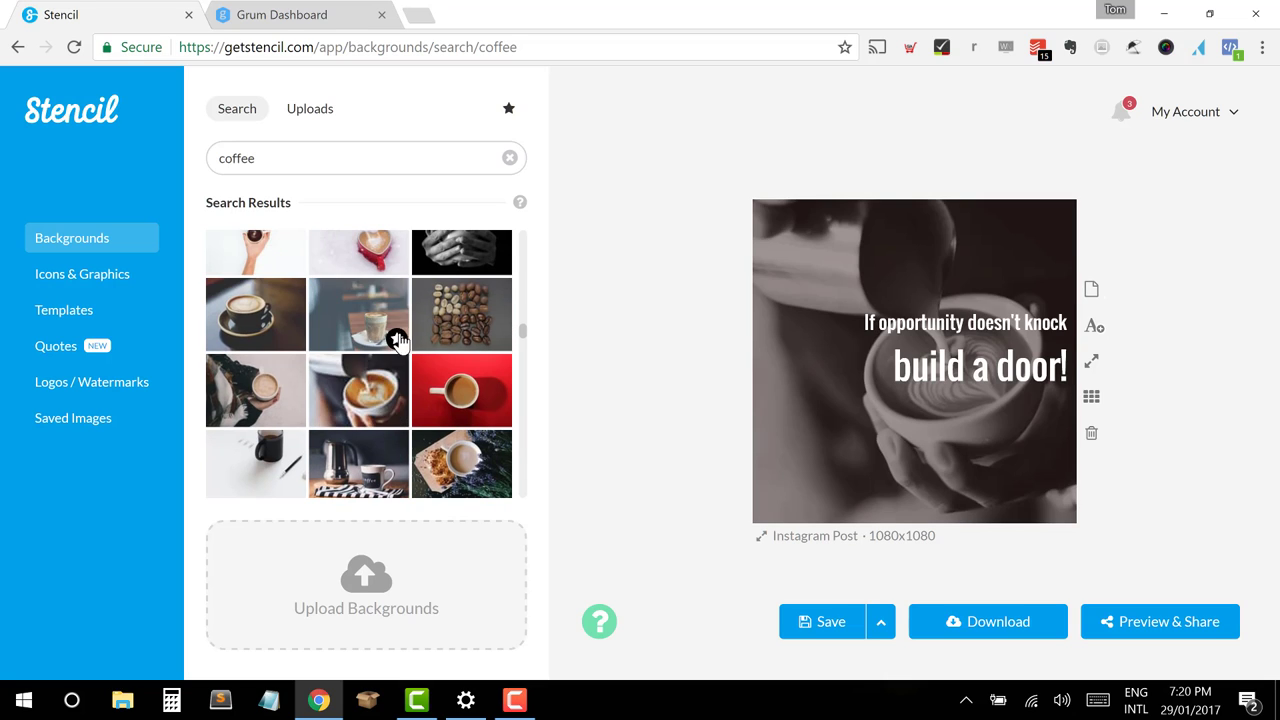
scroll(down, 3)
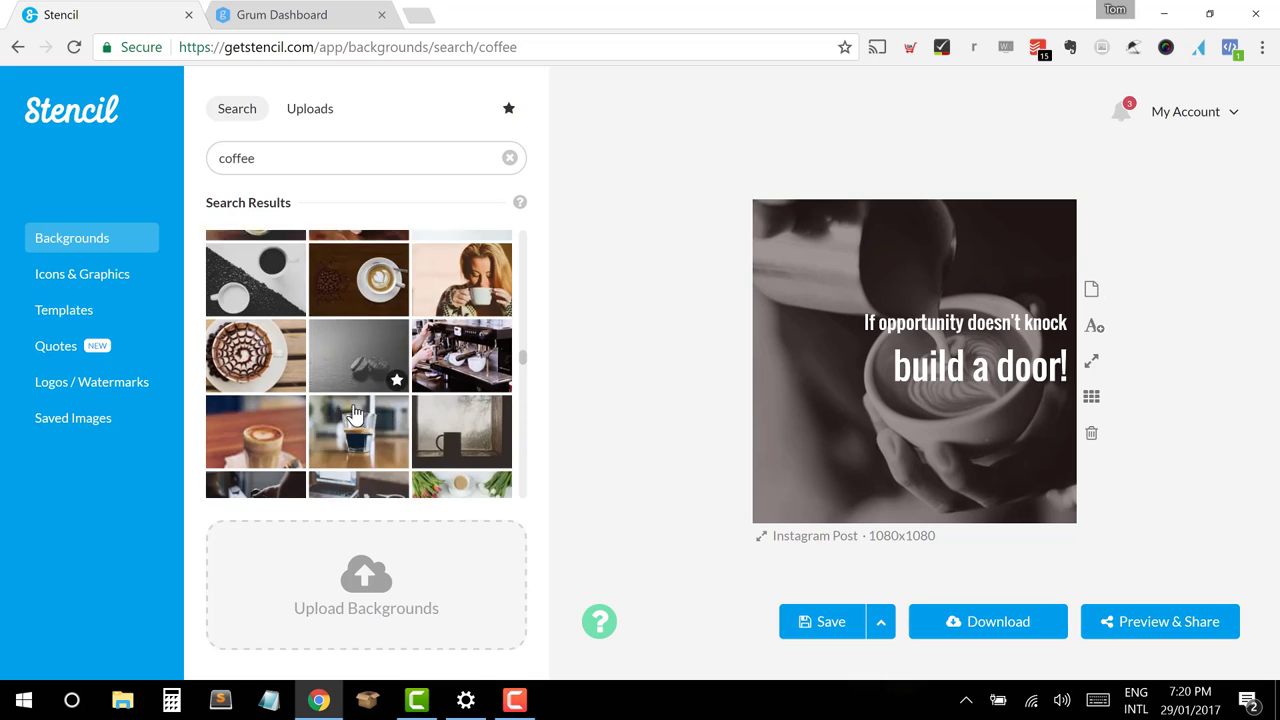
scroll(down, 3)
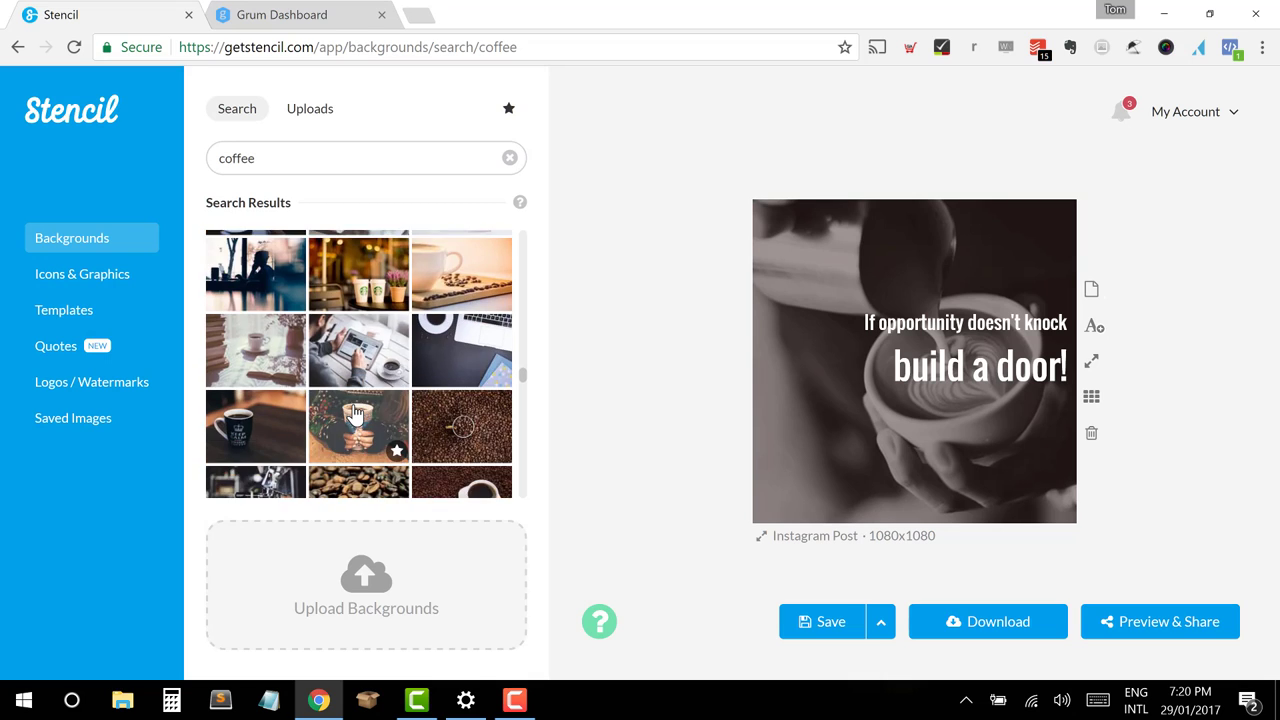
scroll(down, 3)
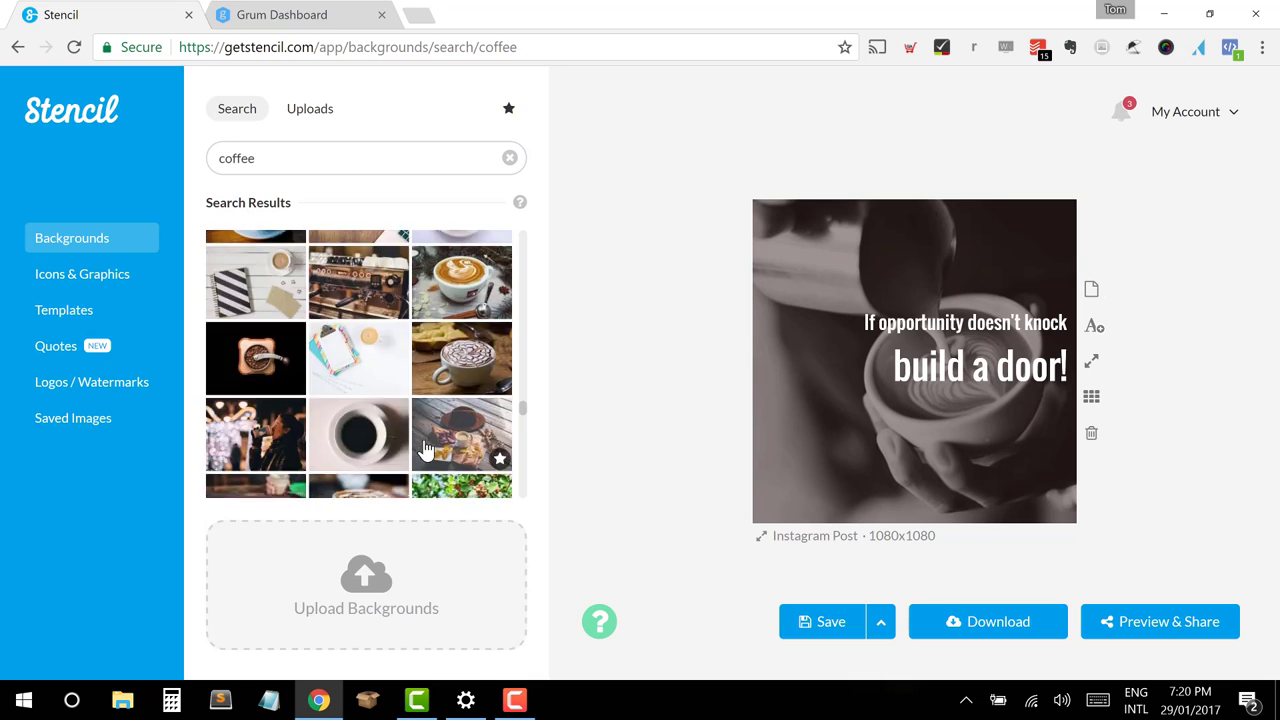
scroll(down, 3)
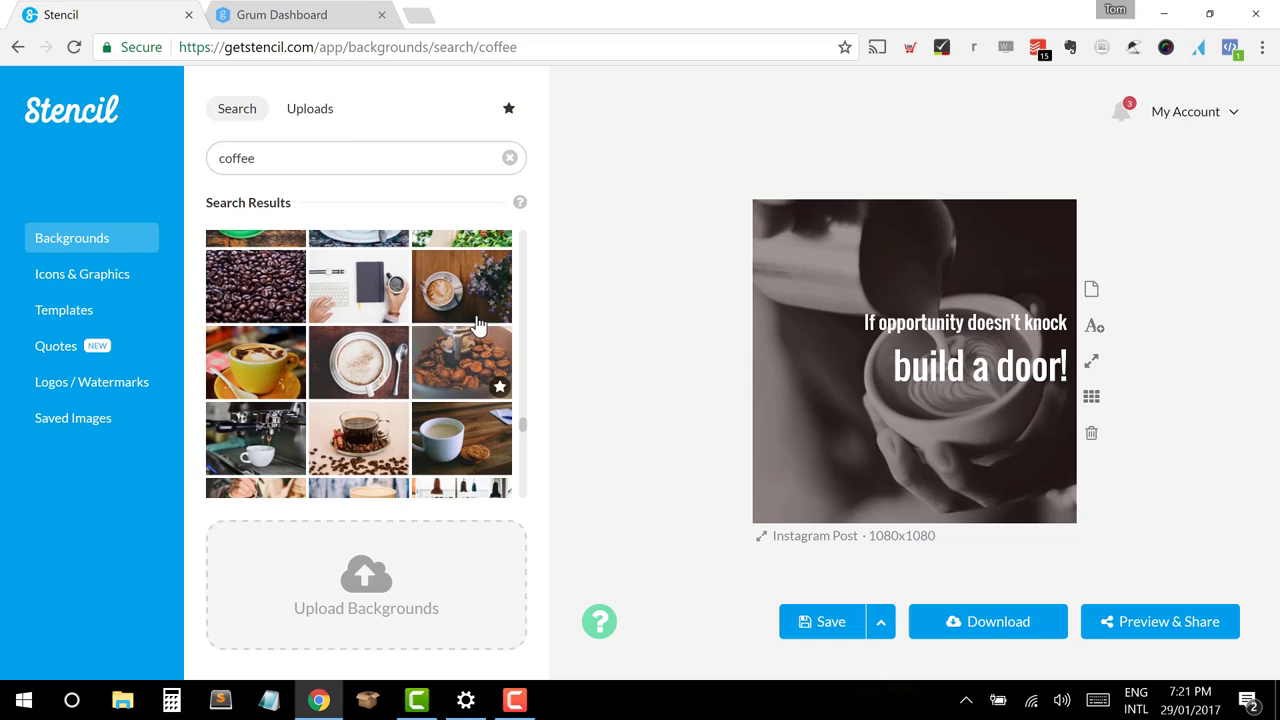
mouse_move(438, 378)
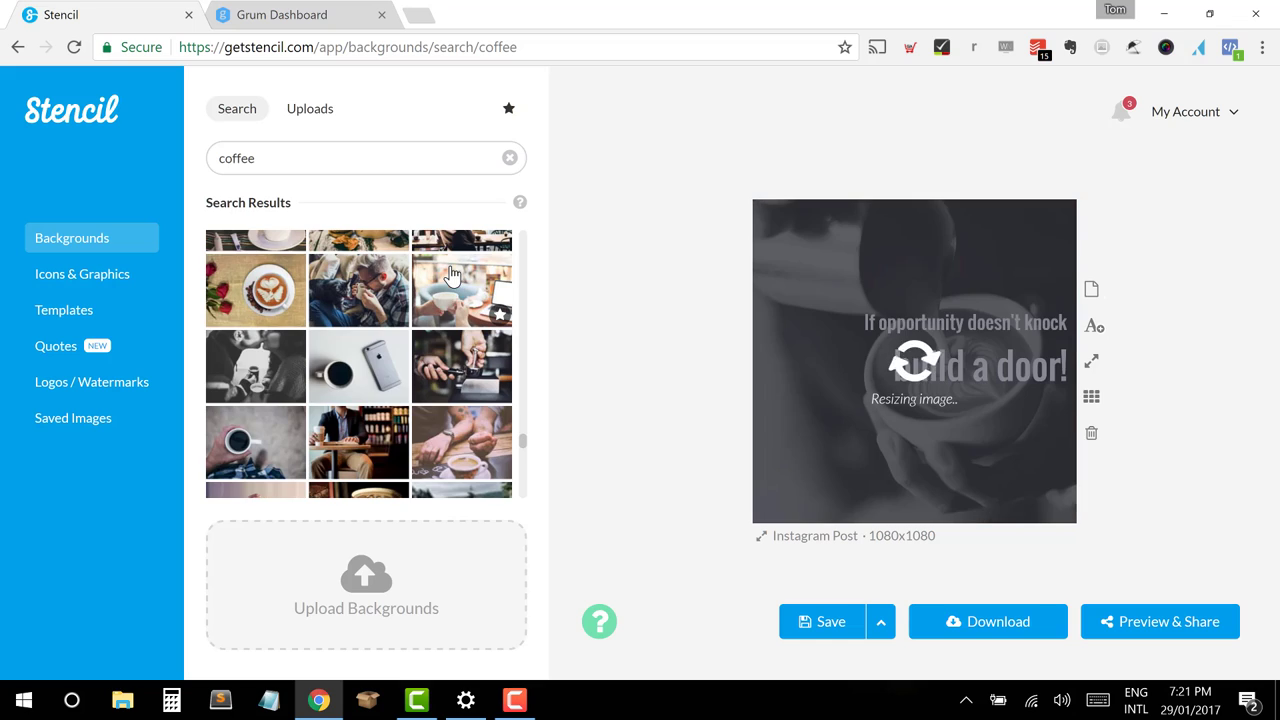
mouse_move(476, 384)
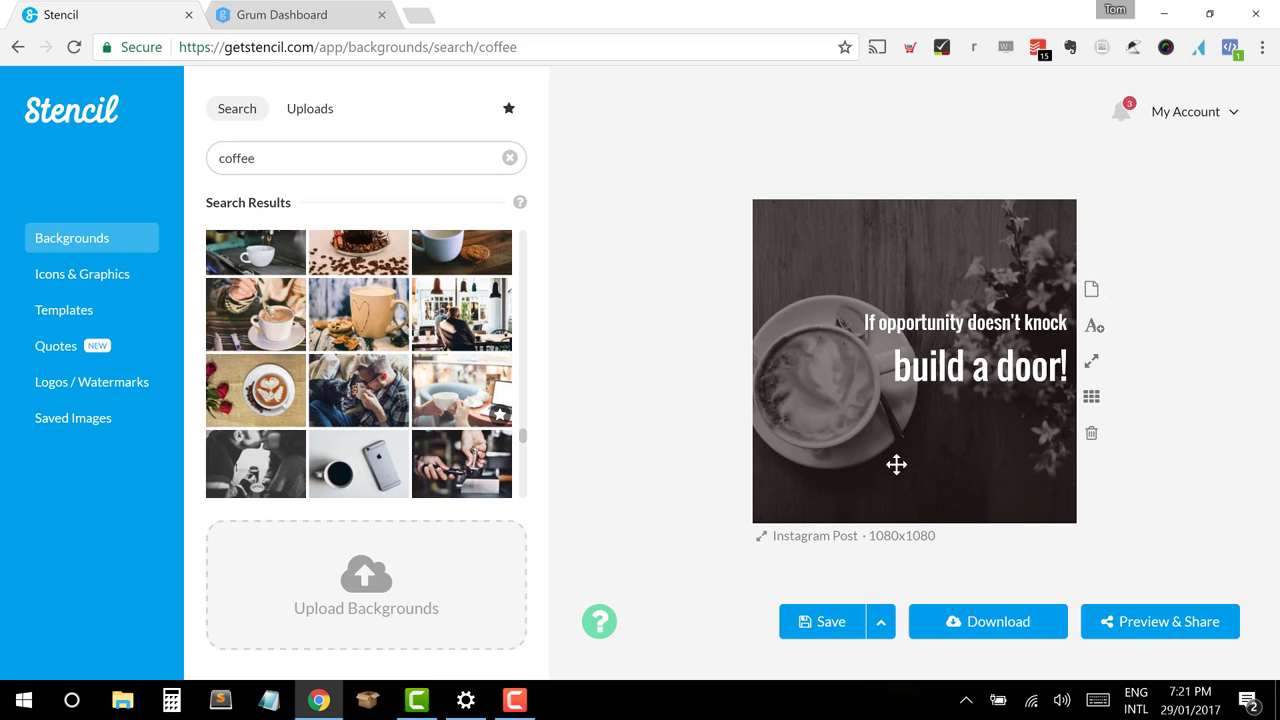
scroll(down, 3)
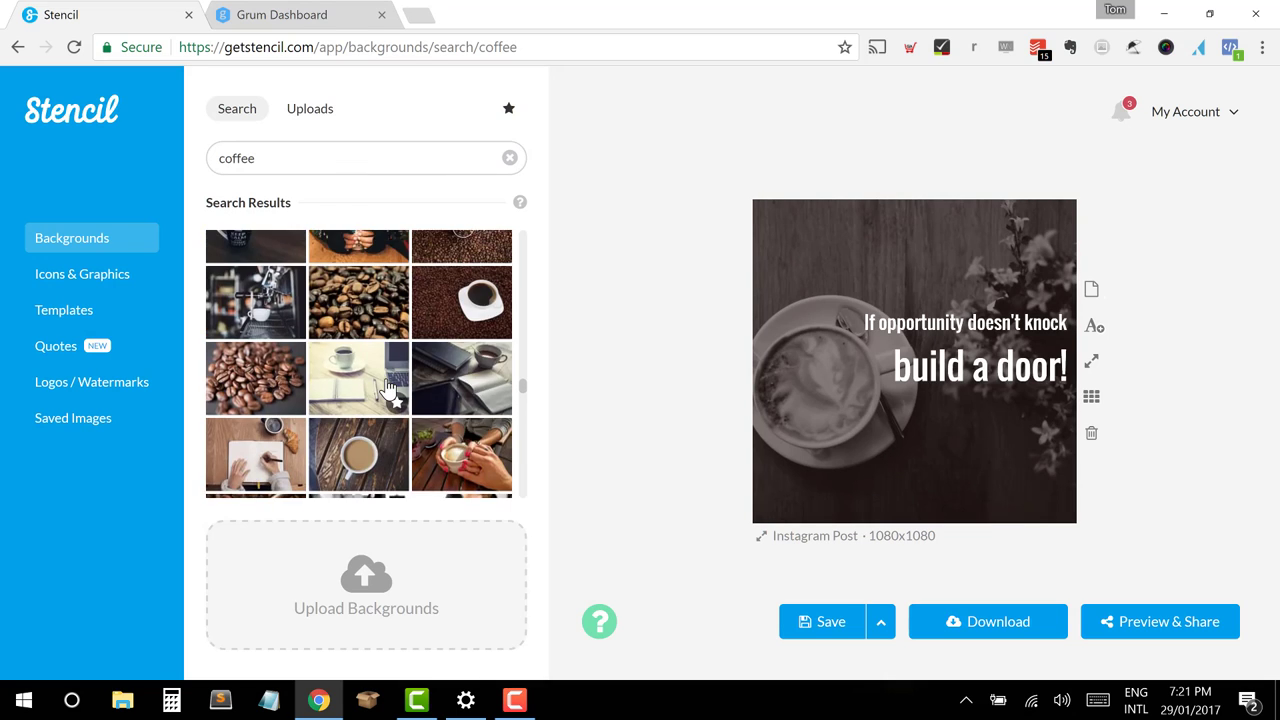
scroll(down, 3)
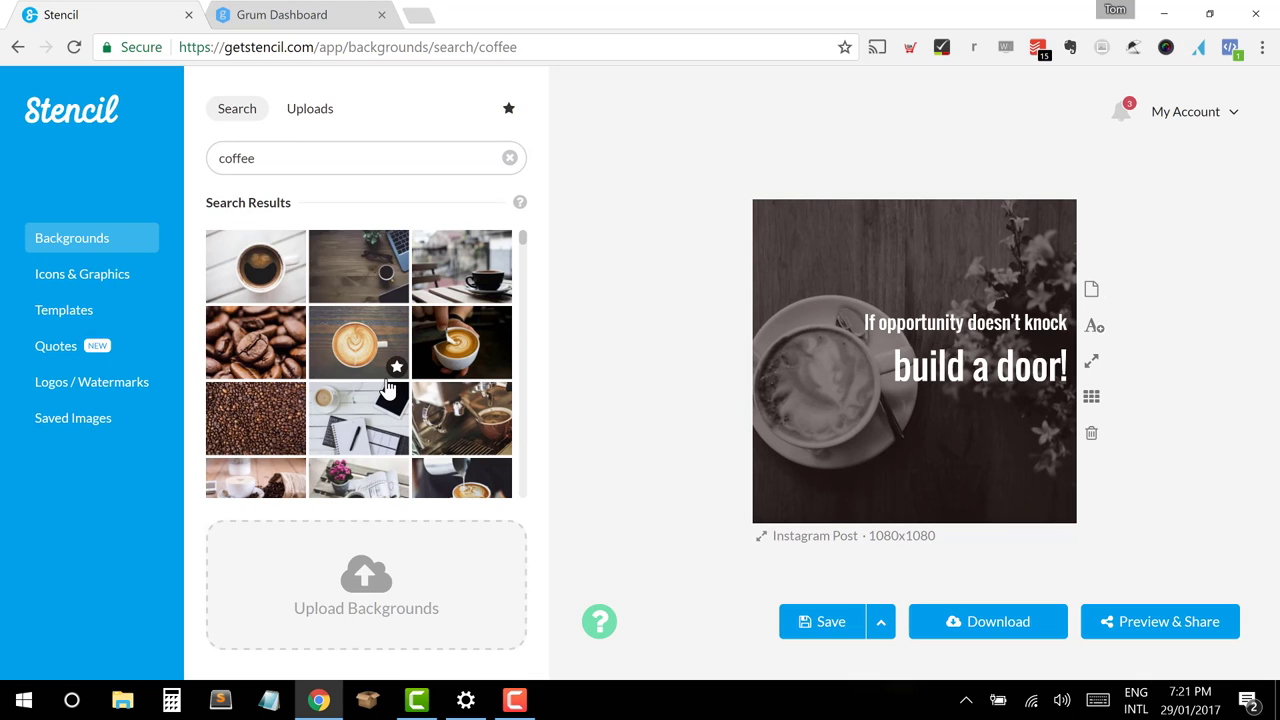
mouse_move(420, 436)
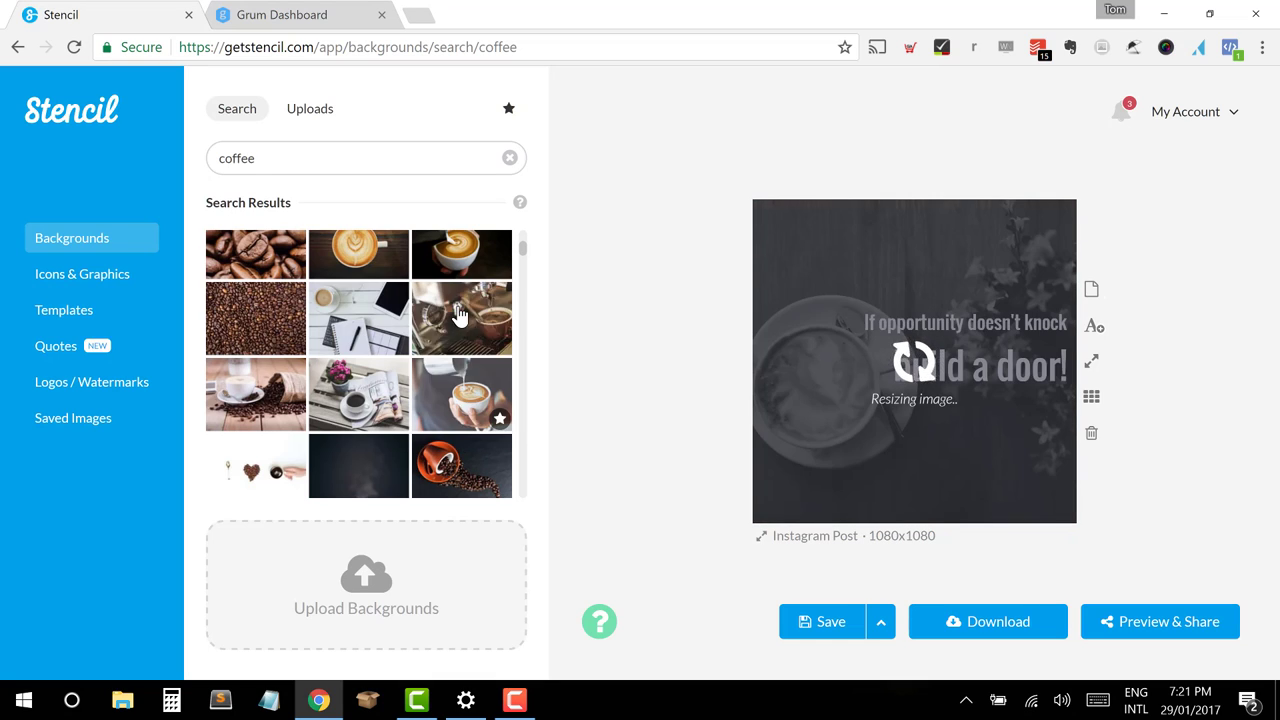
click(460, 318)
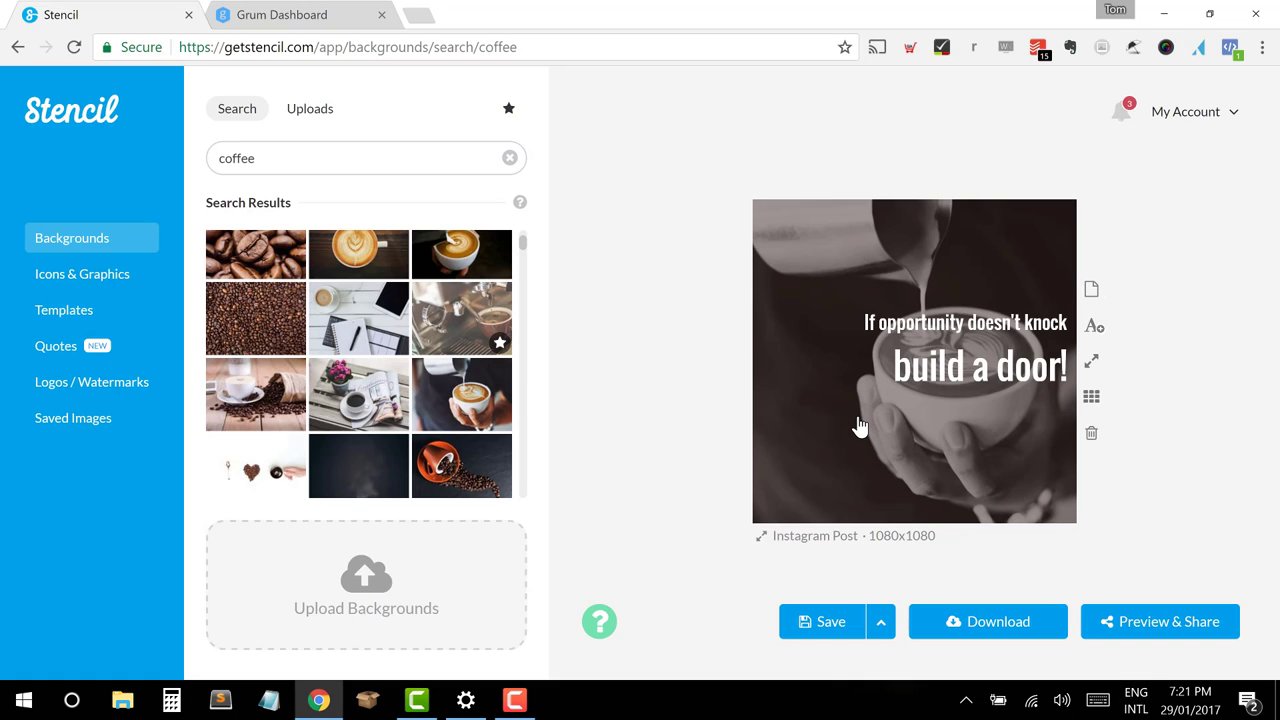
mouse_move(468, 418)
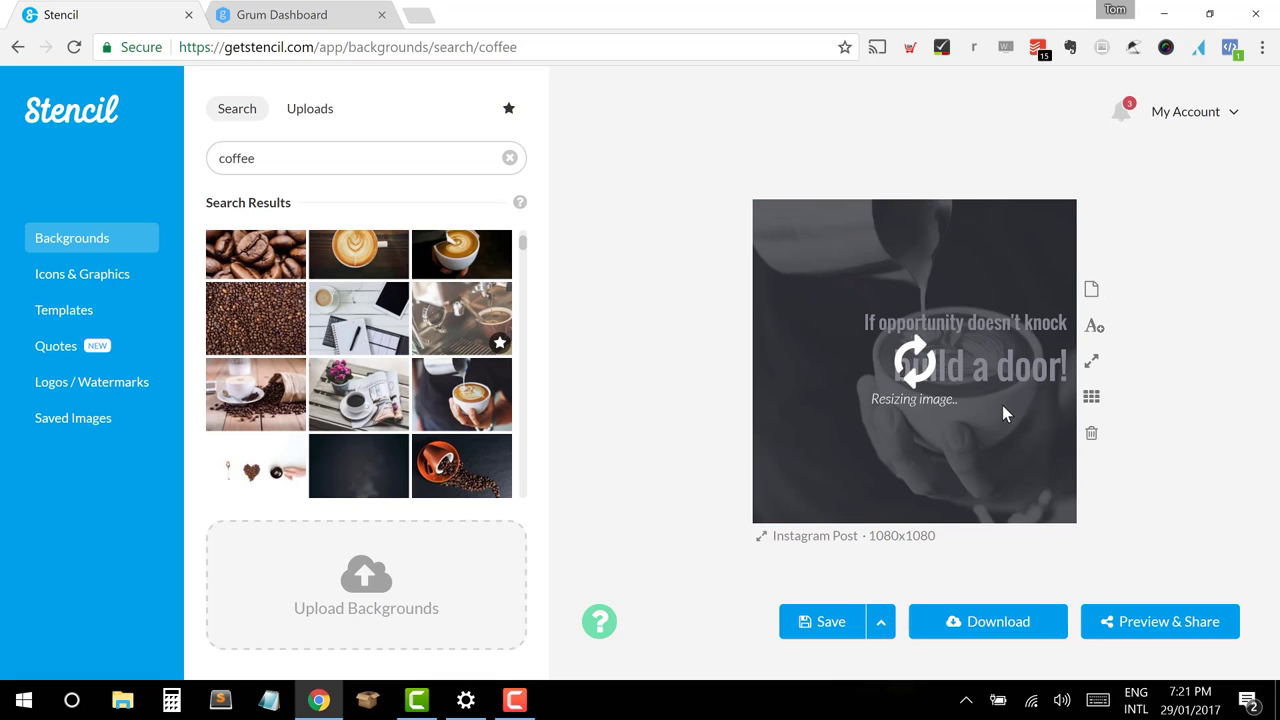
mouse_move(824, 450)
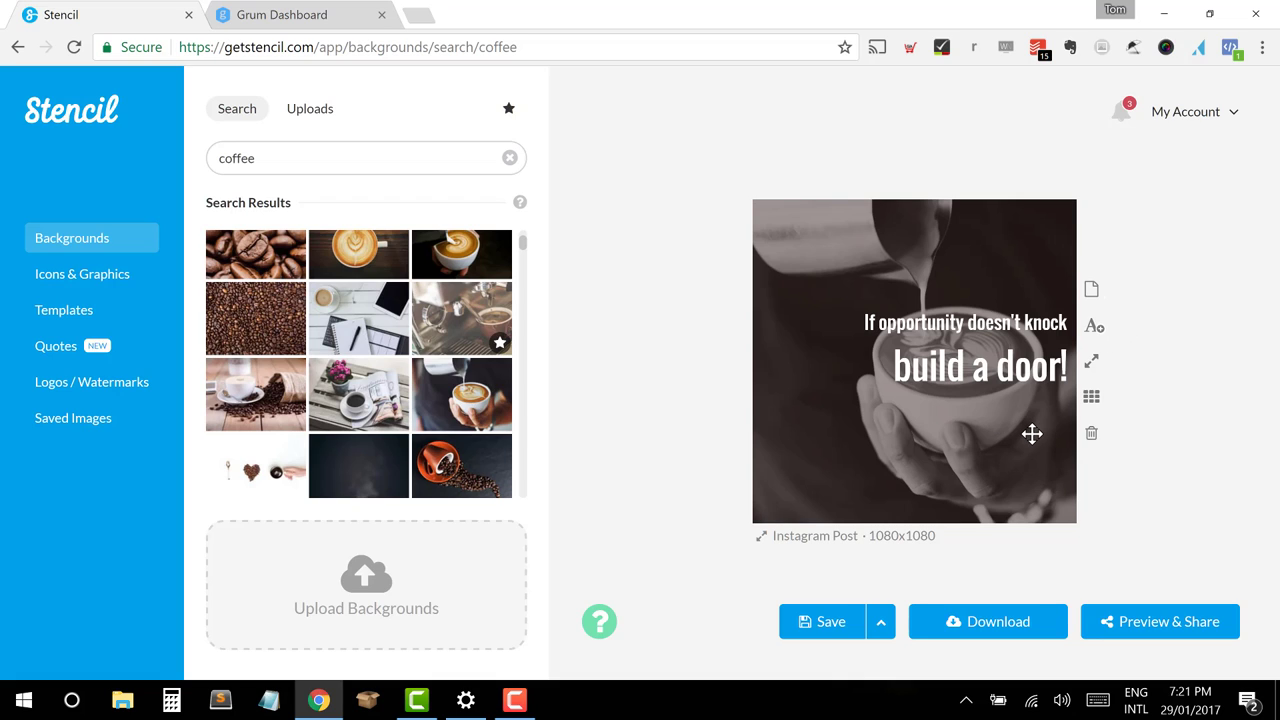
mouse_move(938, 478)
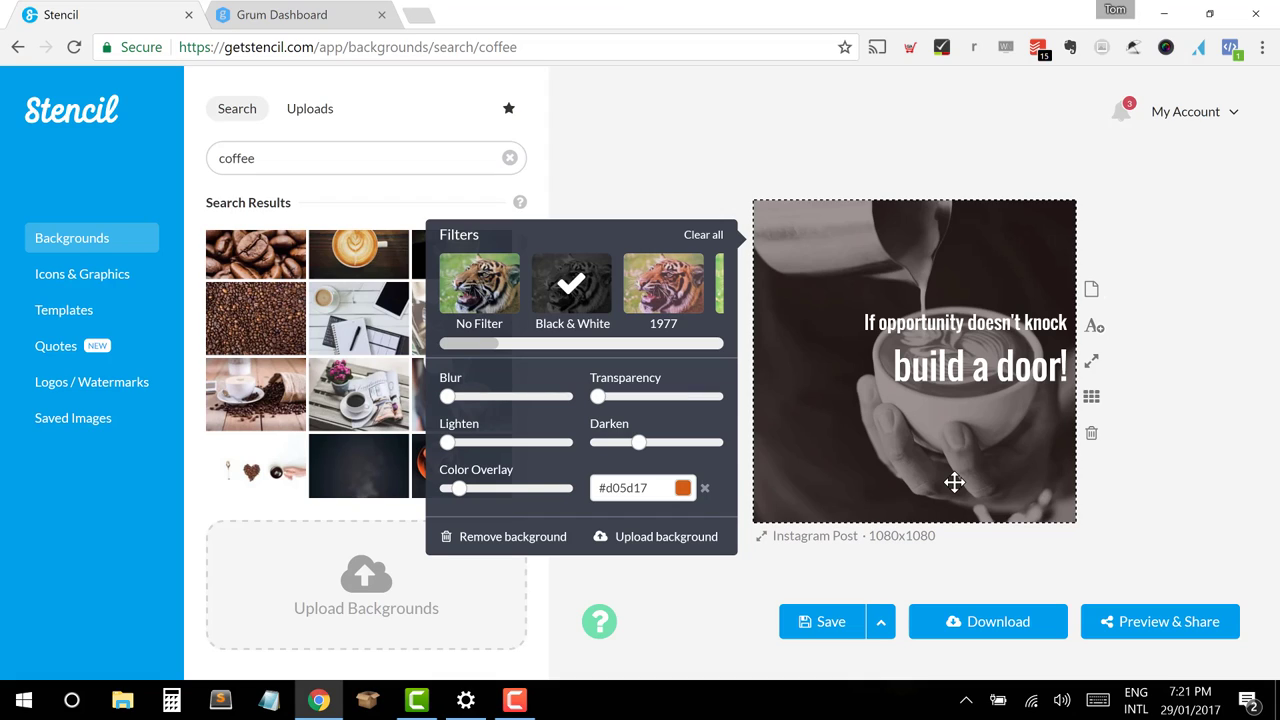
mouse_move(568, 442)
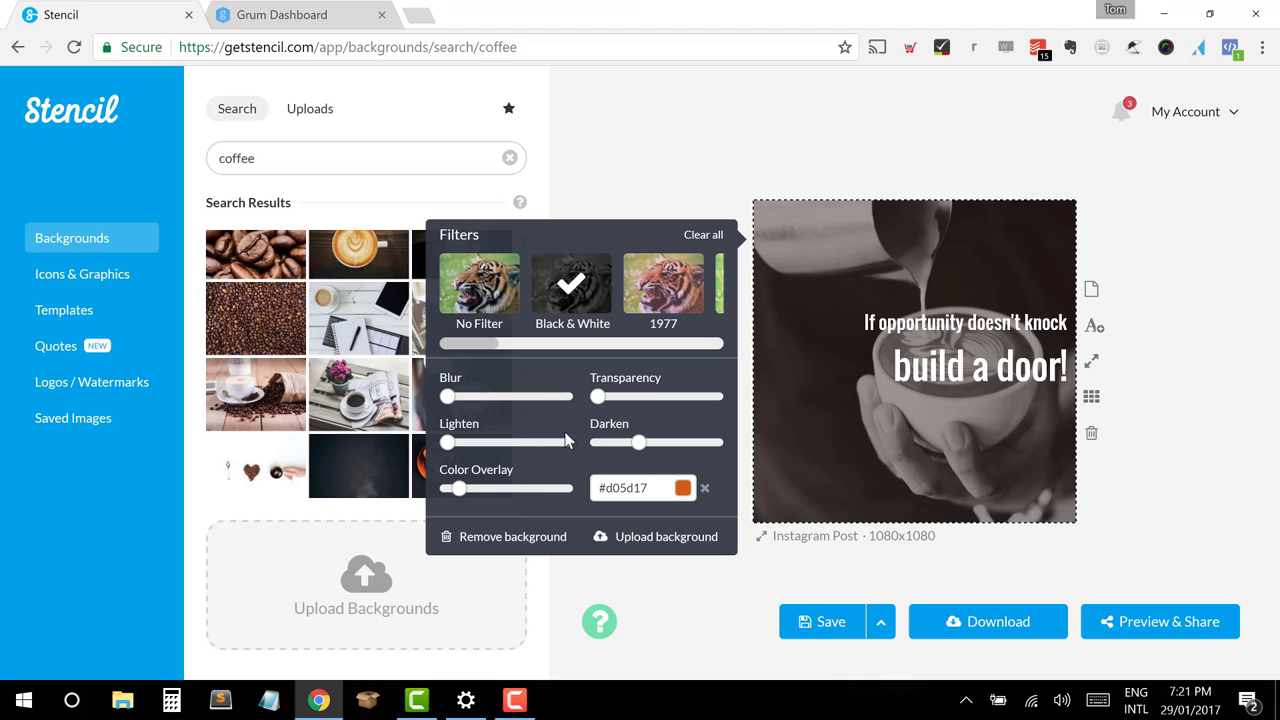
mouse_move(532, 344)
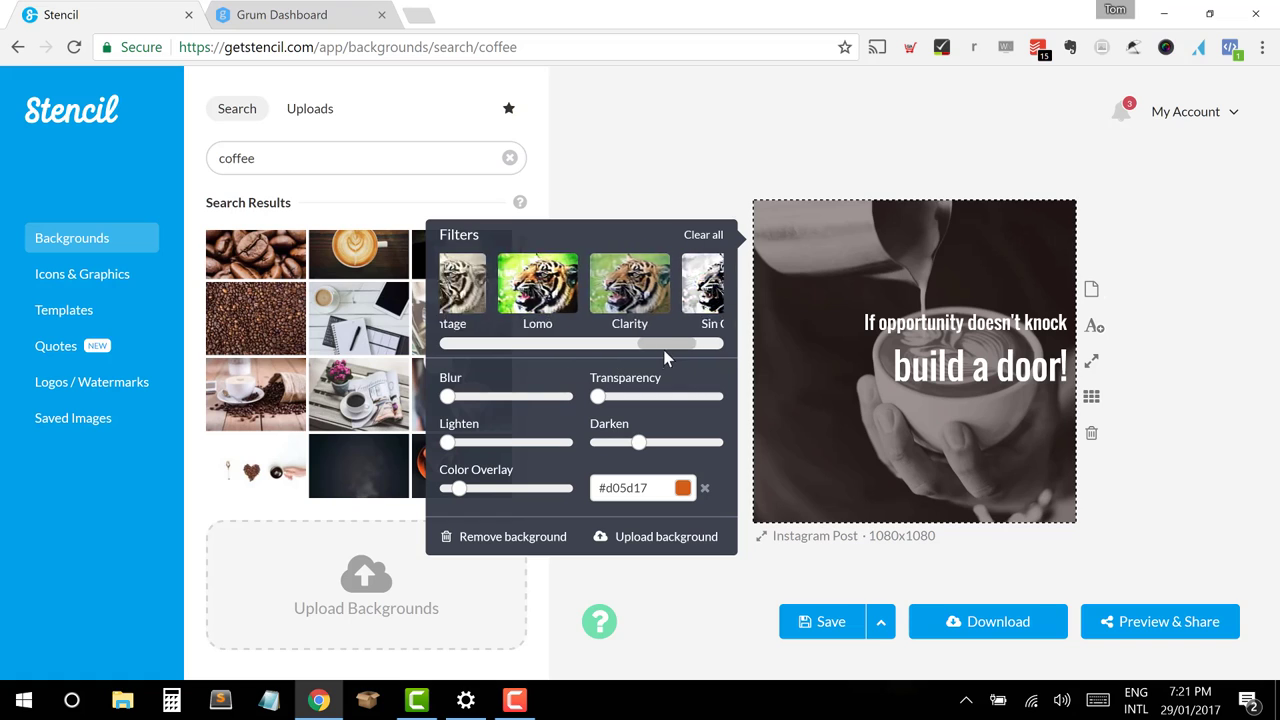
Step: Scroll through the filter thumbnails for the latte-pouring background
scroll(left, 3)
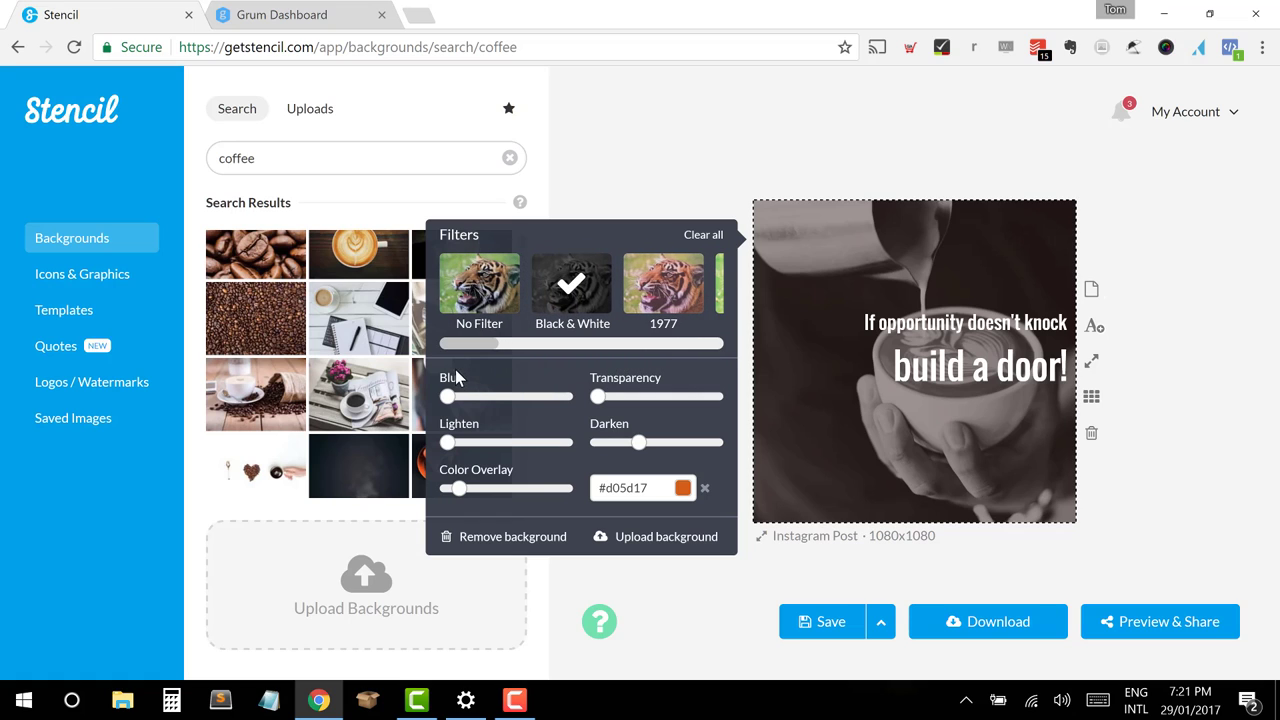
mouse_move(470, 452)
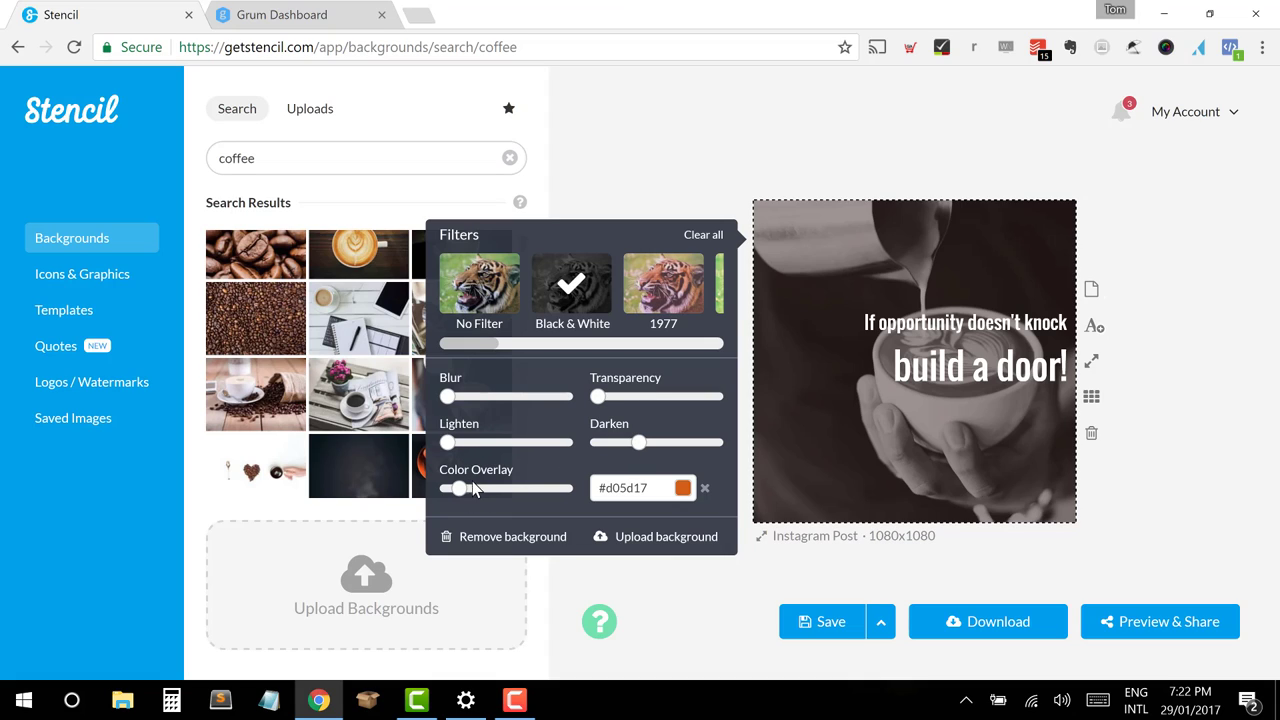
mouse_move(480, 450)
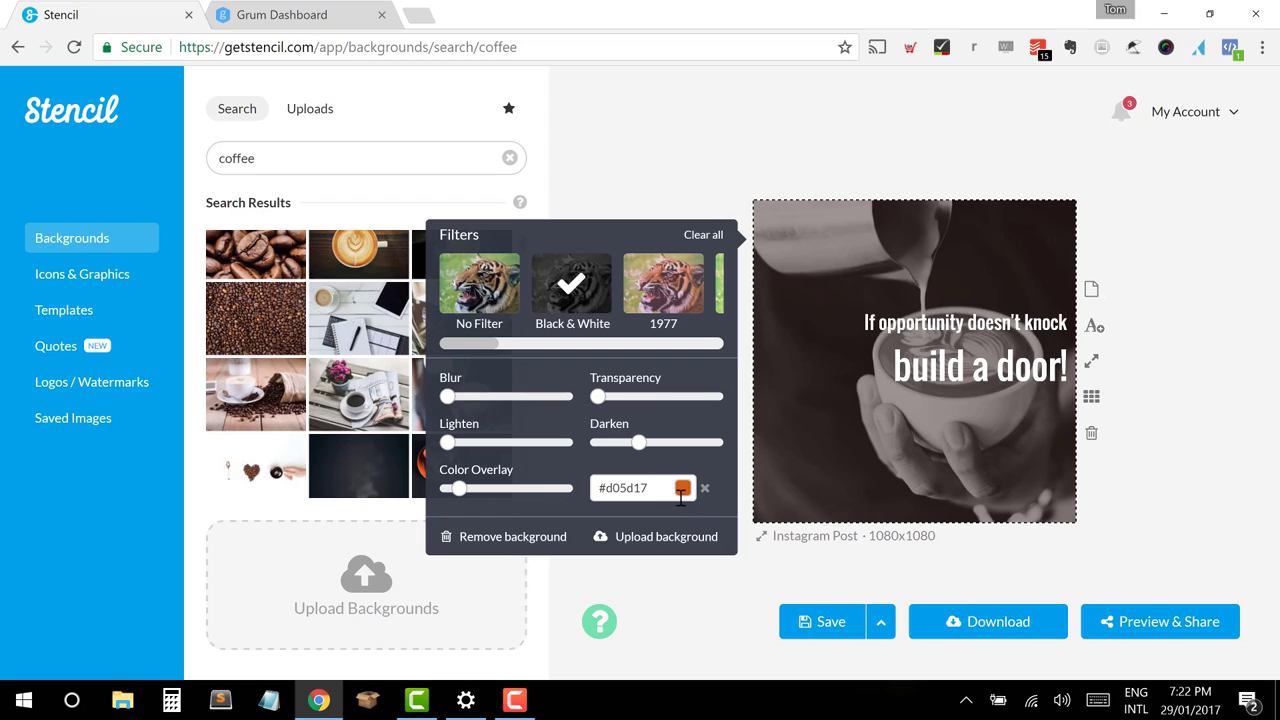
mouse_move(484, 356)
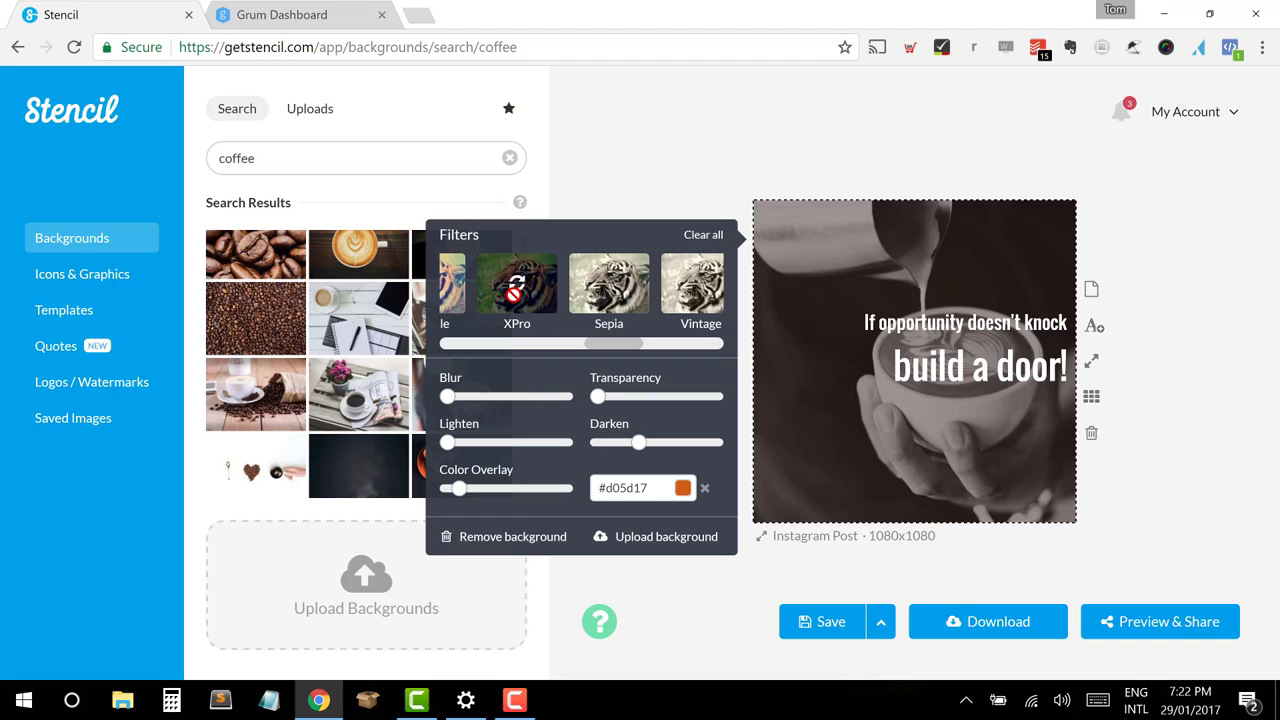
Step: Apply the XPro filter to the coffee photo and close the quote's styling options
click(516, 288)
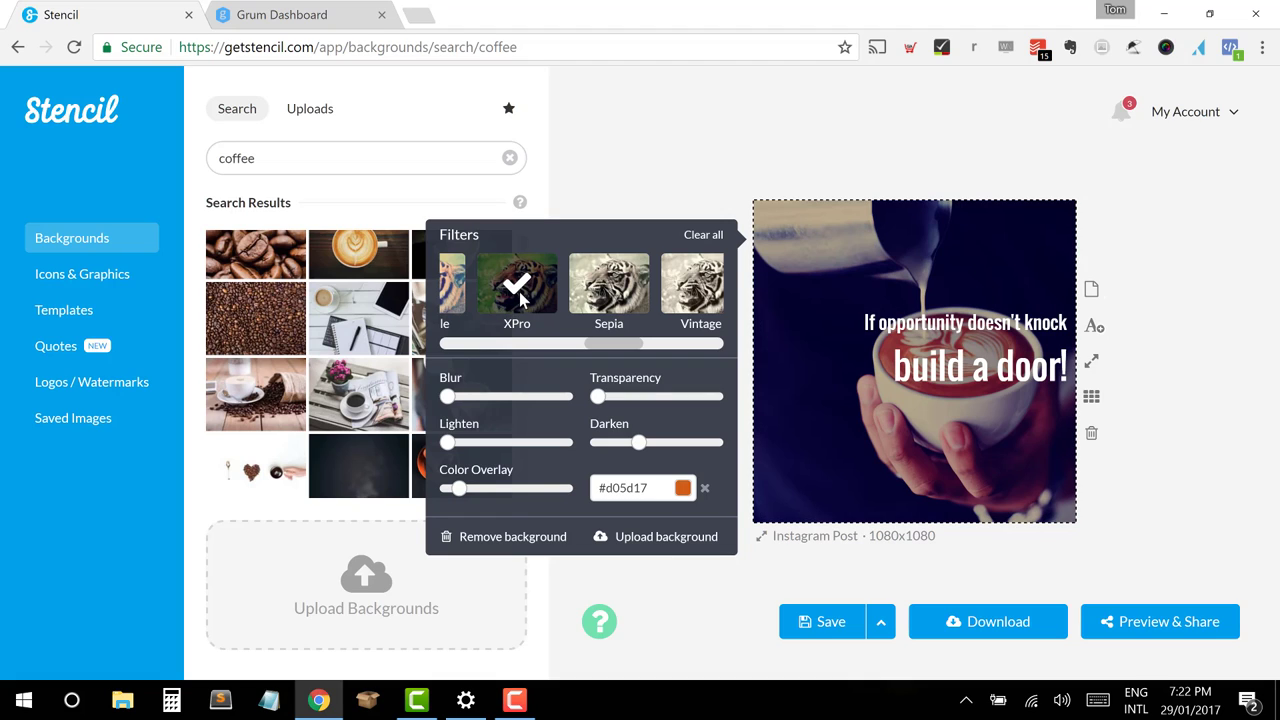
mouse_move(1104, 460)
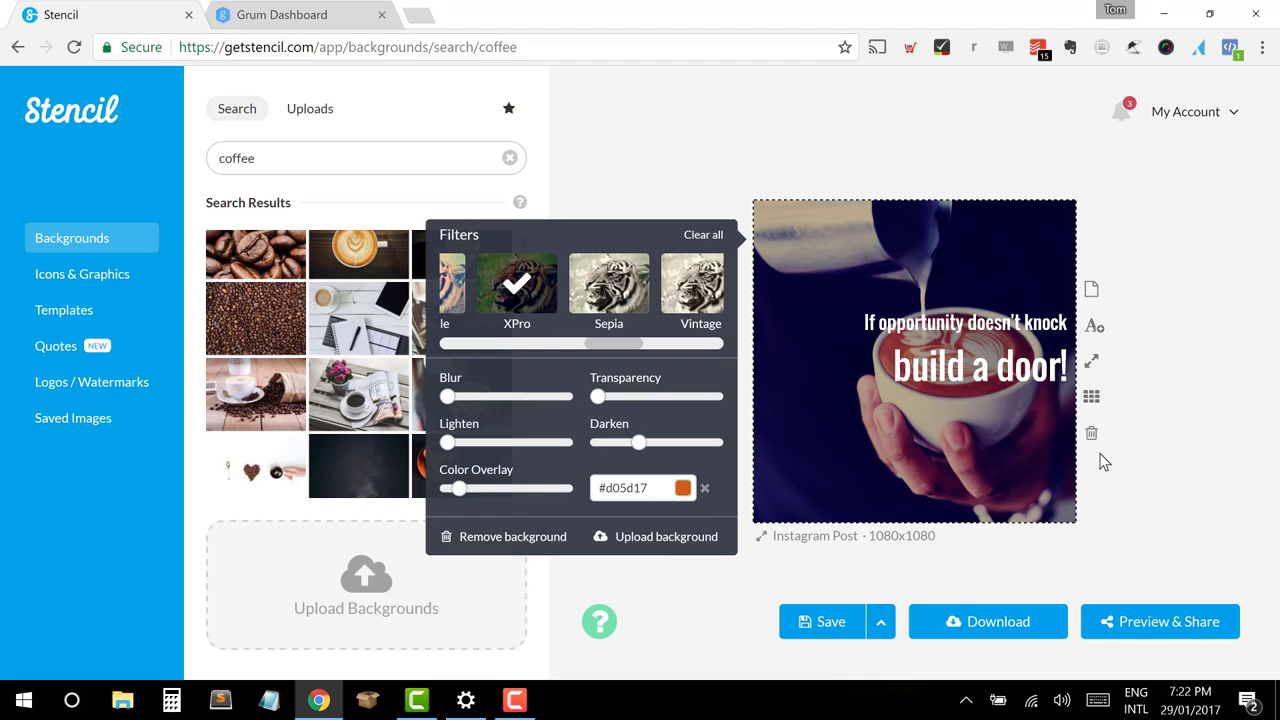
mouse_move(1076, 452)
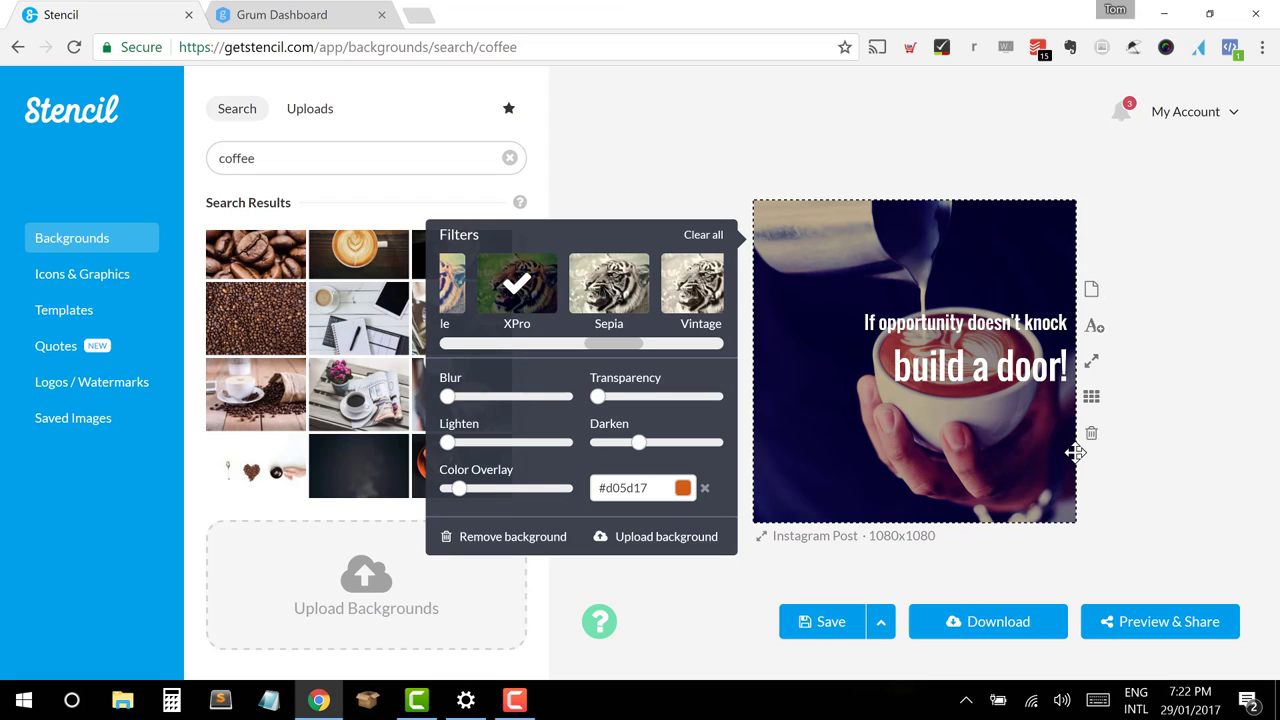
mouse_move(1048, 460)
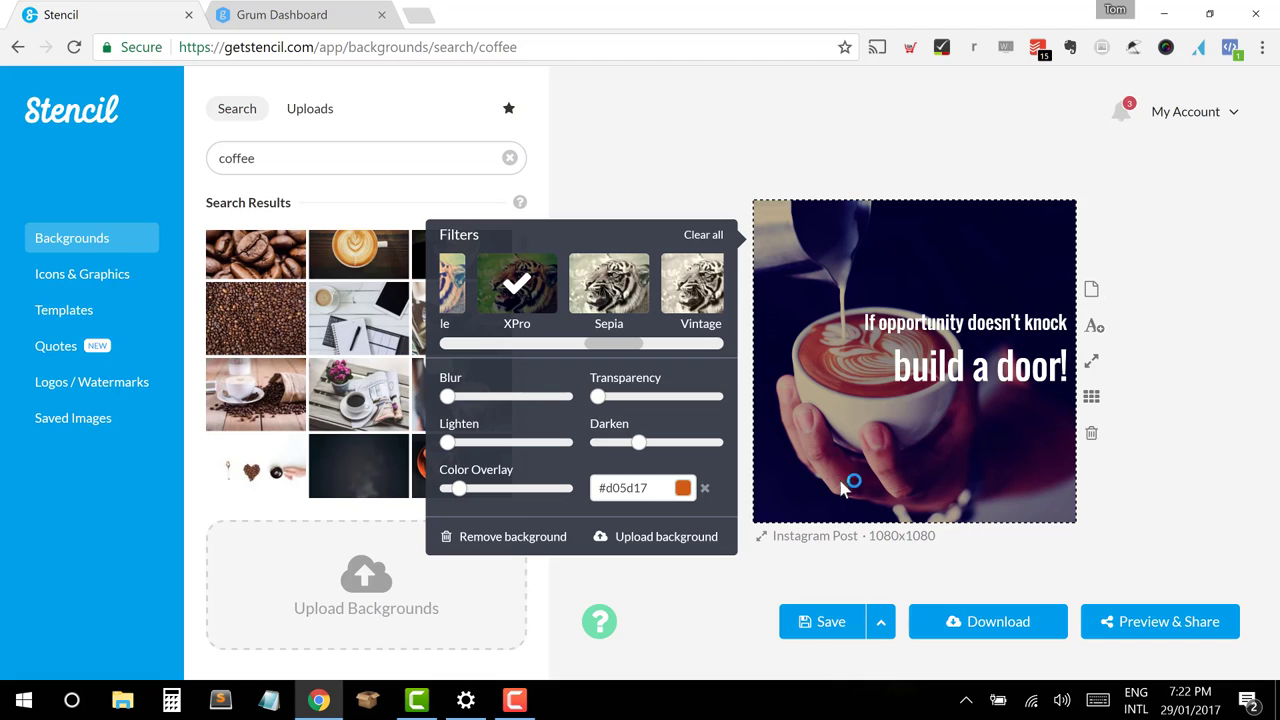
mouse_move(808, 448)
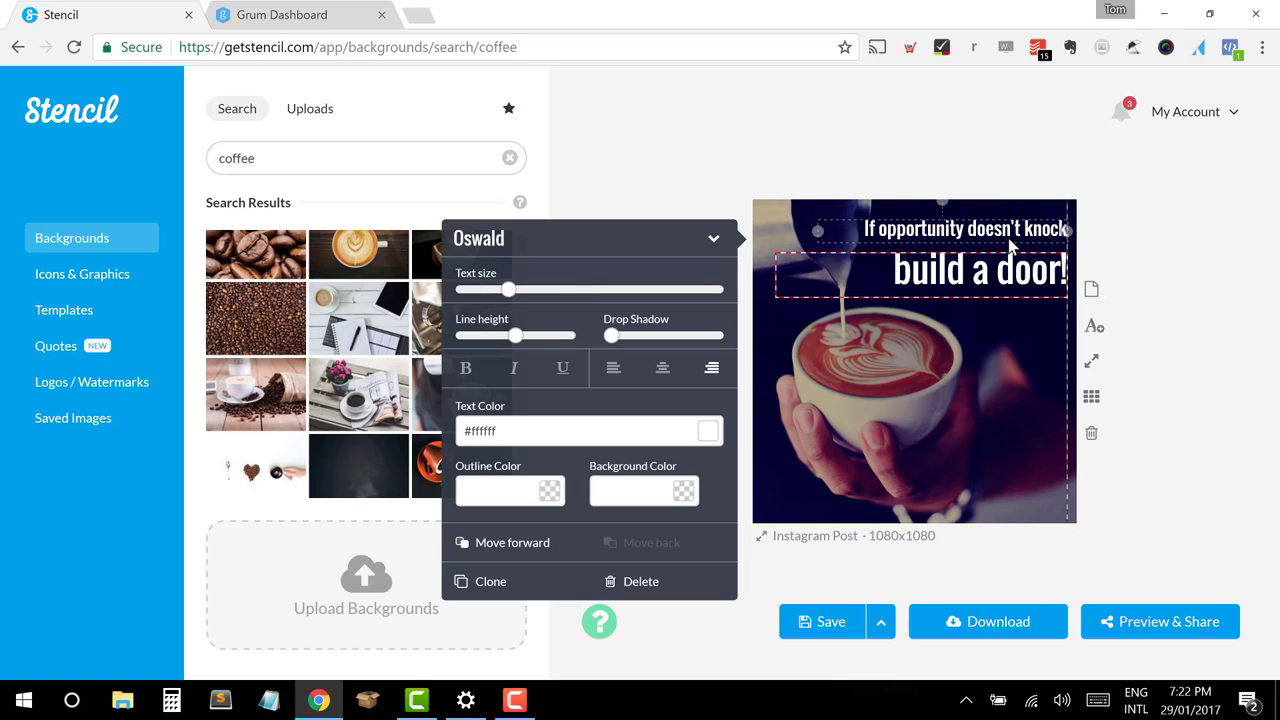
click(1156, 440)
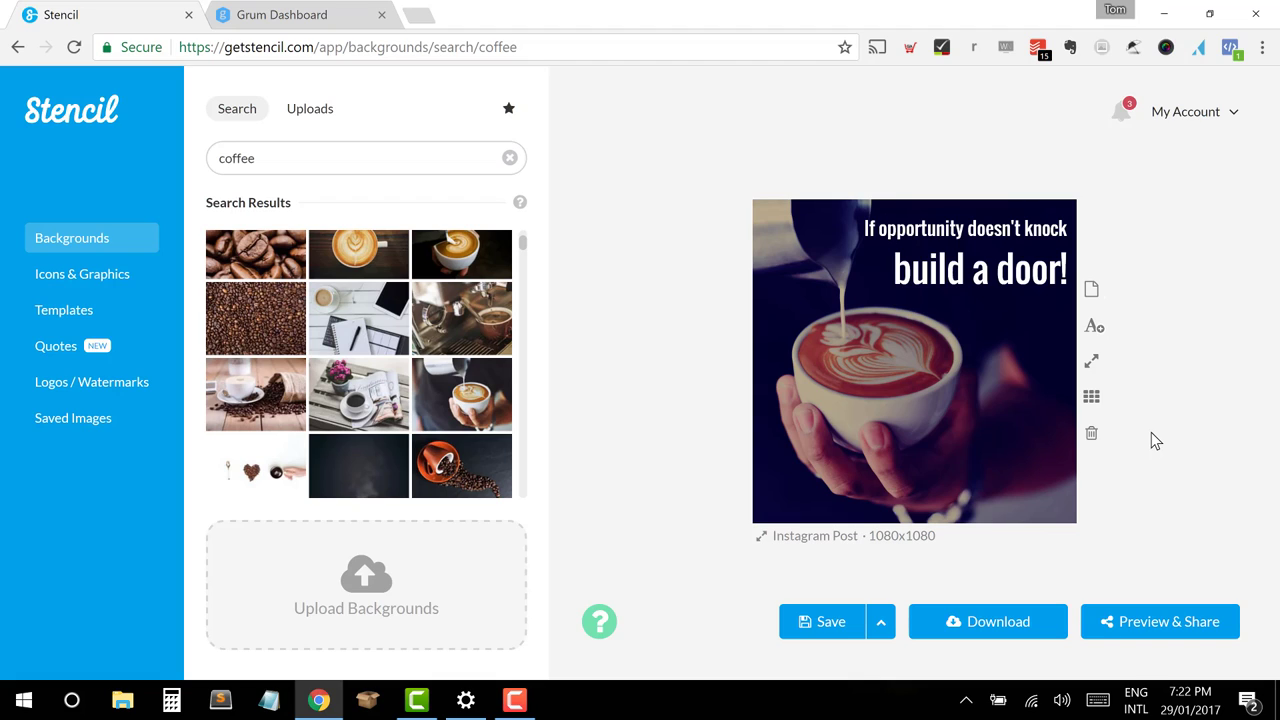
Step: Search the quote library for 'coffee' and scroll through the coffee quote results
click(980, 268)
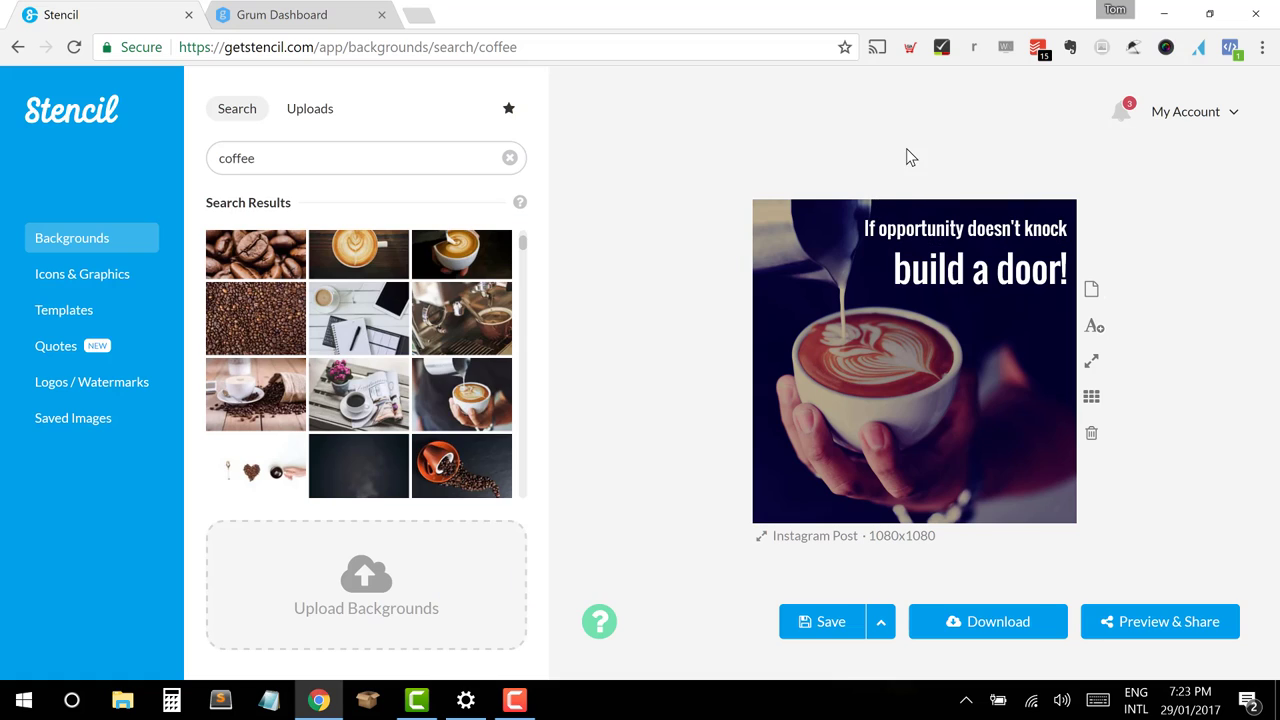
mouse_move(56, 344)
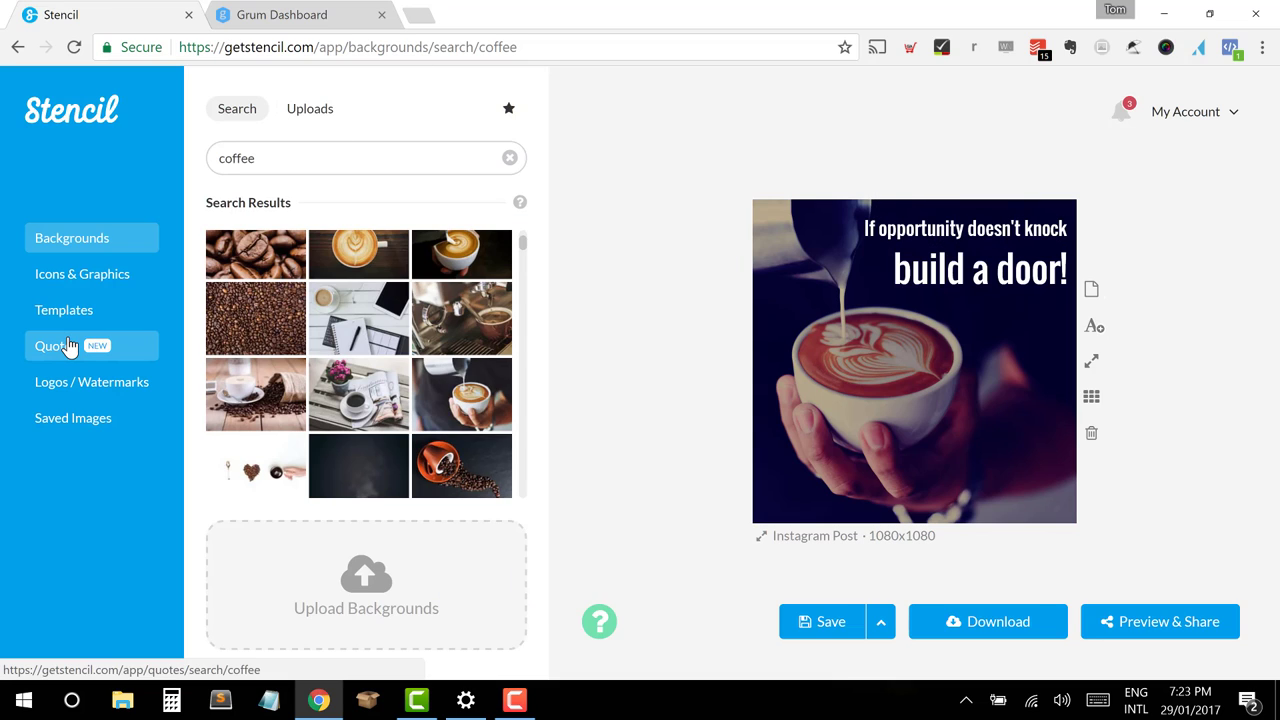
click(52, 344)
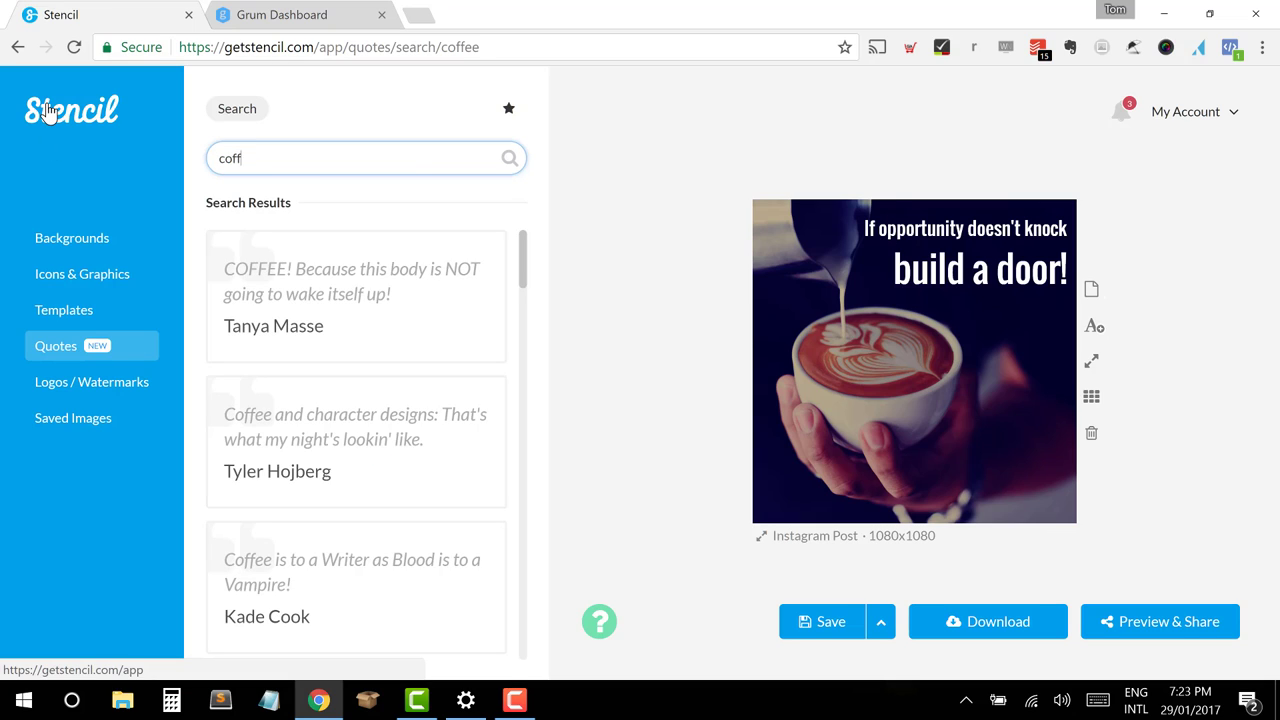
text(ee)
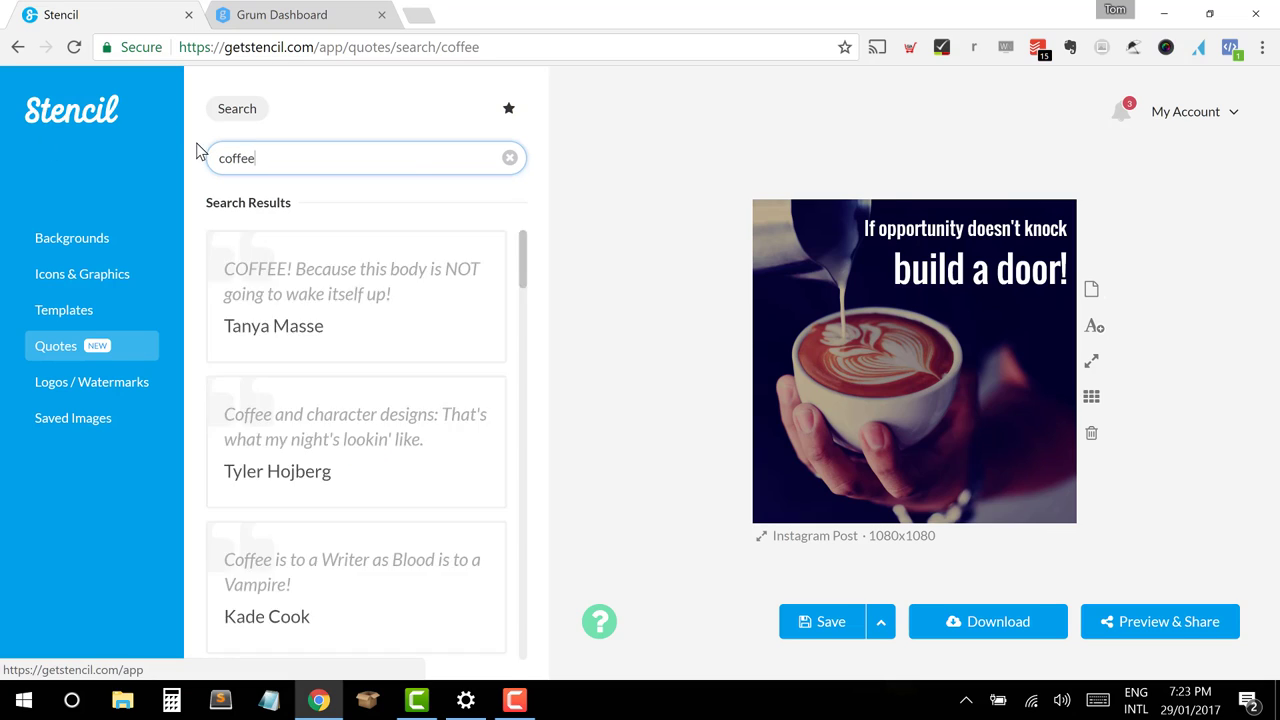
scroll(down, 3)
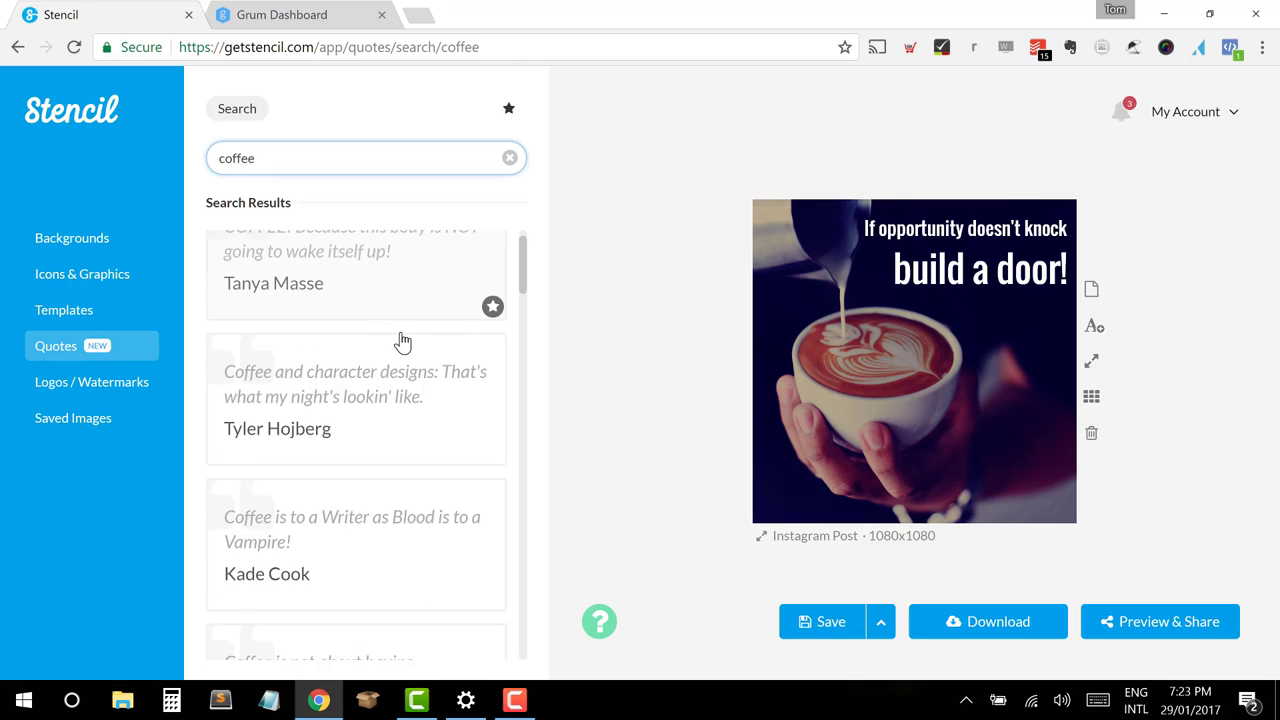
scroll(down, 3)
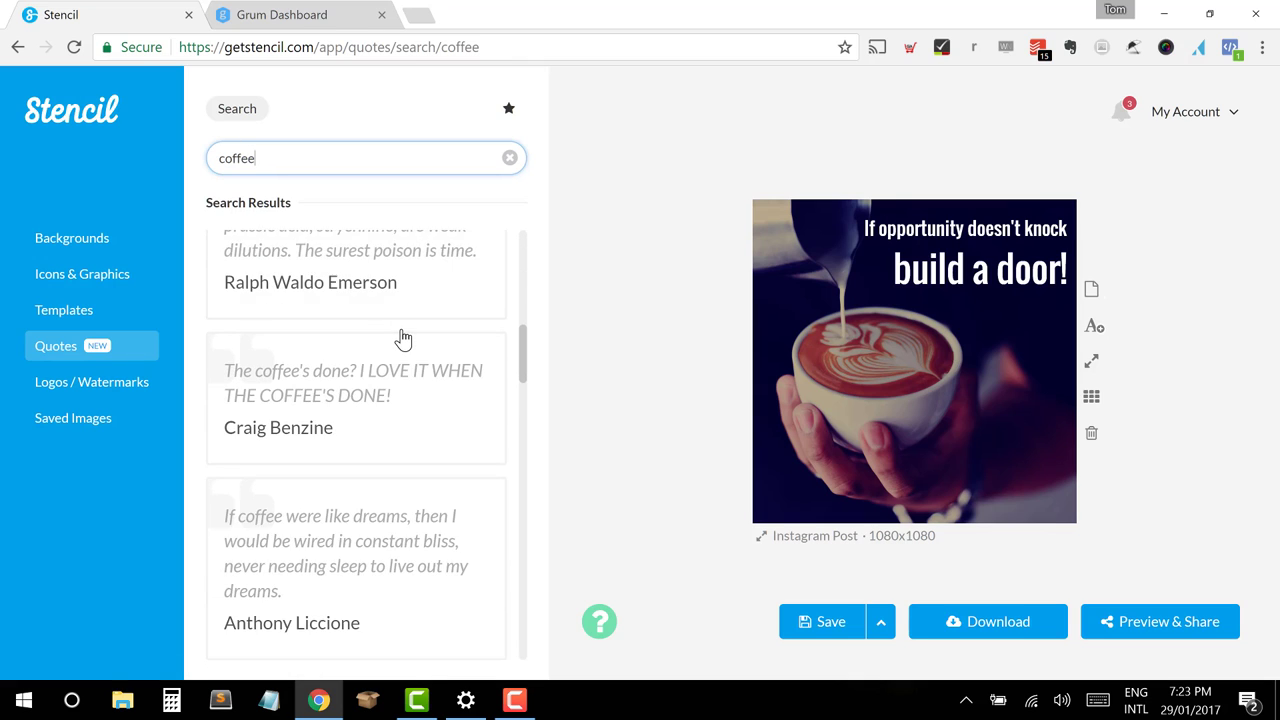
scroll(down, 3)
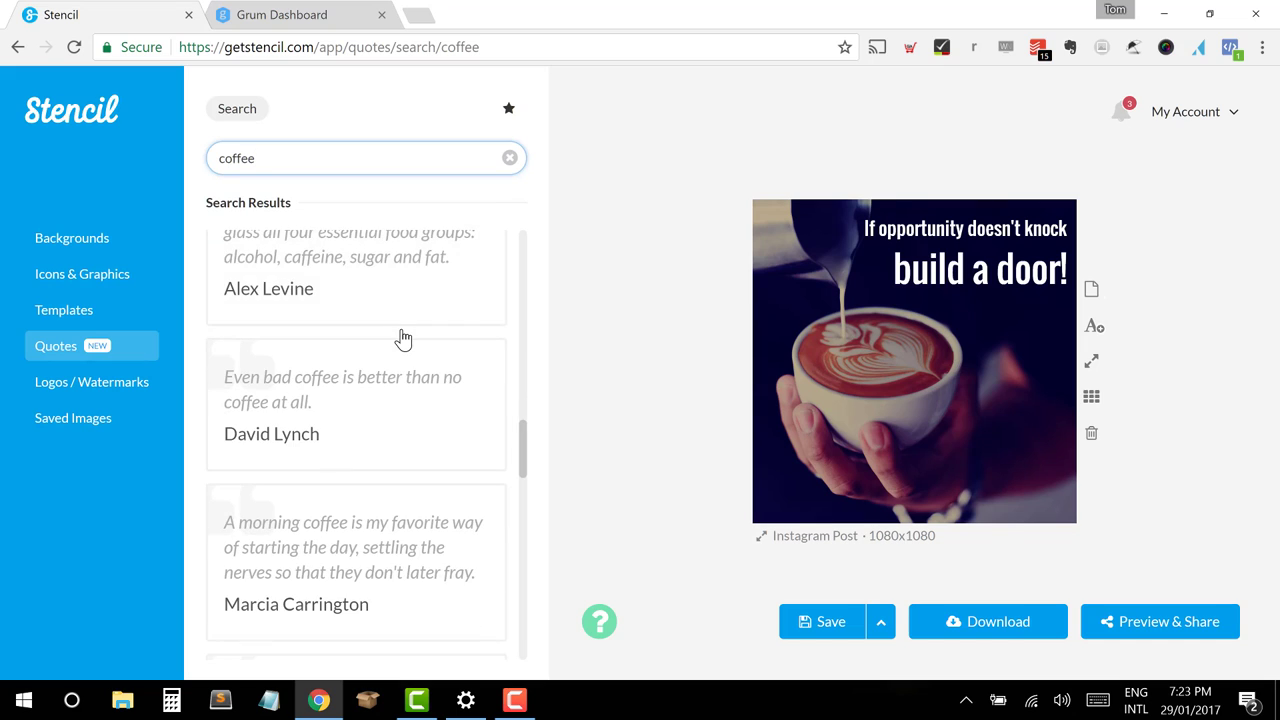
scroll(down, 3)
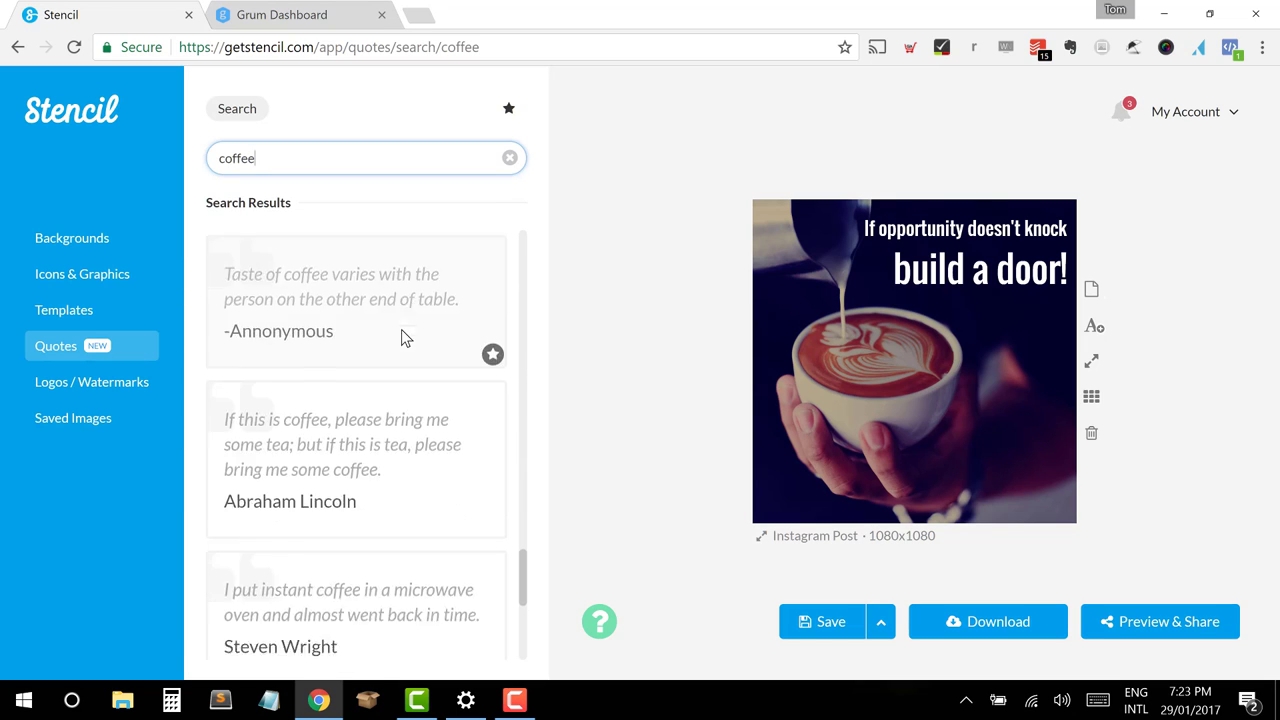
scroll(down, 3)
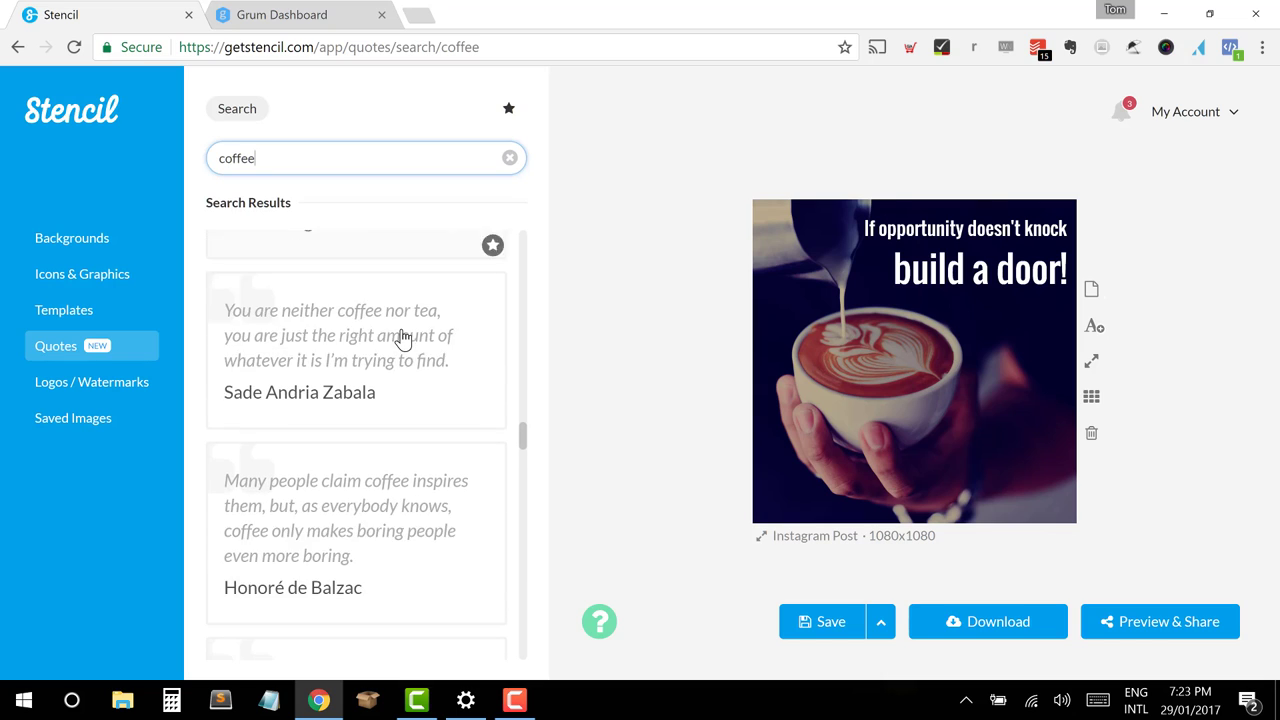
scroll(down, 3)
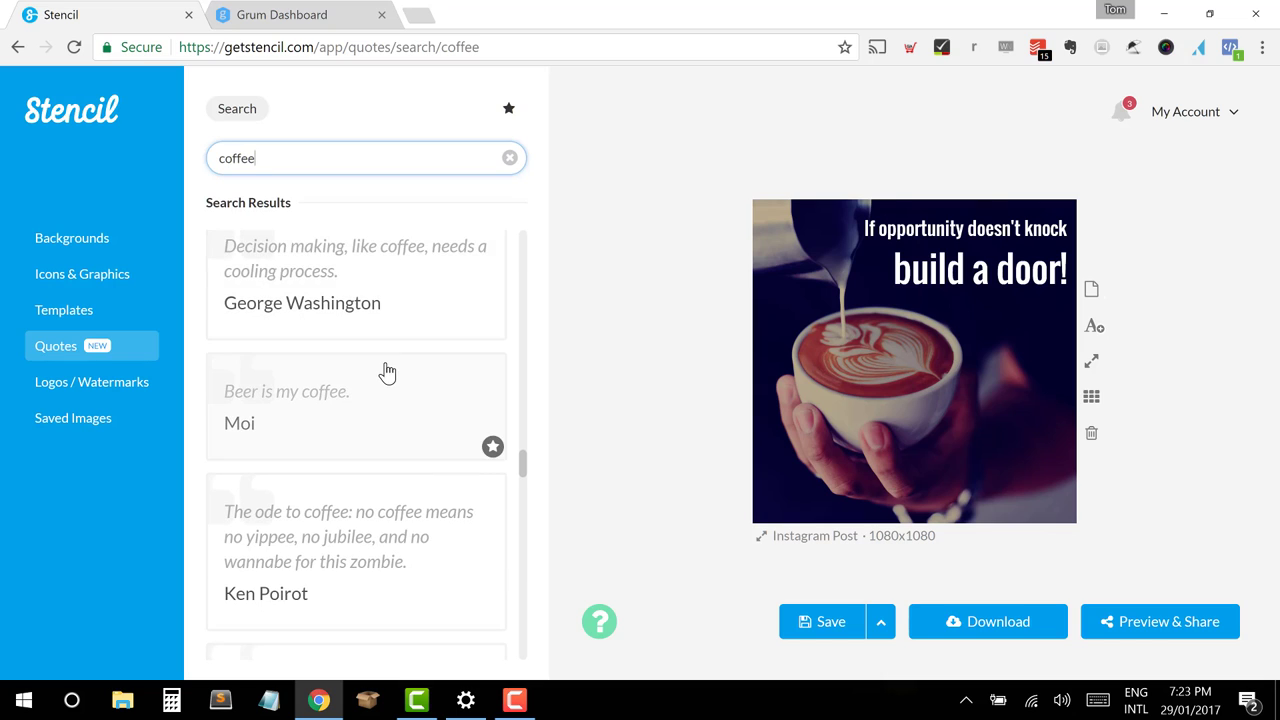
scroll(up, 3)
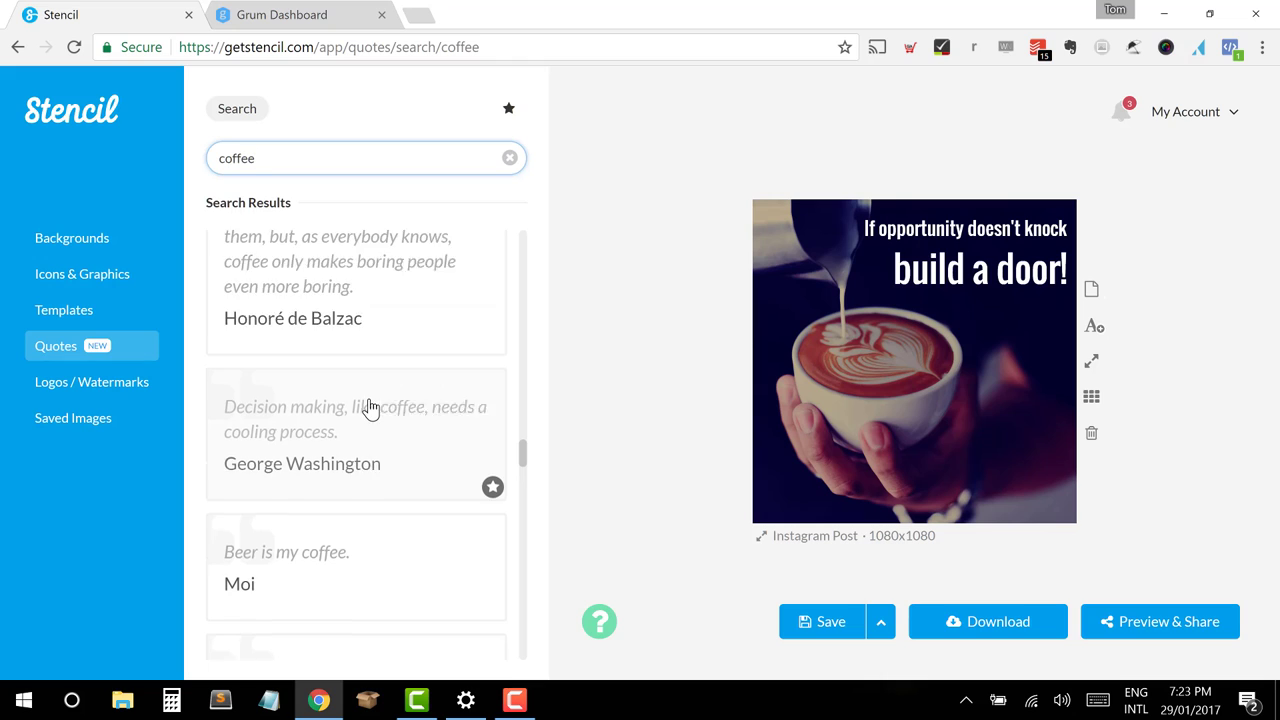
scroll(down, 3)
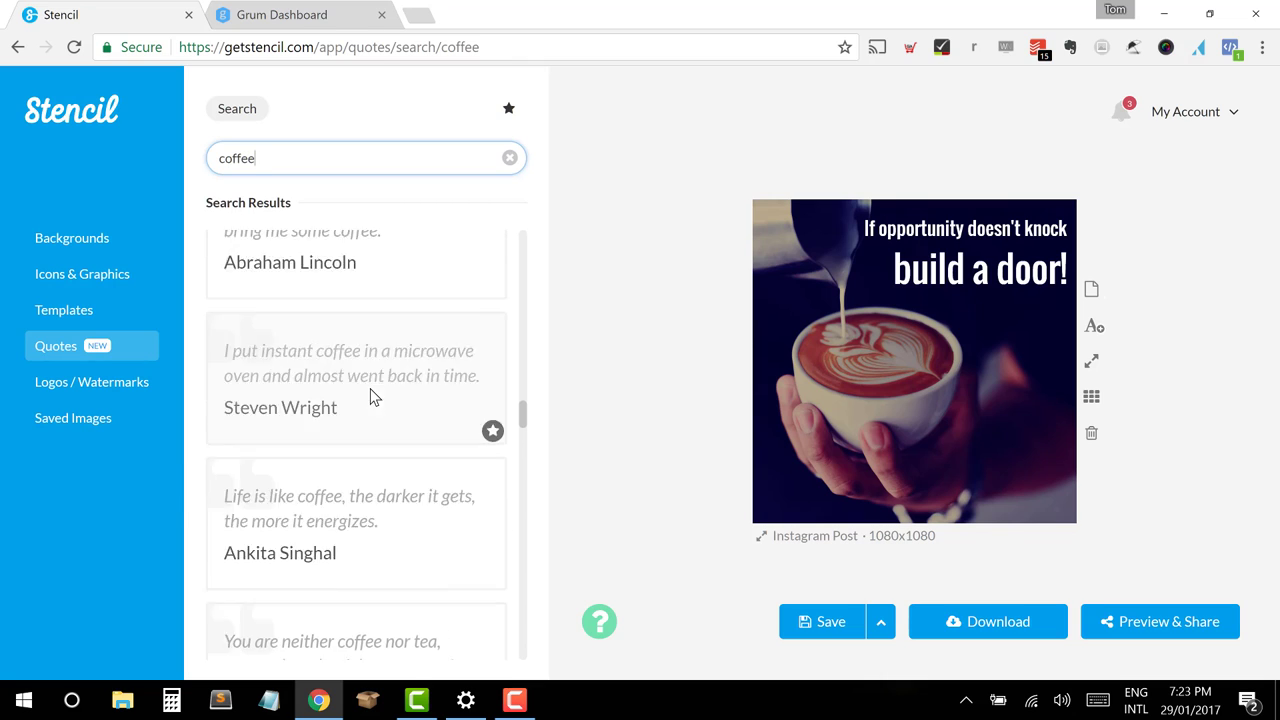
scroll(down, 3)
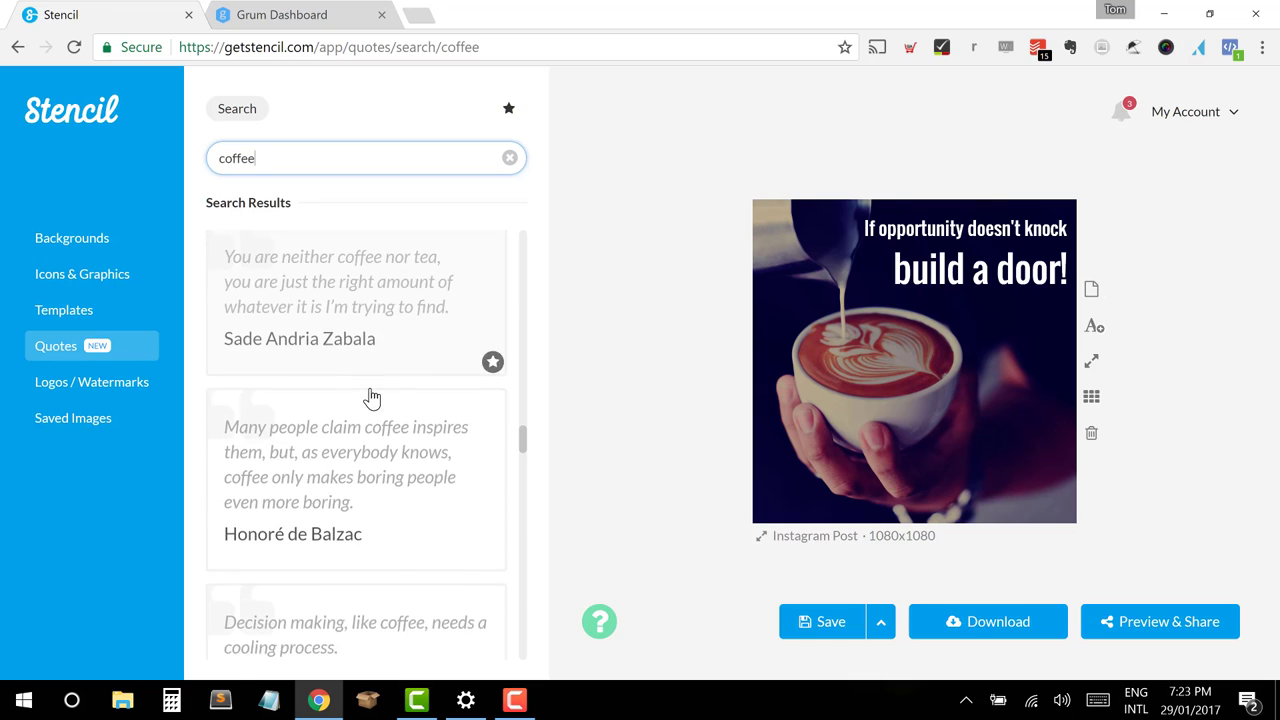
scroll(down, 3)
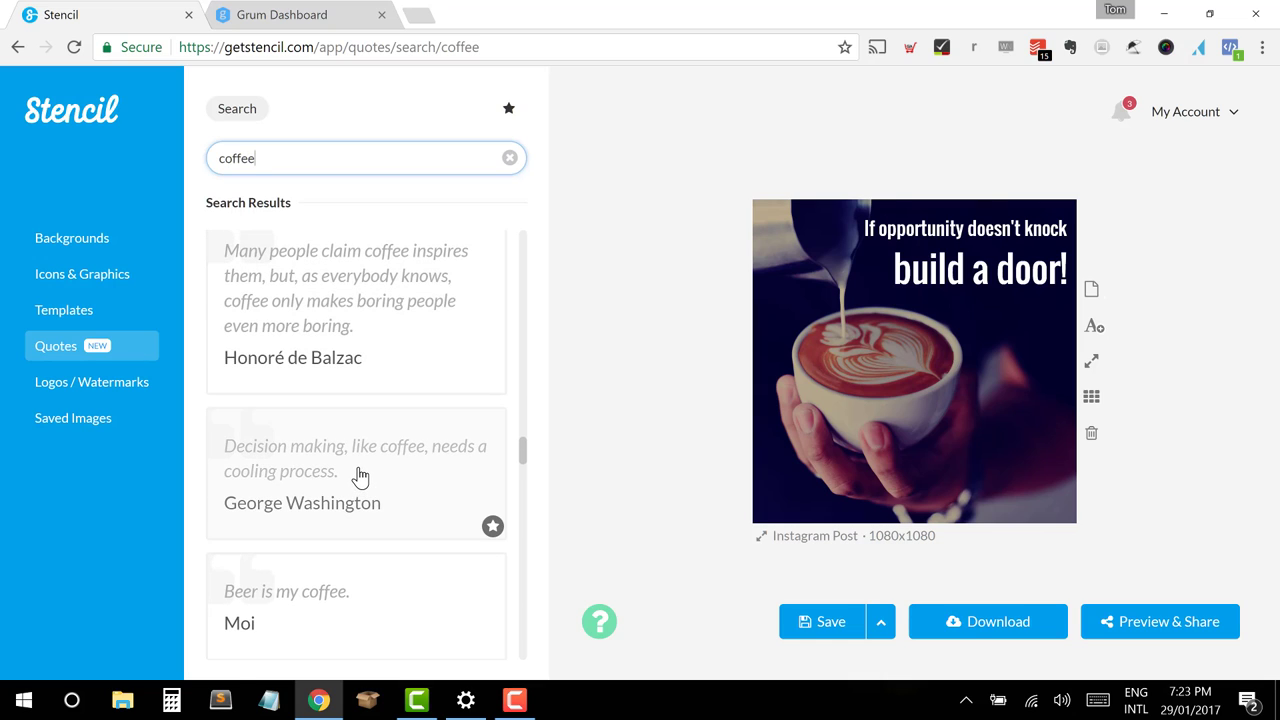
Step: Insert the George Washington coffee quote, set it in Oswald and right-align it
click(354, 458)
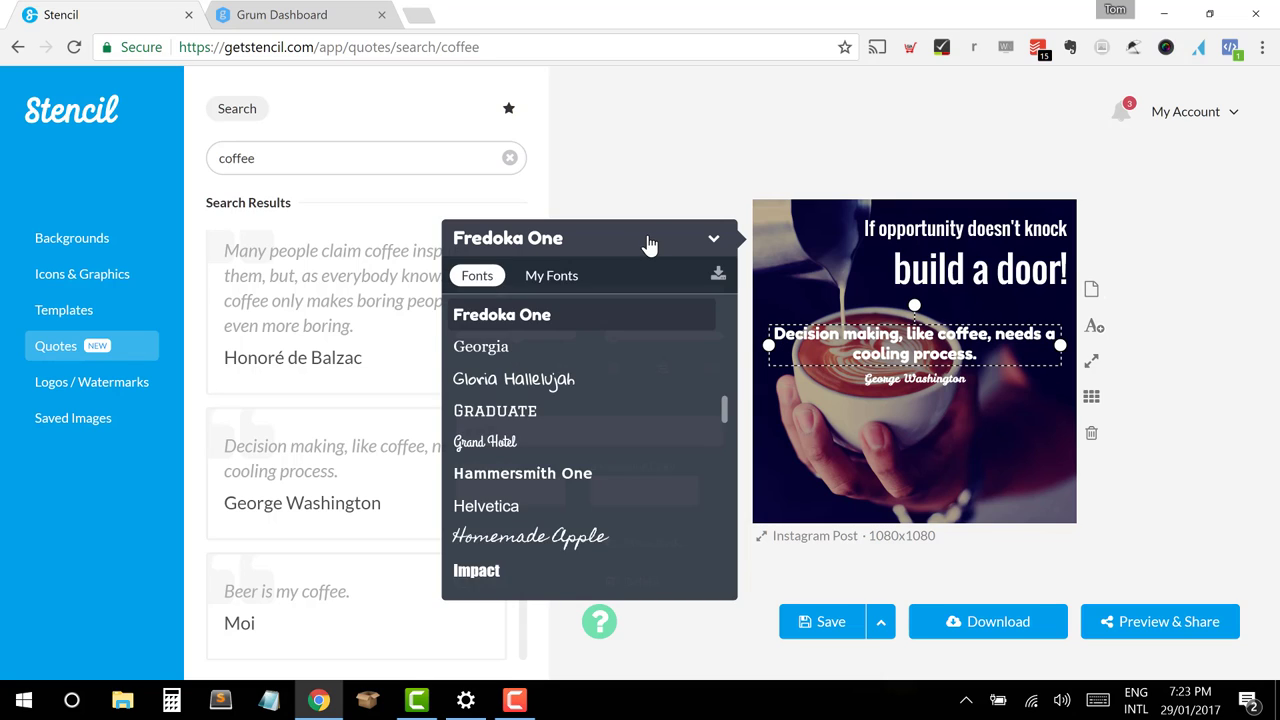
mouse_move(568, 314)
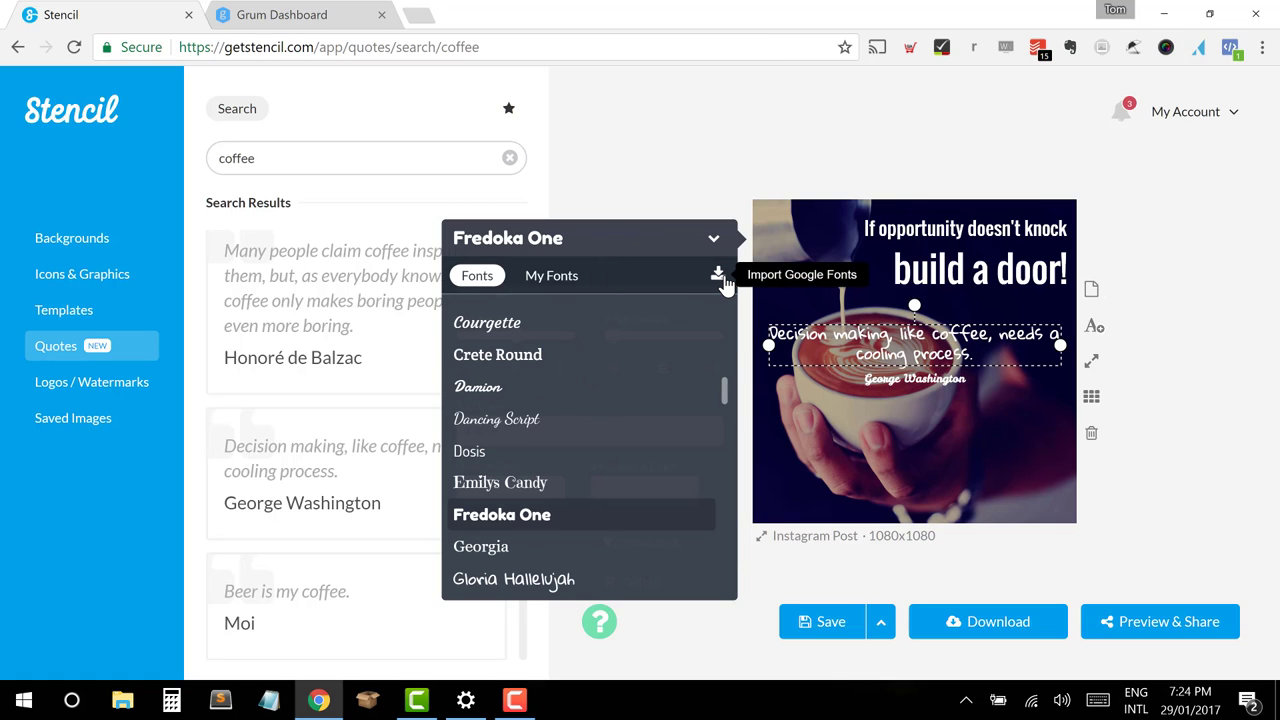
scroll(down, 3)
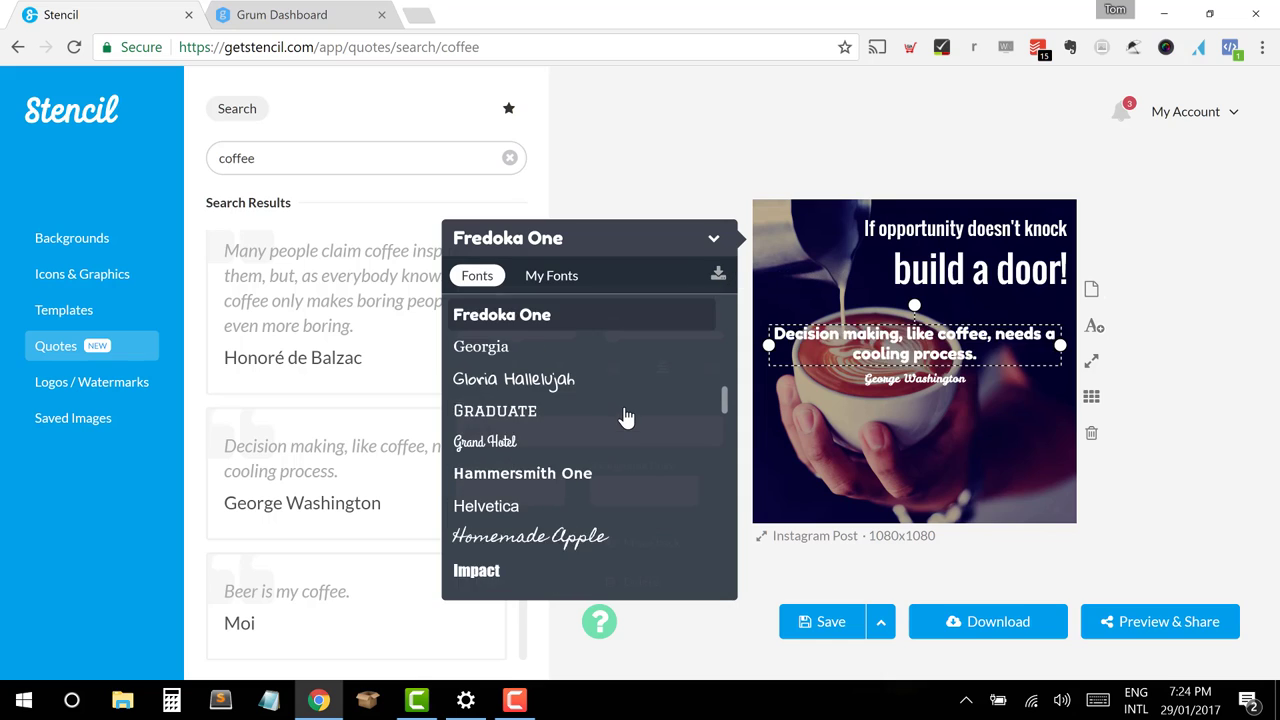
scroll(down, 3)
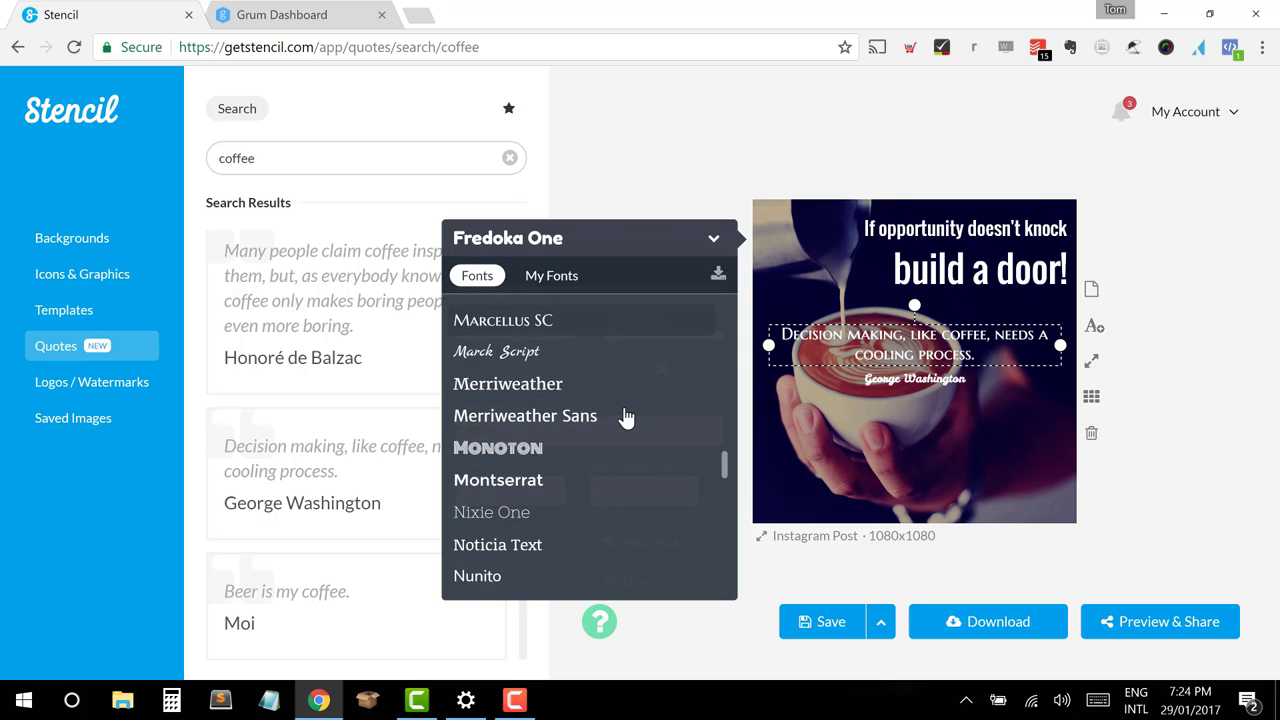
scroll(down, 3)
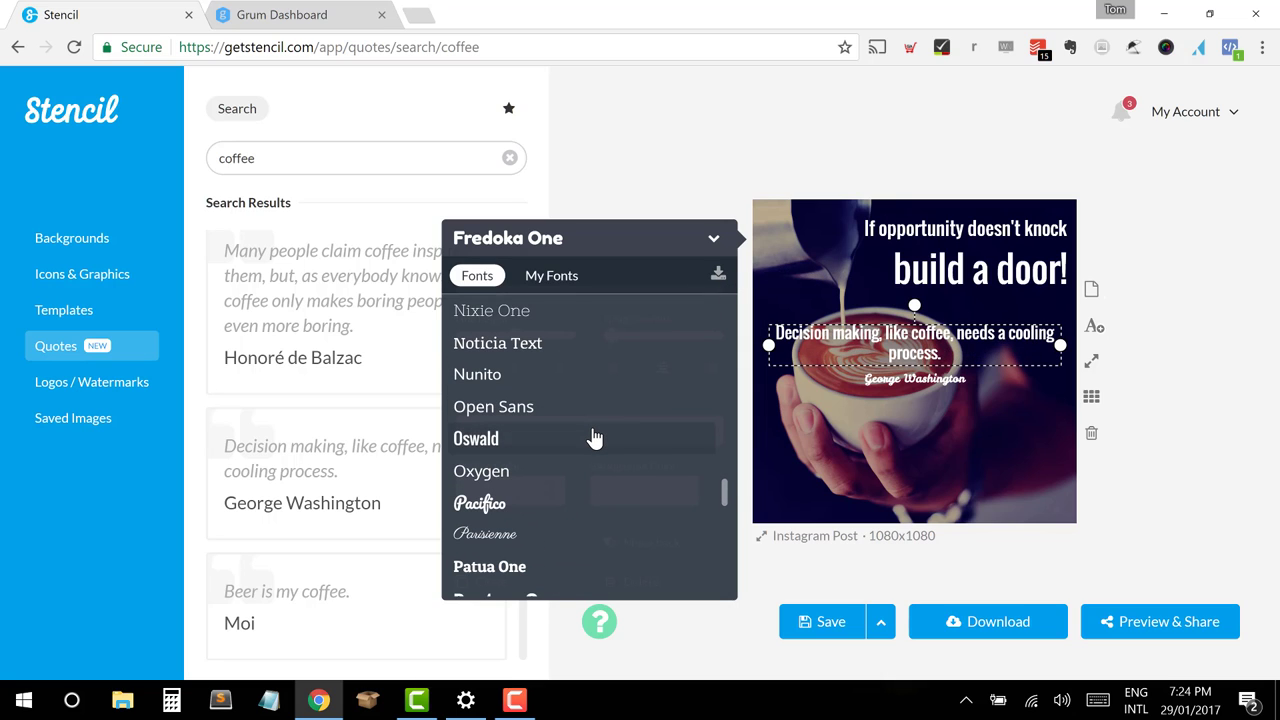
click(476, 438)
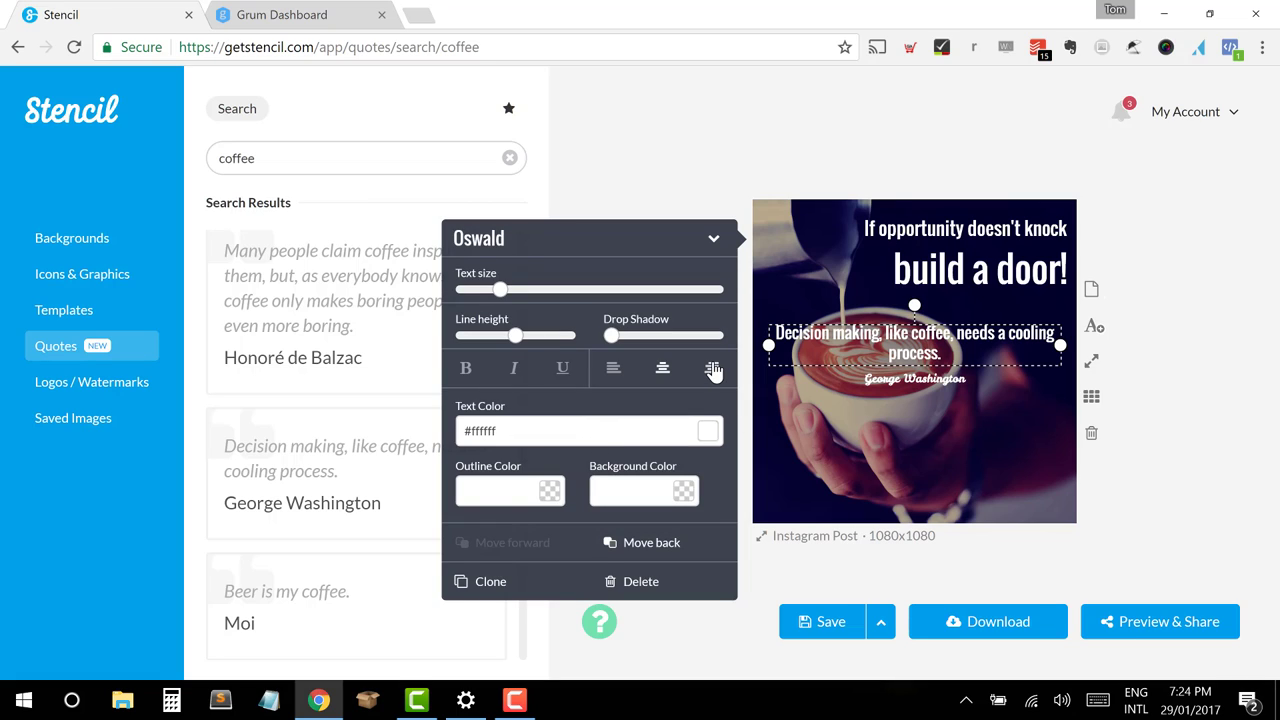
click(712, 368)
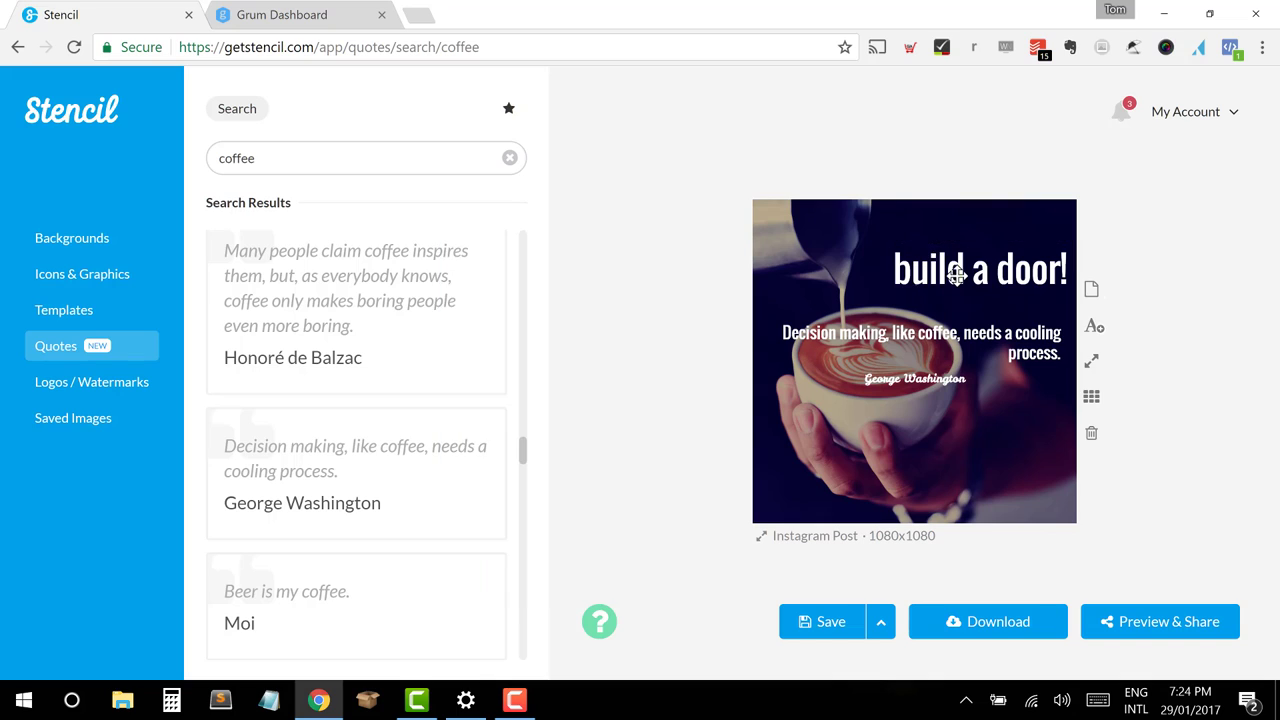
Step: Enlarge the quote text and move it to the top right of the image
click(920, 342)
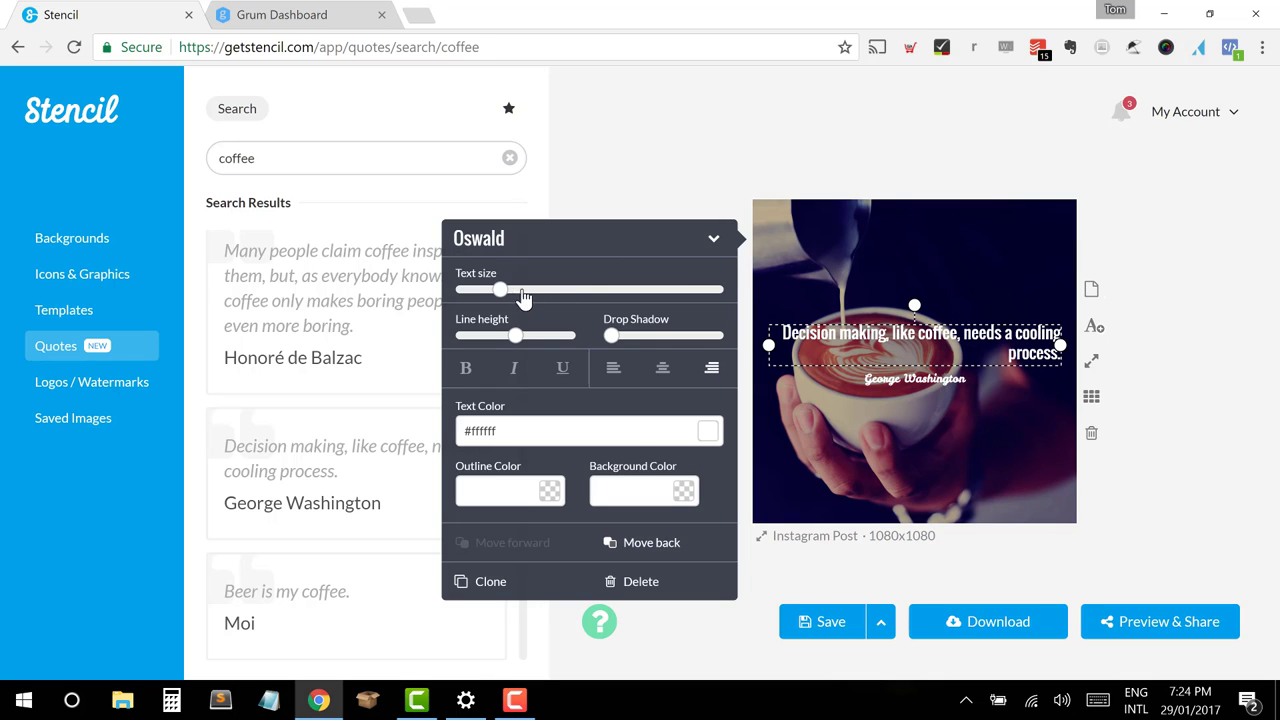
drag(500, 288, 508, 288)
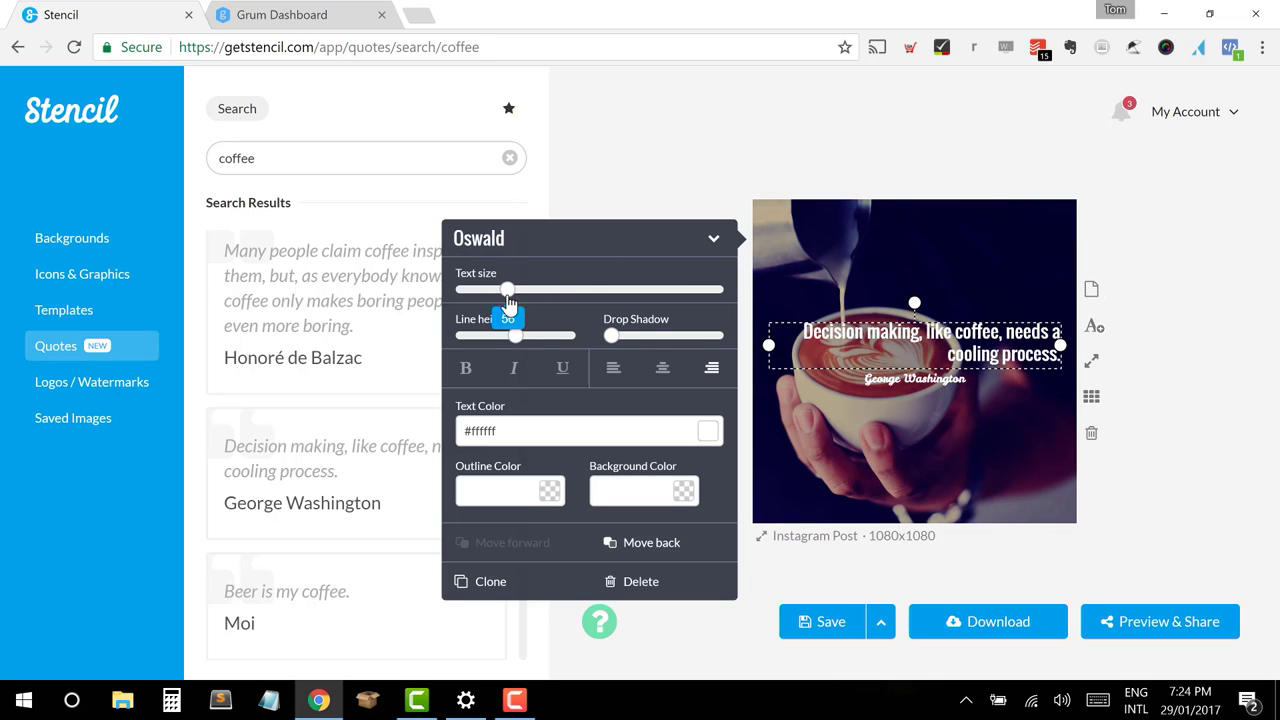
drag(508, 288, 526, 288)
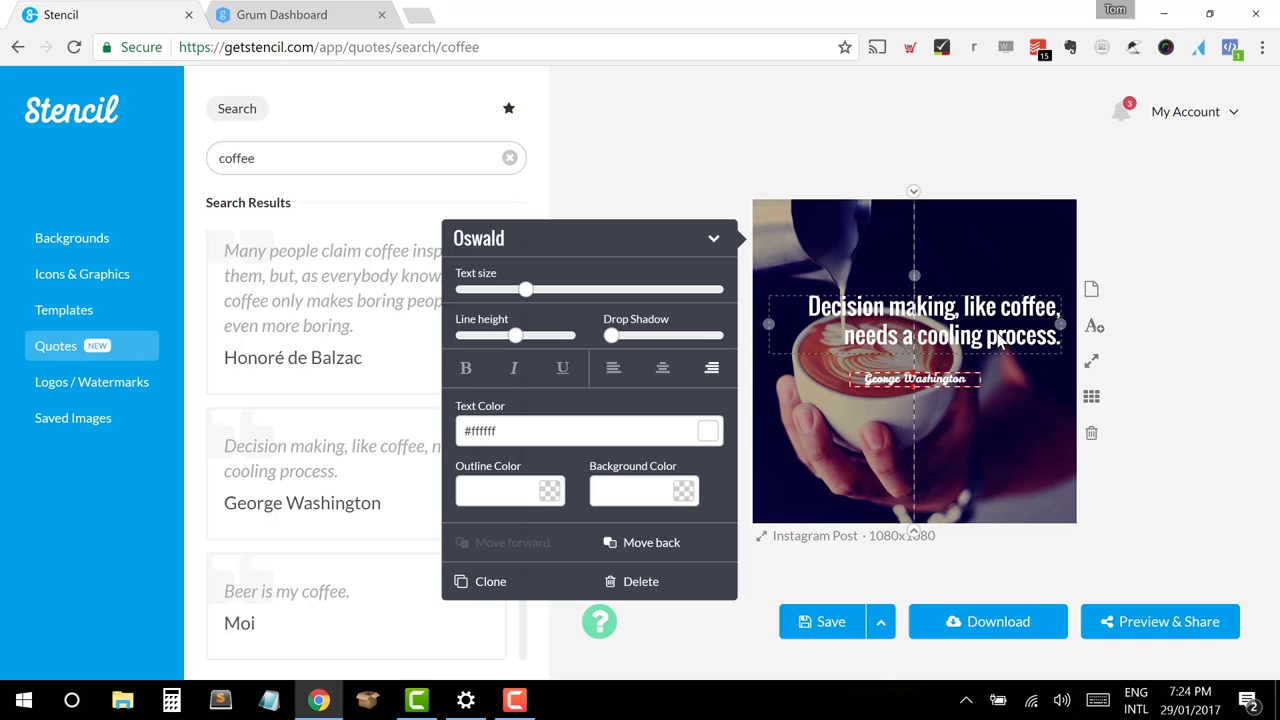
drag(932, 320, 948, 252)
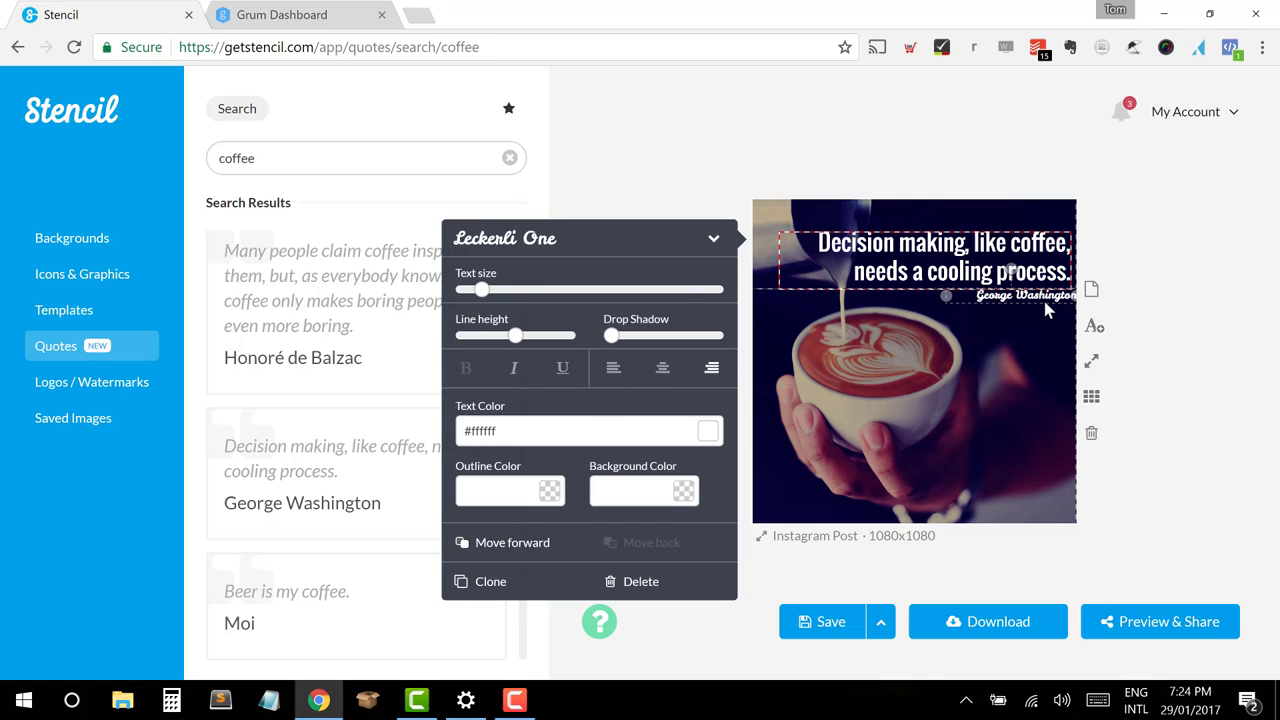
click(1228, 378)
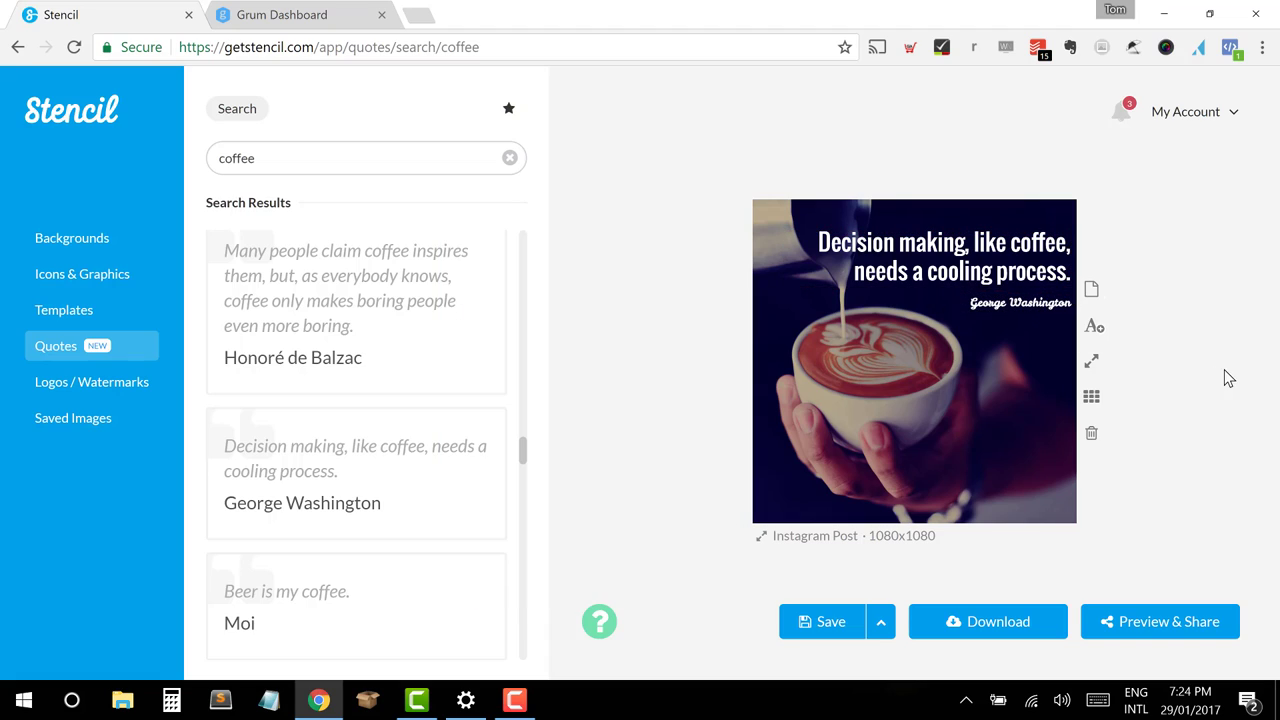
mouse_move(1192, 568)
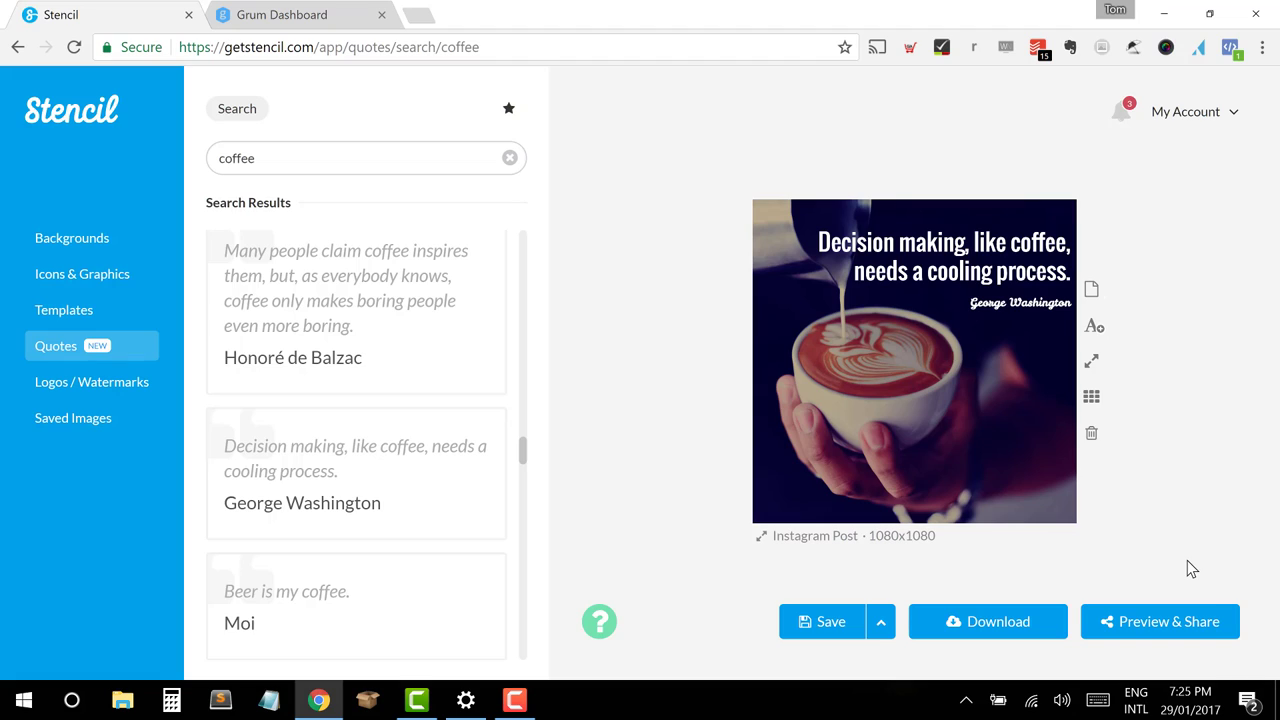
mouse_move(56, 344)
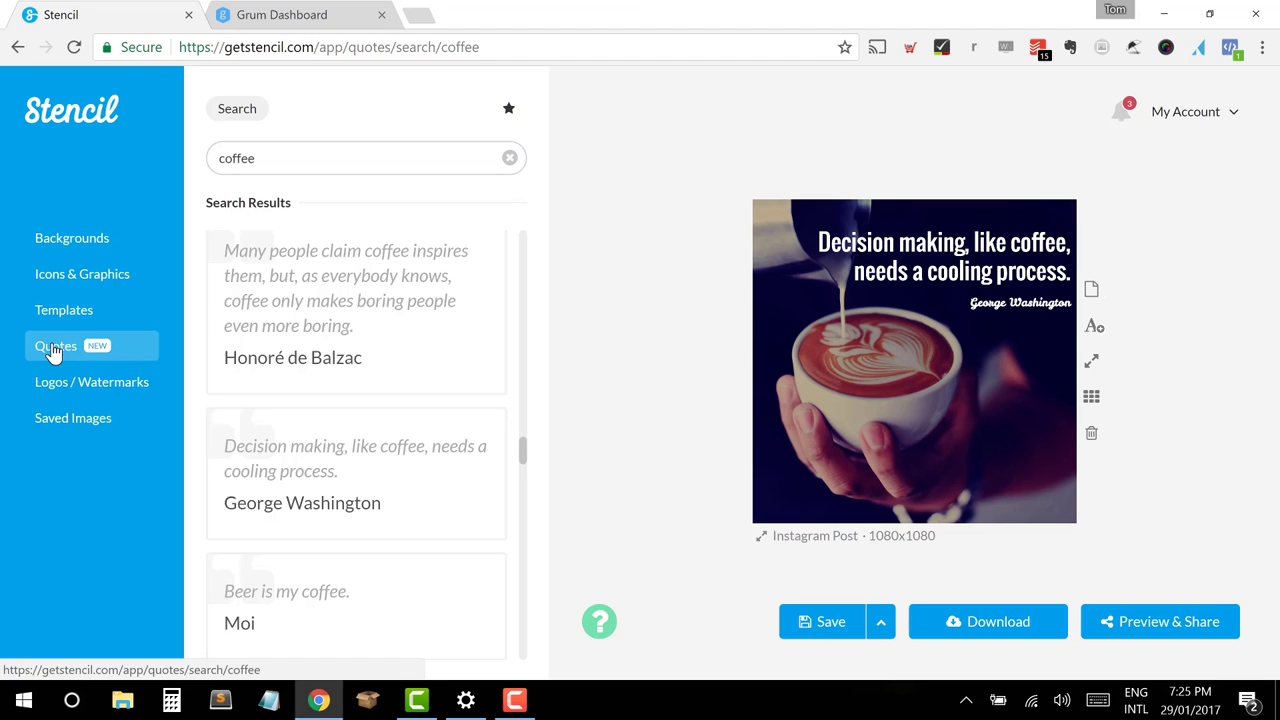
mouse_move(92, 382)
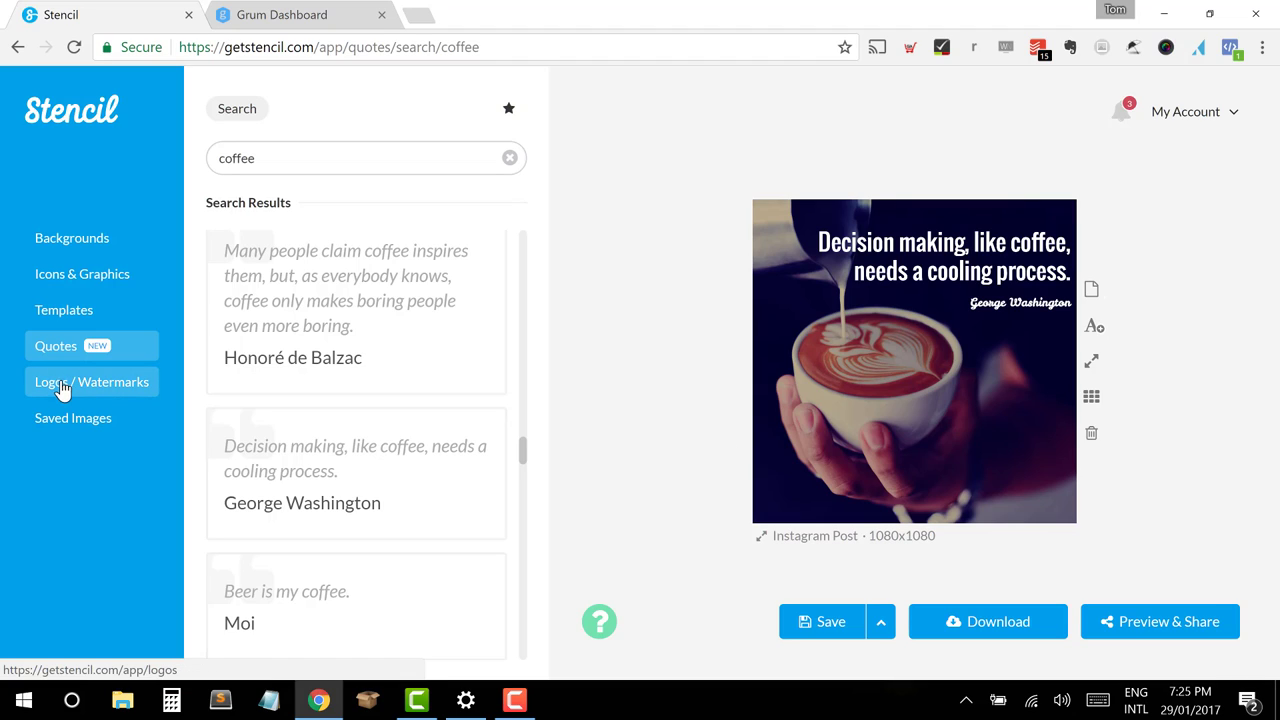
click(92, 382)
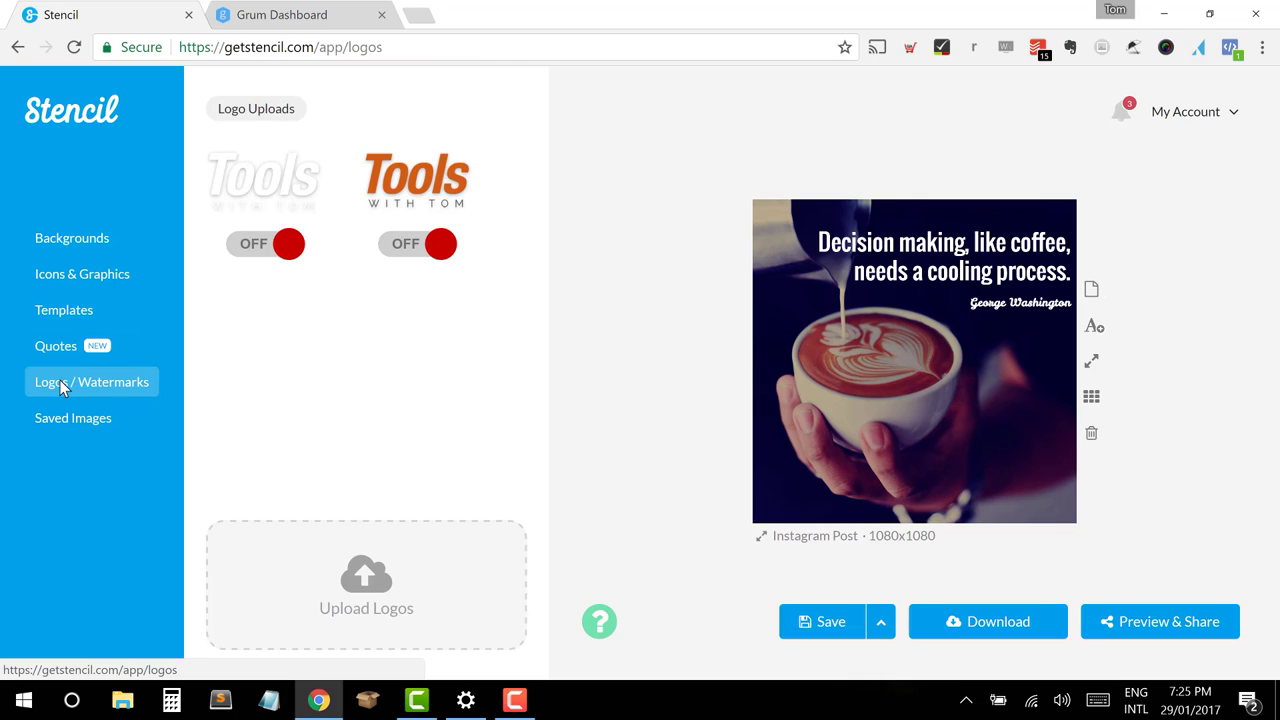
mouse_move(276, 248)
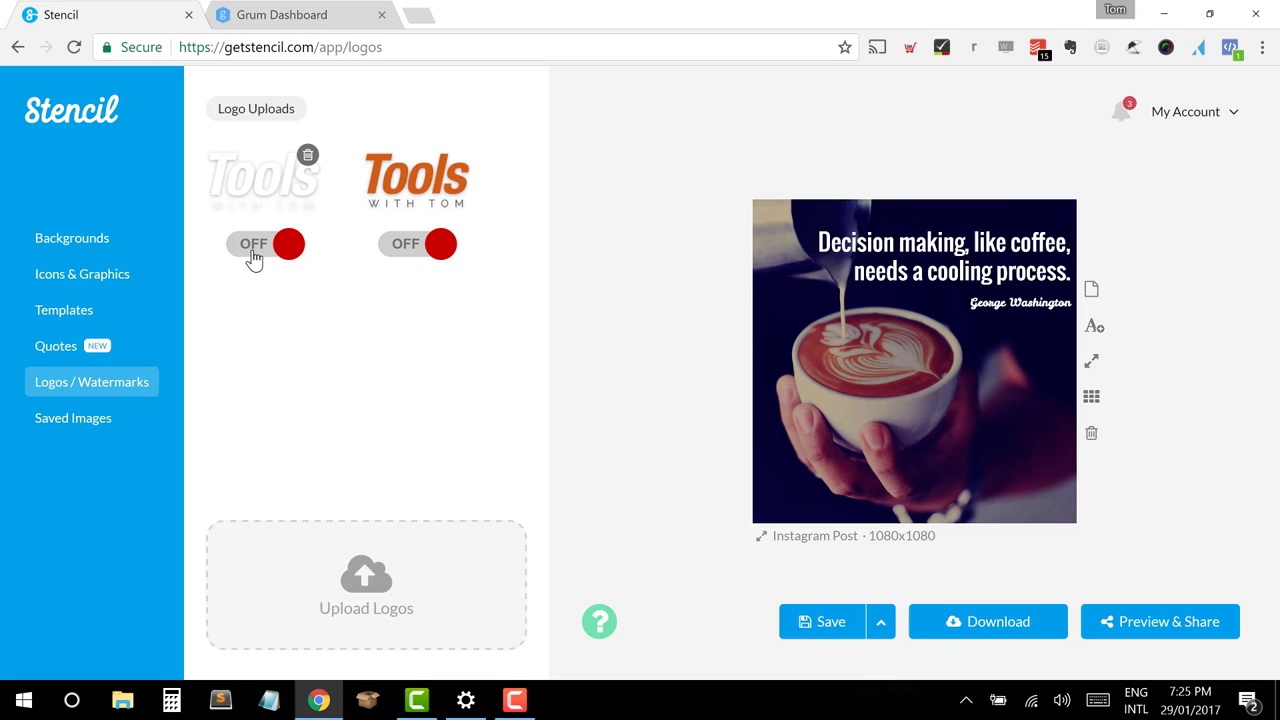
click(266, 244)
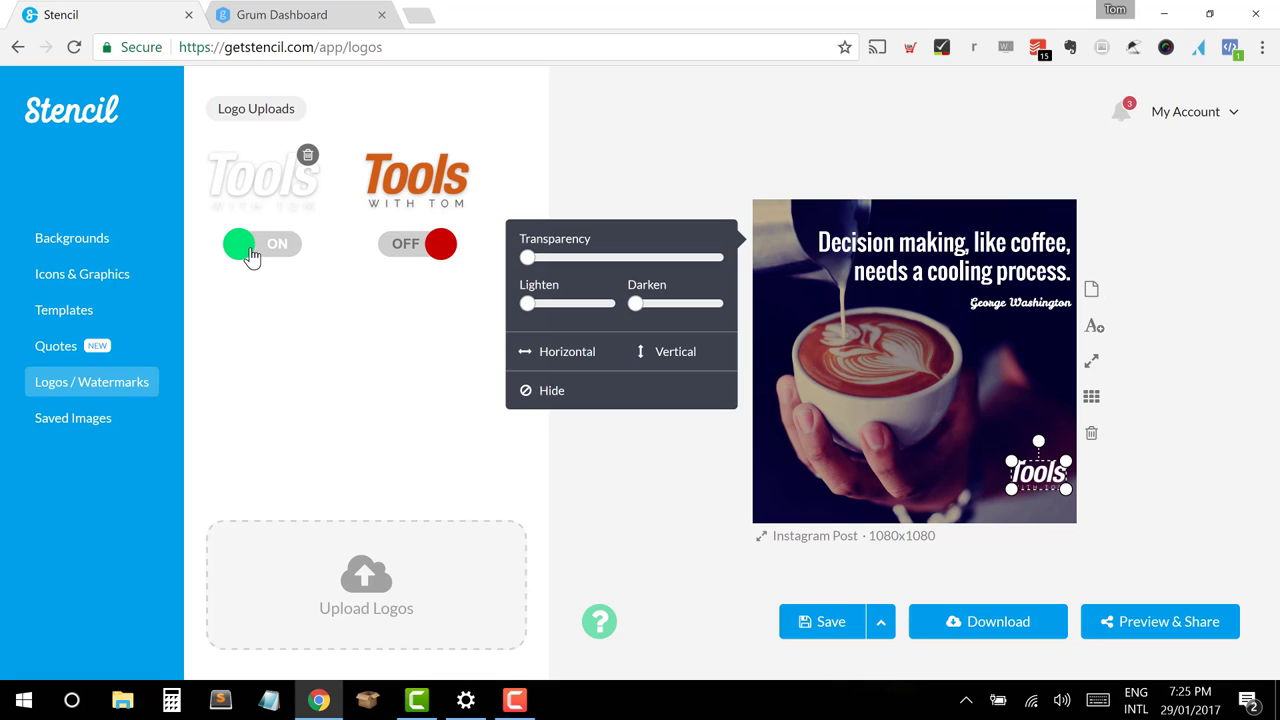
click(1160, 480)
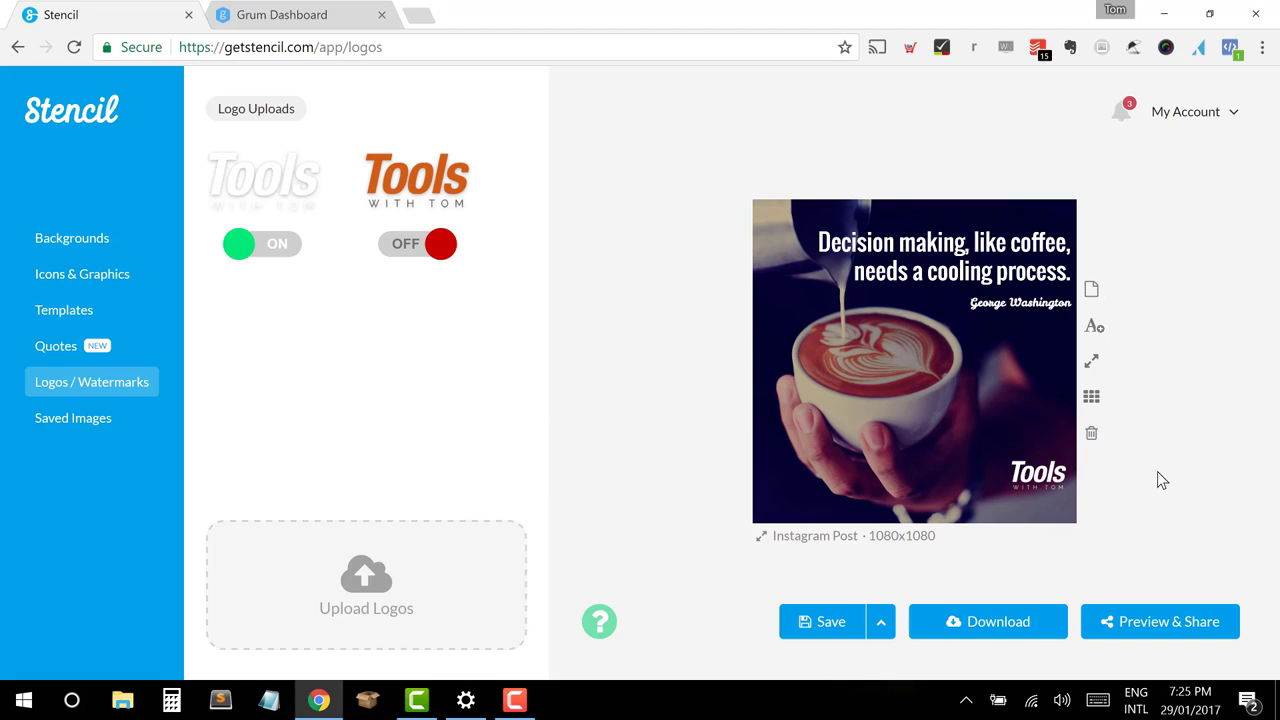
mouse_move(878, 448)
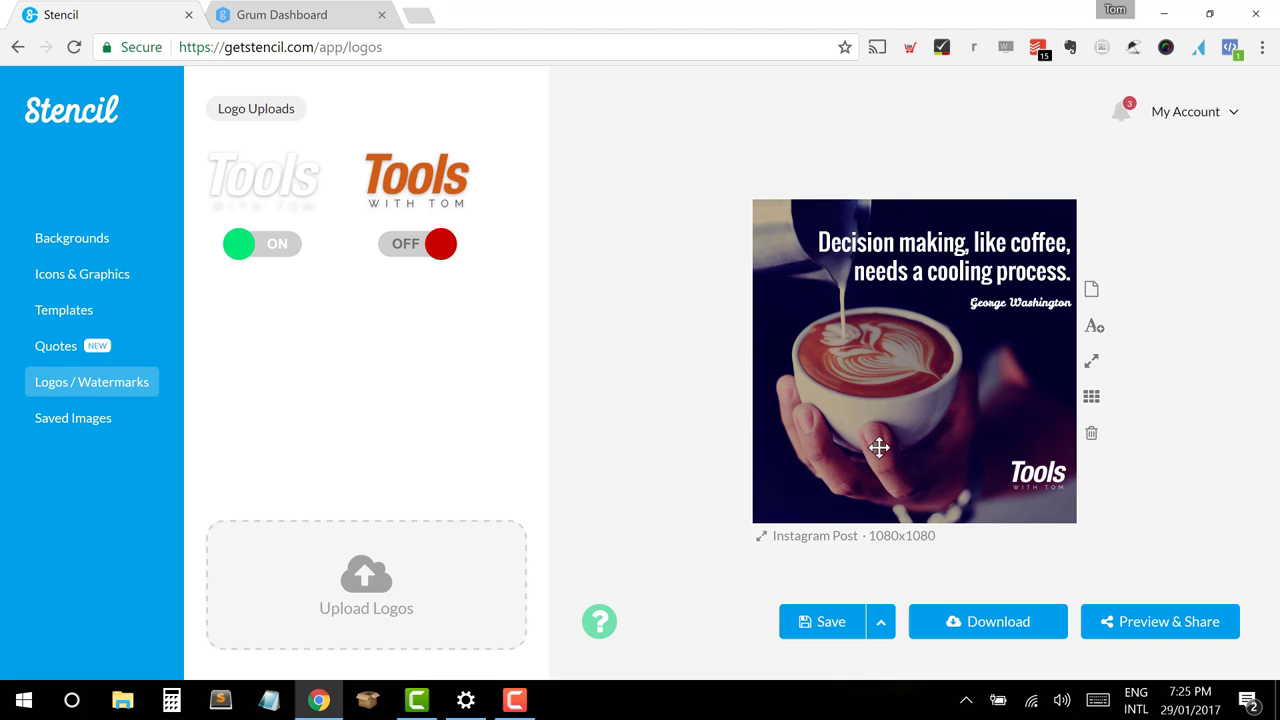
mouse_move(1032, 464)
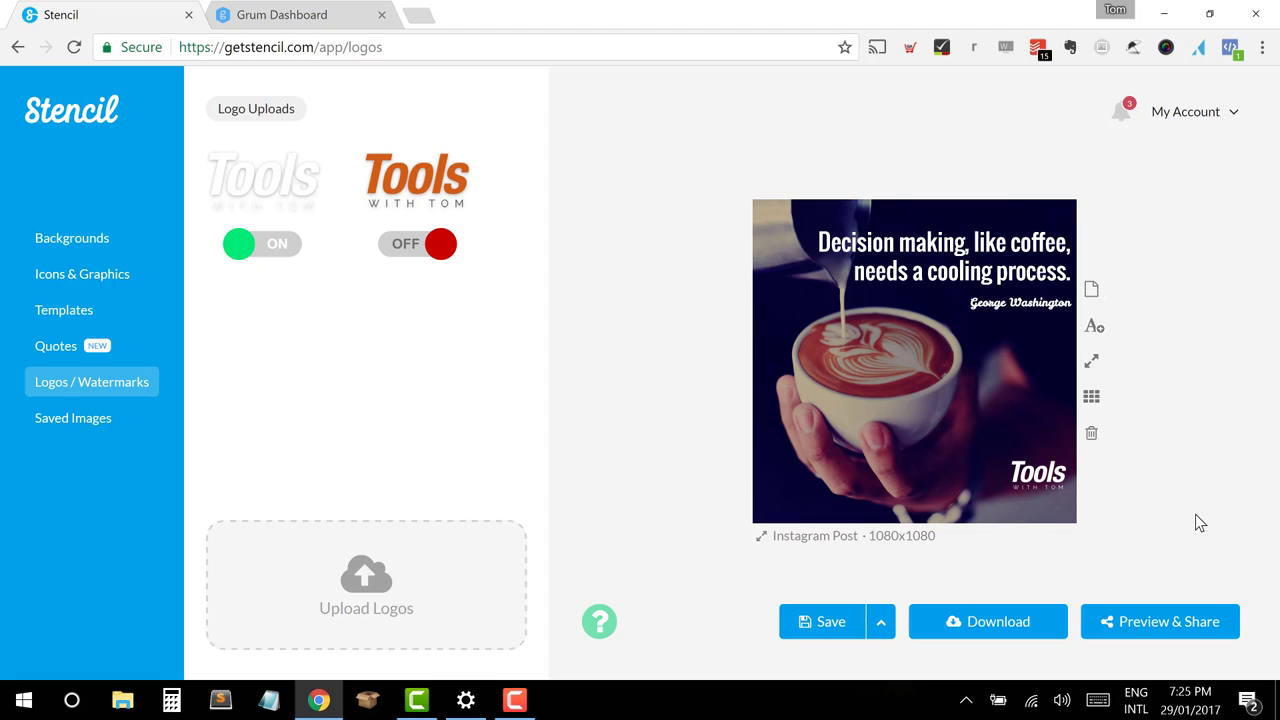
mouse_move(1184, 596)
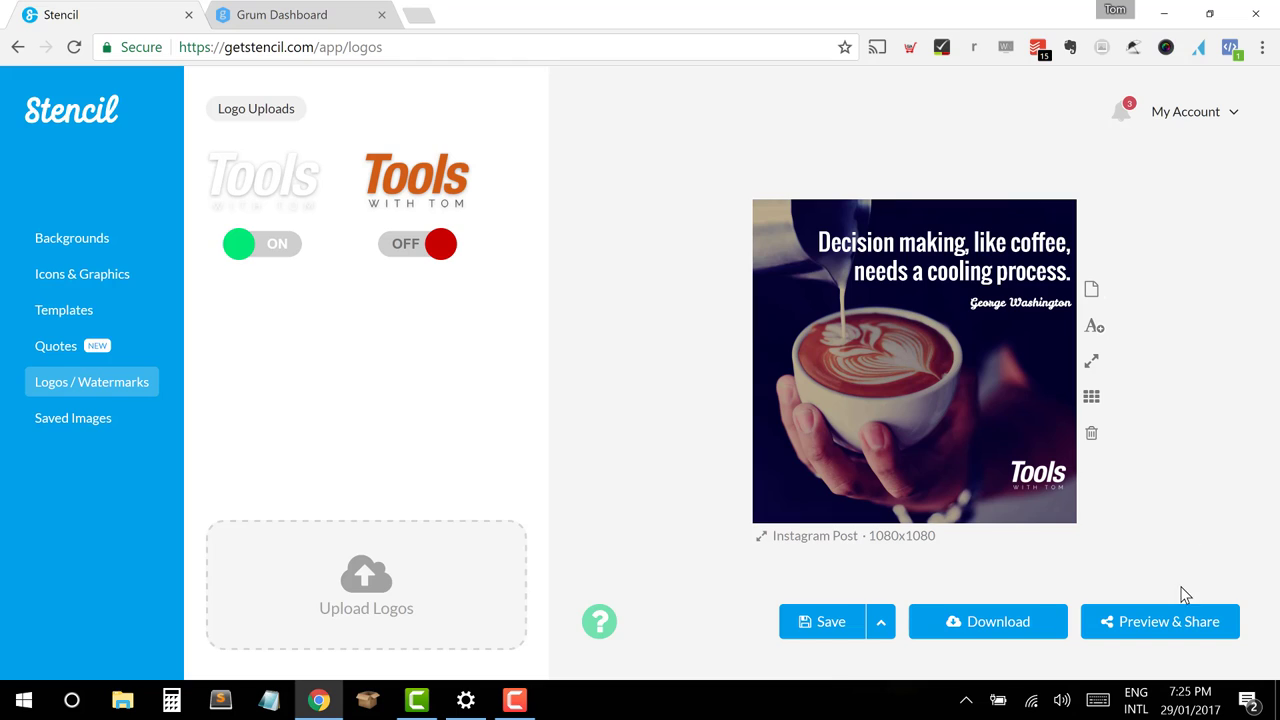
mouse_move(968, 470)
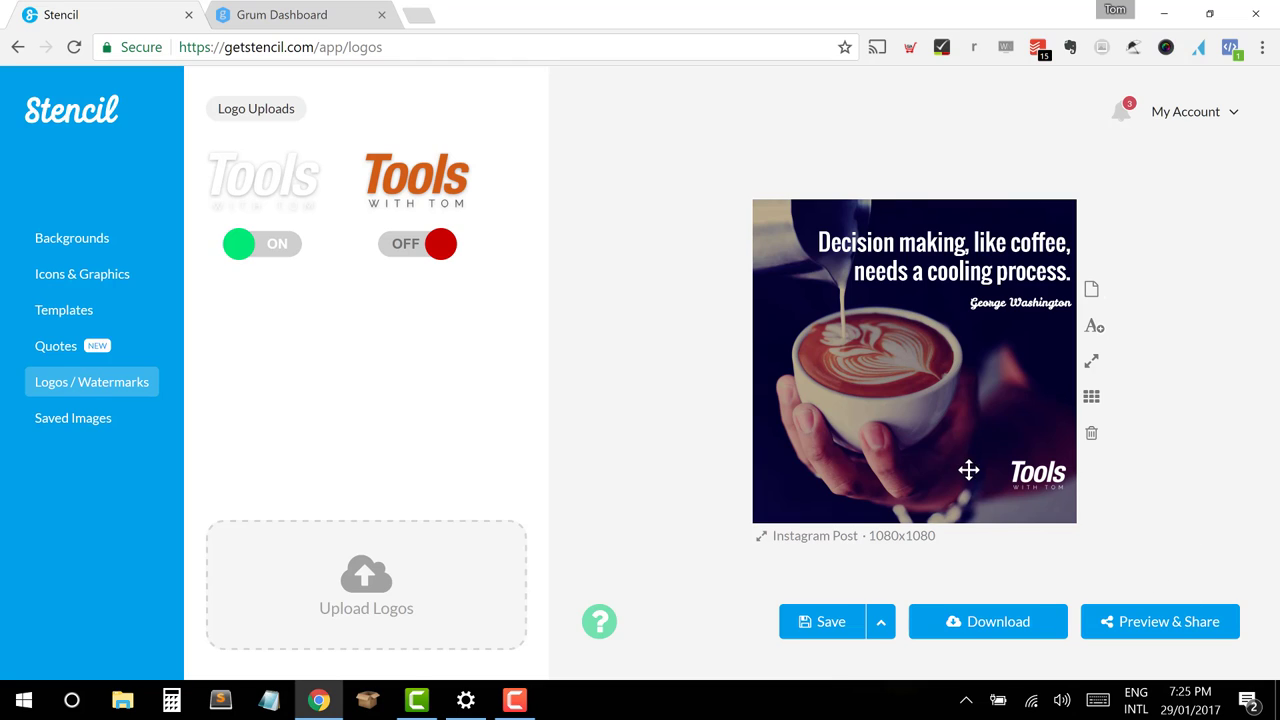
click(1092, 396)
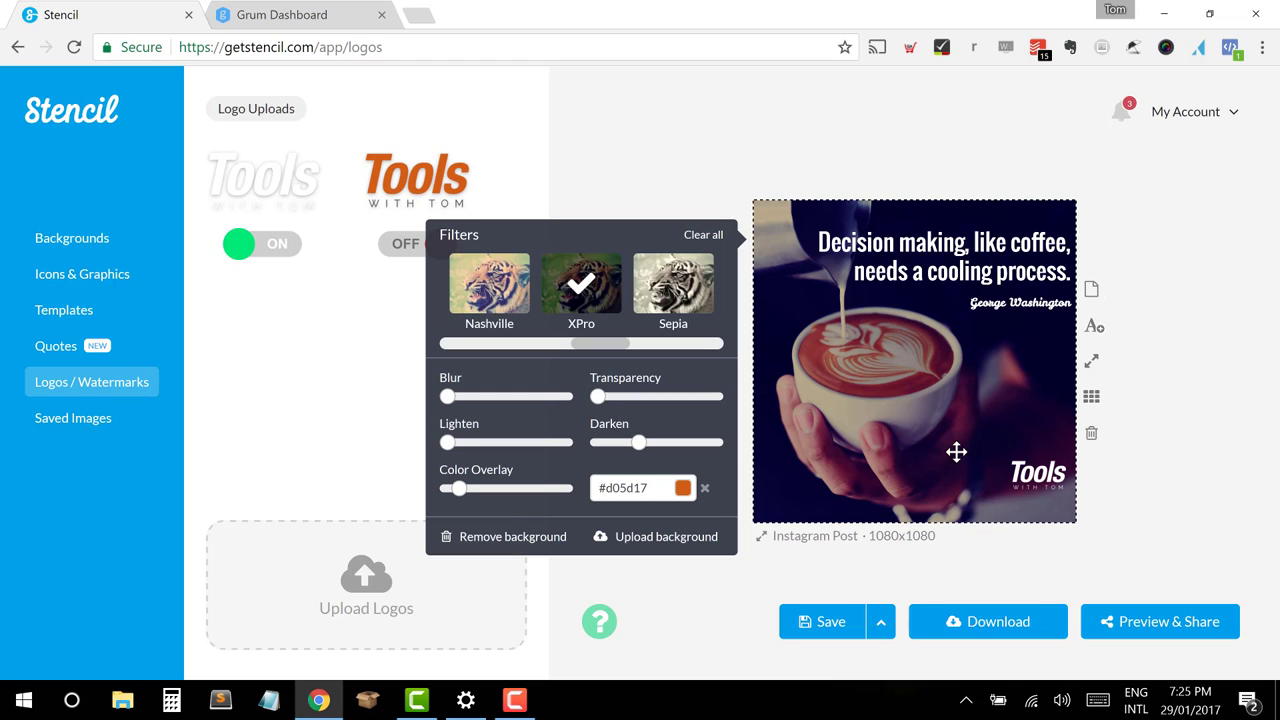
click(1176, 408)
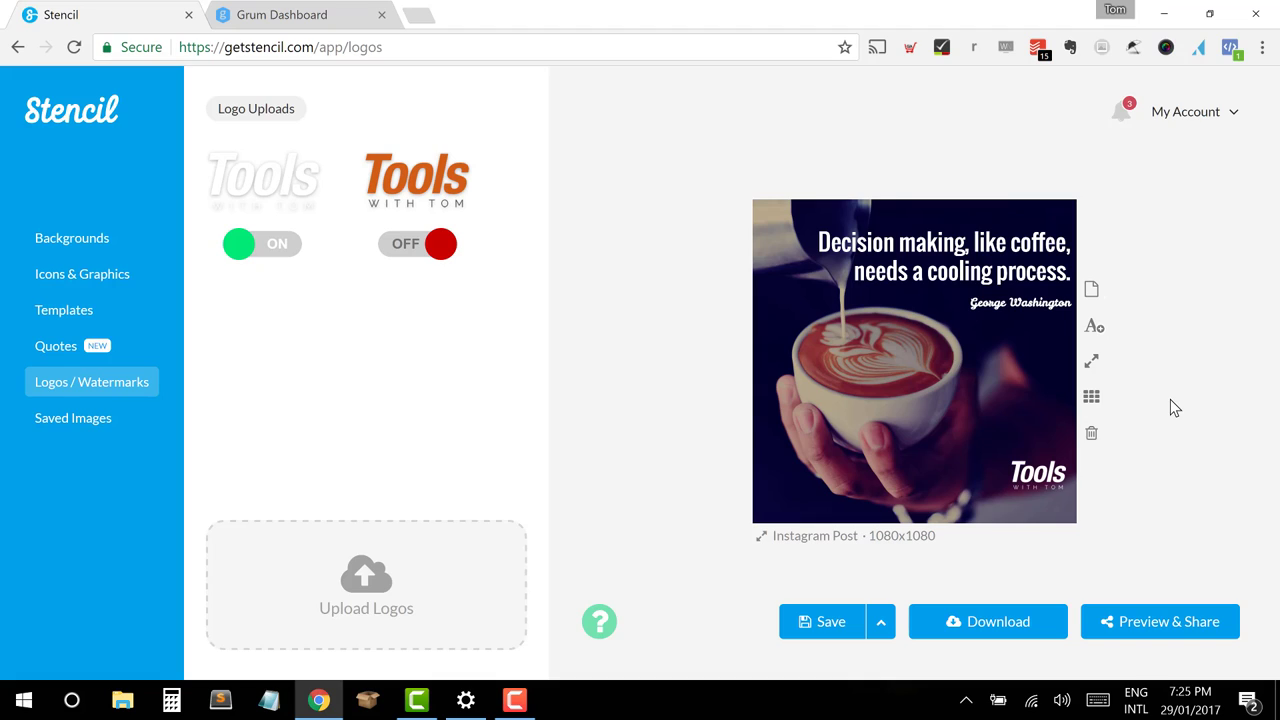
mouse_move(864, 408)
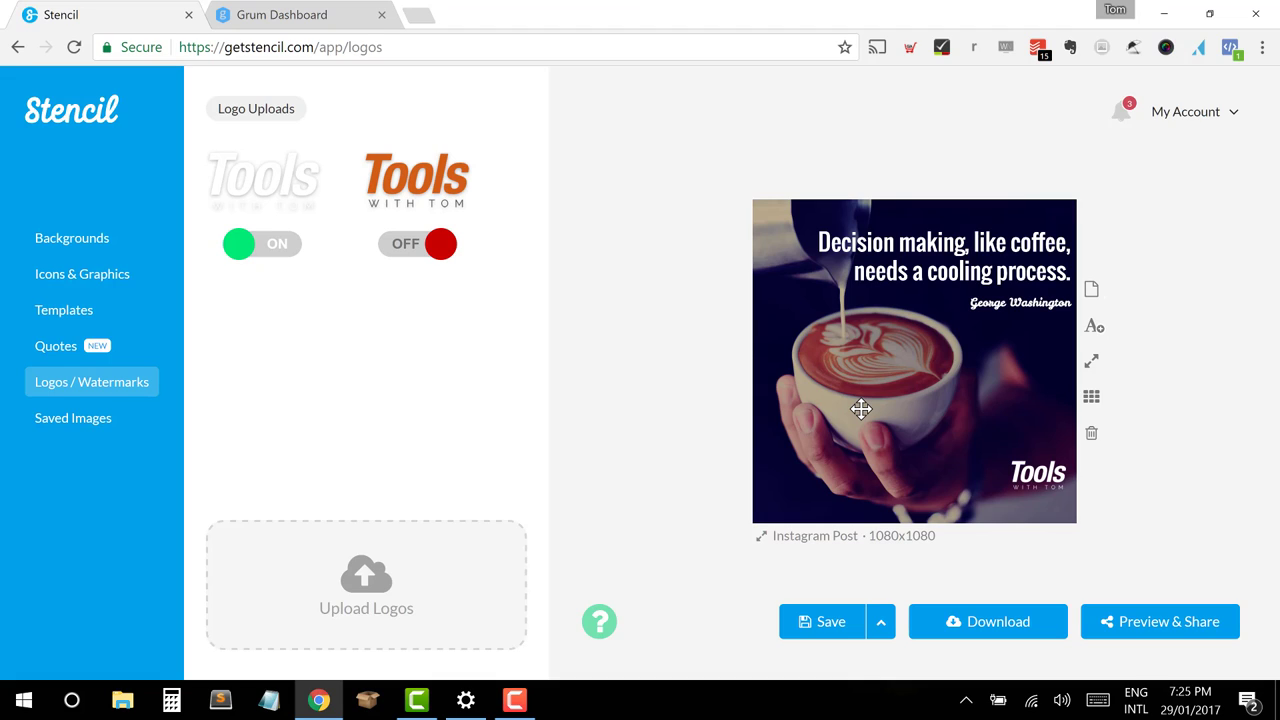
mouse_move(1050, 564)
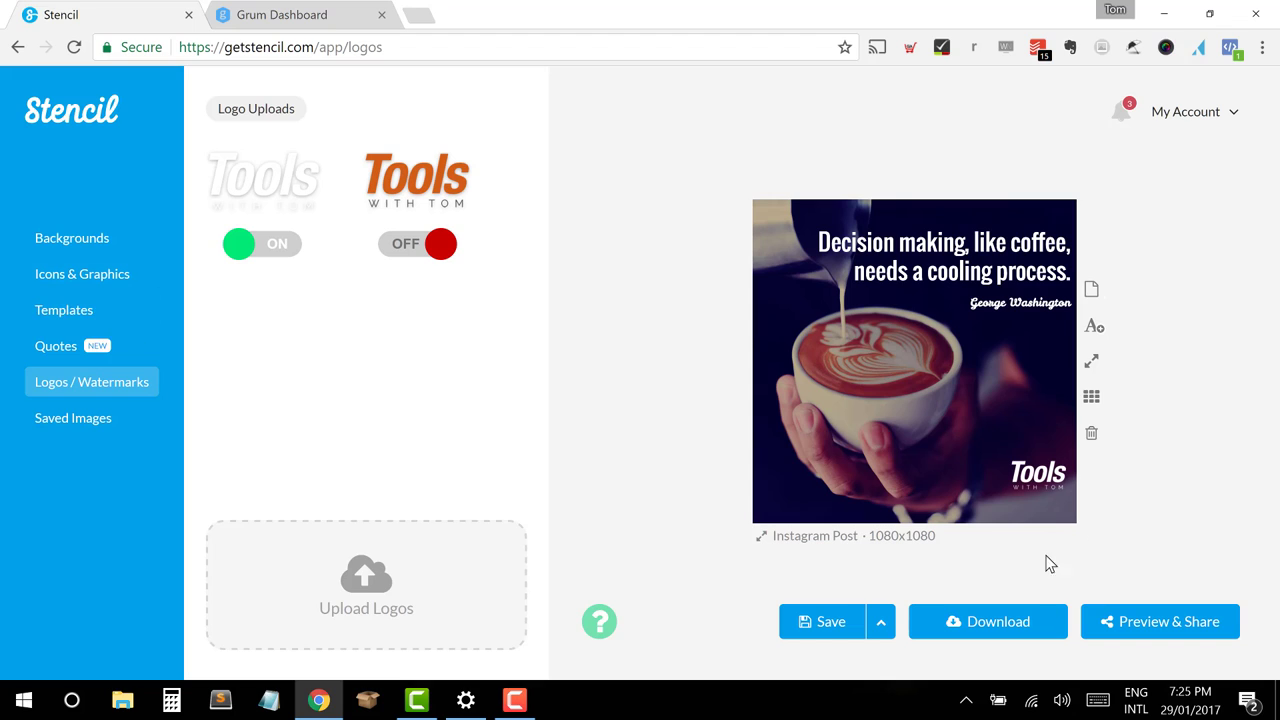
Step: Download the design as mondaycoffee.jpg, keeping JPG format and 1080x1080 size
click(988, 620)
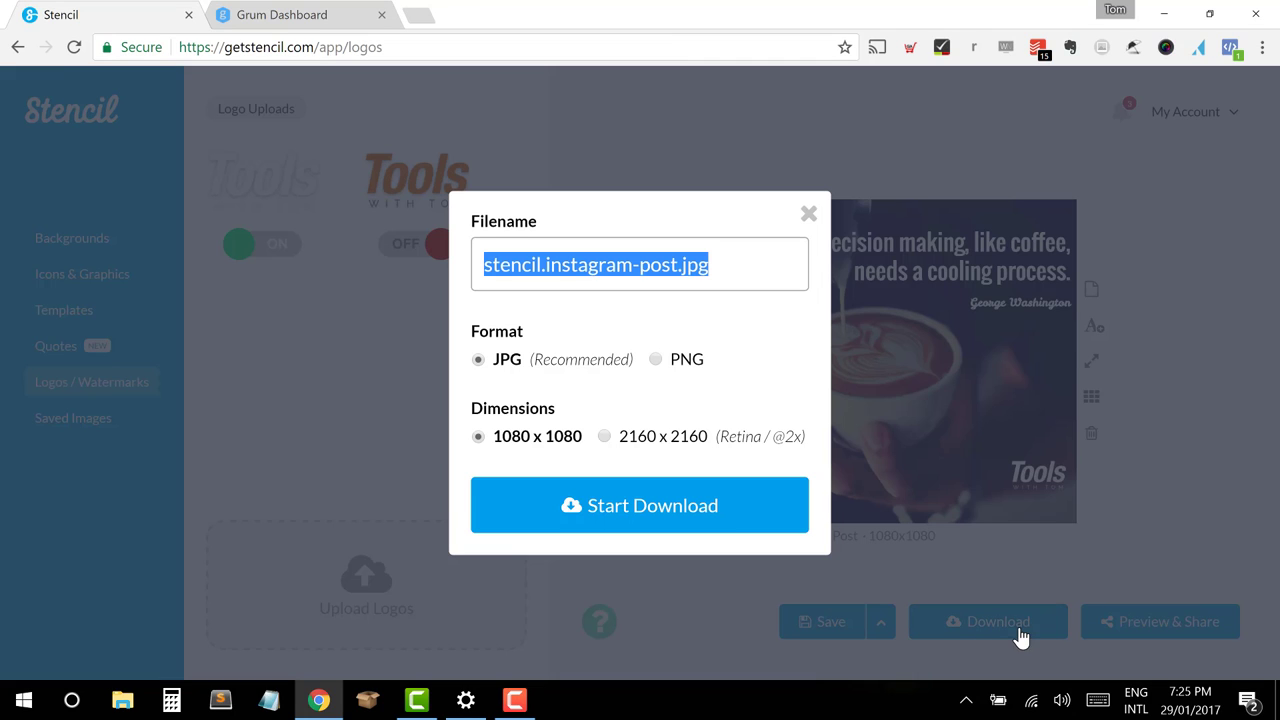
click(588, 264)
text(monday)
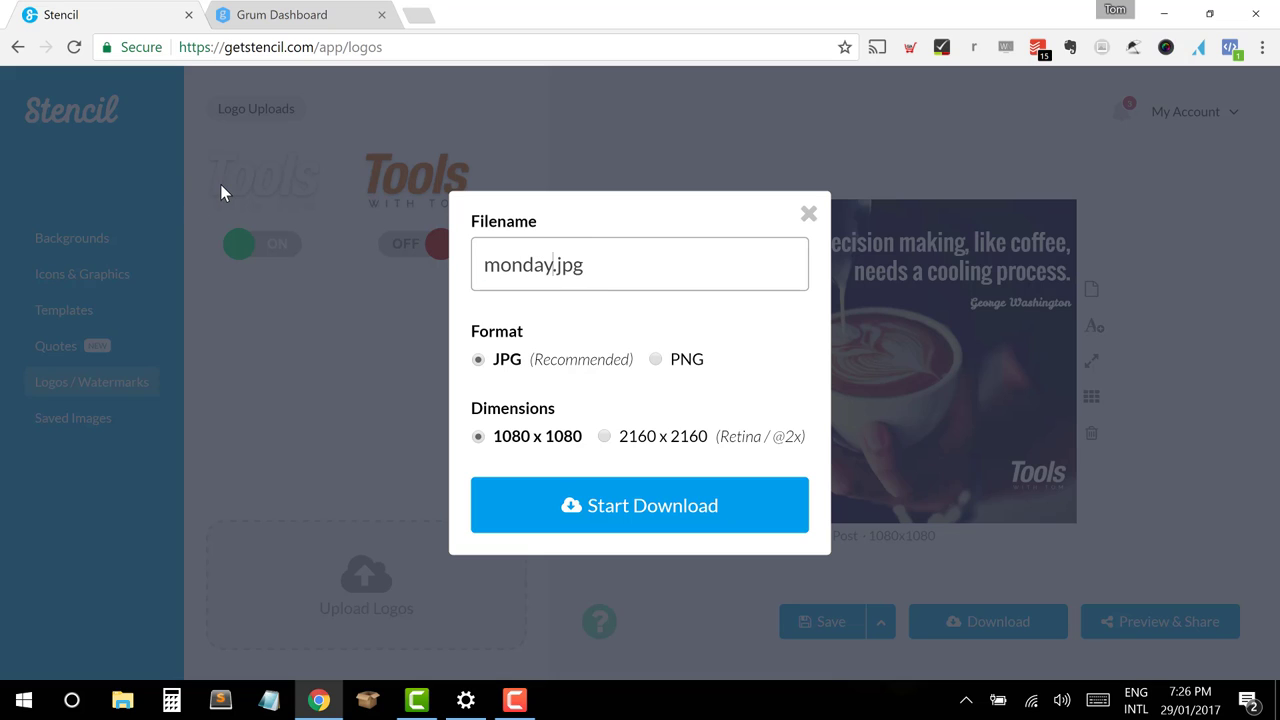
text(coffee)
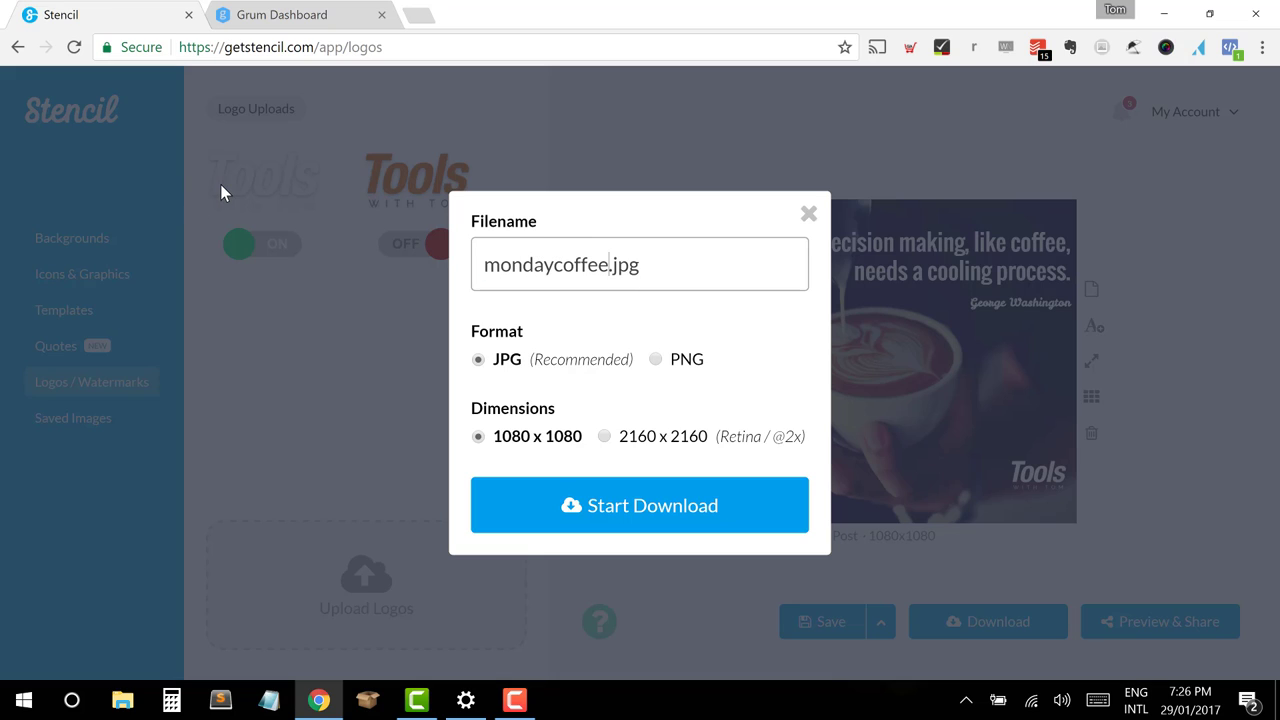
mouse_move(640, 504)
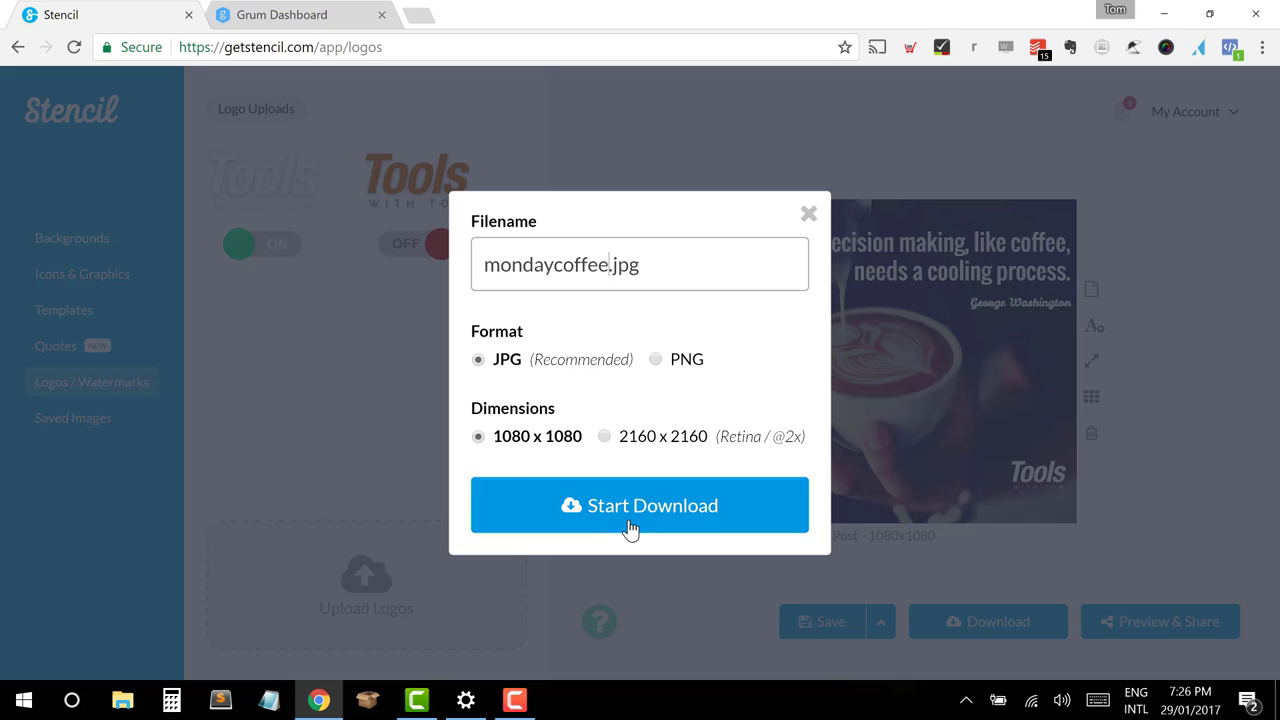
mouse_move(516, 400)
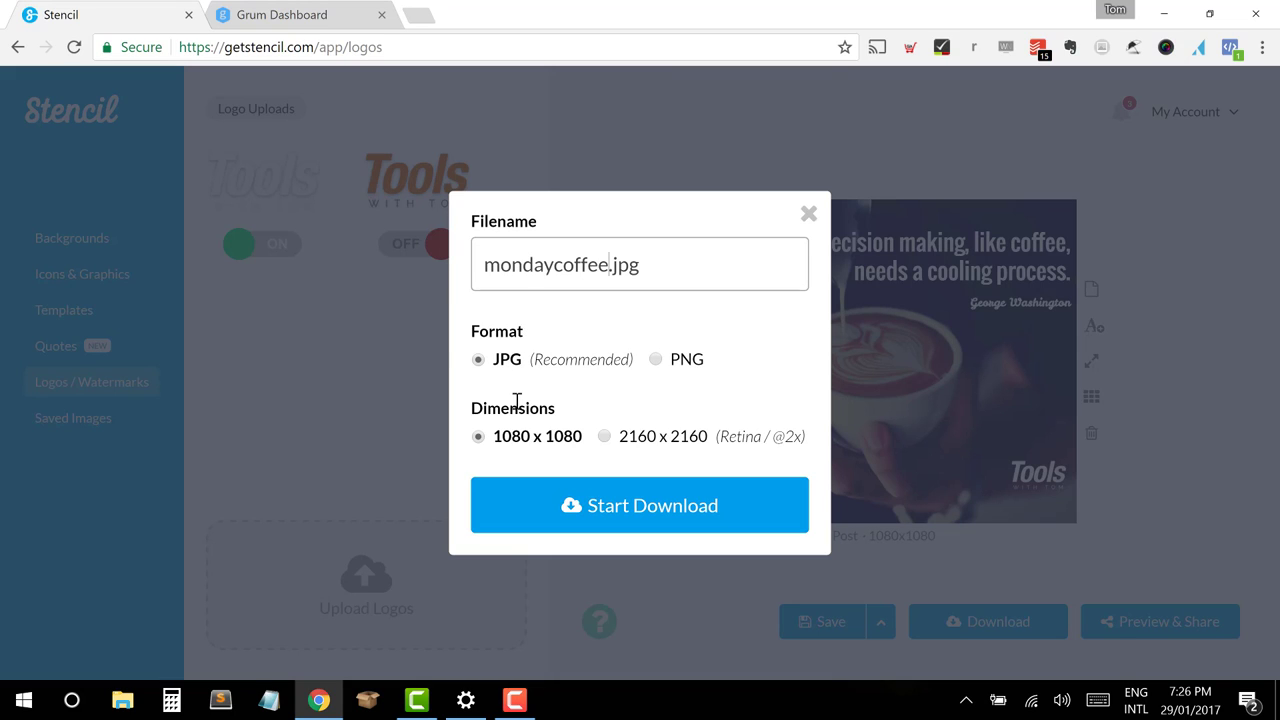
mouse_move(510, 442)
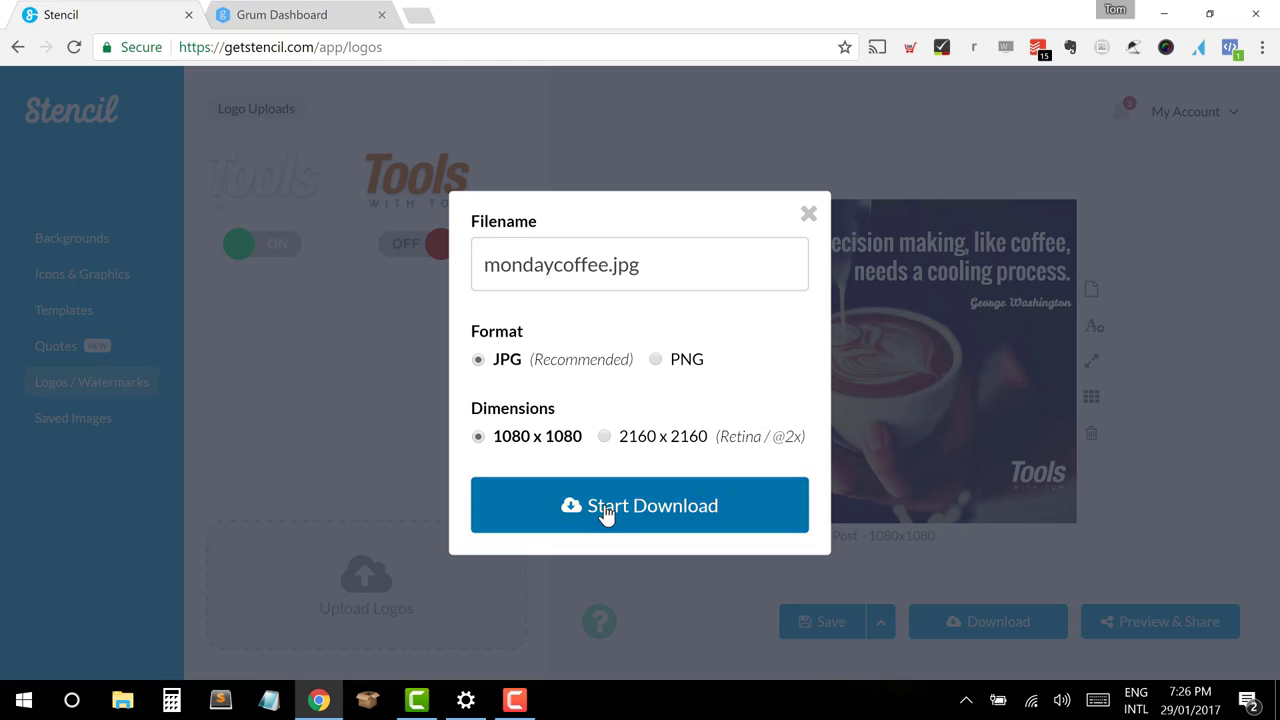
click(640, 504)
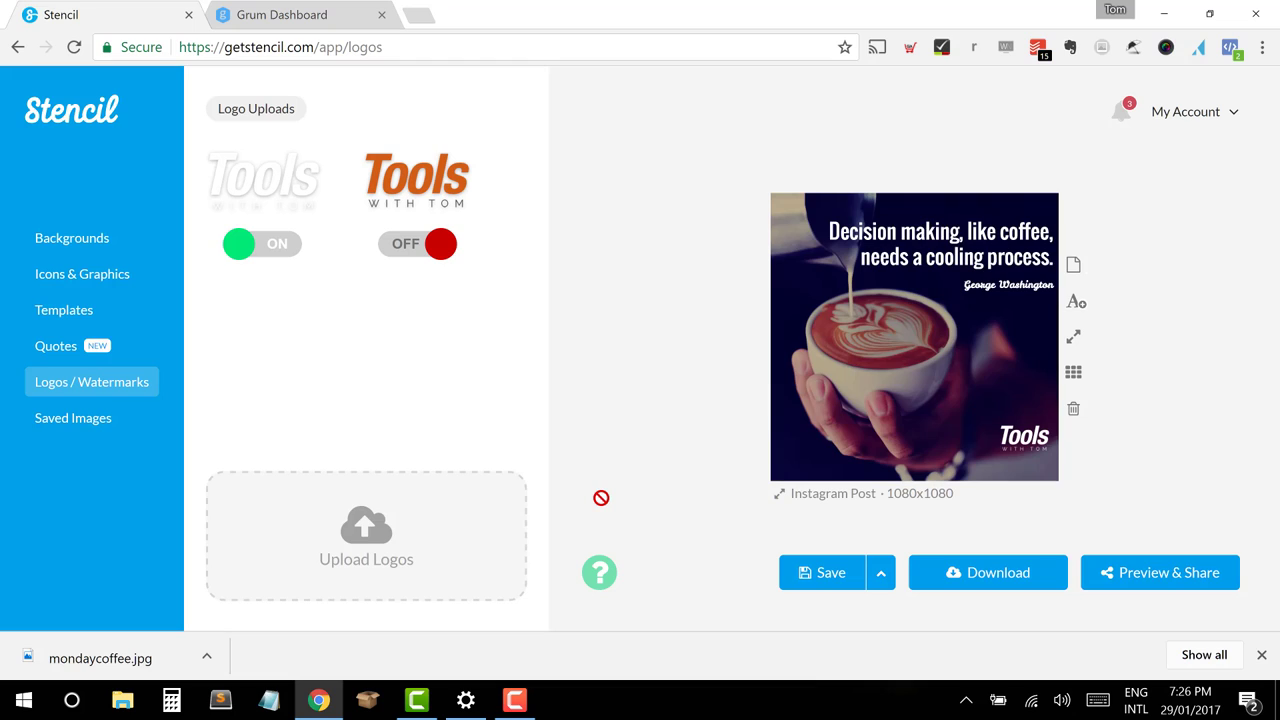
mouse_move(168, 304)
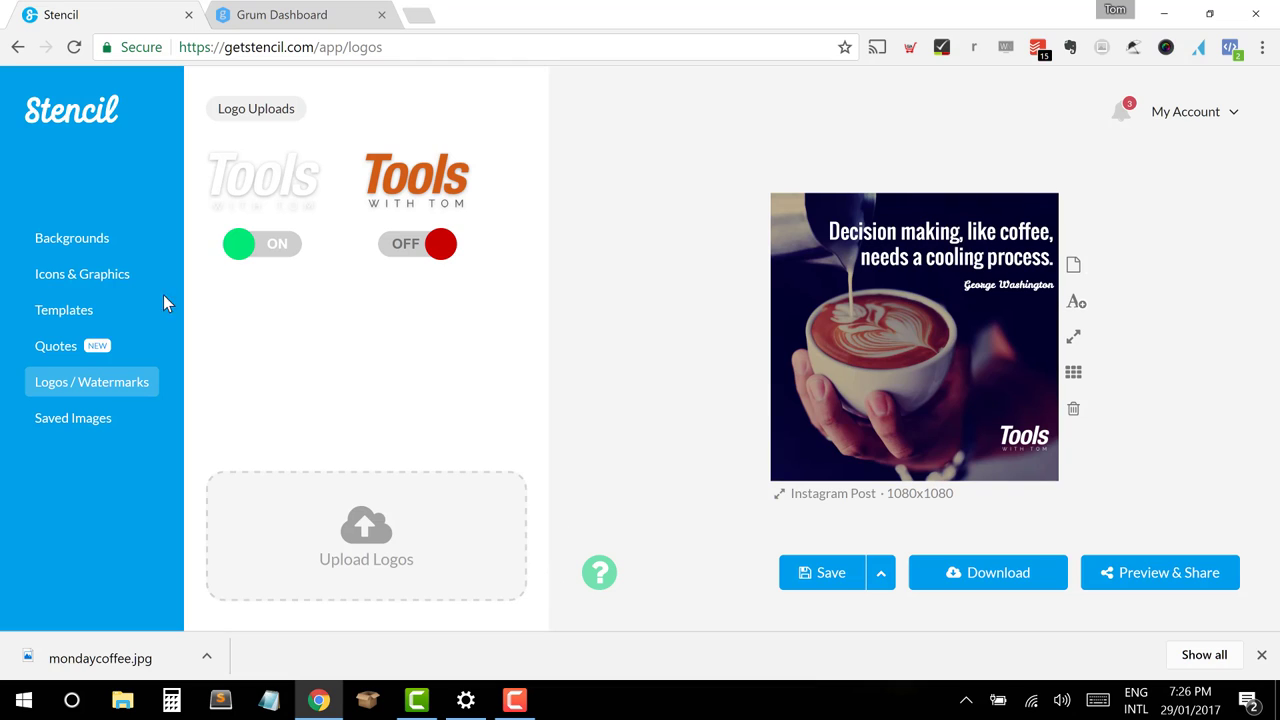
mouse_move(92, 308)
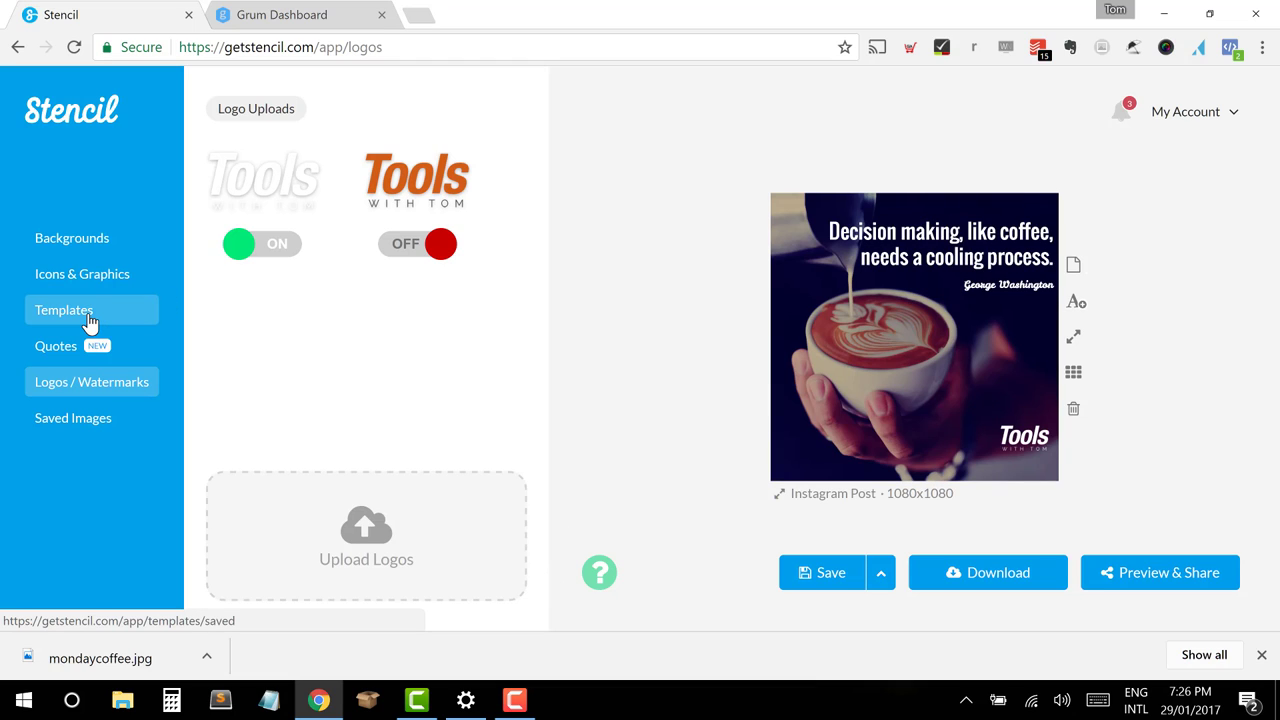
Step: Save the coffee quote design as a template under My Templates, then return to Grum
click(64, 308)
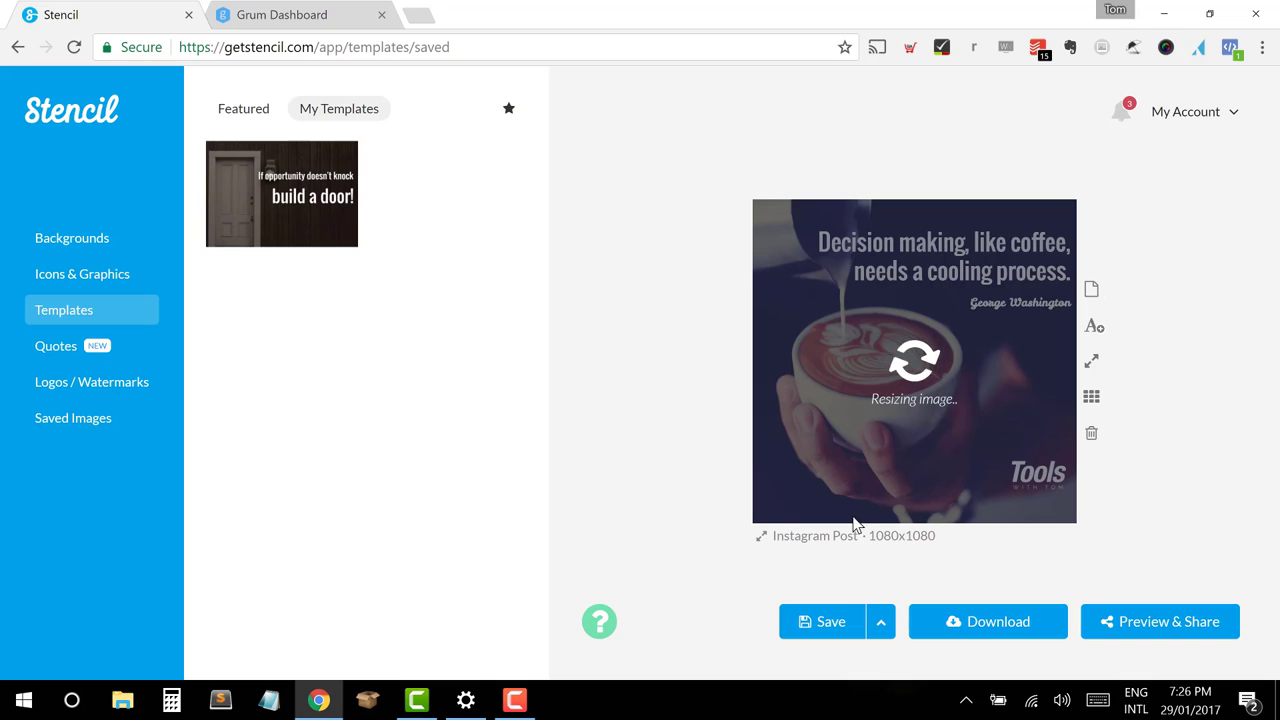
mouse_move(876, 648)
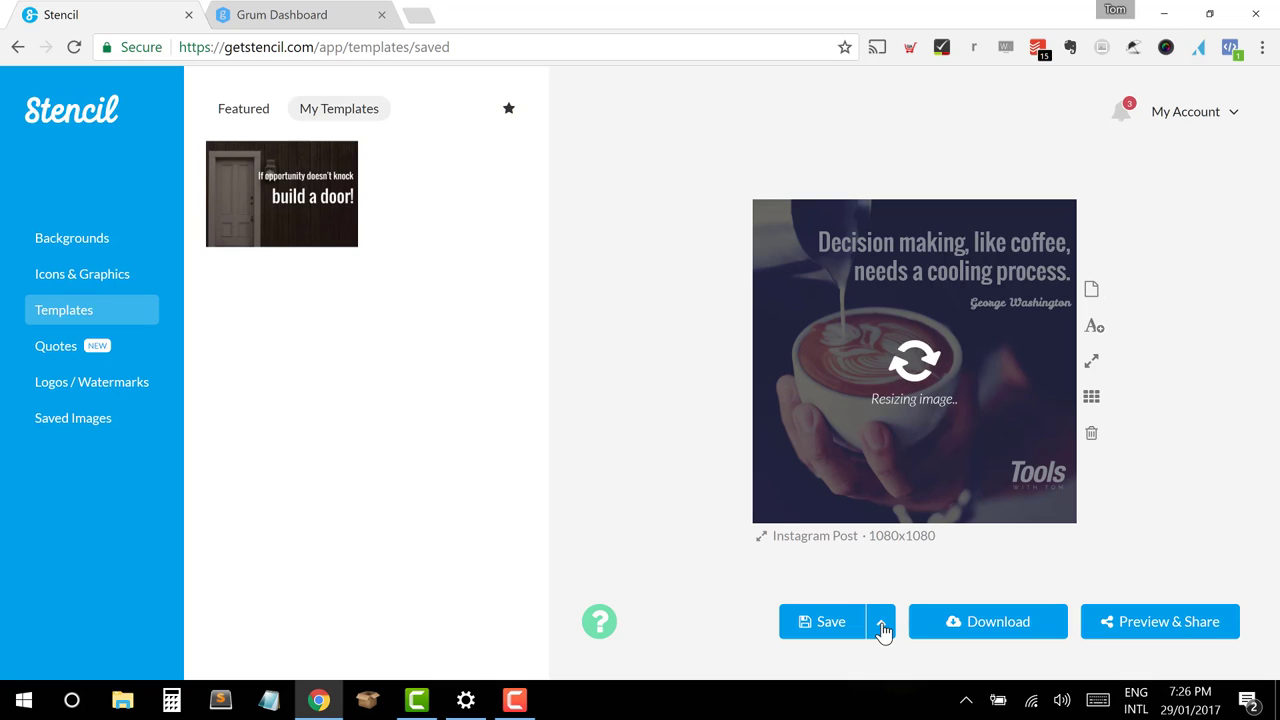
click(880, 620)
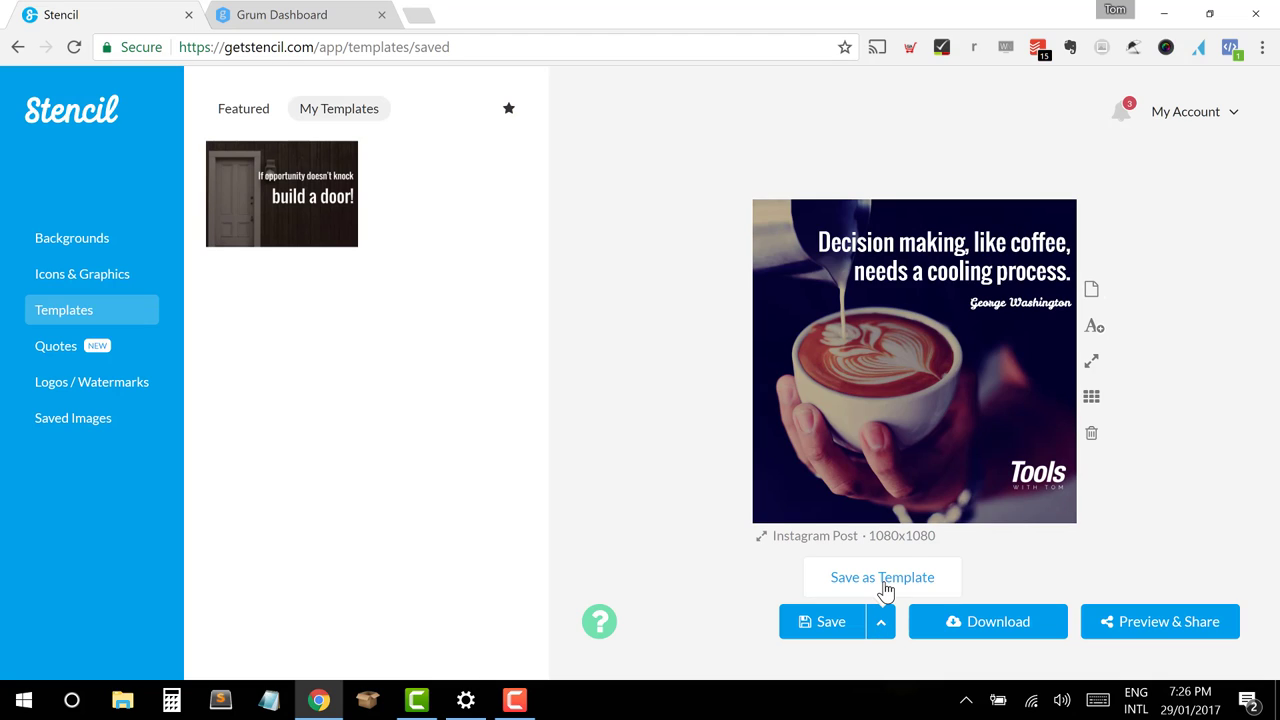
click(882, 576)
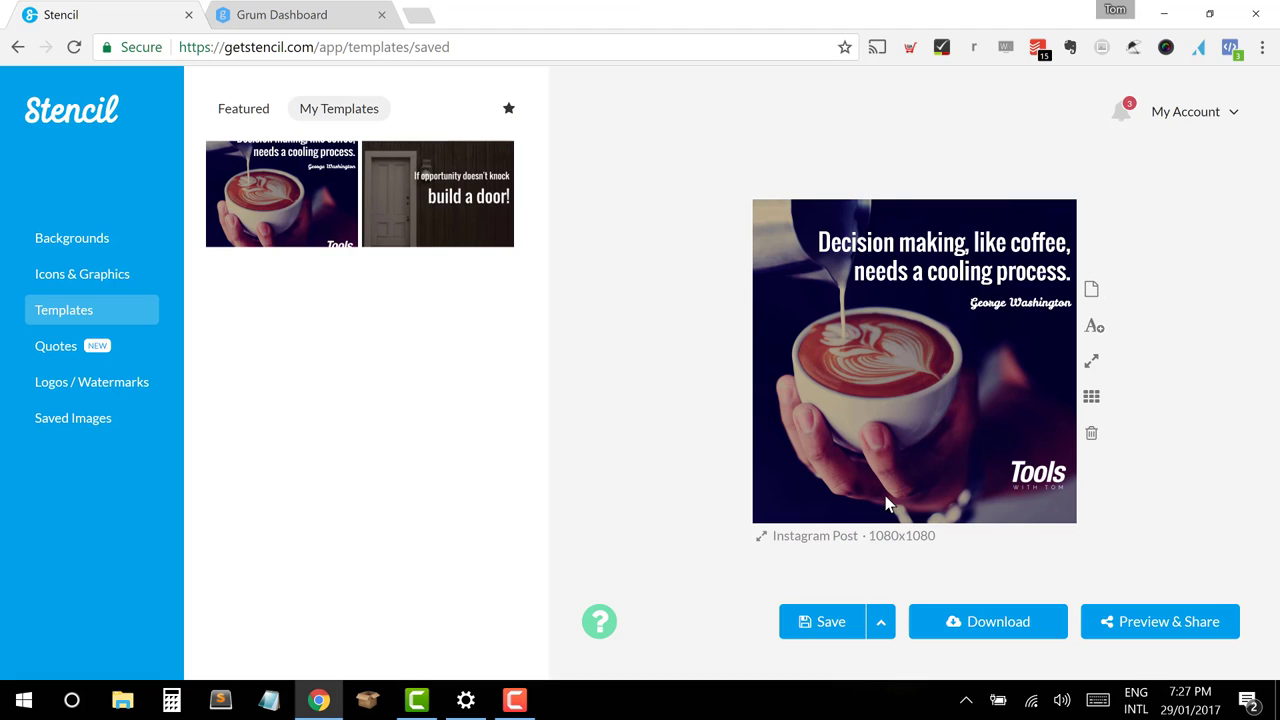
mouse_move(900, 278)
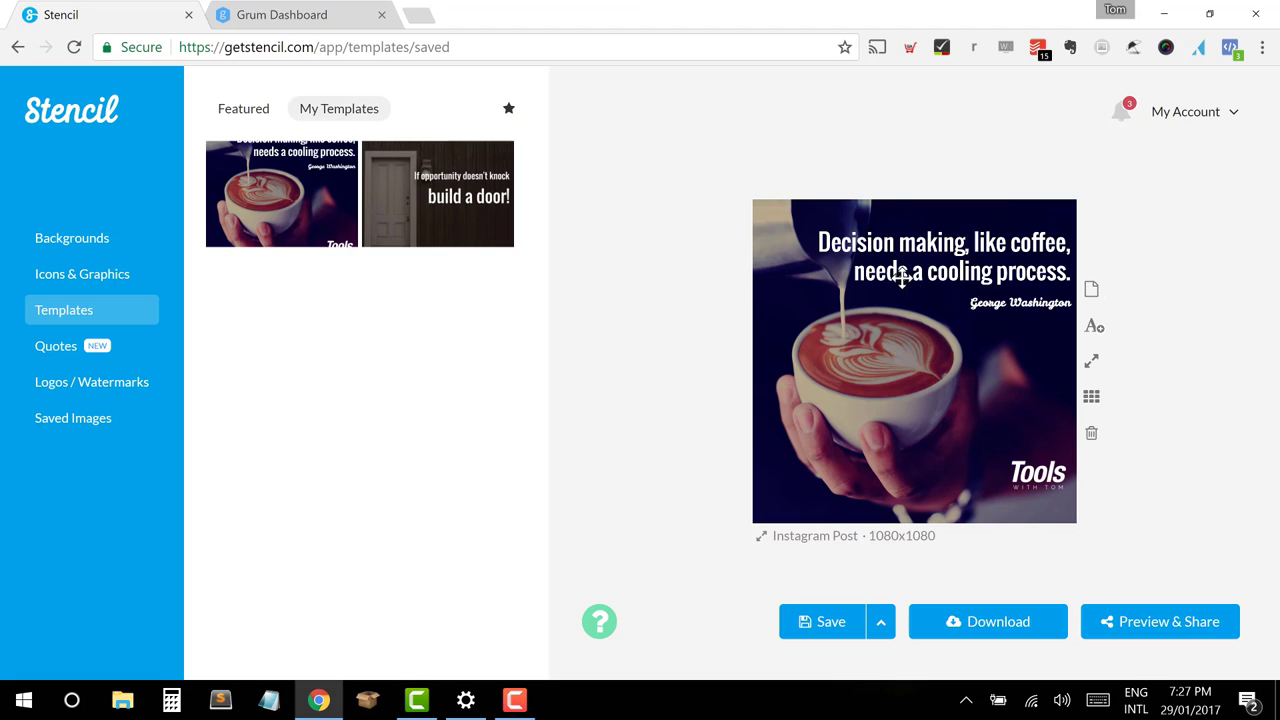
mouse_move(670, 458)
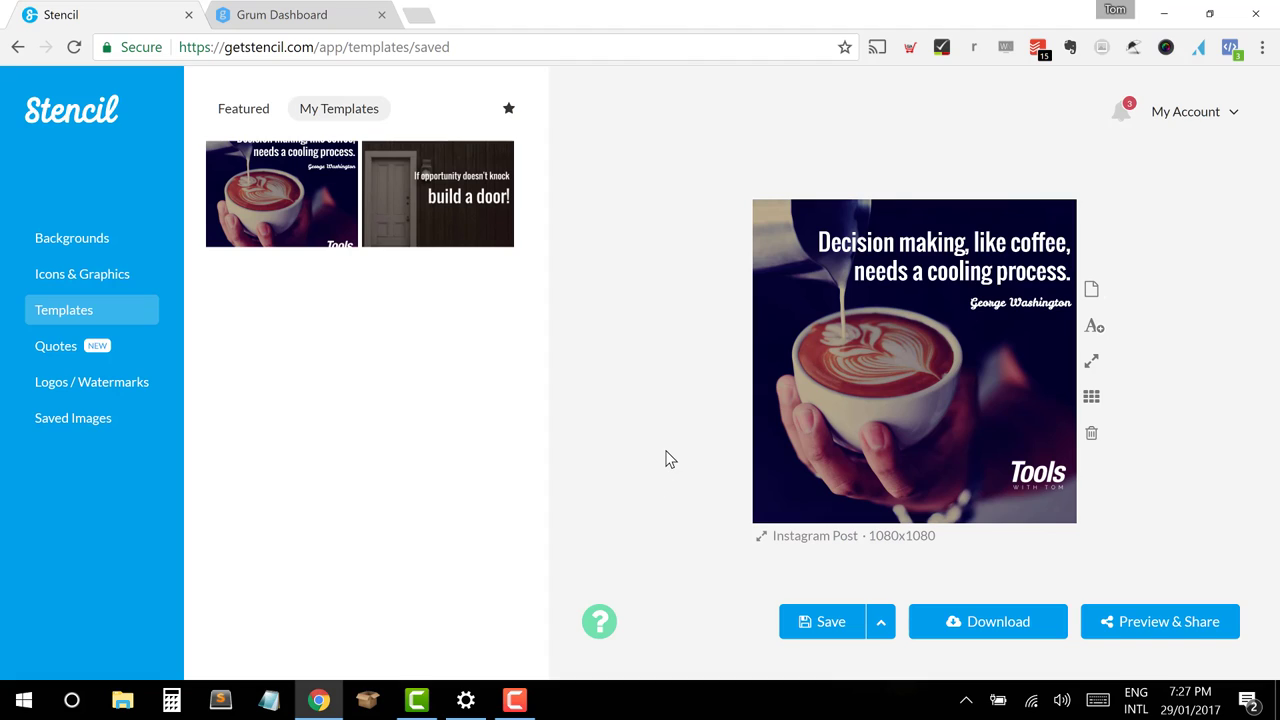
mouse_move(664, 452)
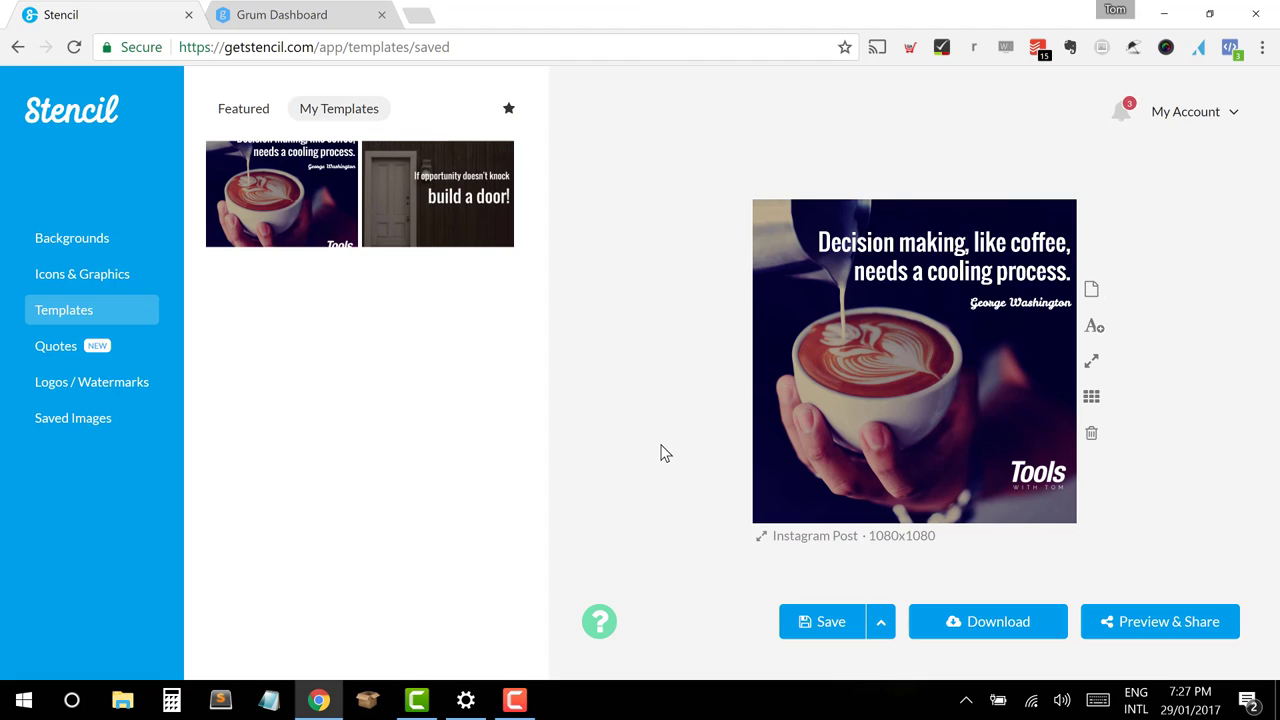
mouse_move(648, 448)
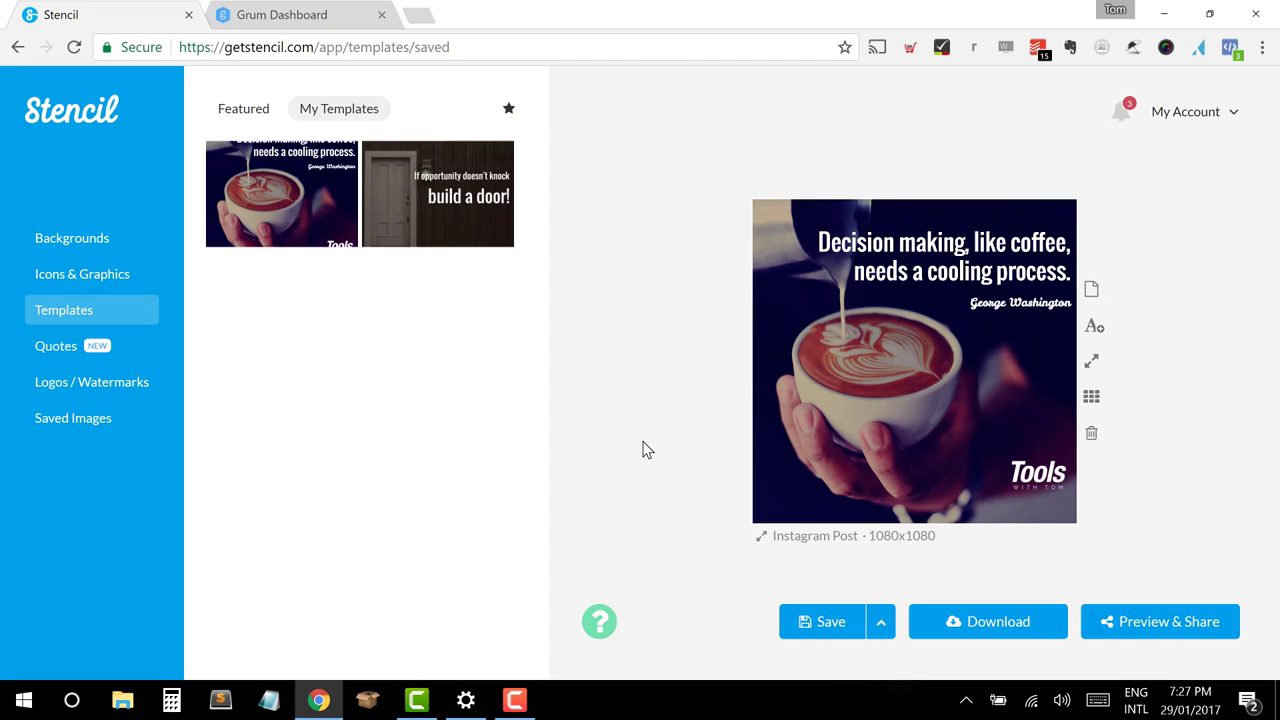
mouse_move(610, 478)
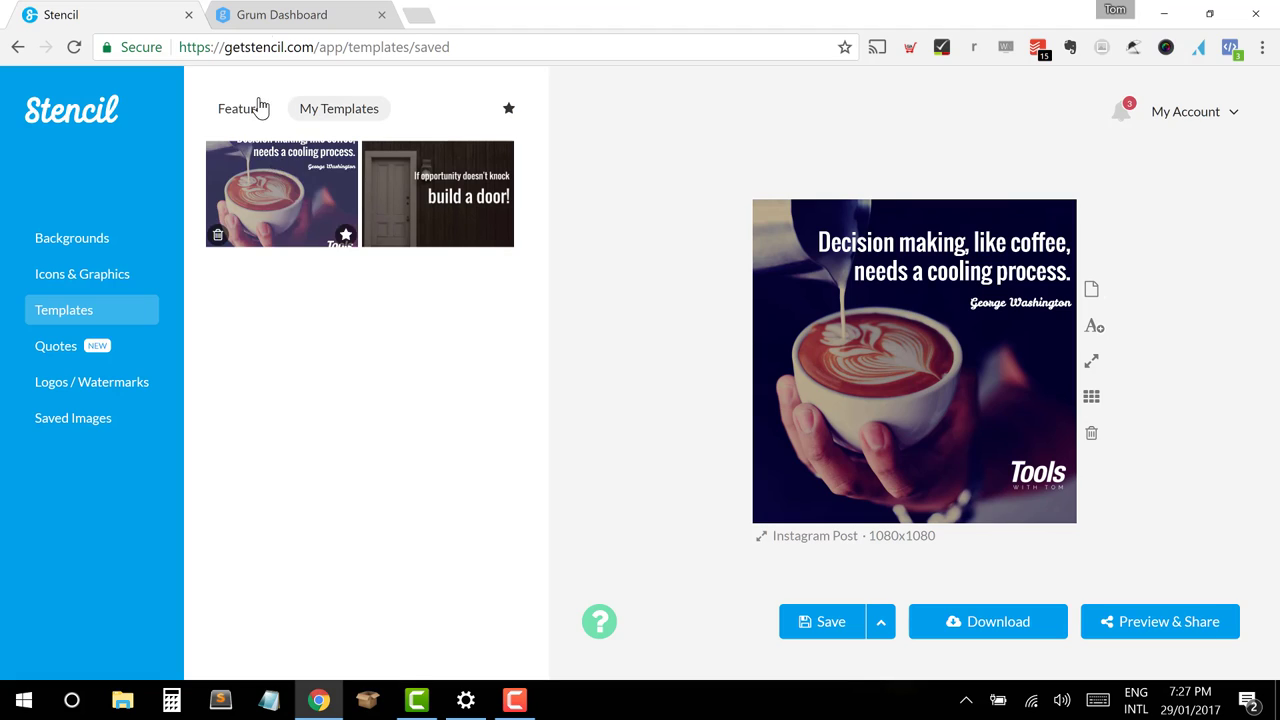
click(290, 14)
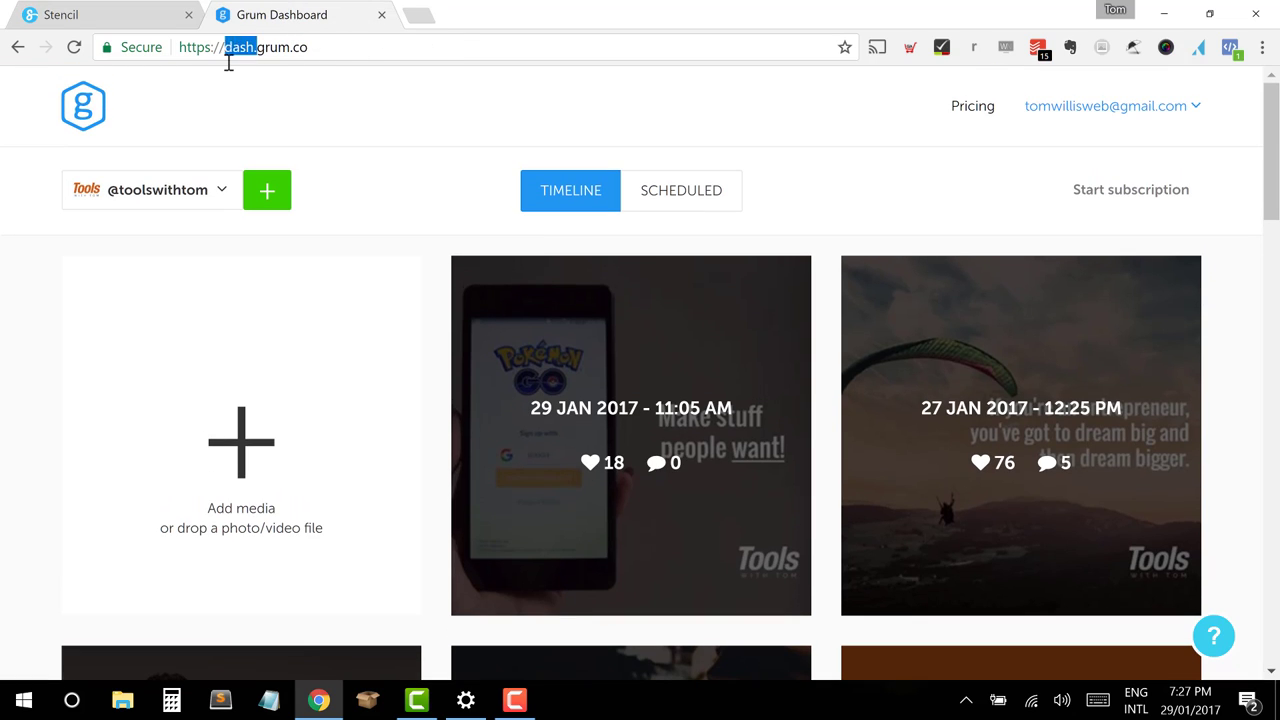
Step: Load grum.co and scroll to the 'Scheduling your Instagram posts' section
click(430, 14)
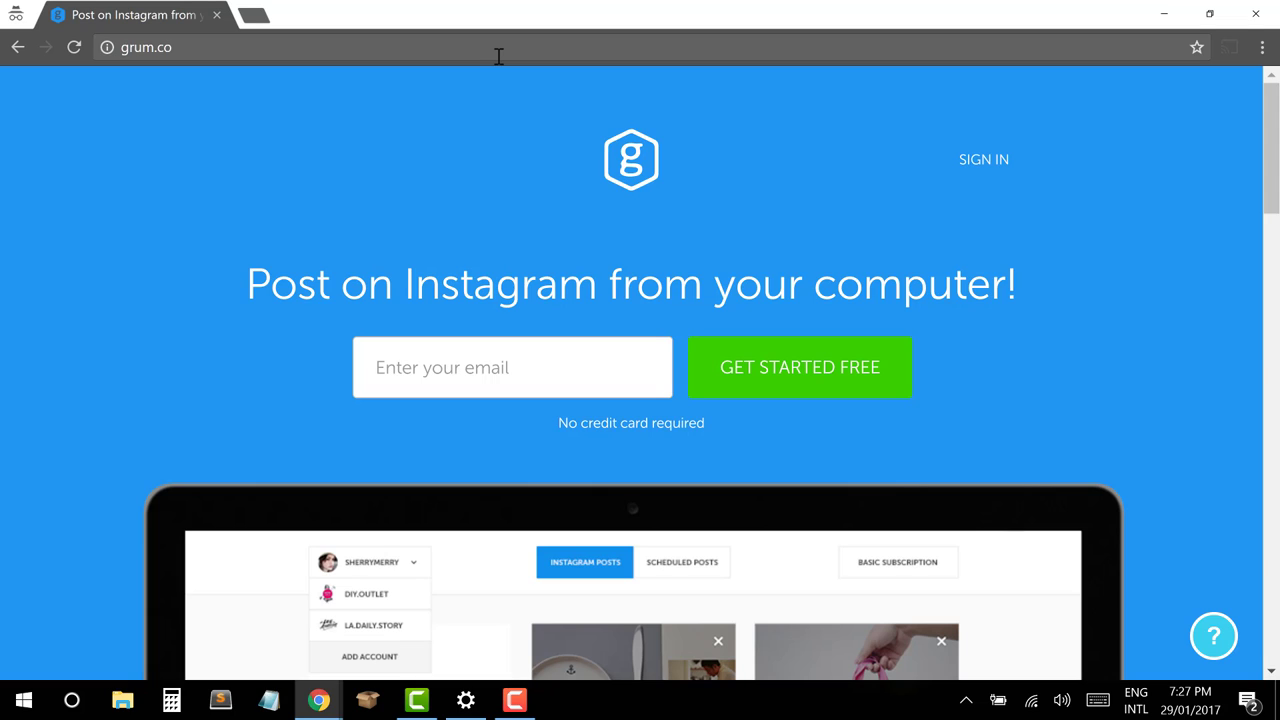
scroll(down, 3)
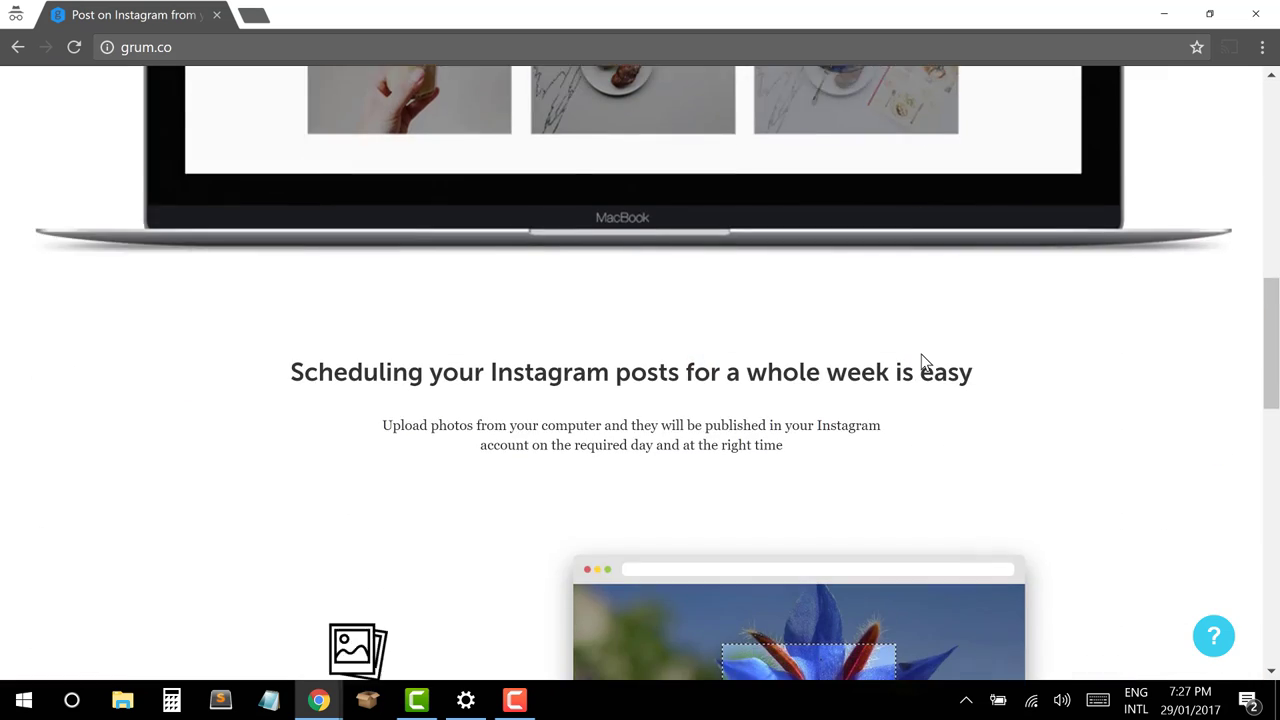
scroll(down, 3)
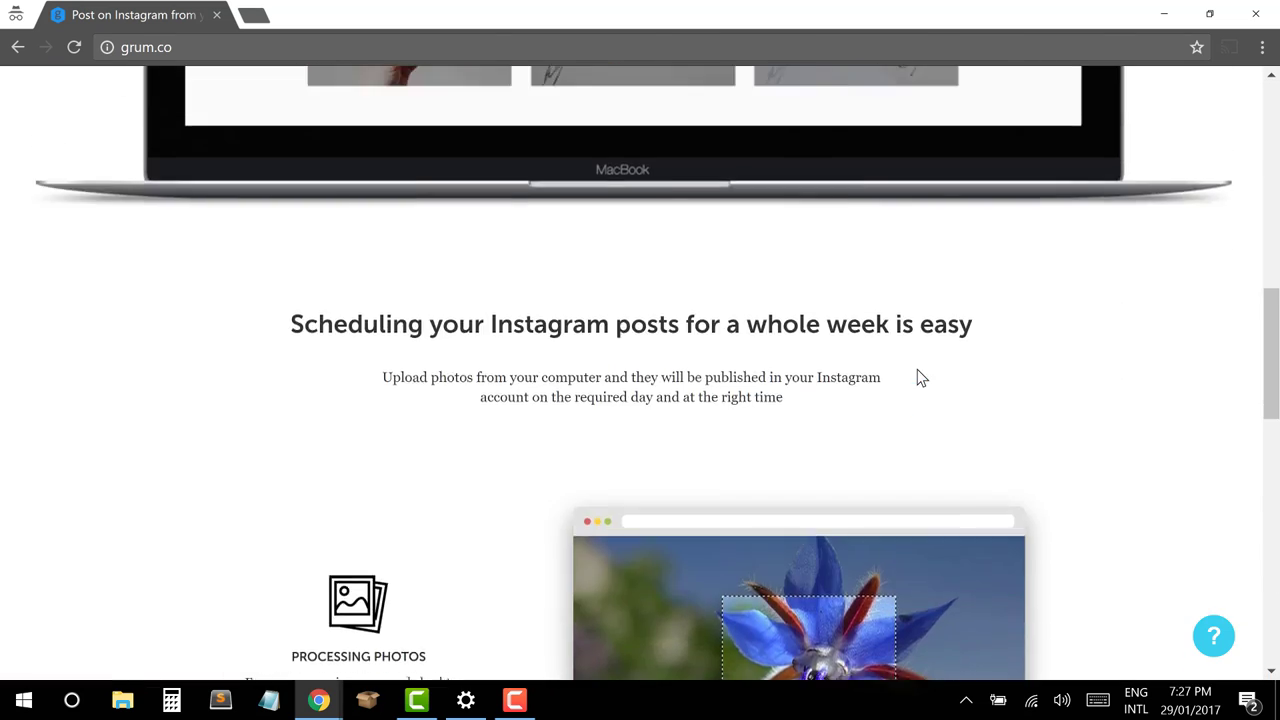
scroll(up, 3)
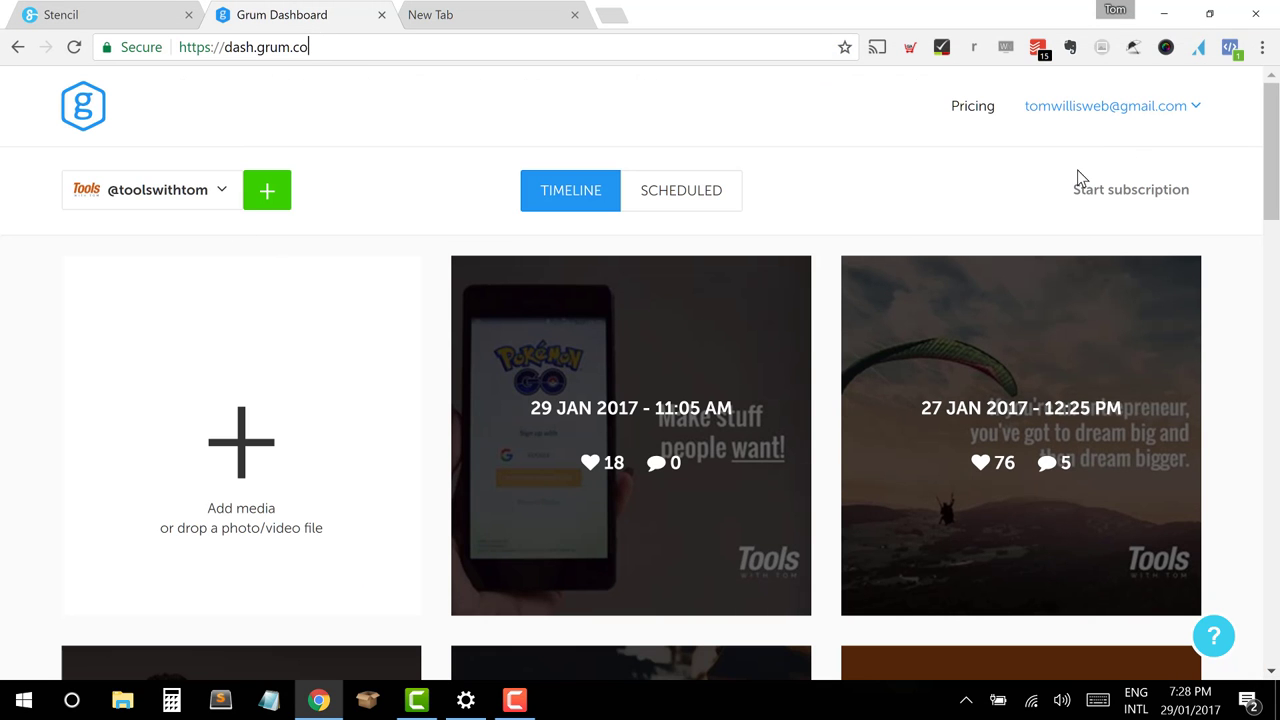
mouse_move(660, 268)
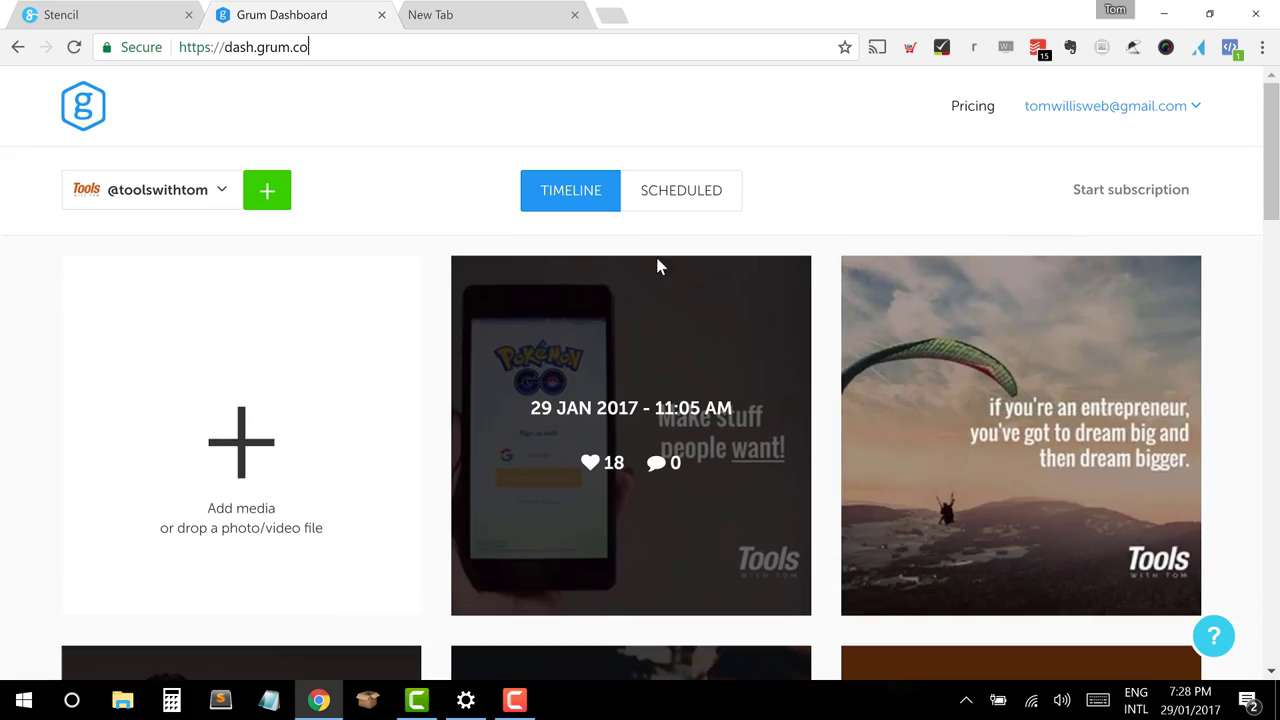
scroll(down, 3)
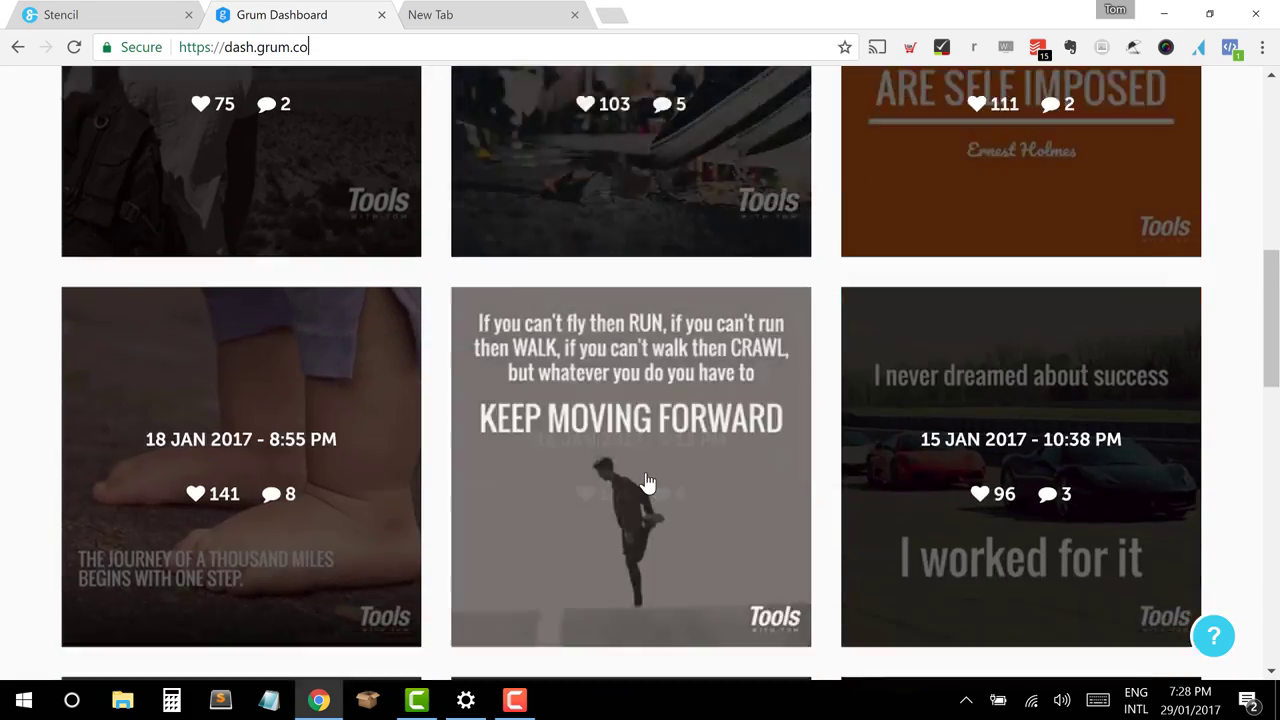
scroll(up, 3)
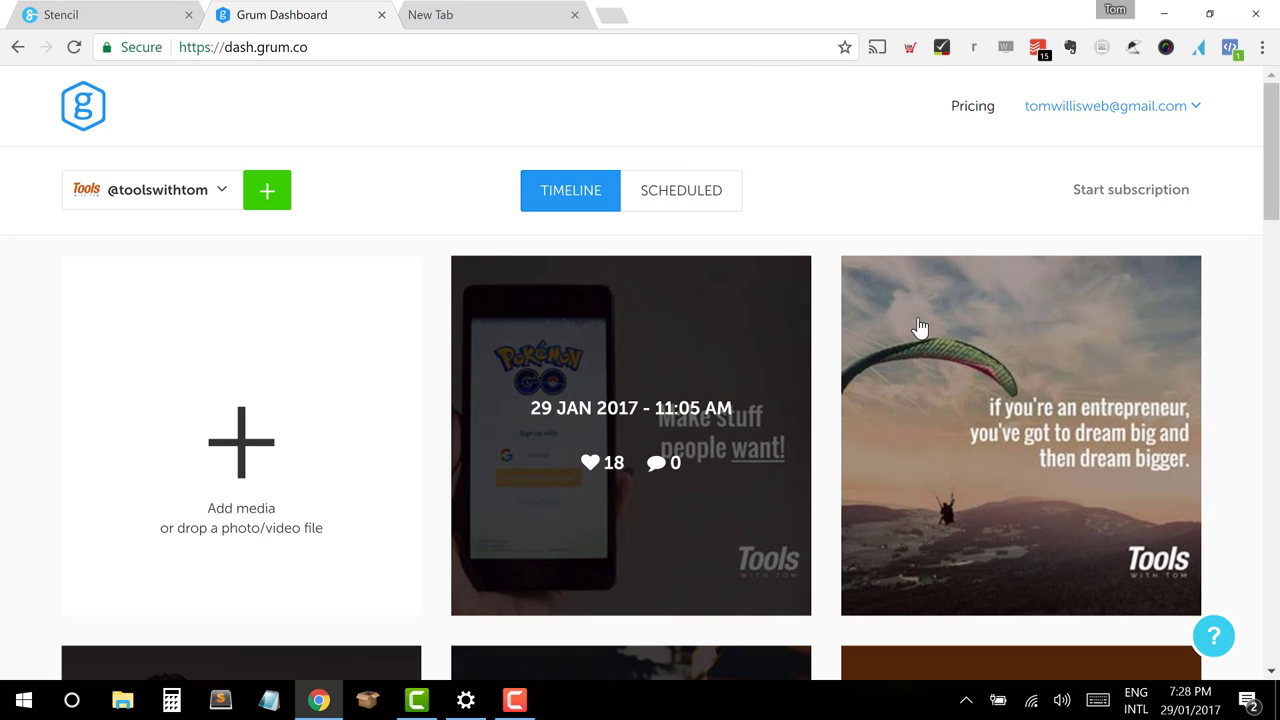
mouse_move(248, 462)
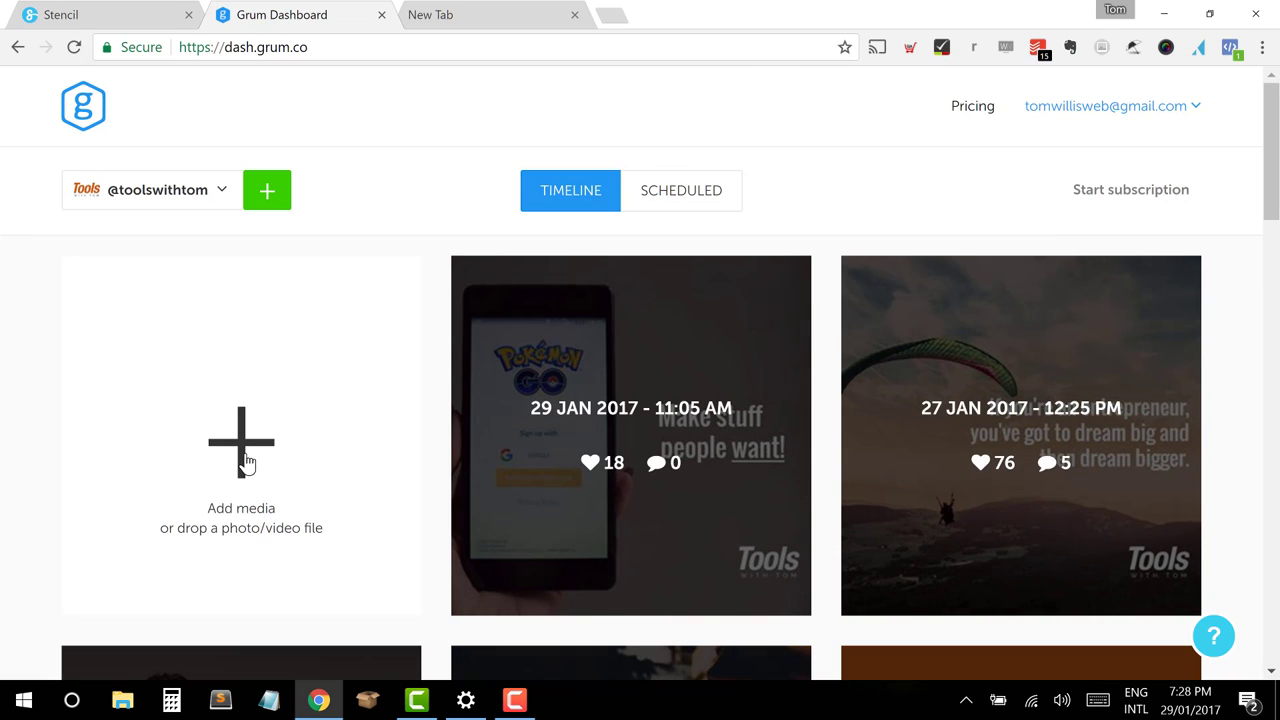
mouse_move(224, 472)
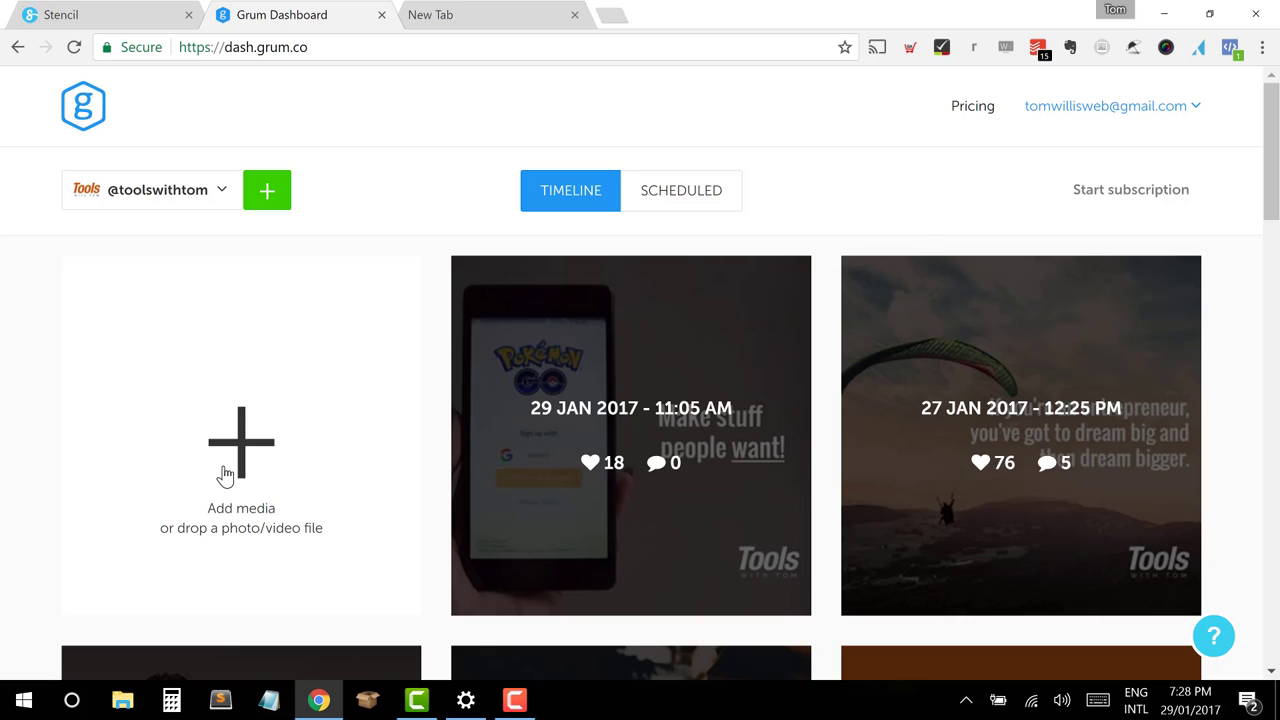
mouse_move(254, 456)
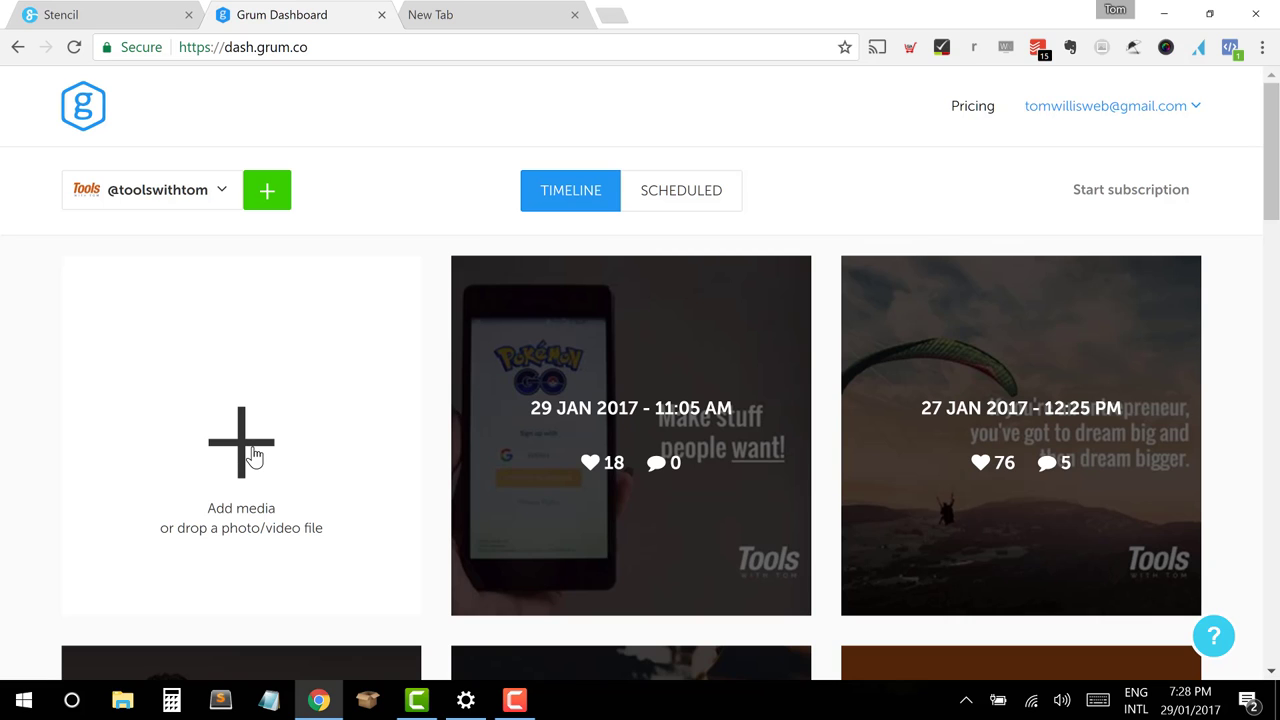
click(240, 444)
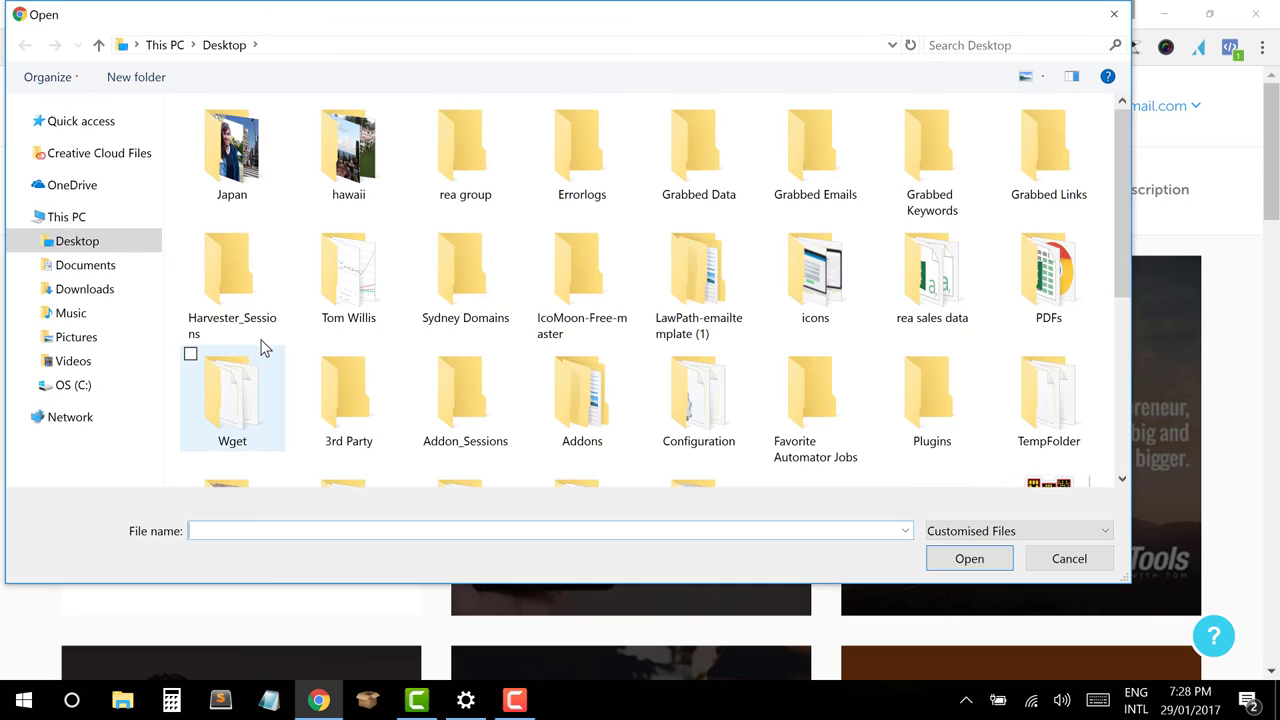
scroll(down, 3)
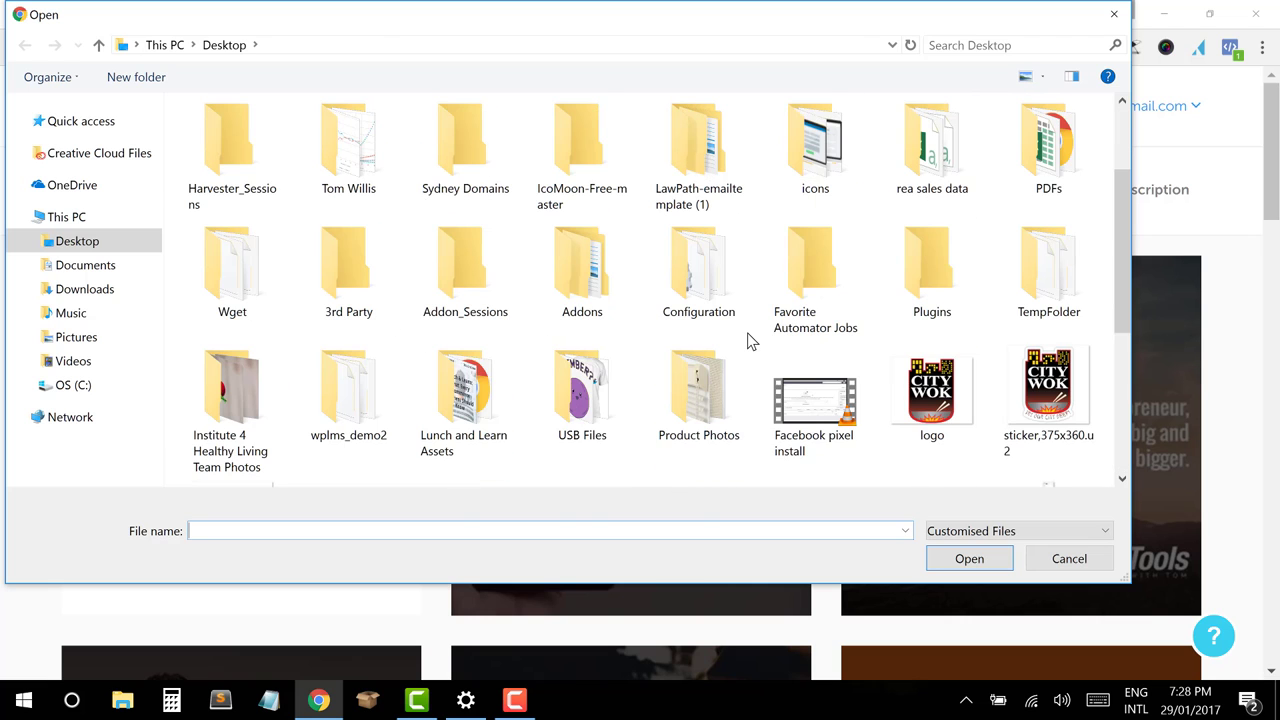
scroll(up, 3)
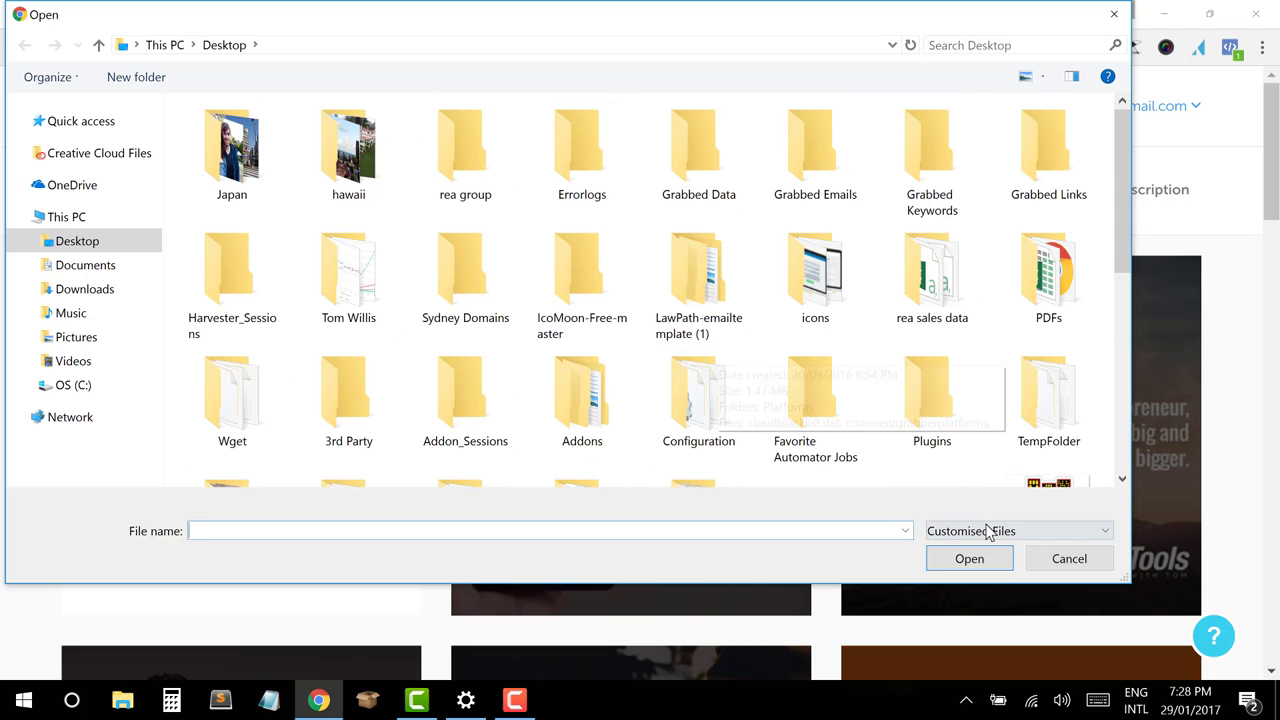
click(1068, 558)
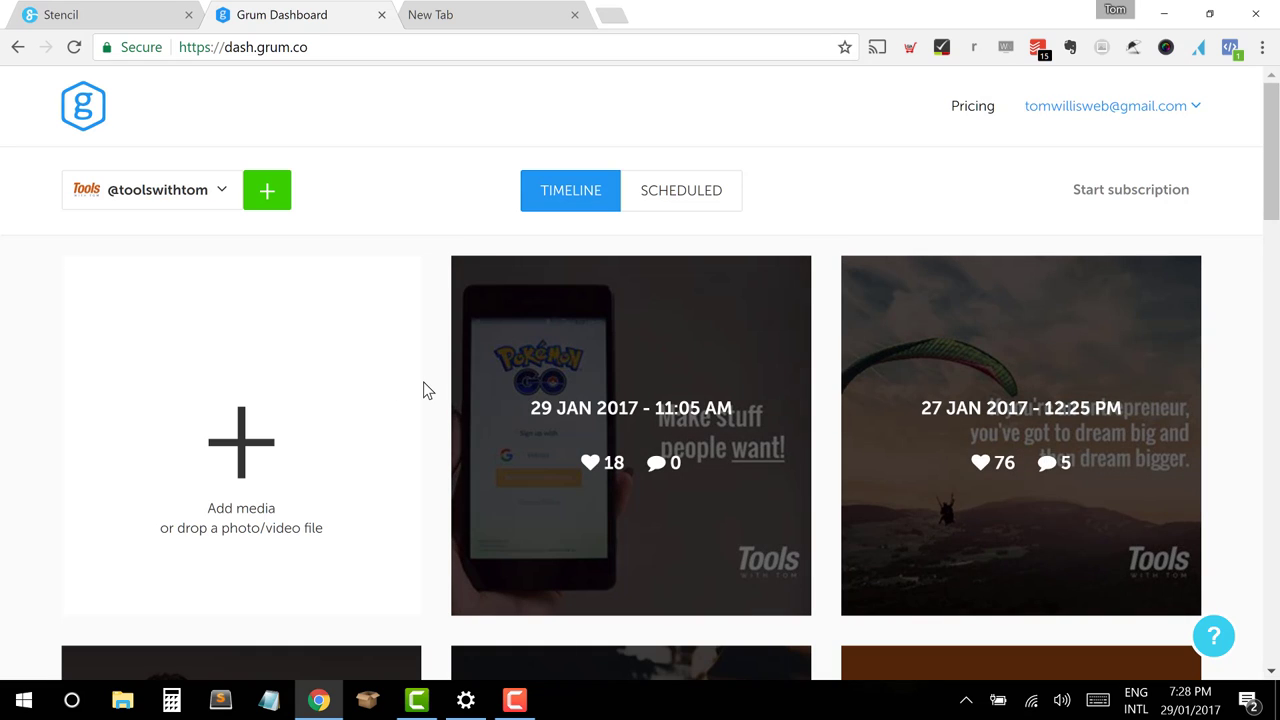
Step: Download the coffee quote post again as a 1080x1080 JPG and return to the Grum dashboard
click(100, 14)
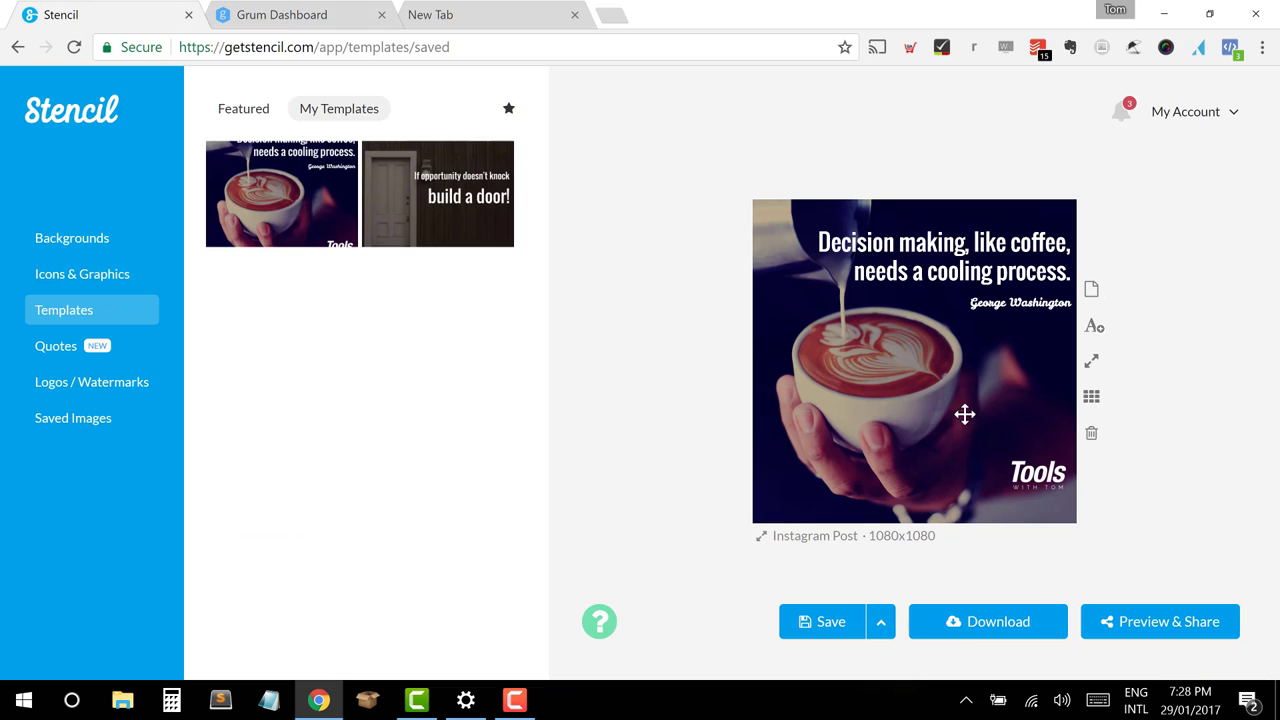
click(988, 620)
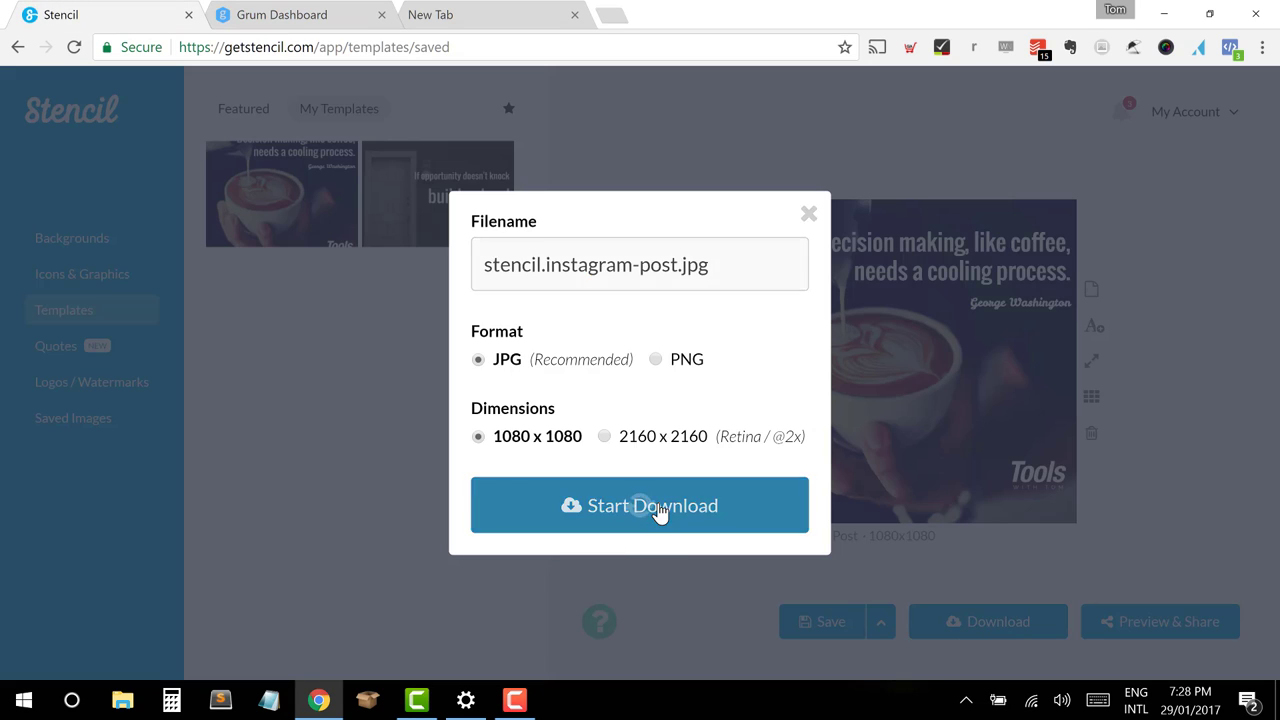
click(640, 504)
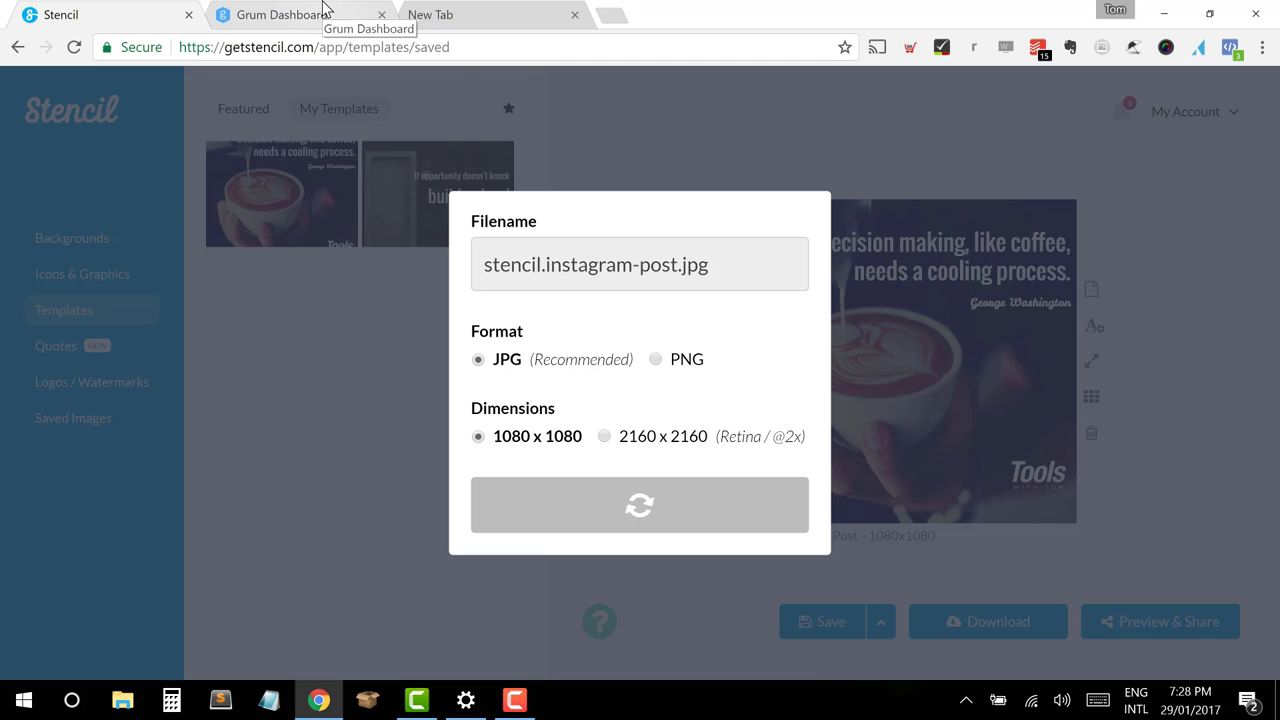
click(280, 14)
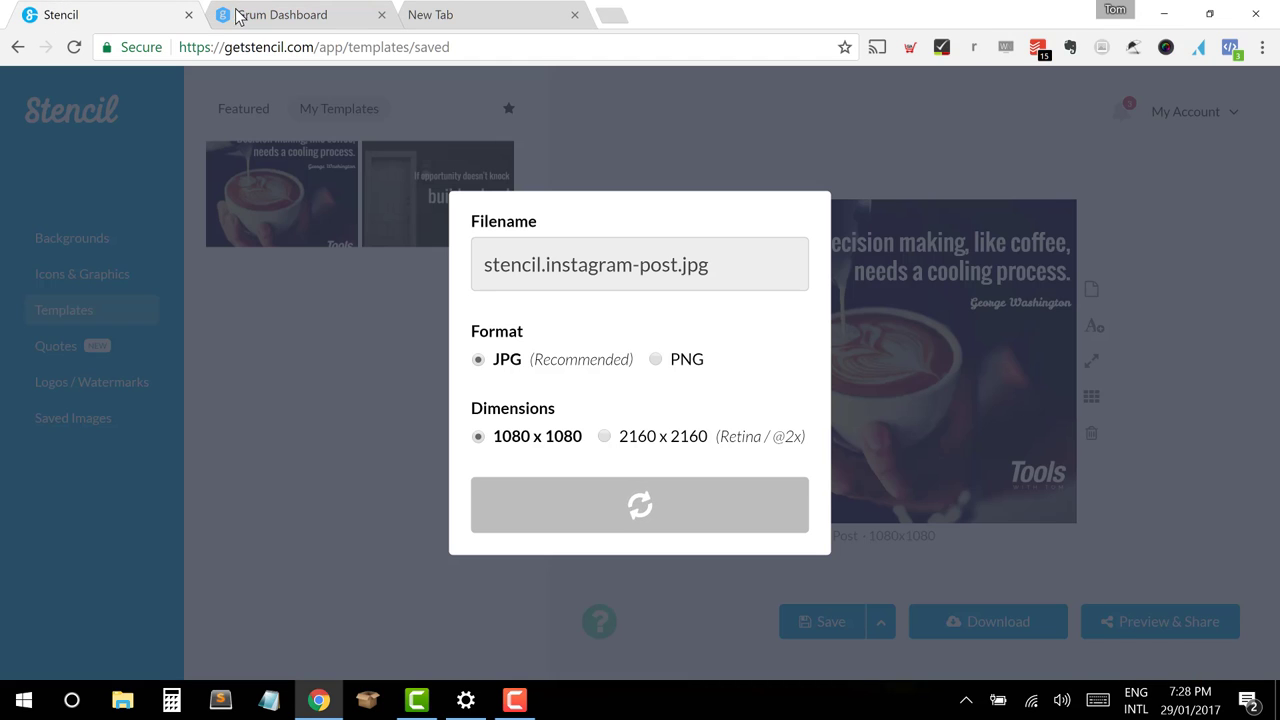
click(280, 14)
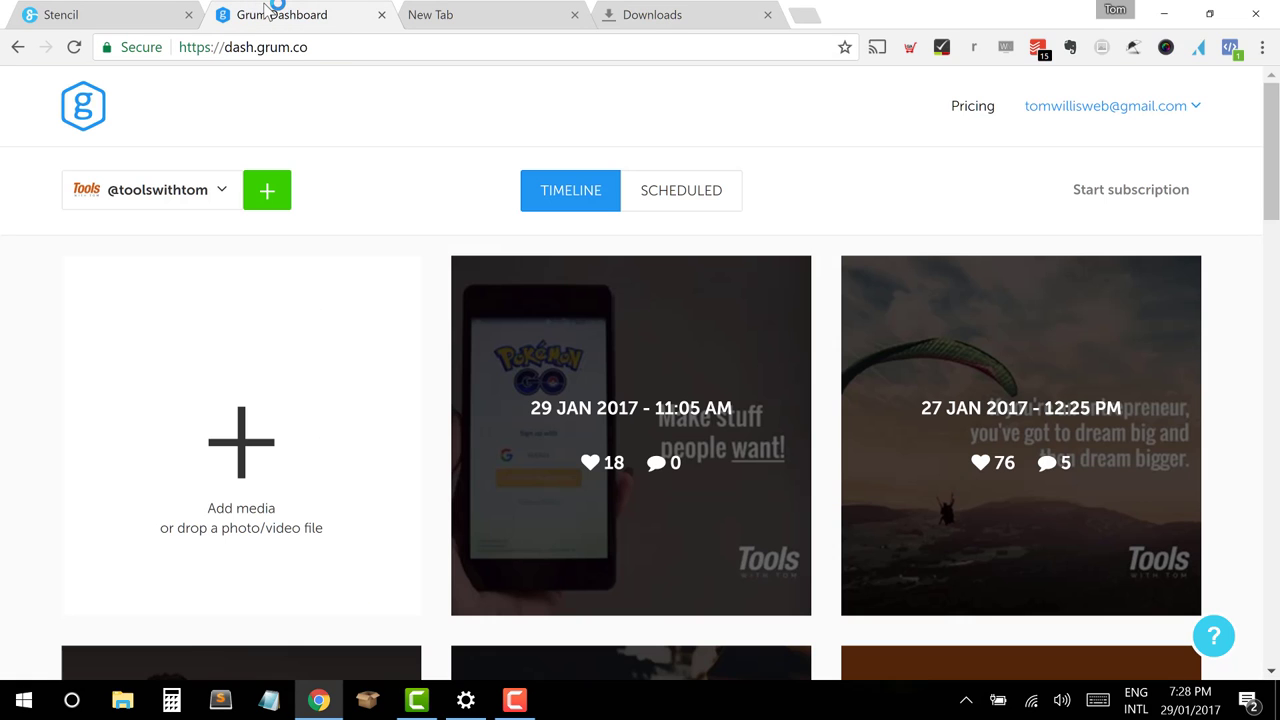
Step: Drag the downloaded stencil.instagram-post JPG from chrome://downloads onto Grum's Add media
click(652, 14)
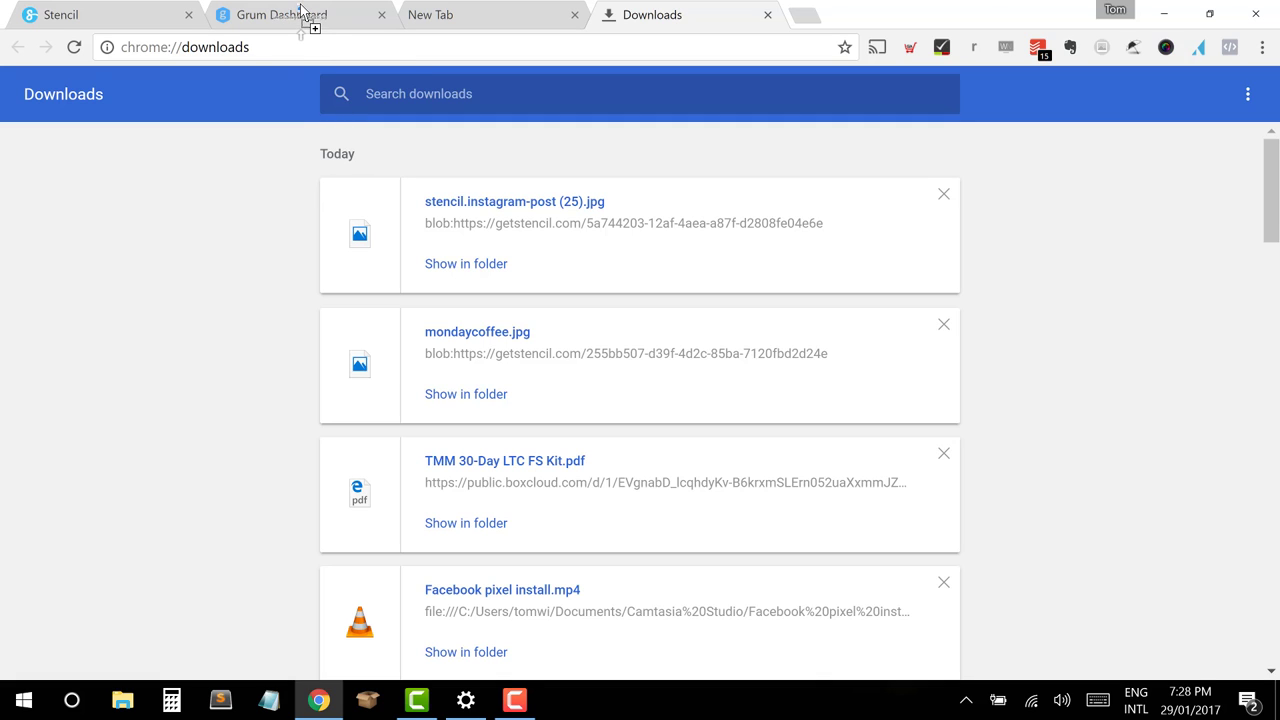
click(284, 14)
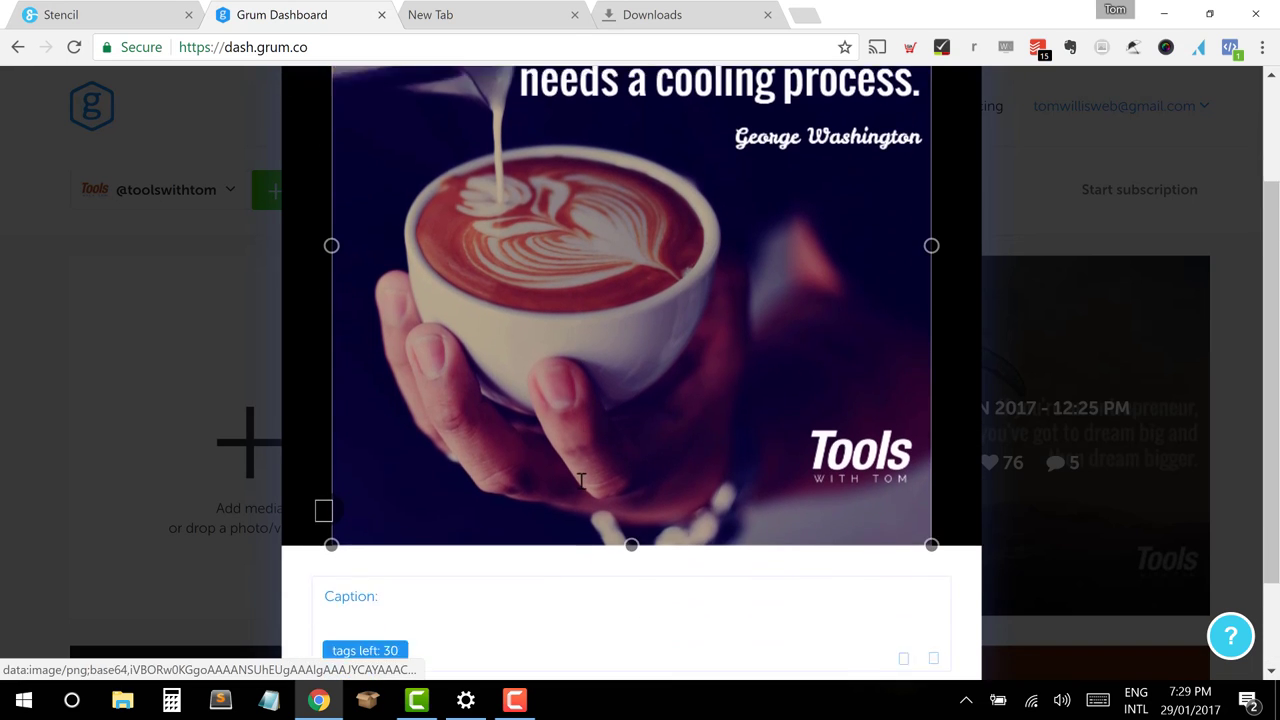
Step: Write the caption 'Coffee was made to drink on Mondays! Double tap if you agree'
scroll(down, 3)
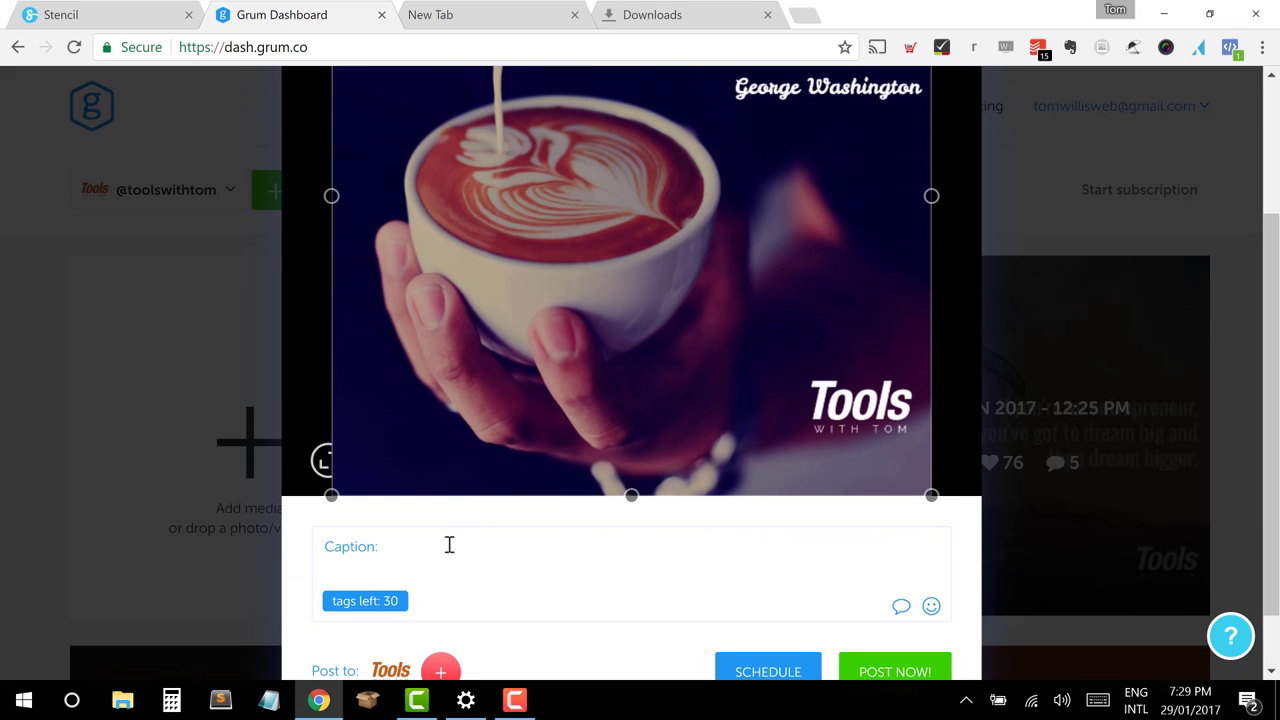
text(Monda)
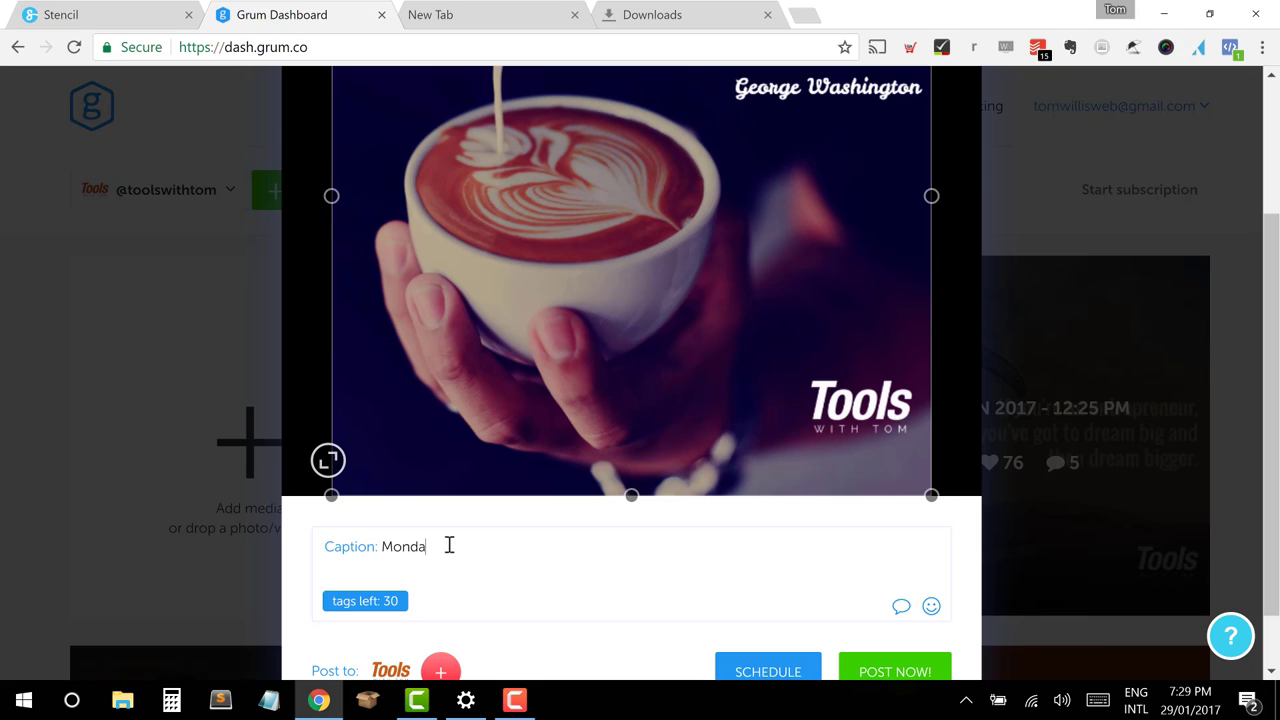
text(ys were)
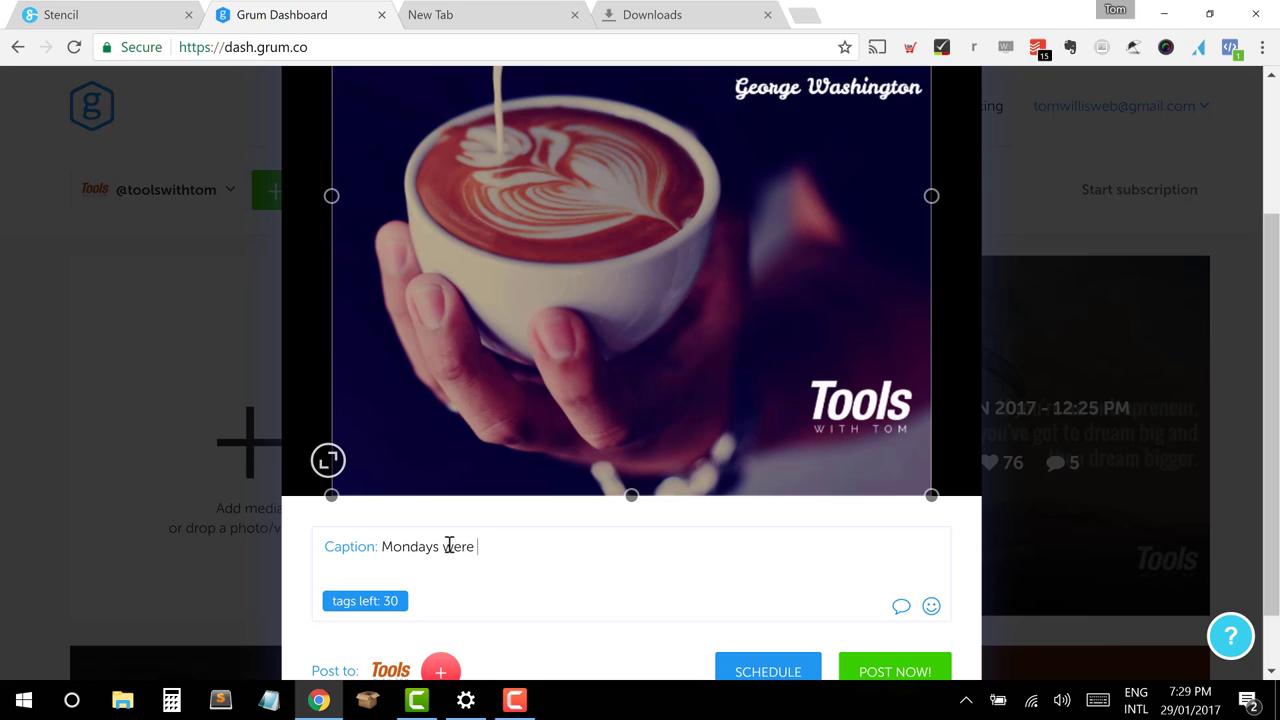
text(made)
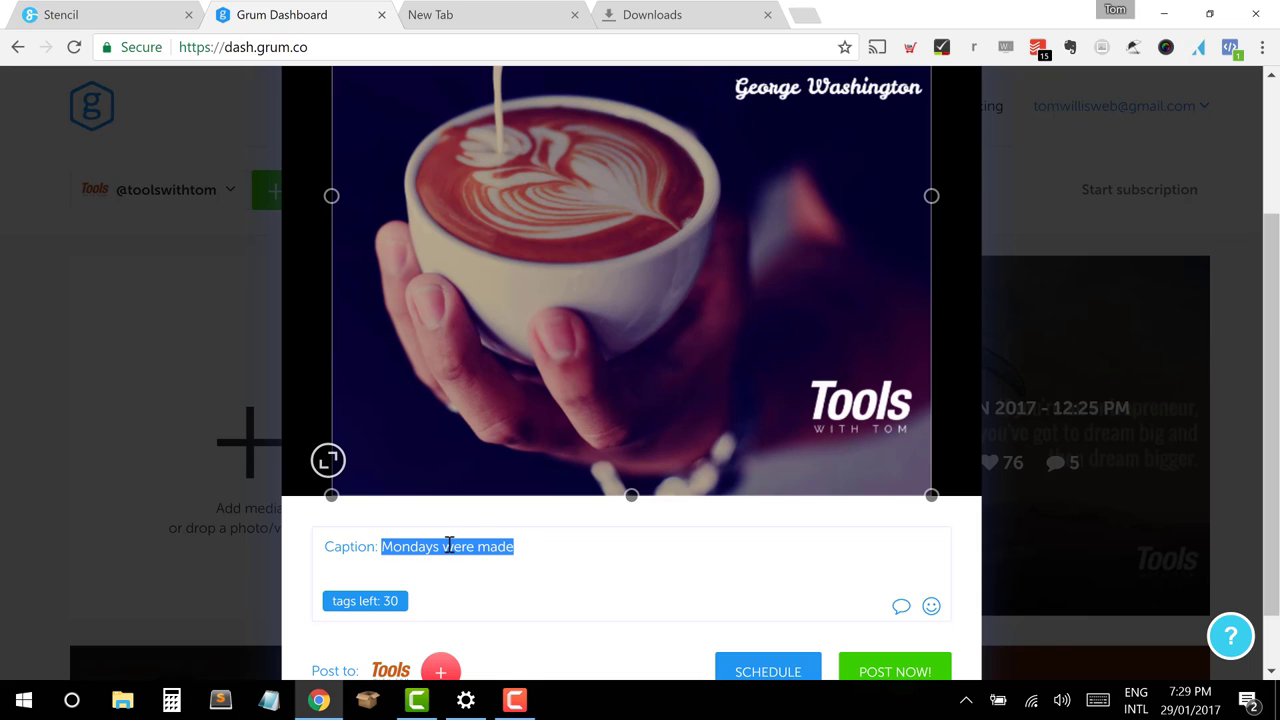
text(Coffee warm)
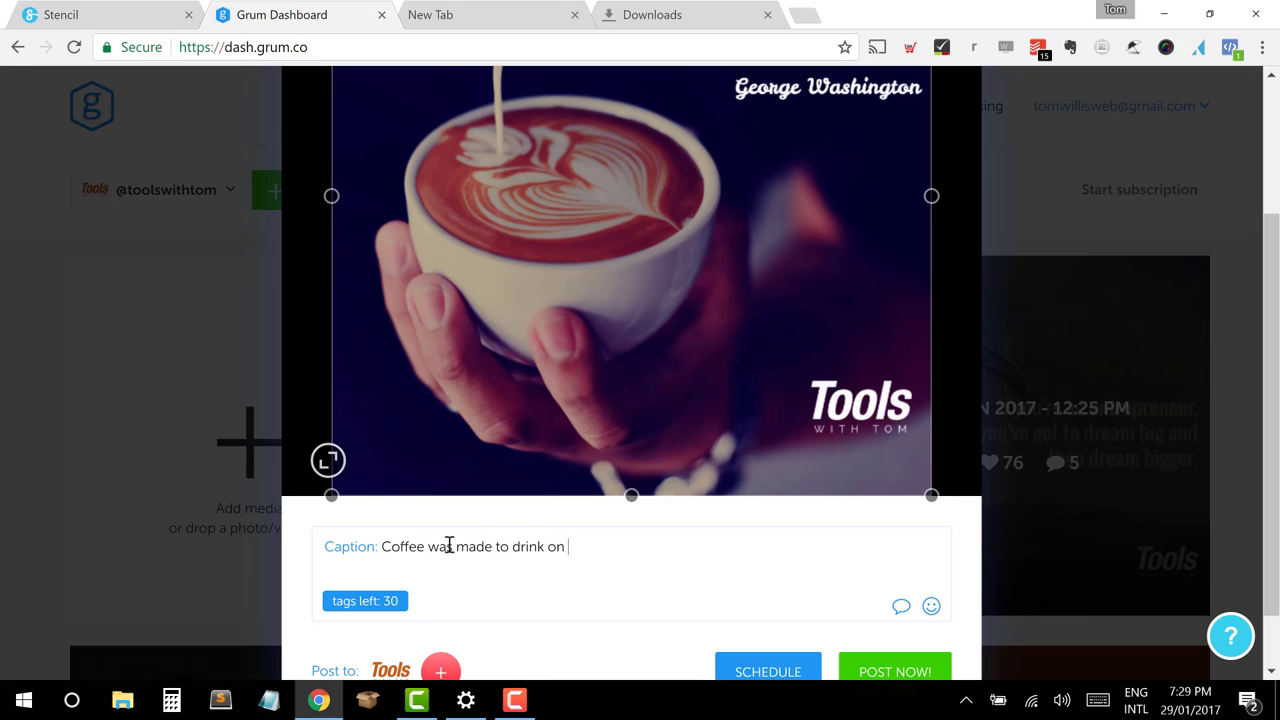
text(Mondays)
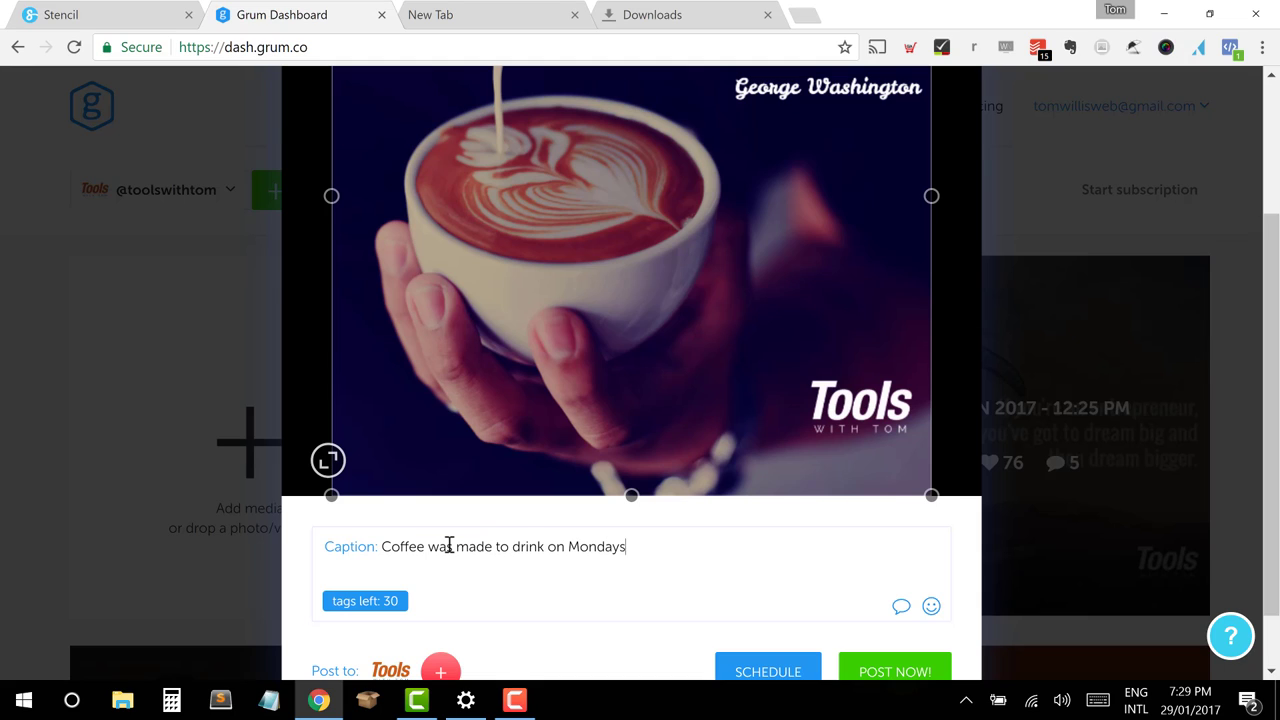
text(! Double tap i)
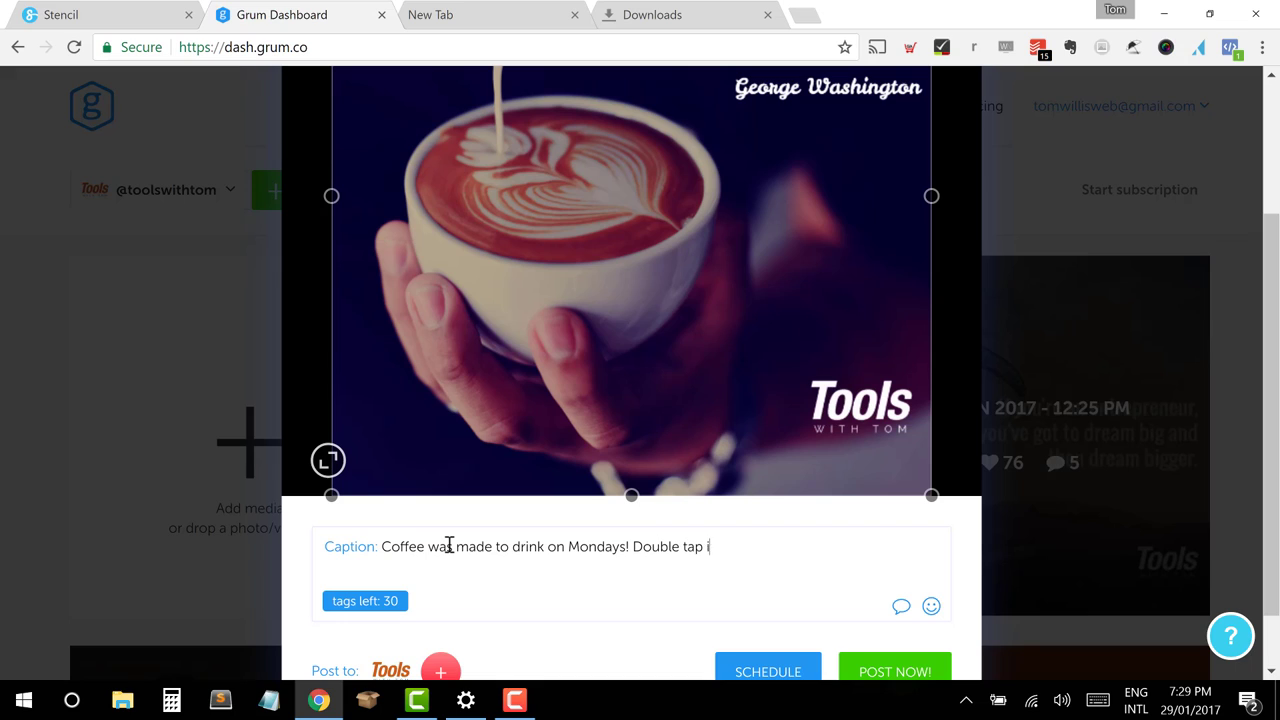
text(f you agree)
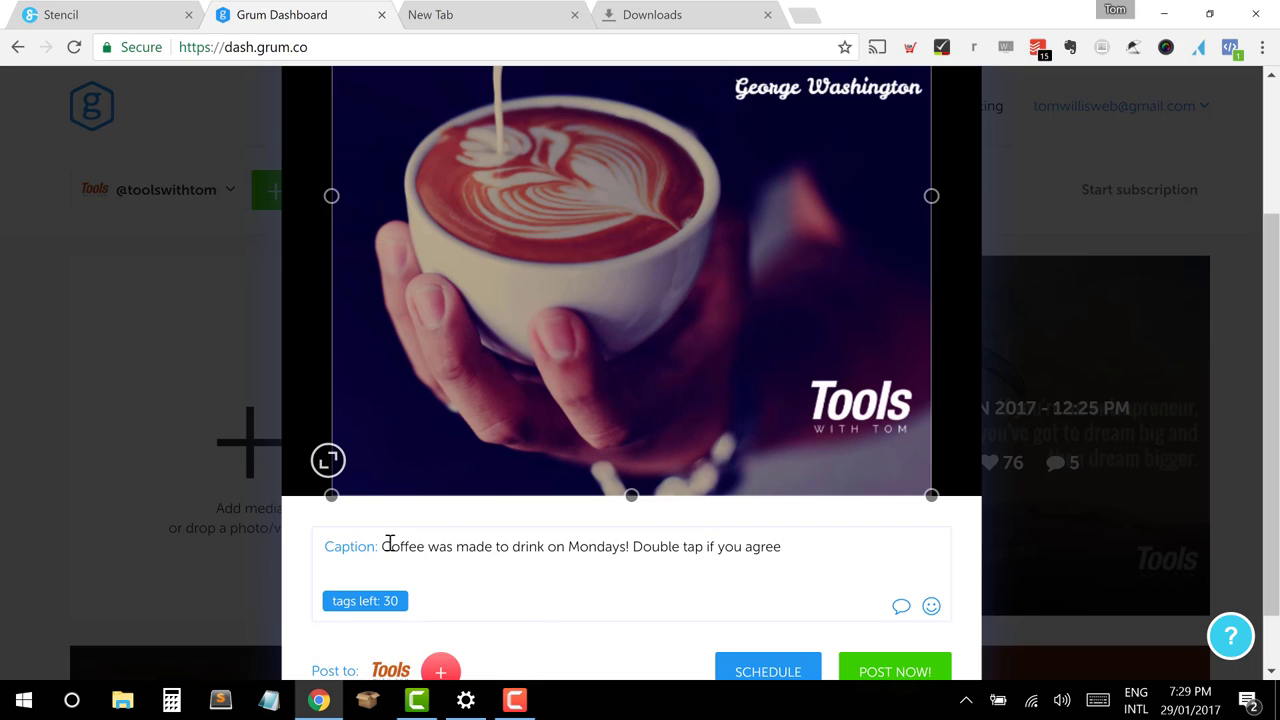
Step: Browse the emoji categories to the food section and append the coffee cup emoji
click(932, 606)
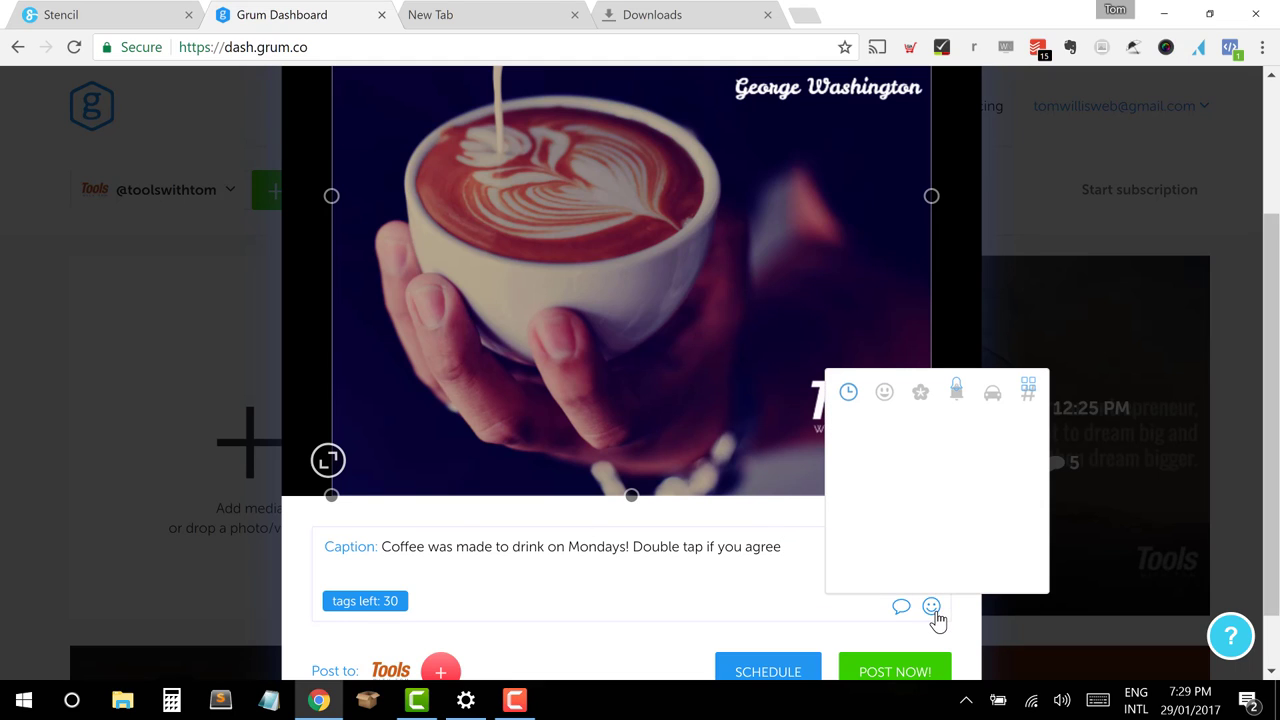
click(956, 390)
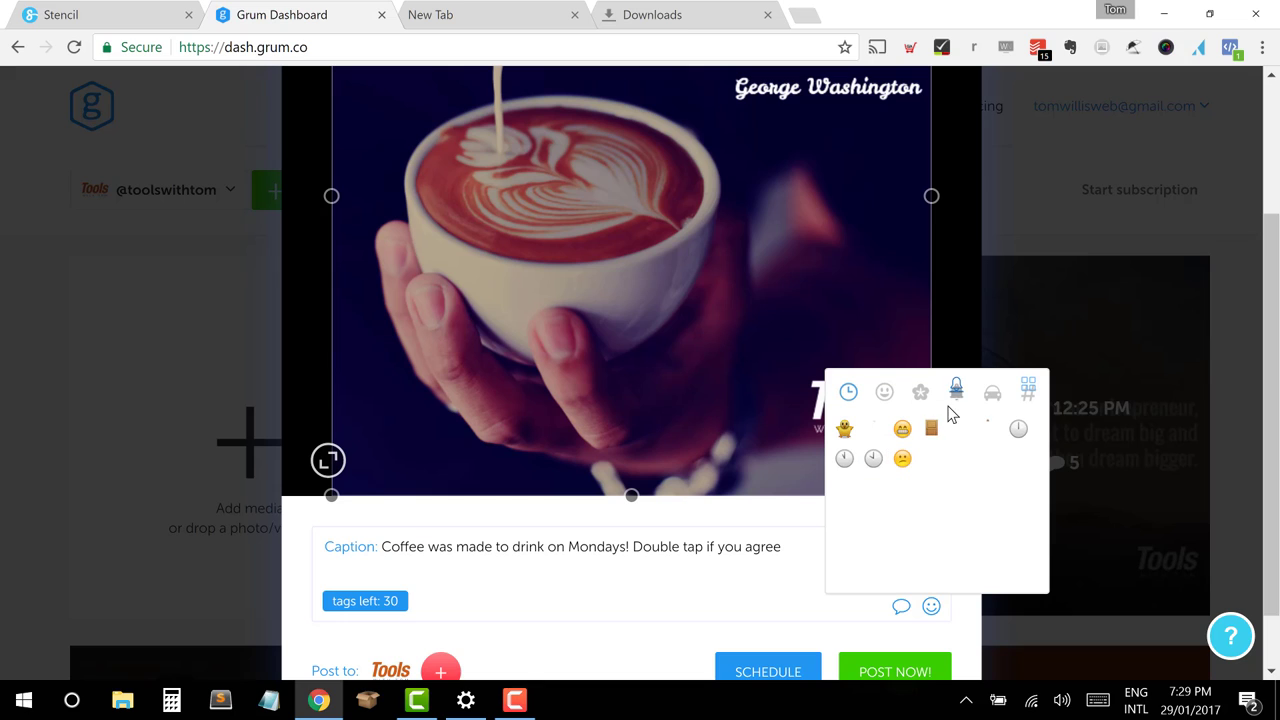
click(920, 390)
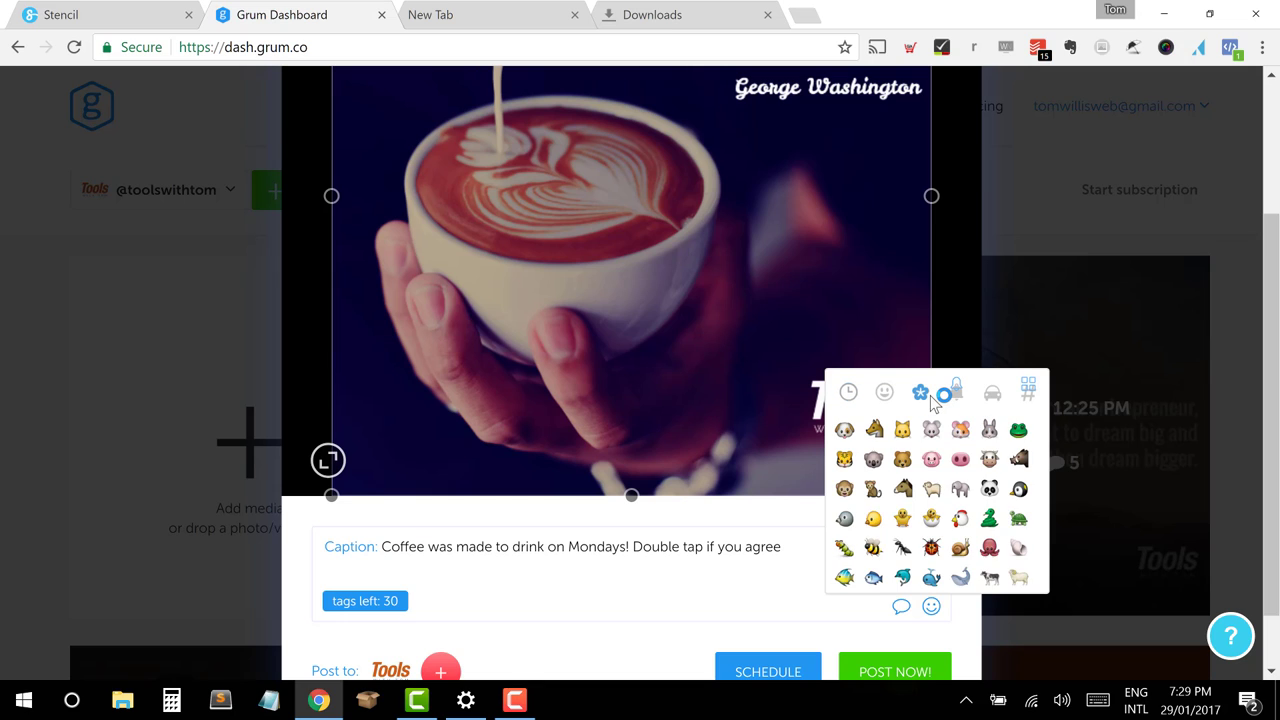
click(920, 390)
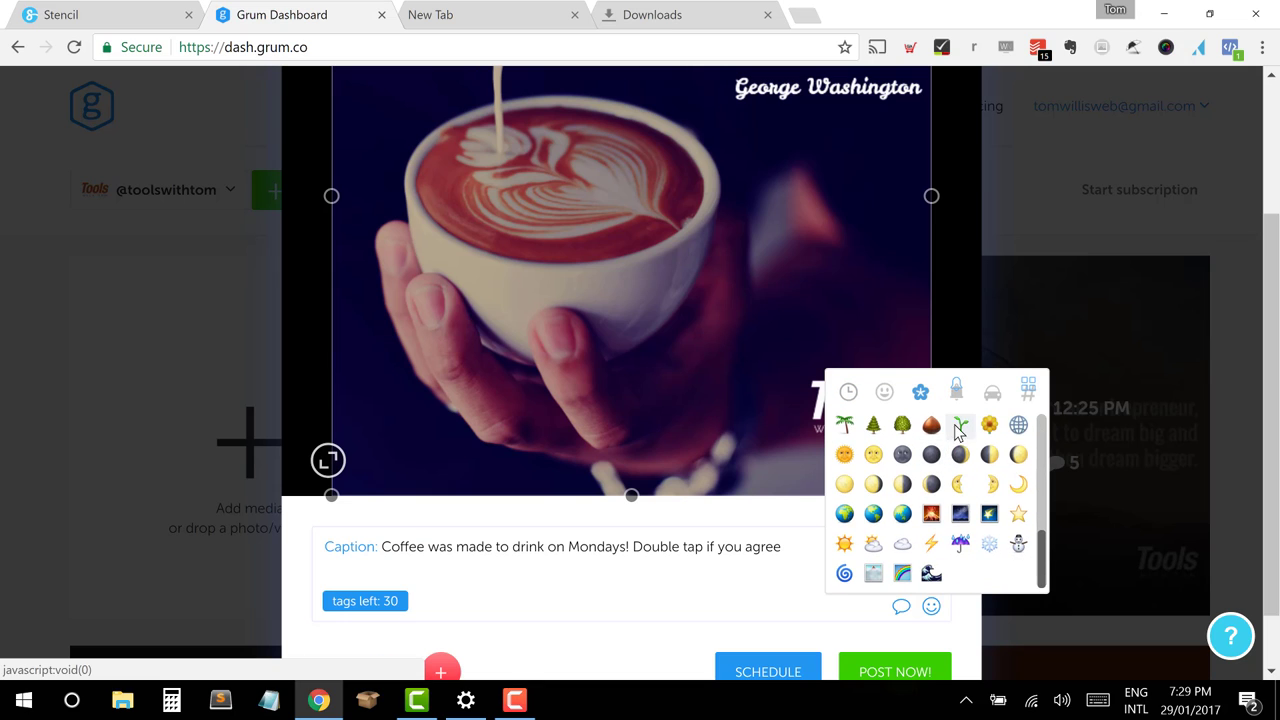
click(992, 390)
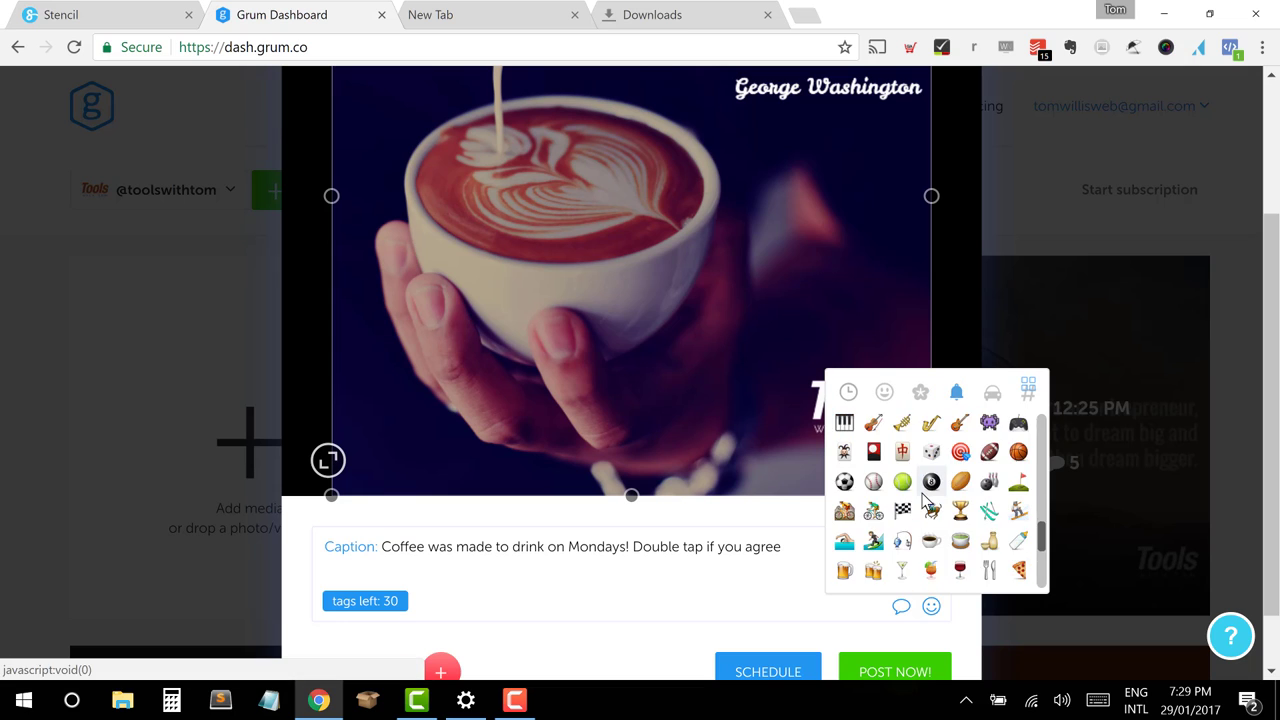
scroll(down, 3)
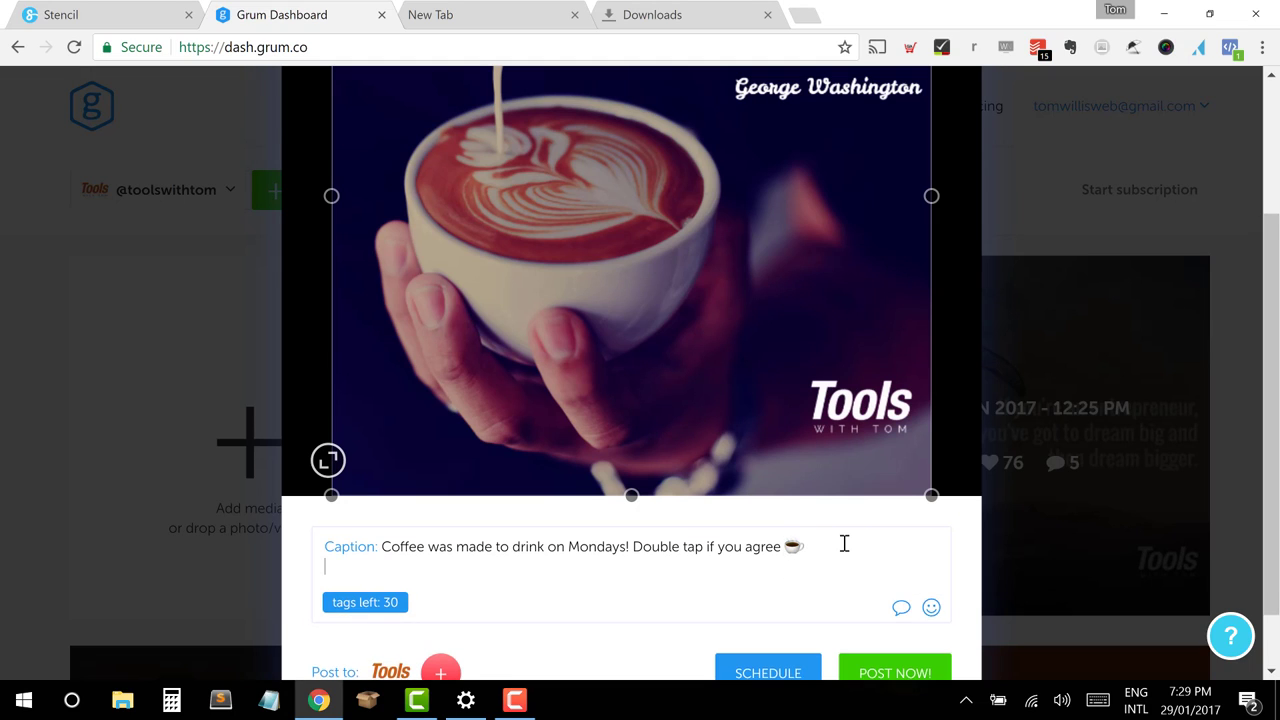
Step: Add #entrepreneur #marketing #blogger on a new line under the caption
text(#entrep)
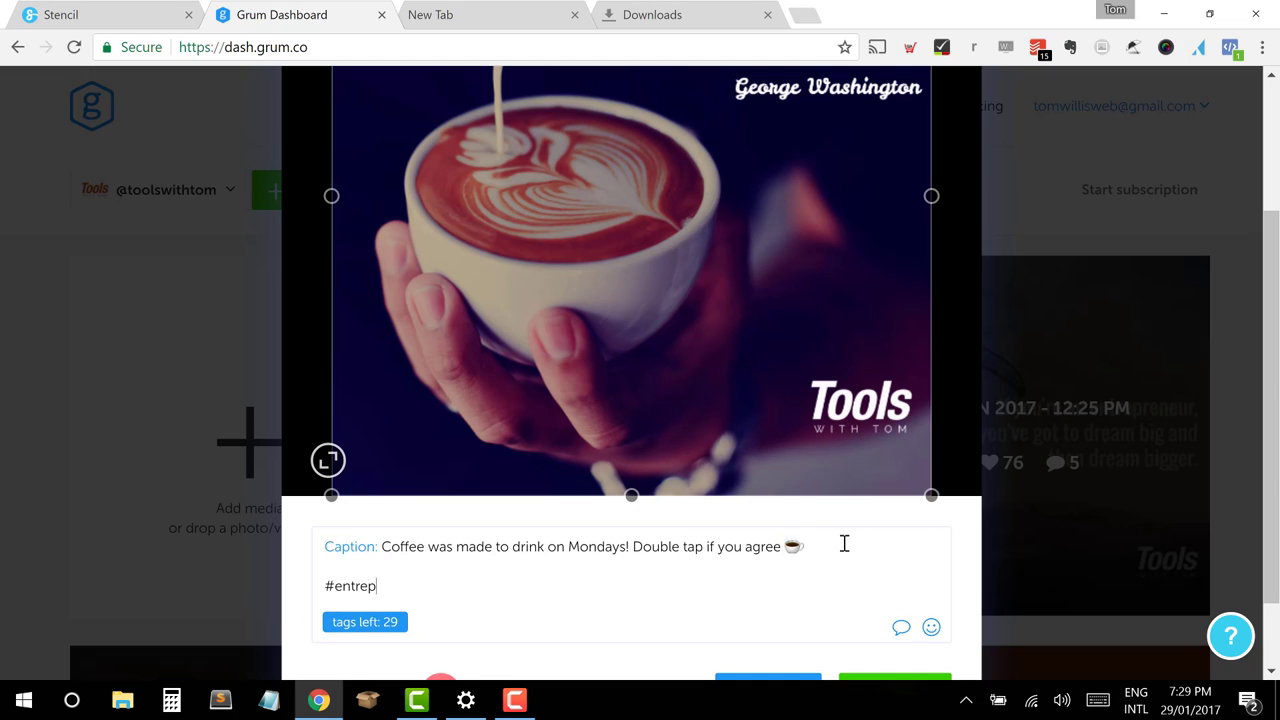
text(reneur #)
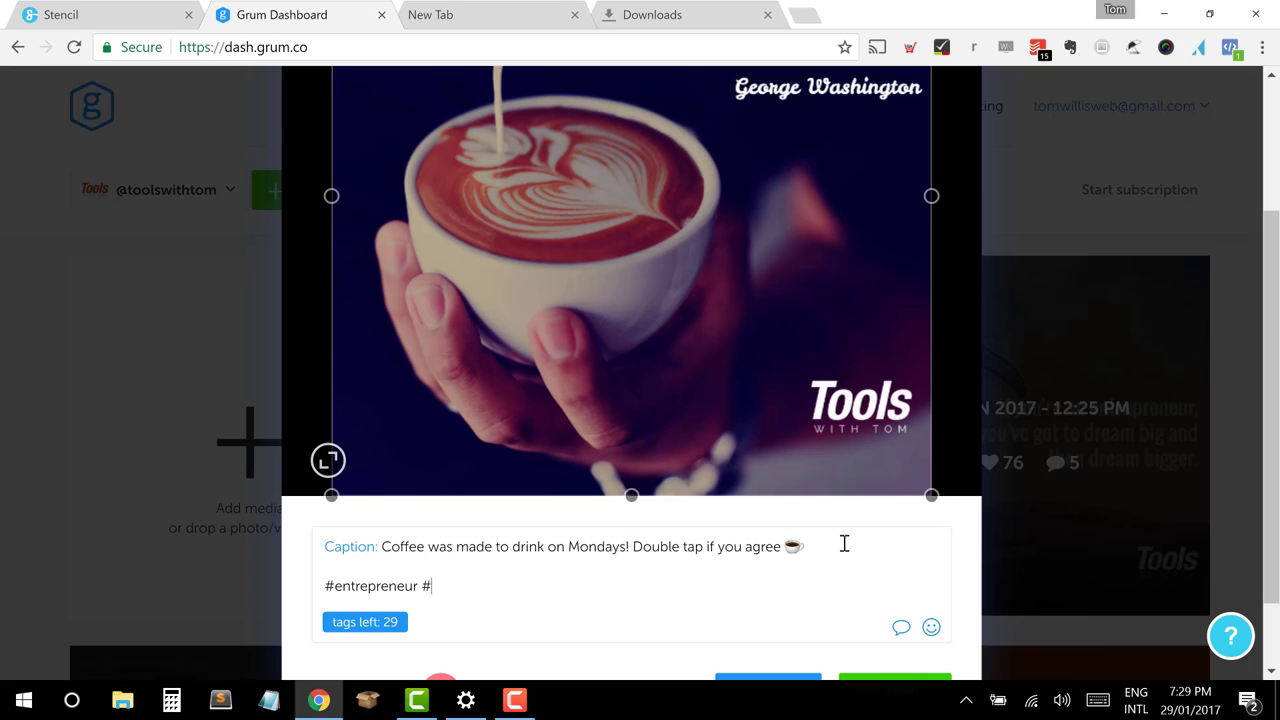
text(marketing)
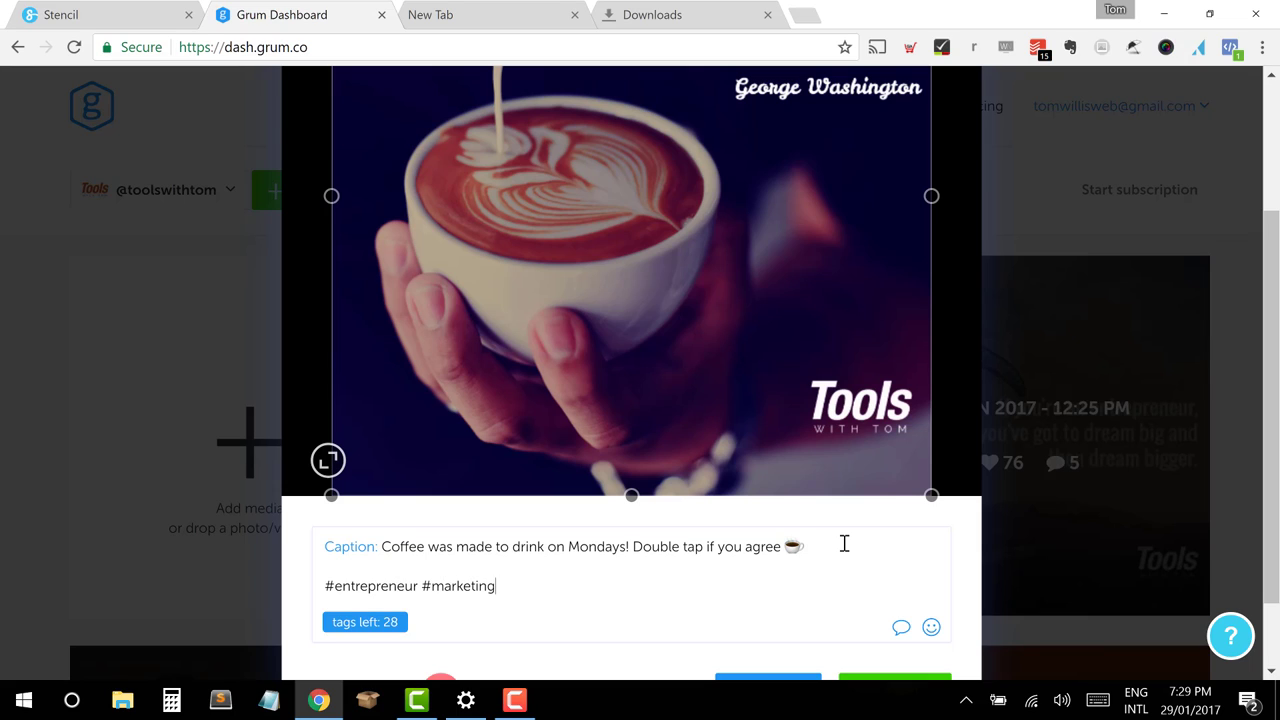
text(#blogger)
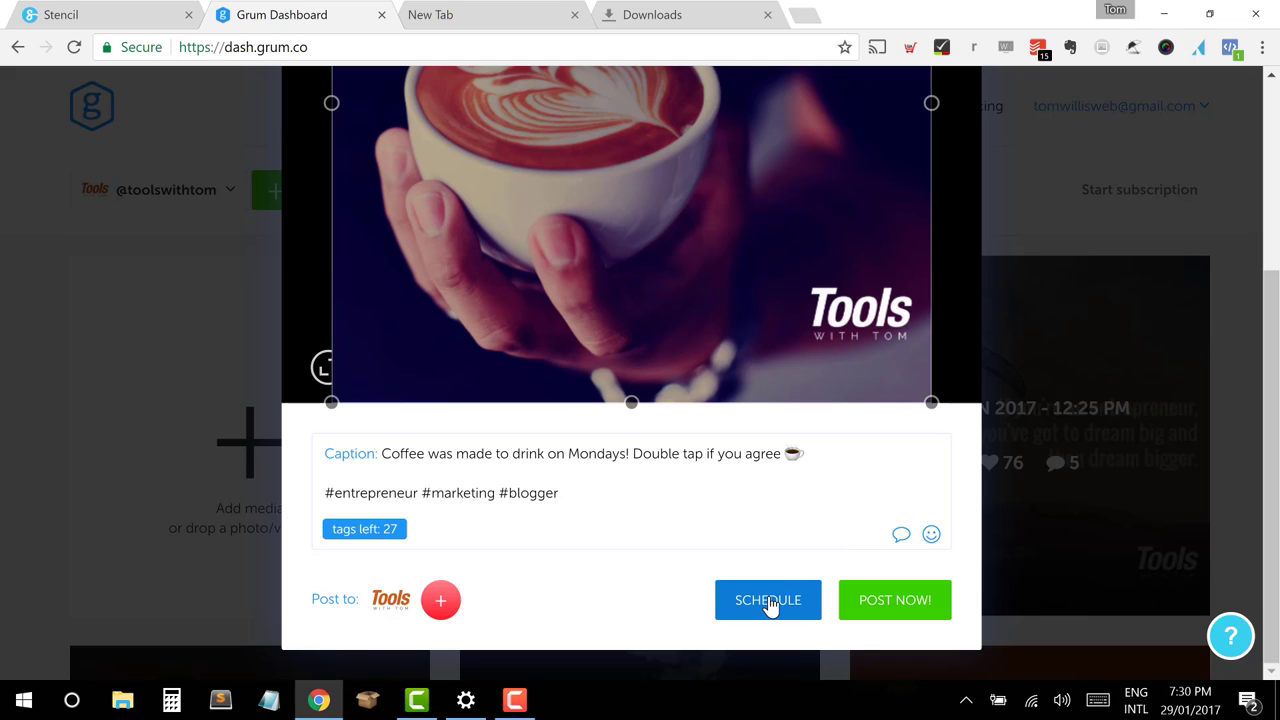
Step: Schedule the post for 30 January 2017 at 08:00 AM and save it
click(768, 600)
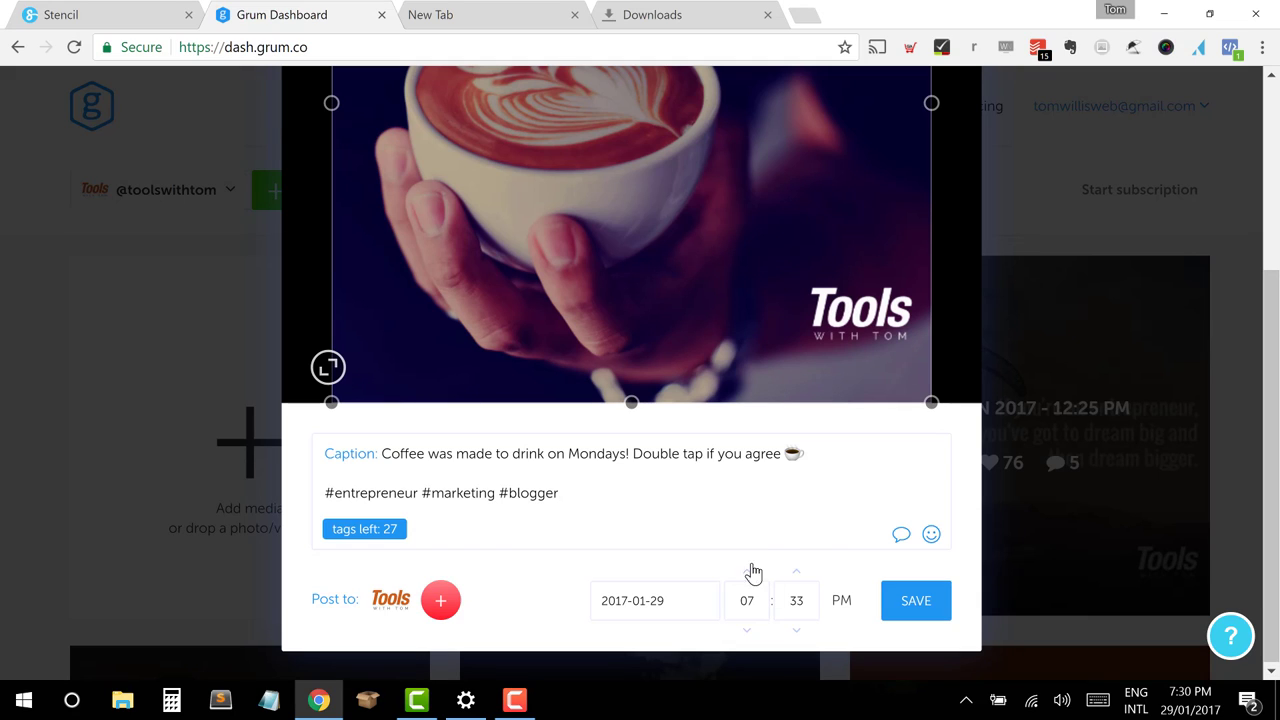
click(654, 600)
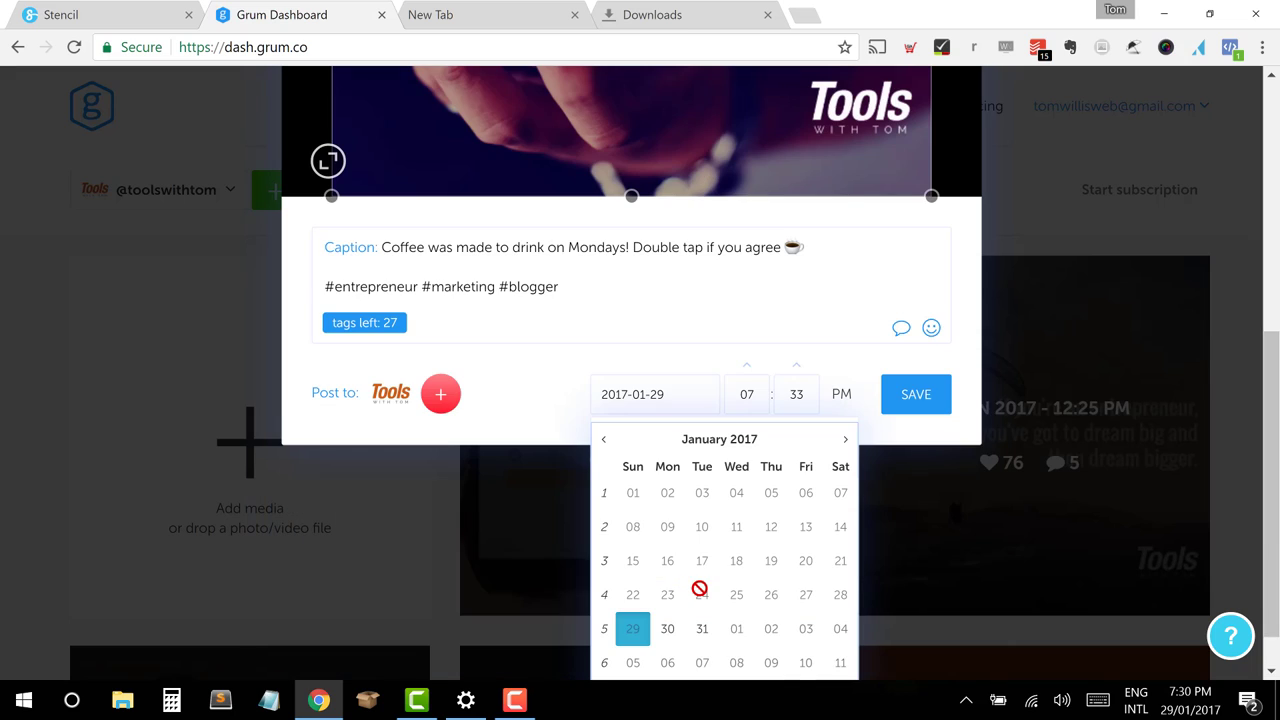
click(668, 628)
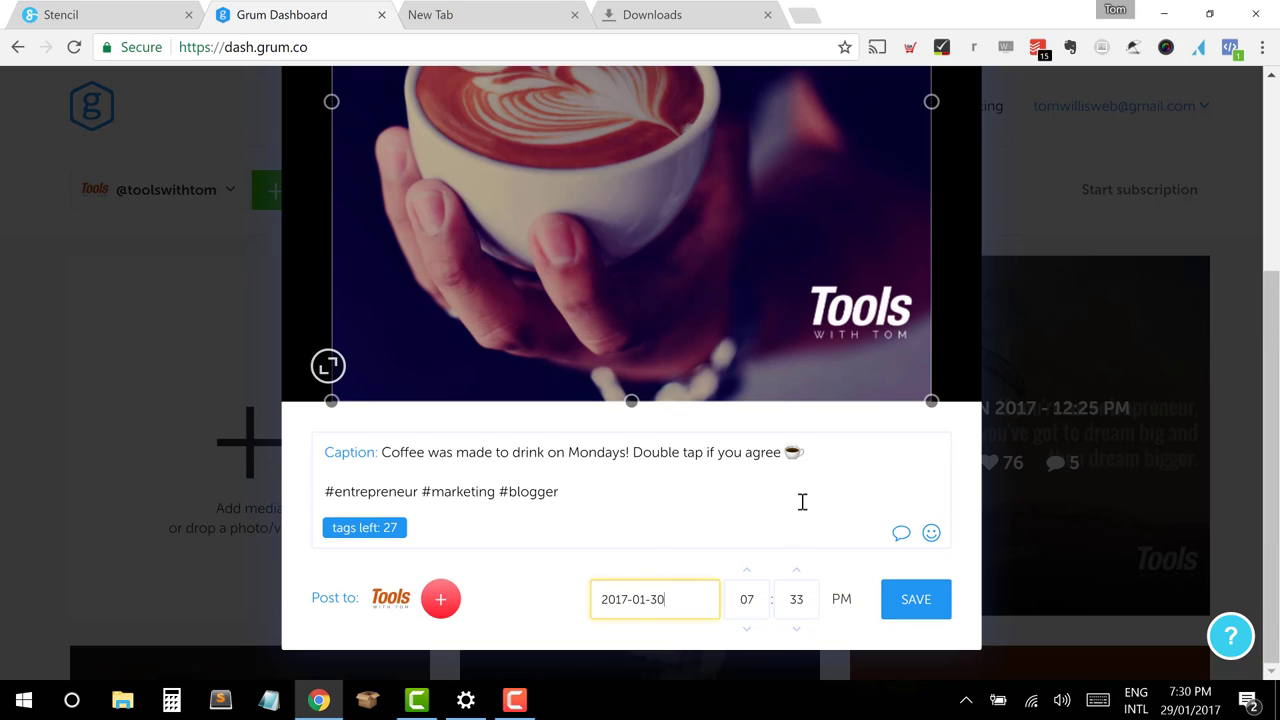
click(746, 600)
text(8)
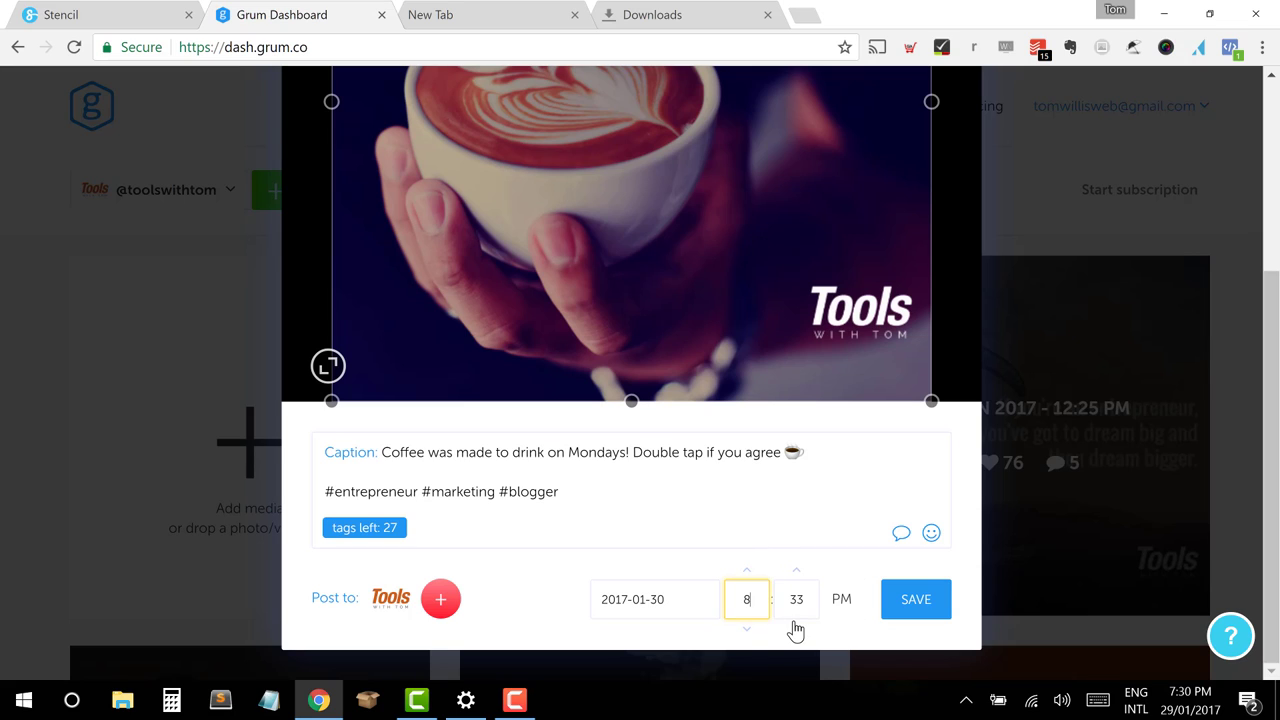
click(796, 600)
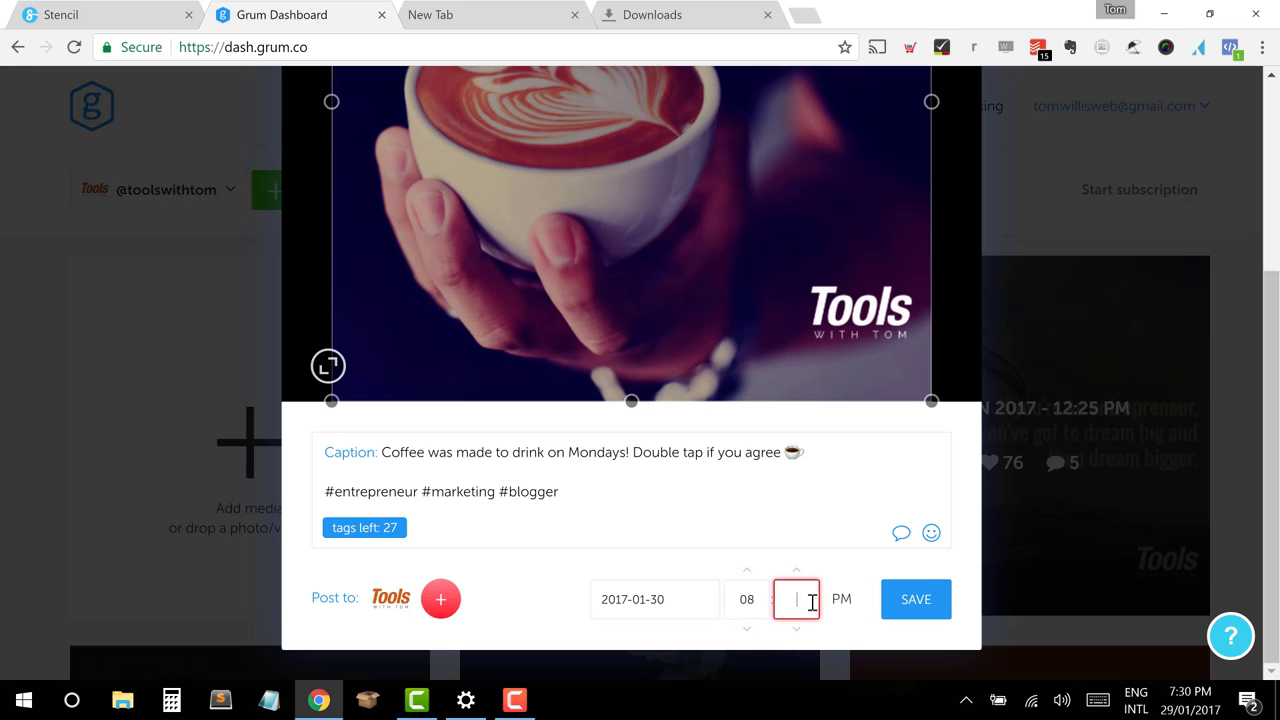
click(840, 600)
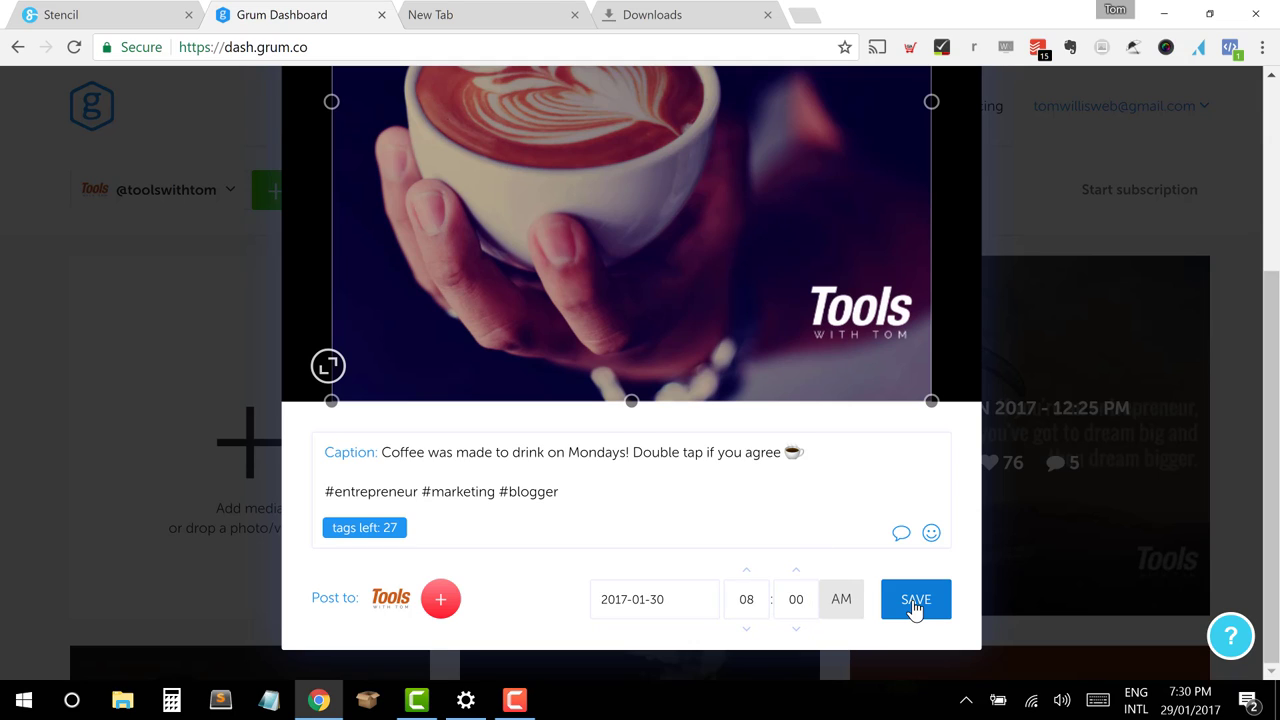
click(916, 600)
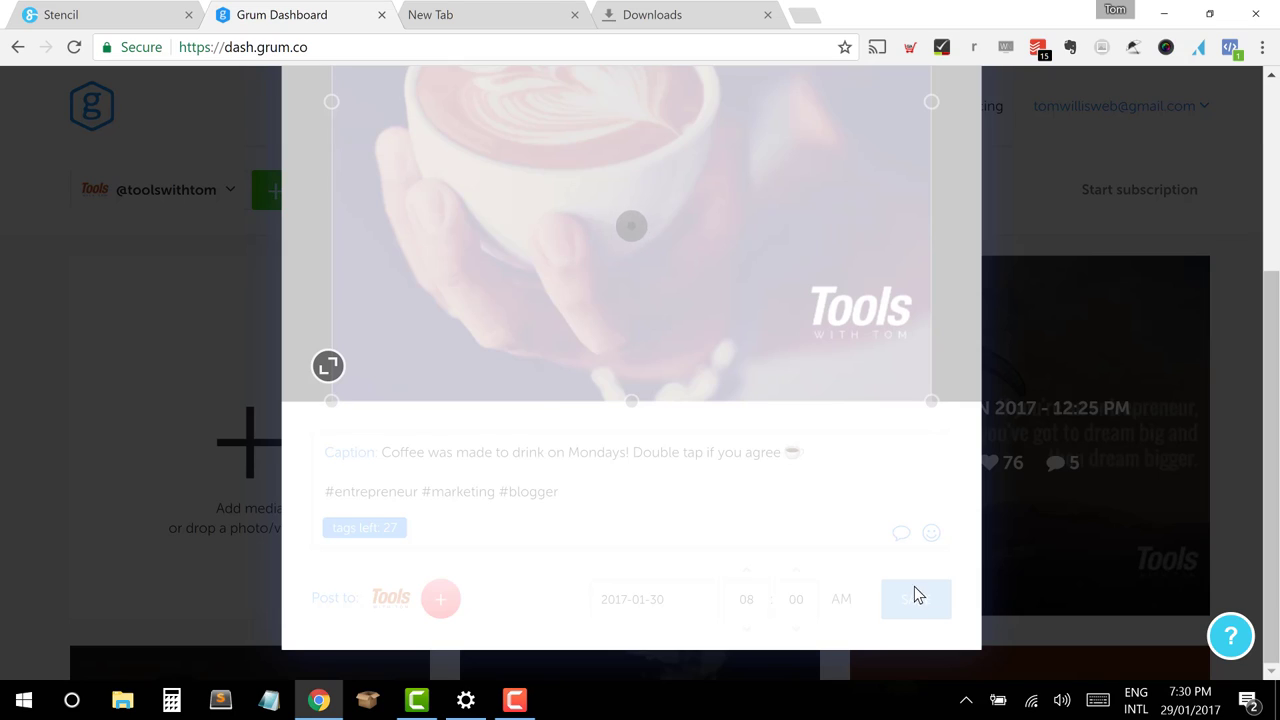
click(914, 598)
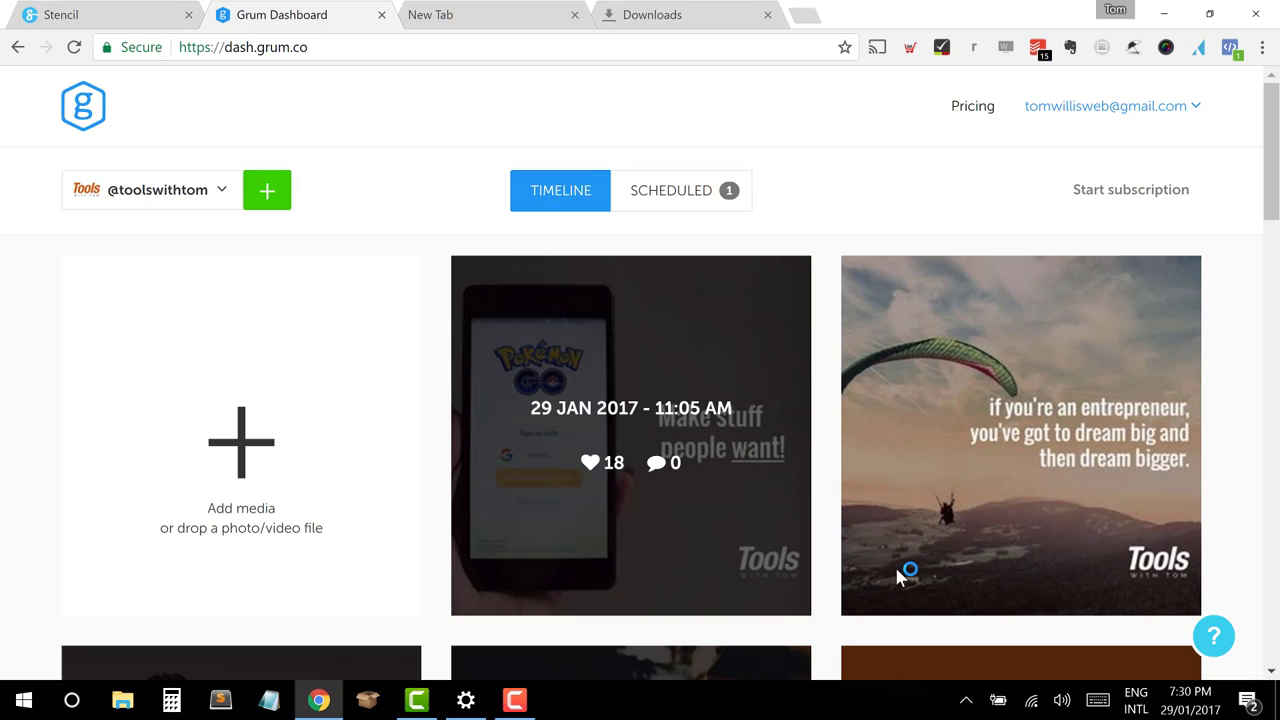
mouse_move(700, 220)
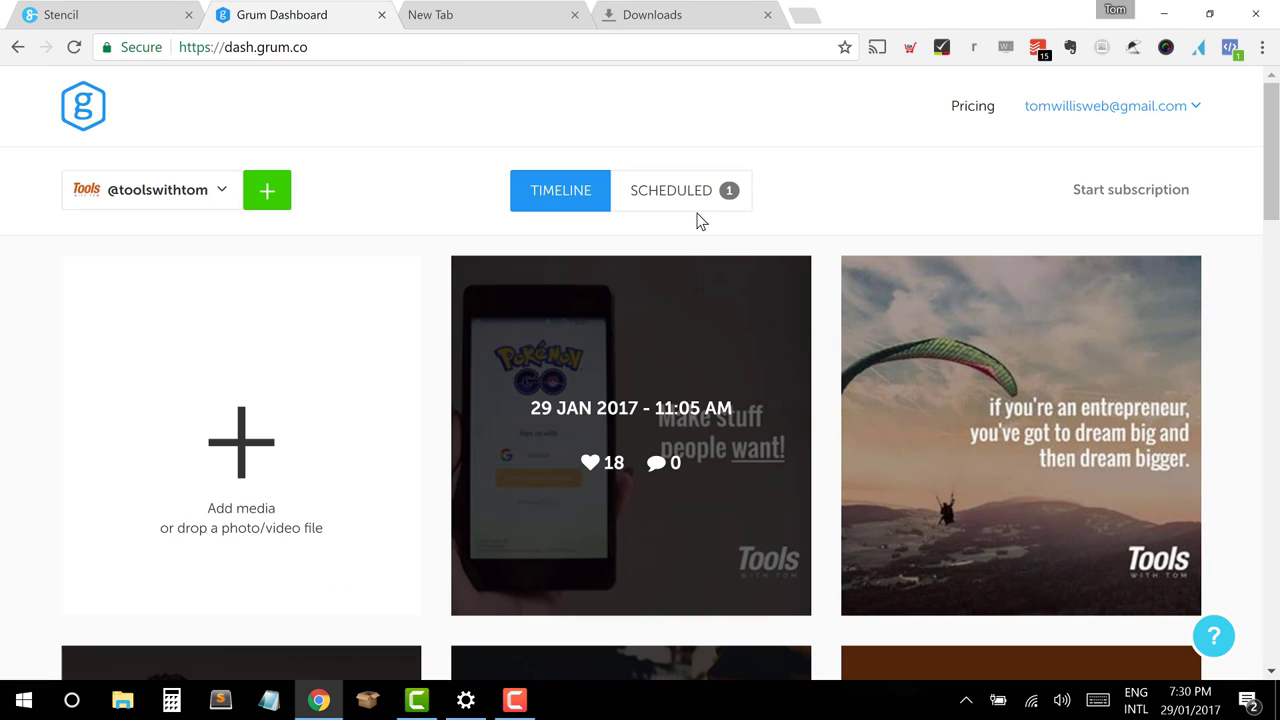
Step: Show the Scheduled list with the coffee post queued for 30 Jan 2017, 8:00 AM
click(672, 190)
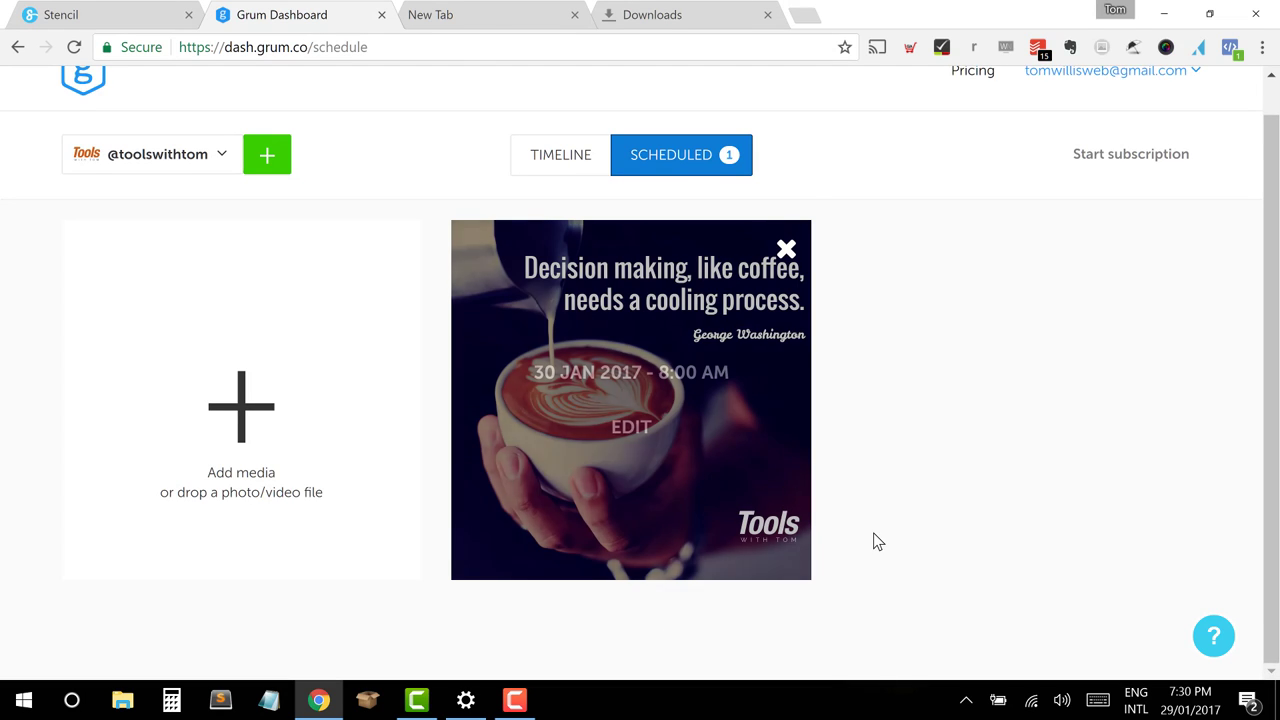
mouse_move(1116, 462)
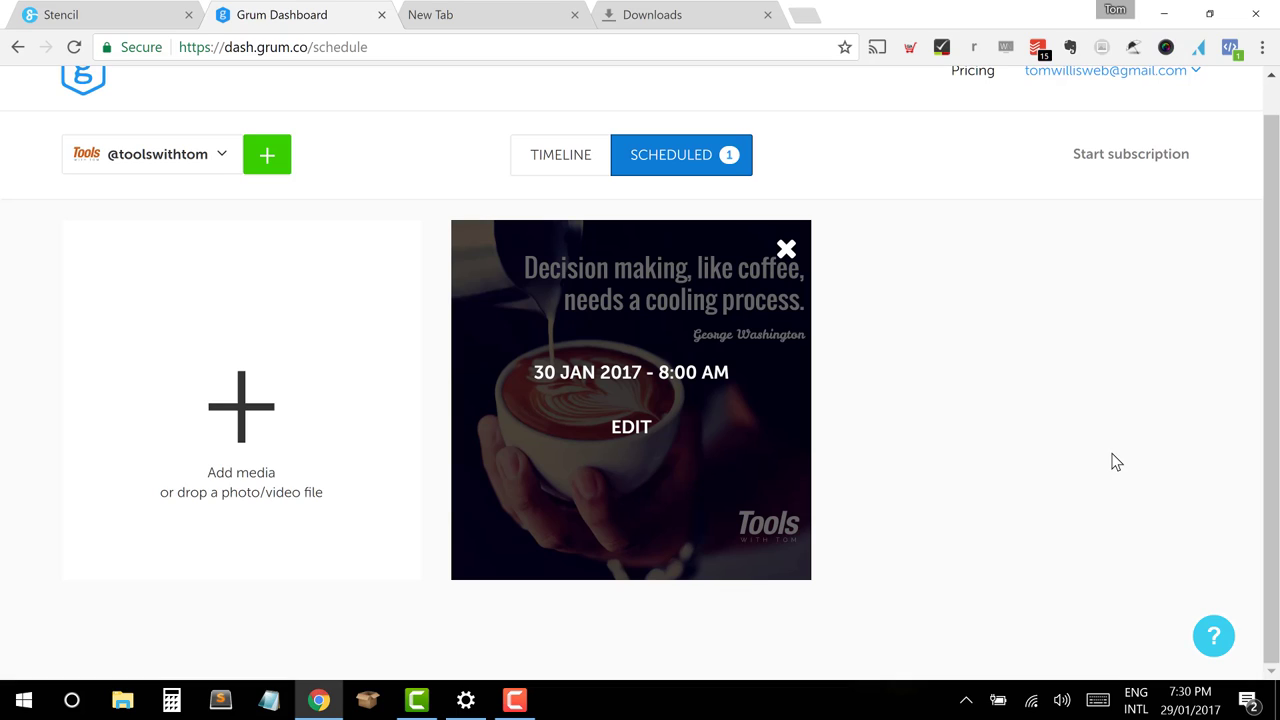
mouse_move(1112, 412)
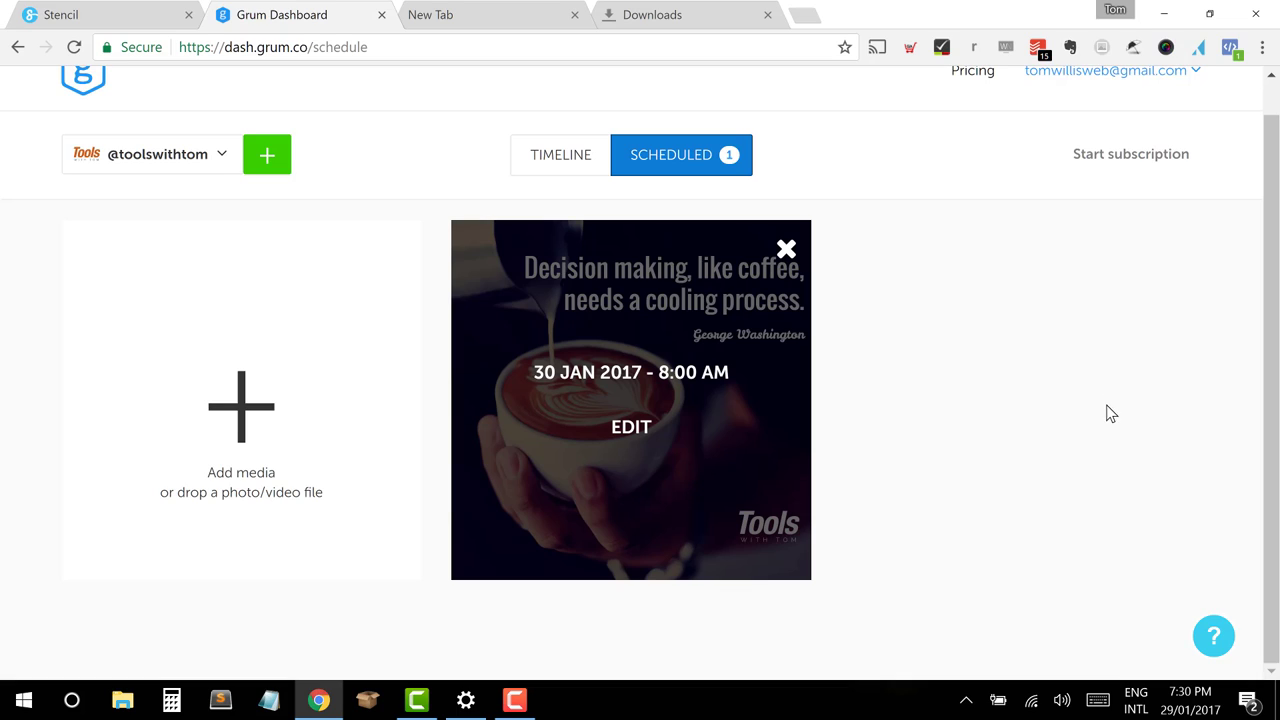
mouse_move(1108, 364)
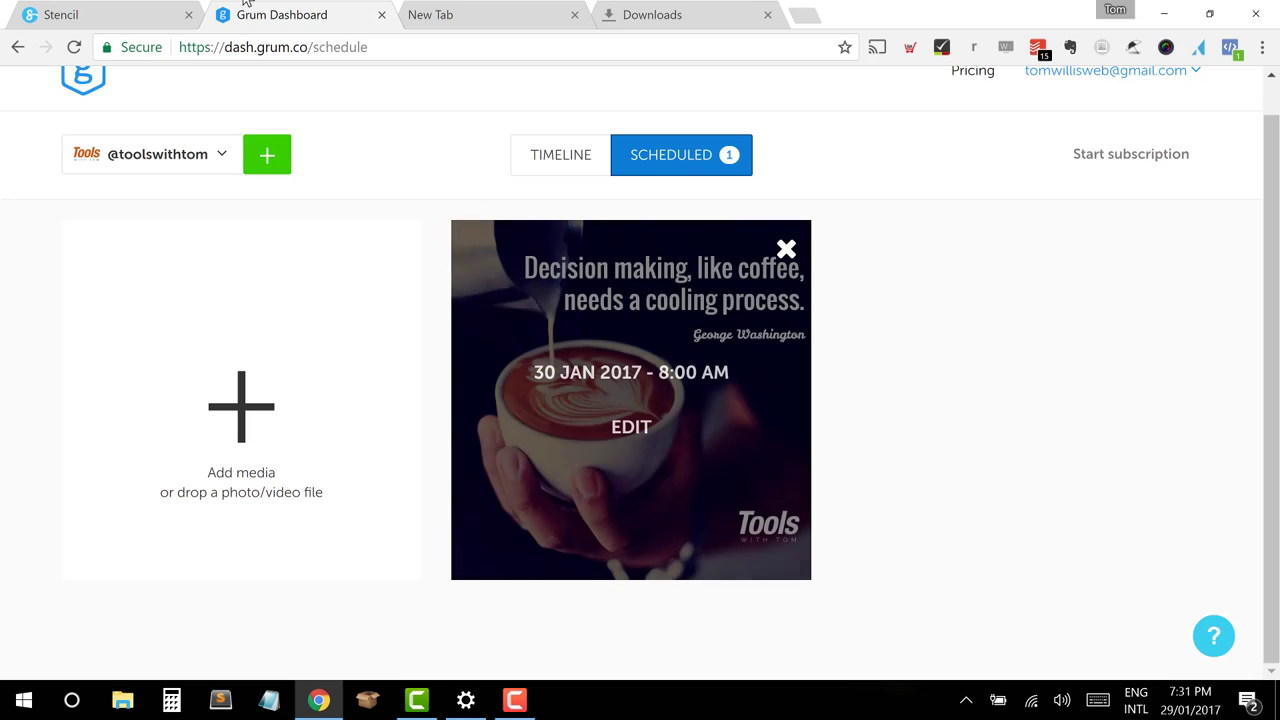
click(60, 14)
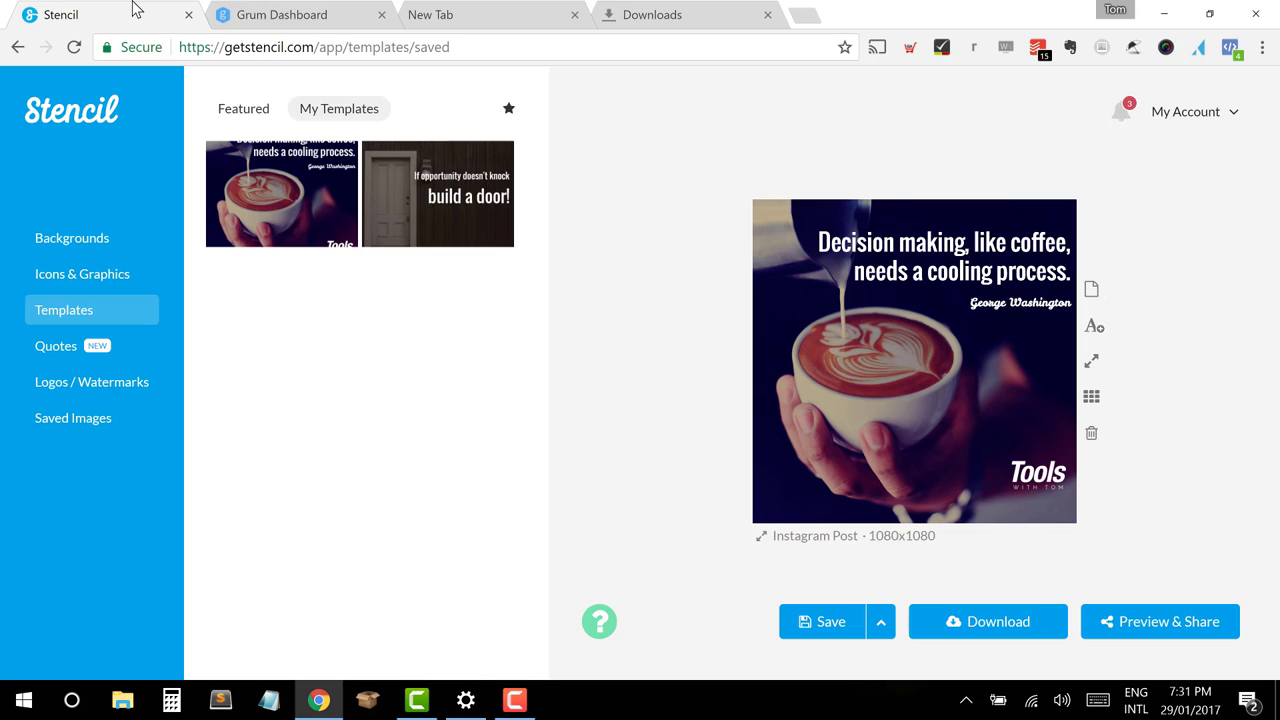
click(282, 14)
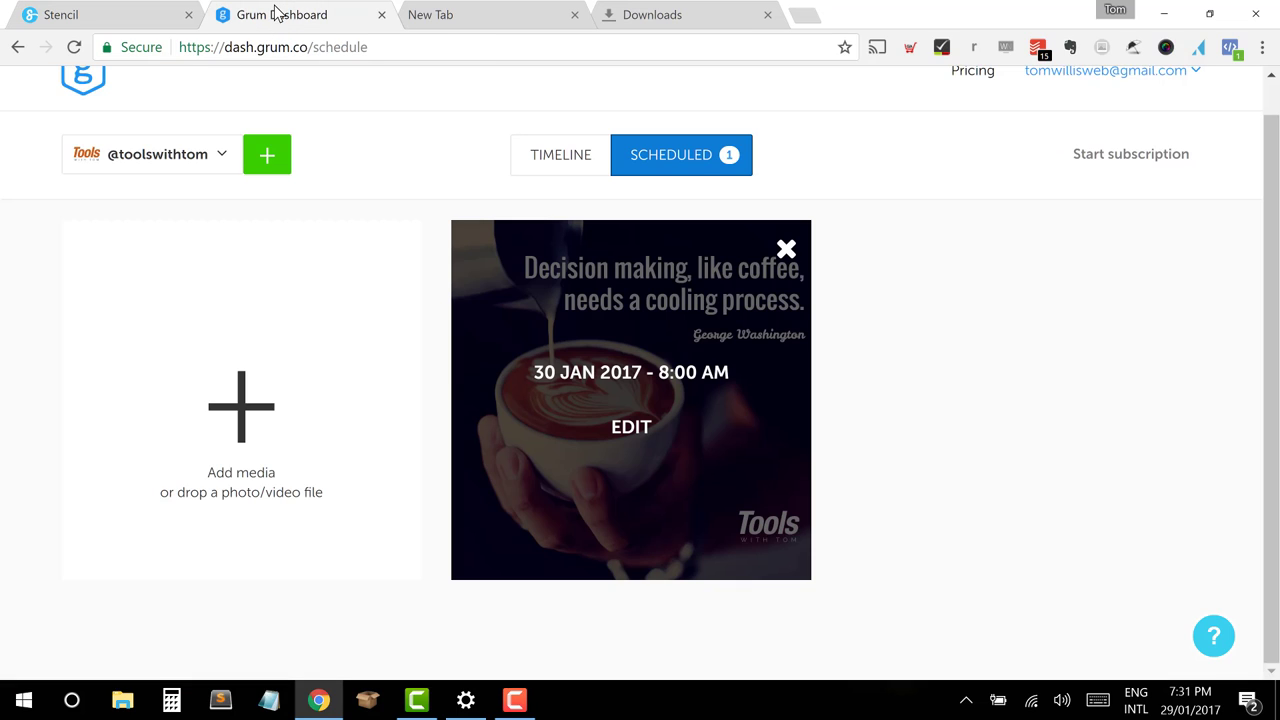